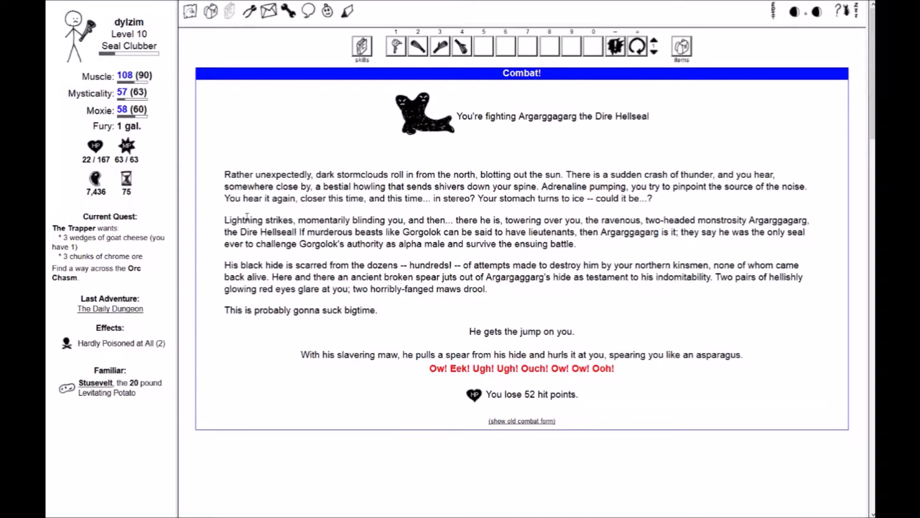
pyautogui.moveTo(449, 348)
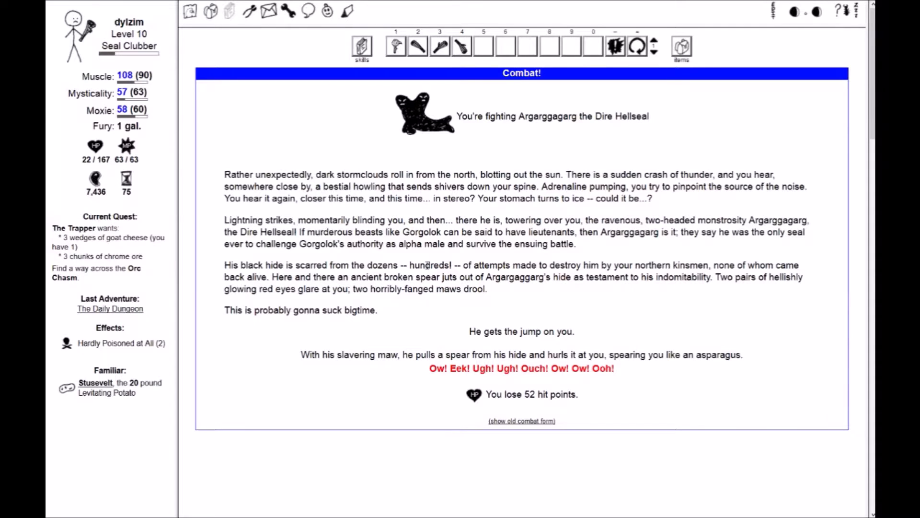
pyautogui.moveTo(66, 365)
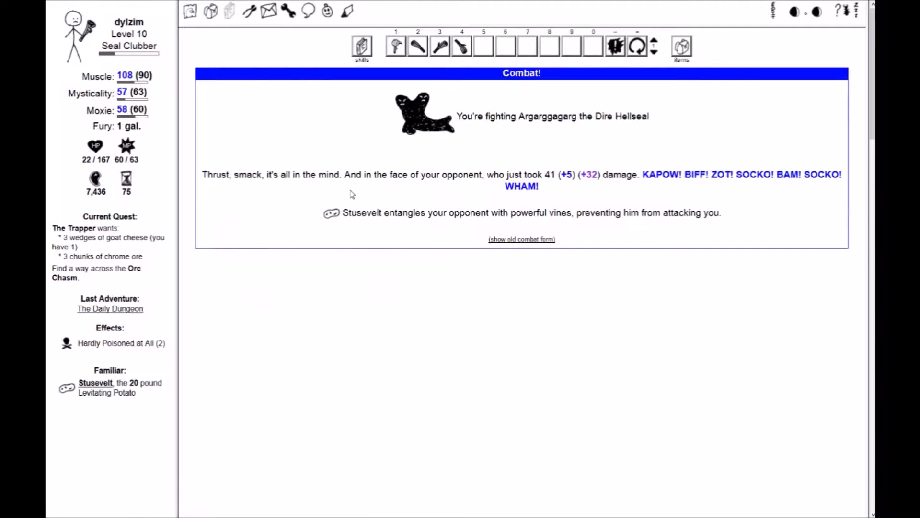
pyautogui.moveTo(360, 234)
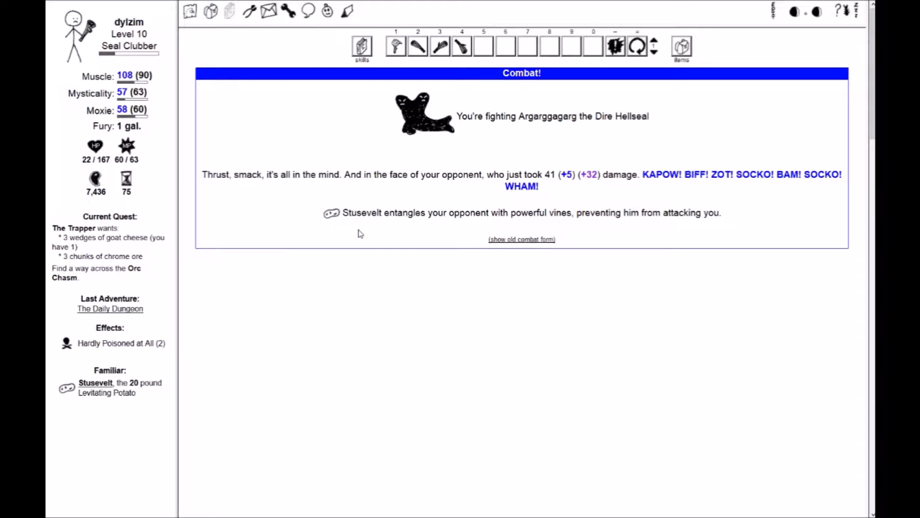
pyautogui.moveTo(382, 242)
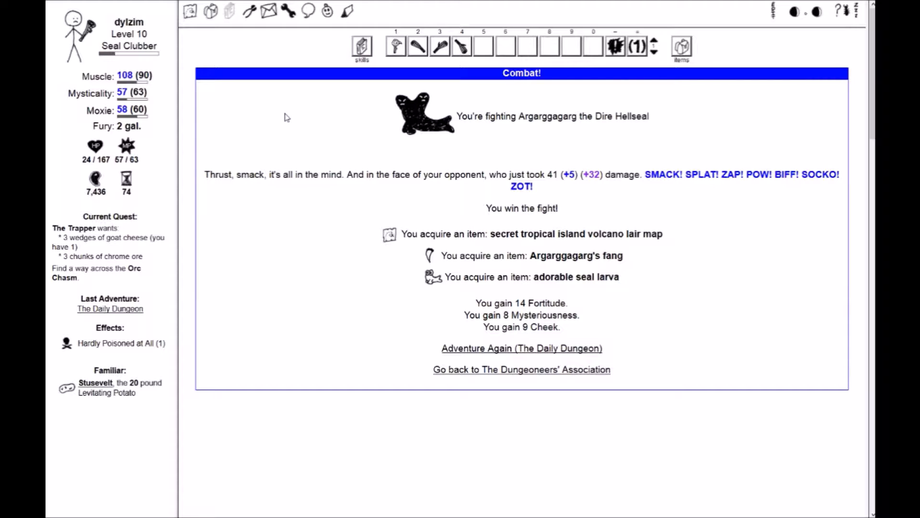
pyautogui.moveTo(334, 160)
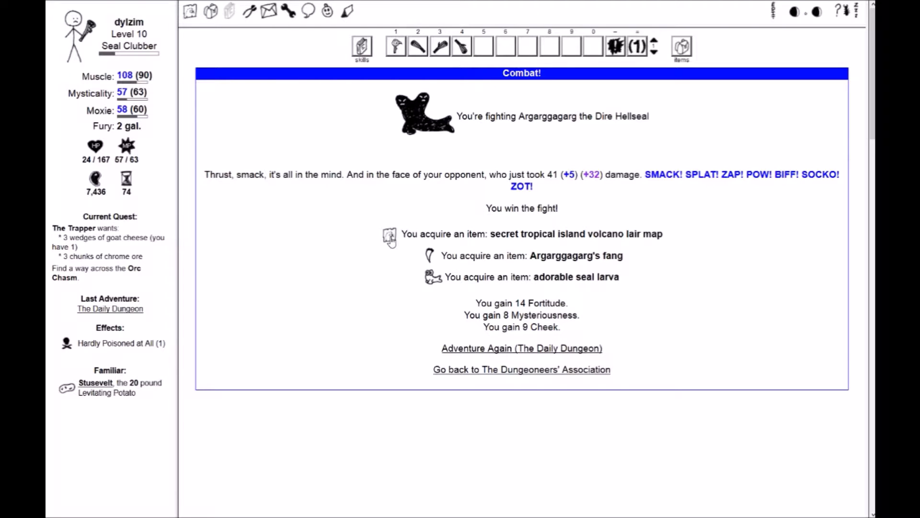
pyautogui.click(389, 234)
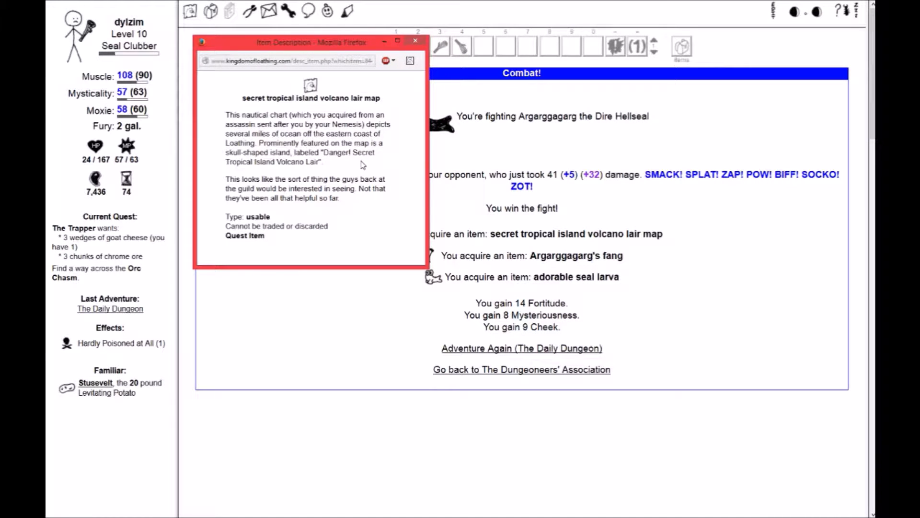
pyautogui.moveTo(306, 161)
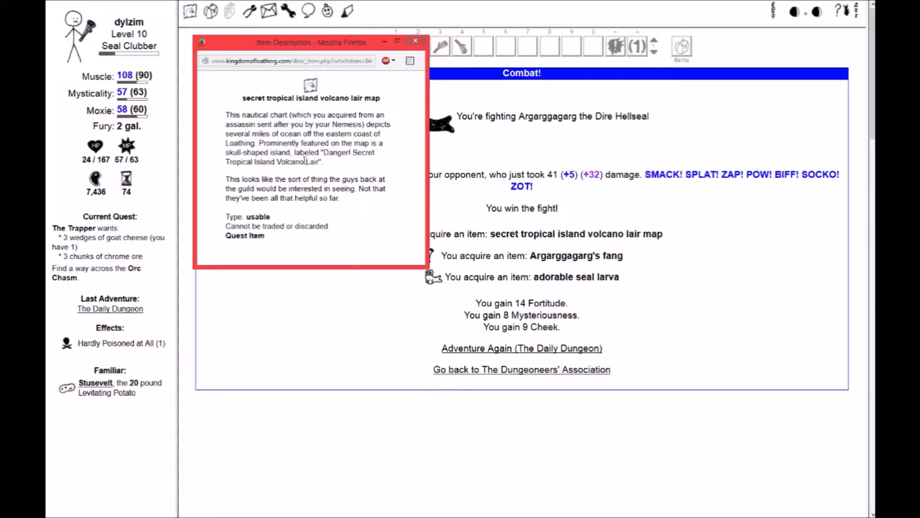
pyautogui.moveTo(355, 177)
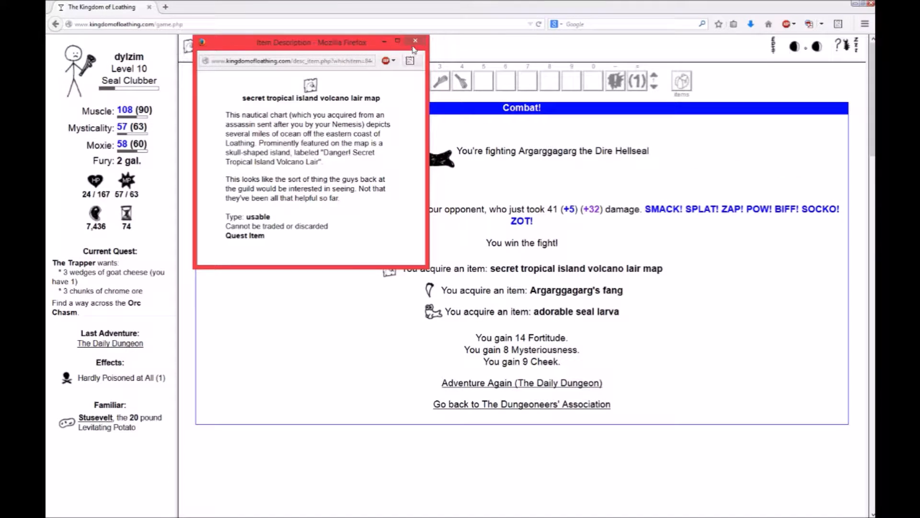
pyautogui.click(416, 41)
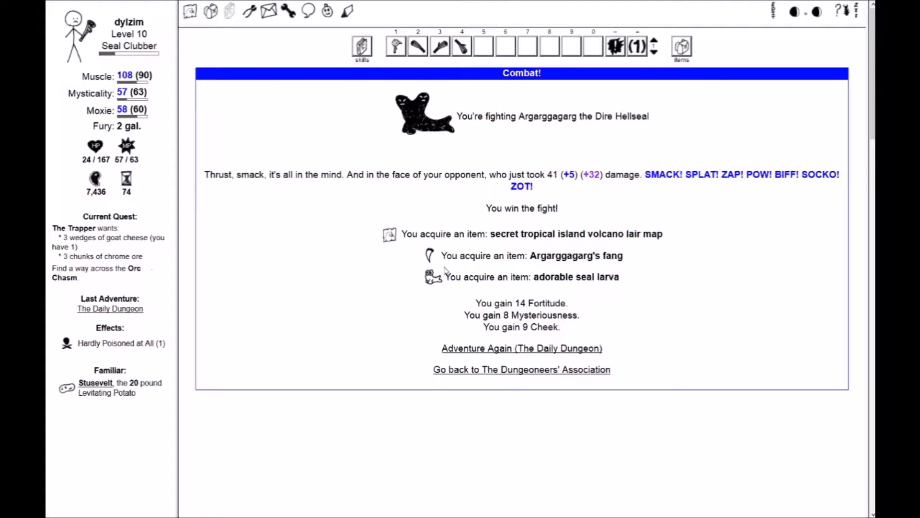
pyautogui.click(424, 256)
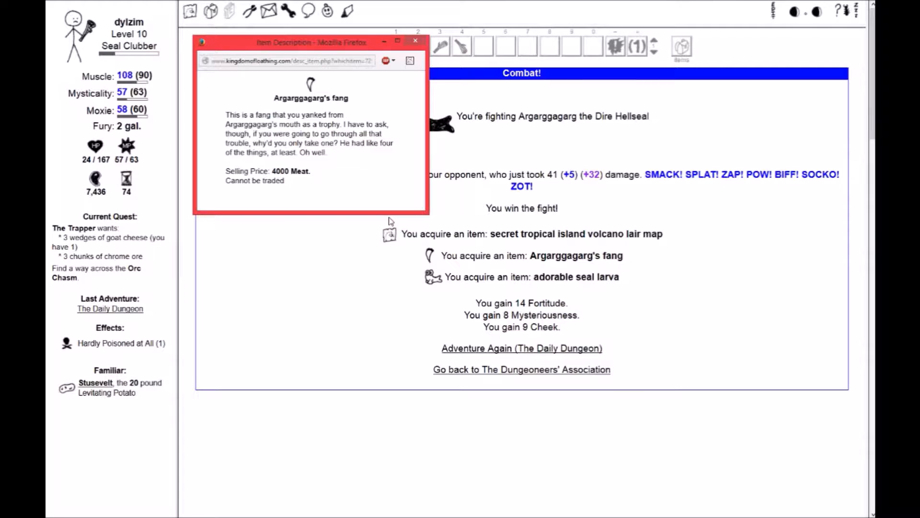
pyautogui.moveTo(288, 182)
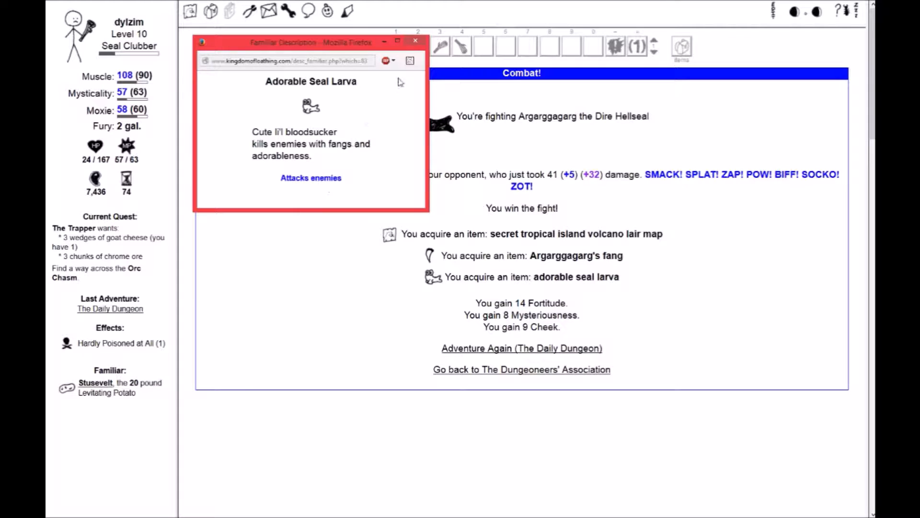
pyautogui.click(415, 40)
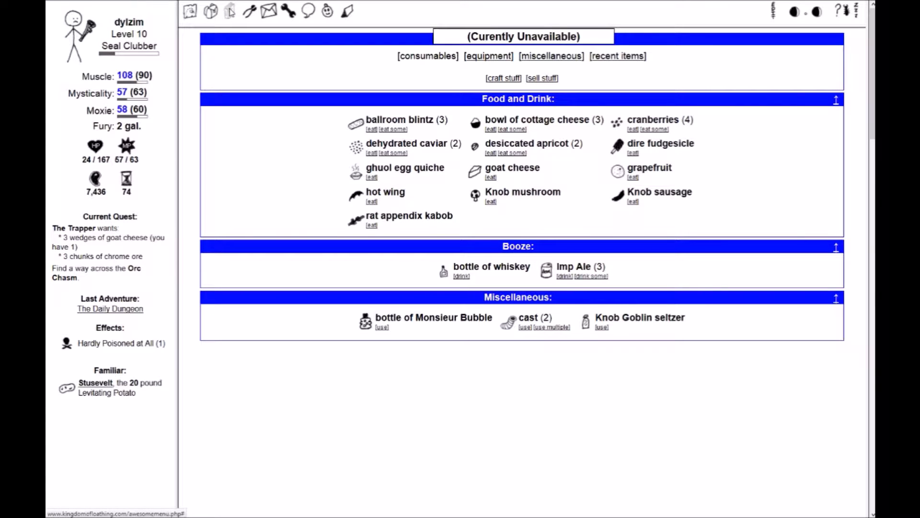
# Place the adorable seal larva in the terrarium and take Huginald along, replacing Stusevelt
pyautogui.click(251, 13)
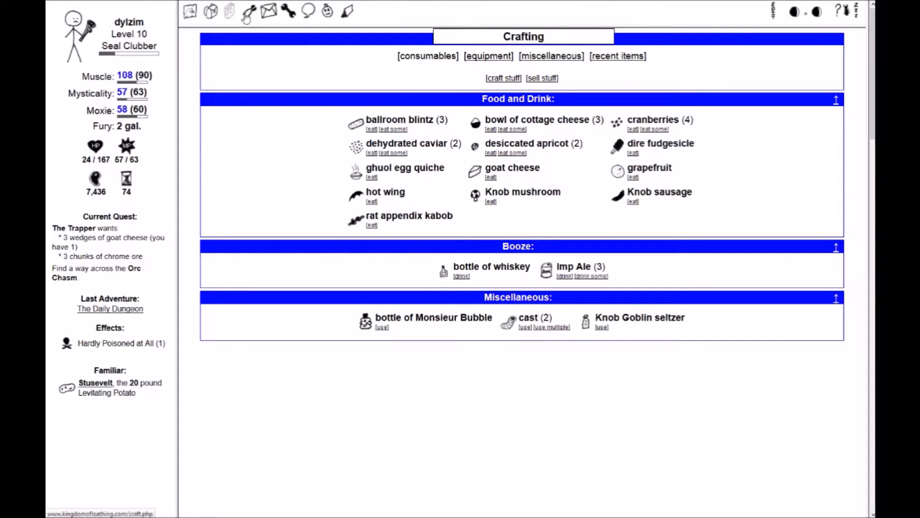
pyautogui.click(228, 14)
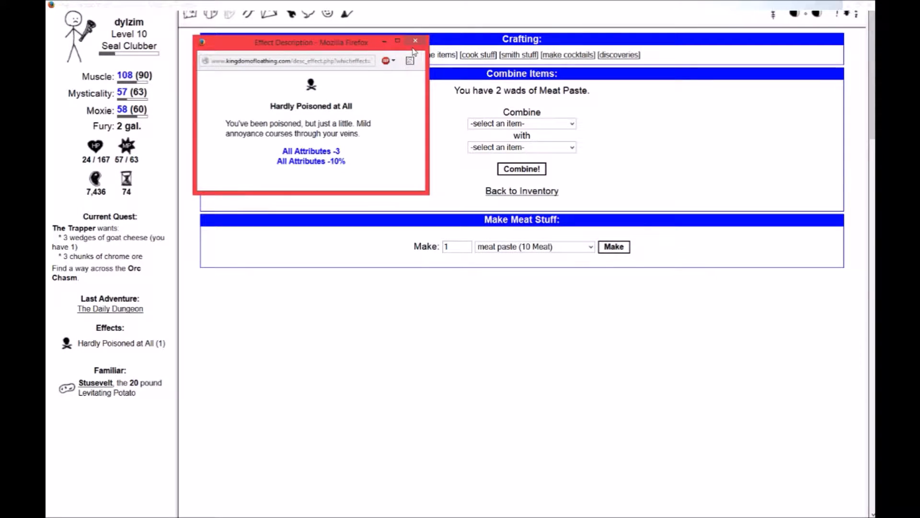
pyautogui.click(415, 41)
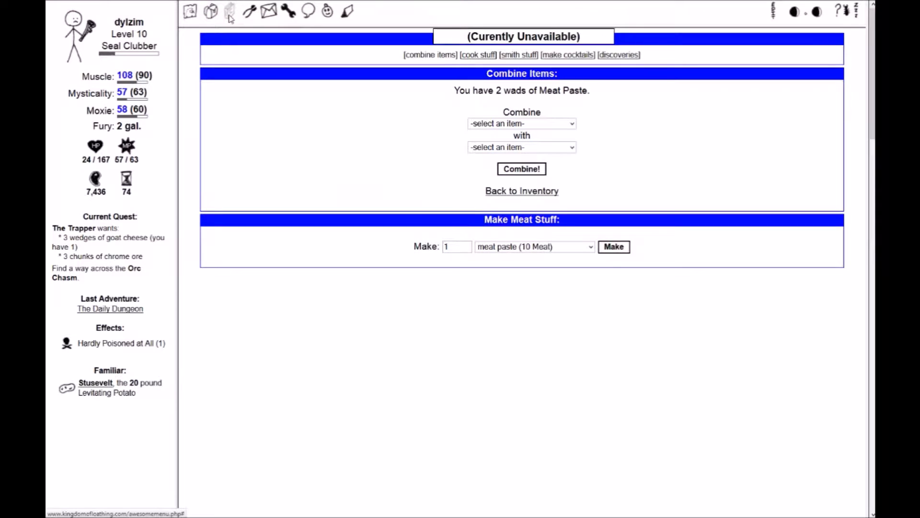
pyautogui.click(270, 11)
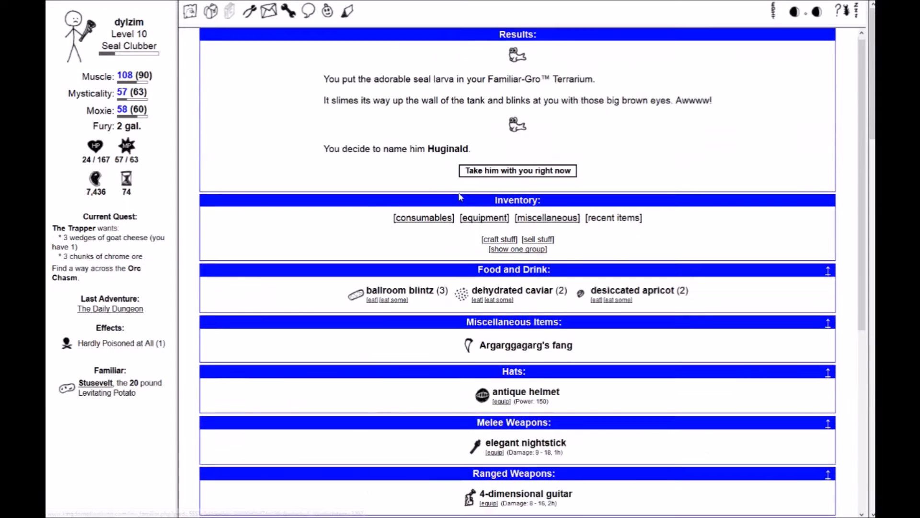
pyautogui.moveTo(333, 185)
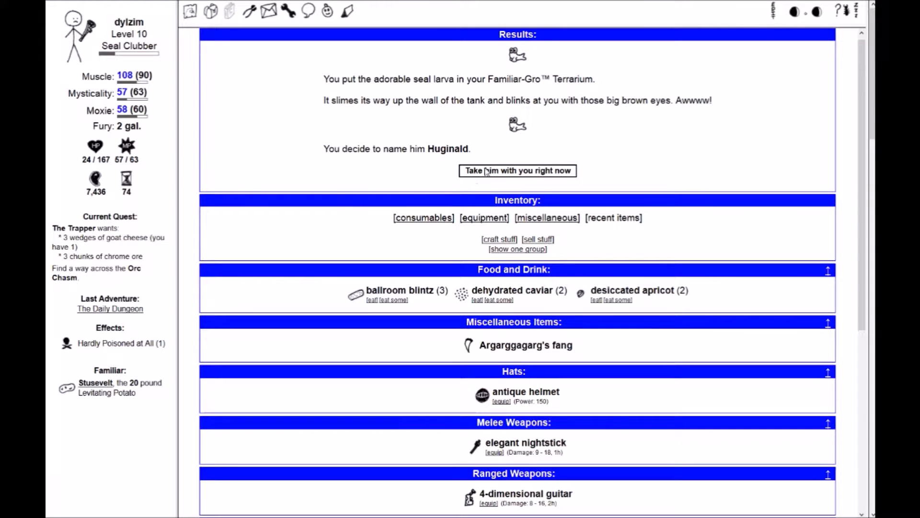
pyautogui.click(517, 171)
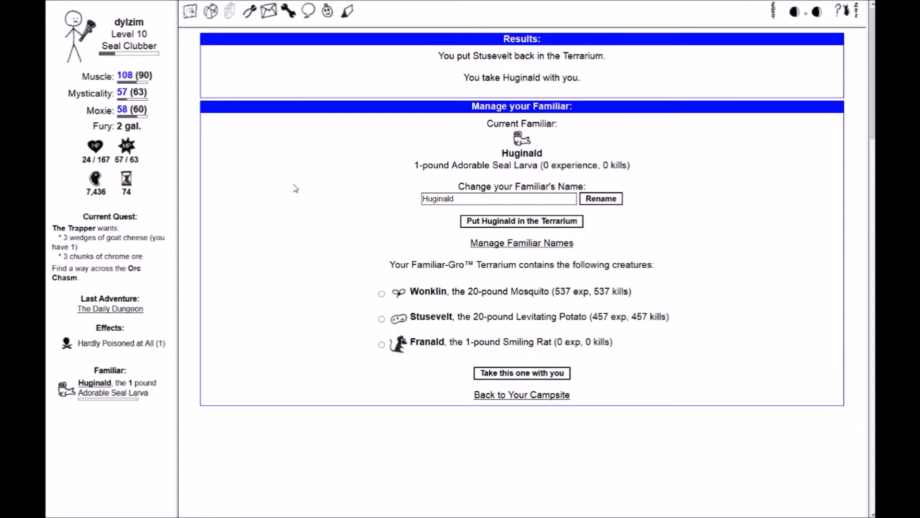
pyautogui.moveTo(212, 75)
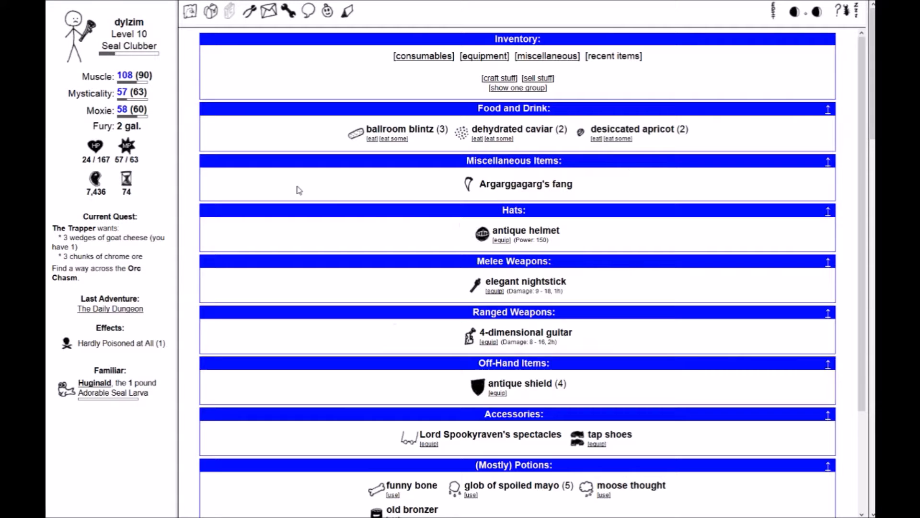
pyautogui.moveTo(468, 185)
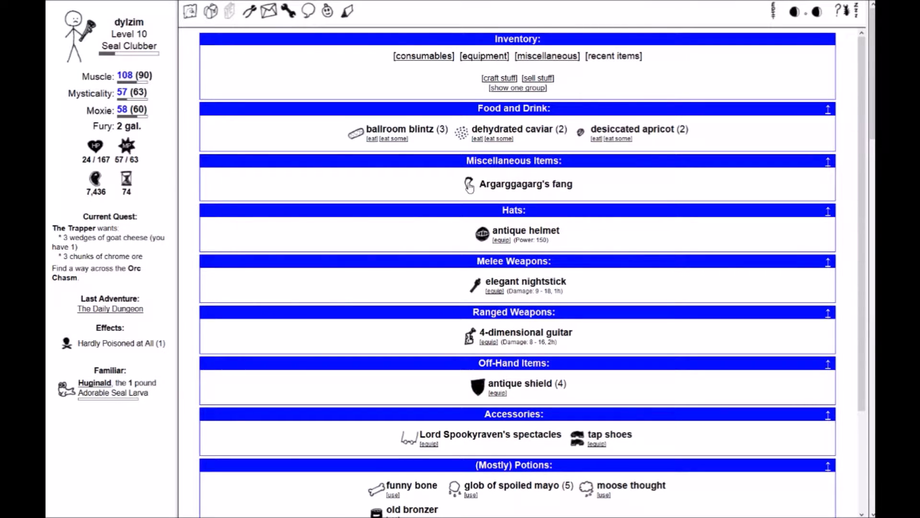
pyautogui.moveTo(385, 231)
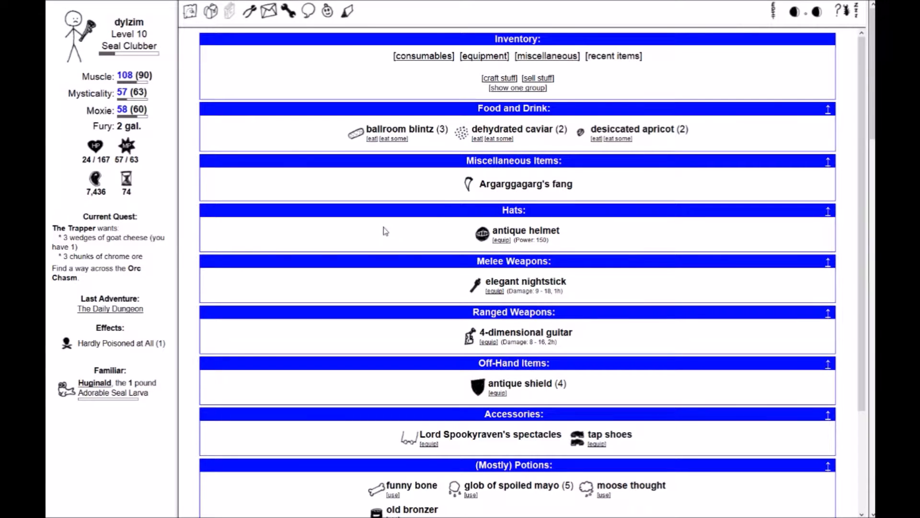
pyautogui.moveTo(450, 205)
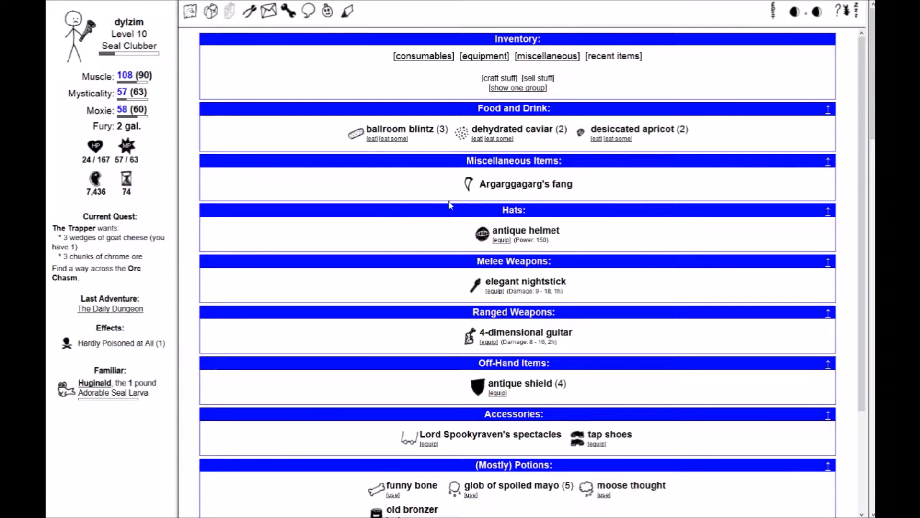
pyautogui.moveTo(399, 246)
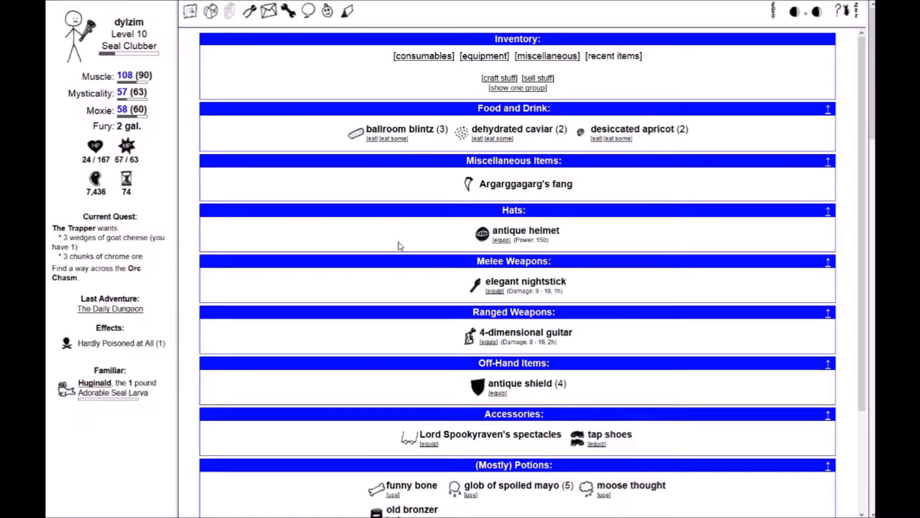
# Browse the inventory, then open the crafting page's smith stuff section
pyautogui.scroll(-3)
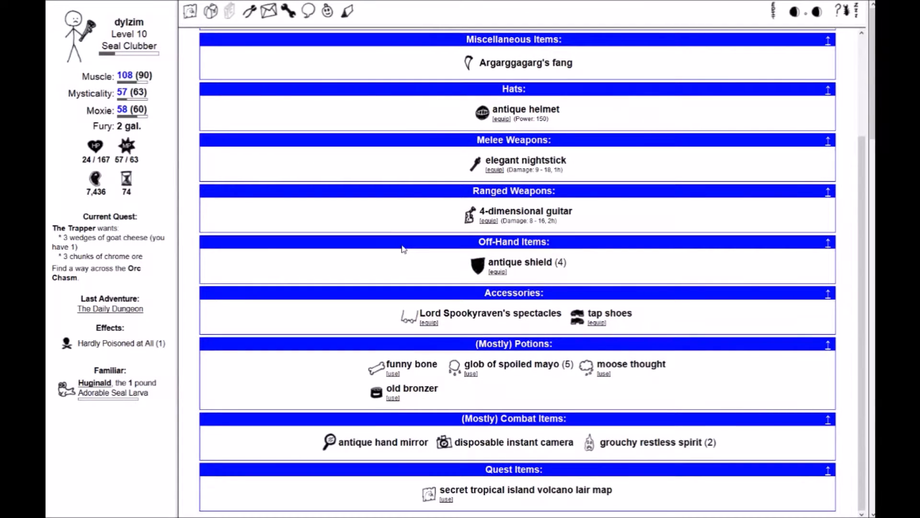
pyautogui.click(249, 12)
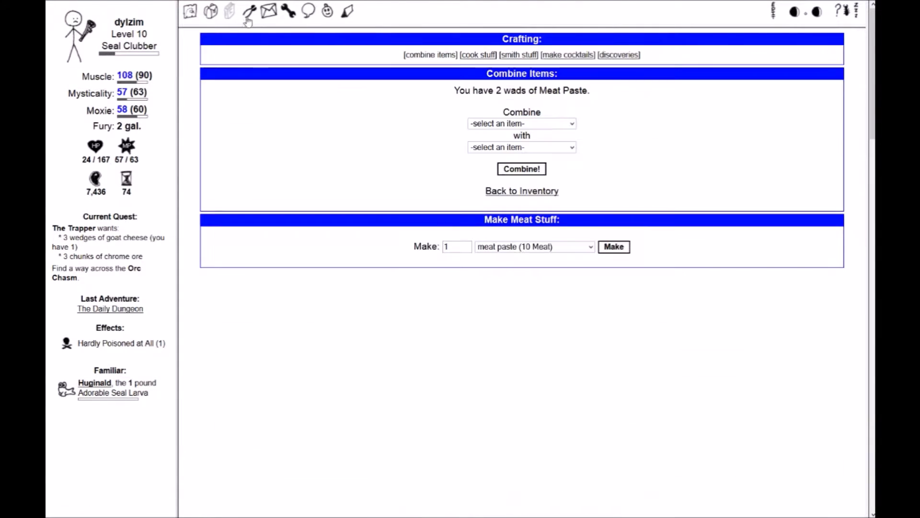
pyautogui.click(520, 54)
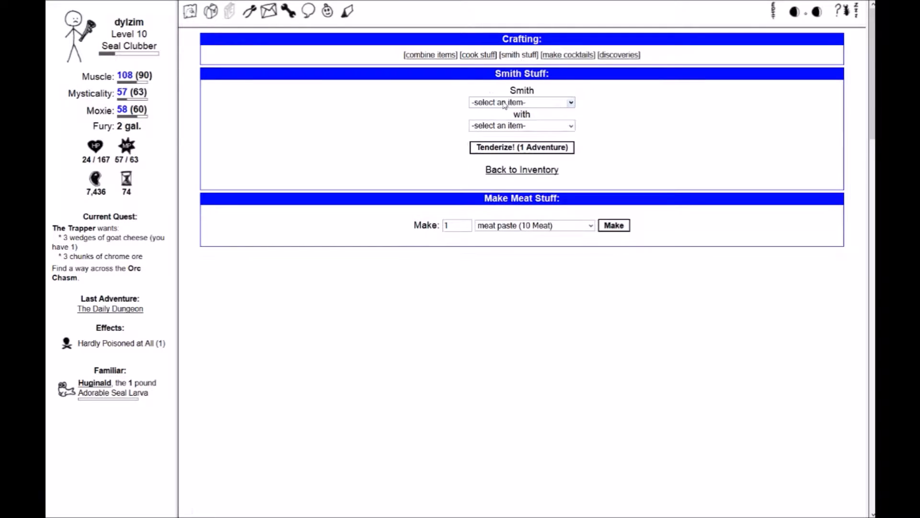
pyautogui.moveTo(428, 114)
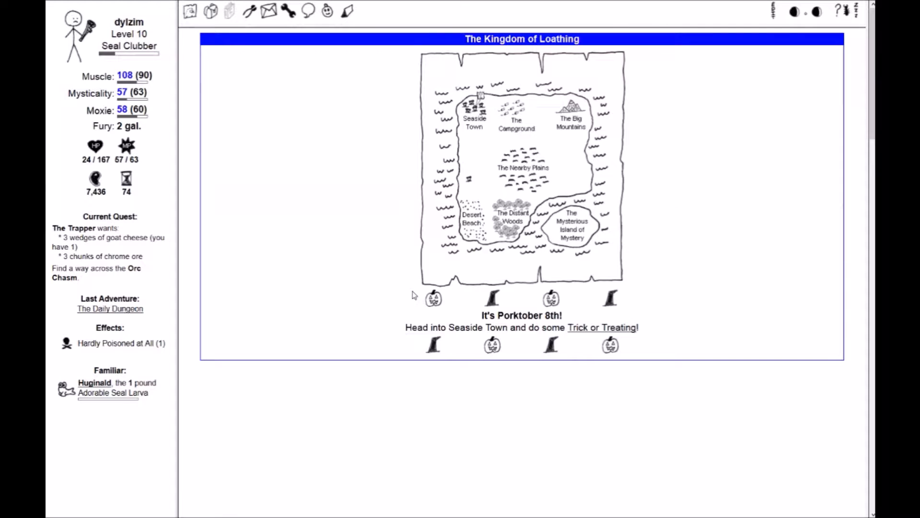
pyautogui.moveTo(520, 371)
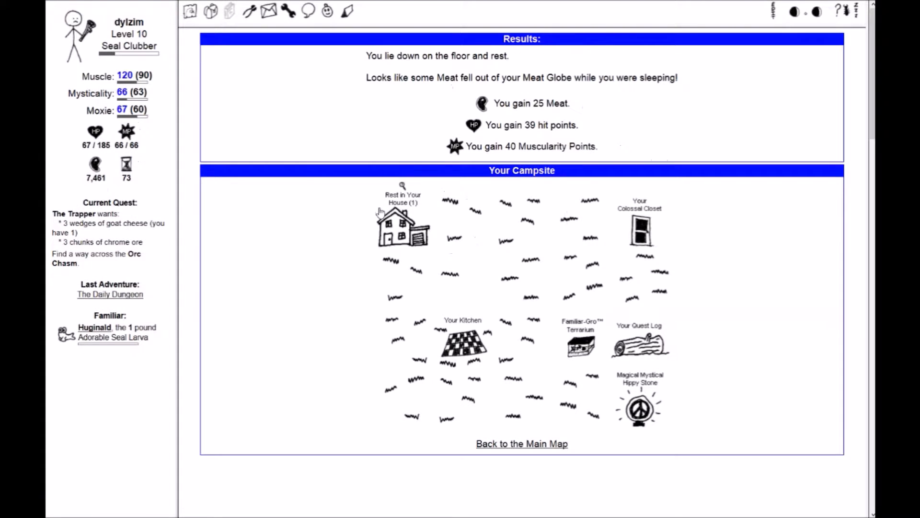
# Rest in Your House at the campsite to recover hit points
pyautogui.click(397, 225)
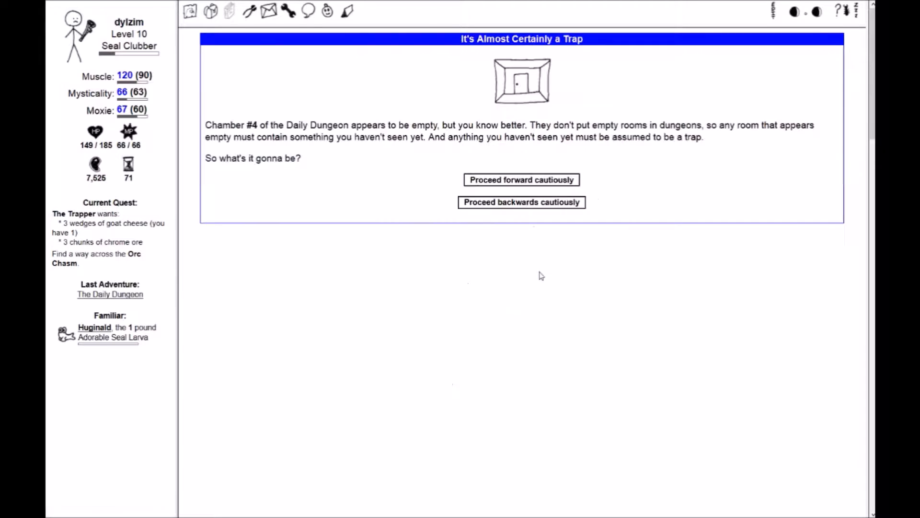
# Advance through the trapped chambers, open the first chest and bash doors to chamber #8
pyautogui.click(521, 180)
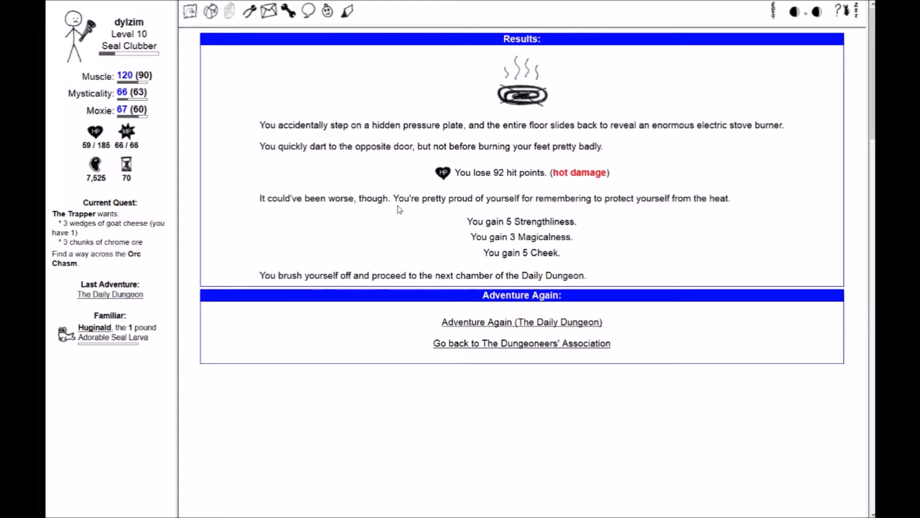
pyautogui.moveTo(764, 251)
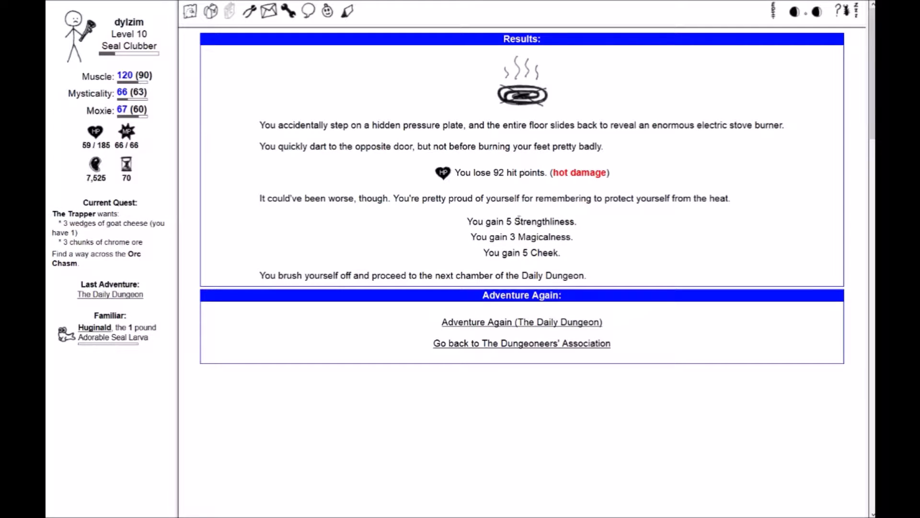
pyautogui.moveTo(509, 210)
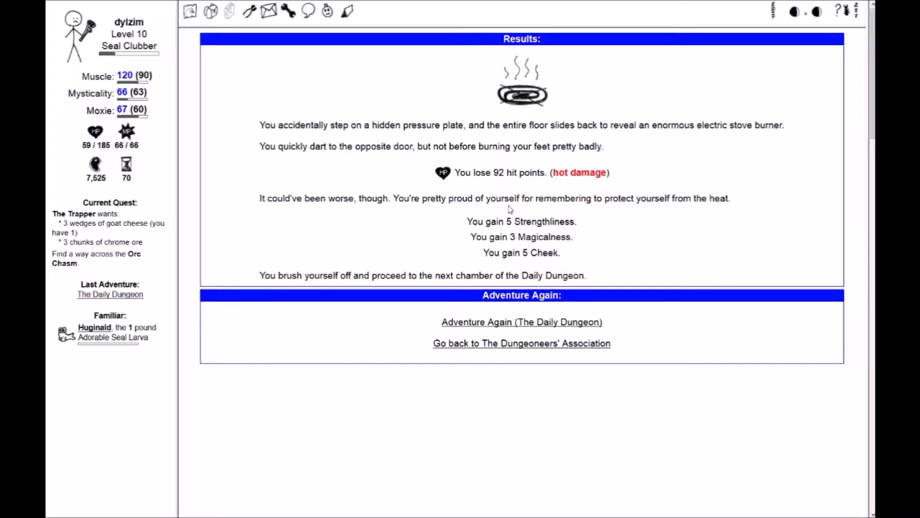
pyautogui.click(521, 322)
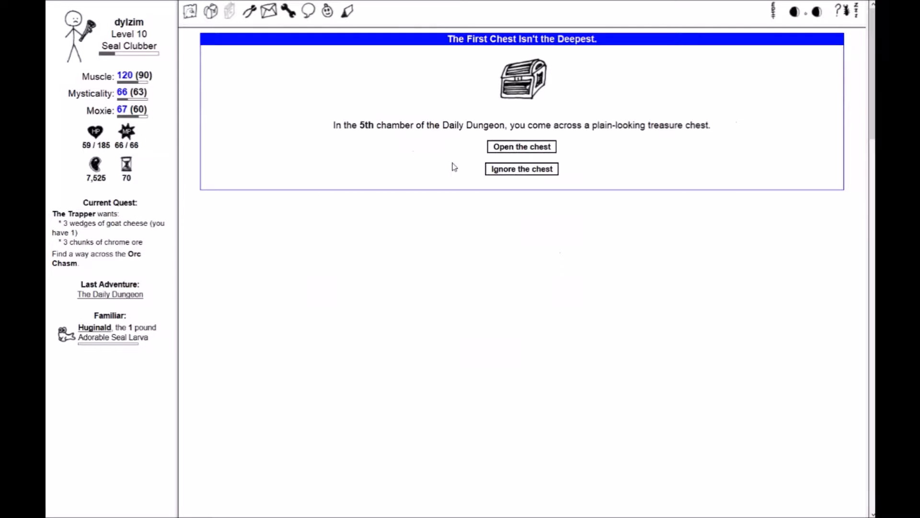
pyautogui.click(521, 146)
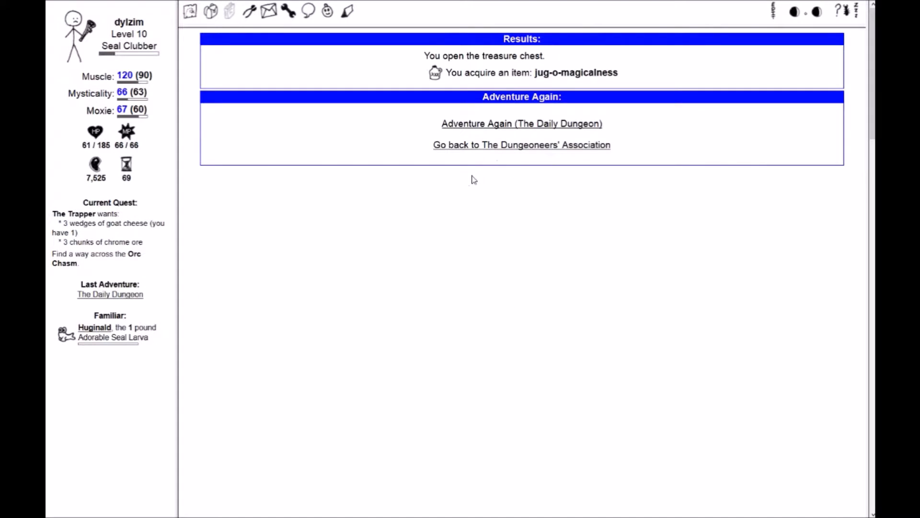
pyautogui.click(522, 124)
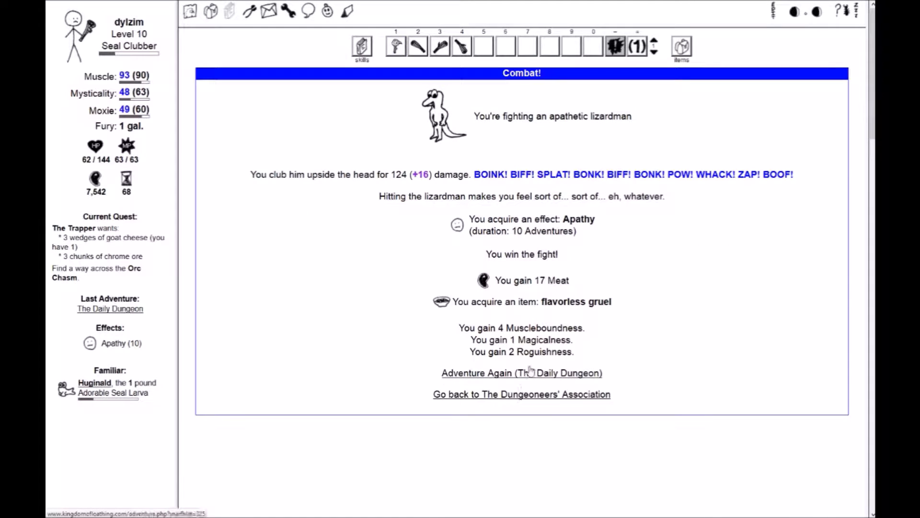
pyautogui.click(522, 373)
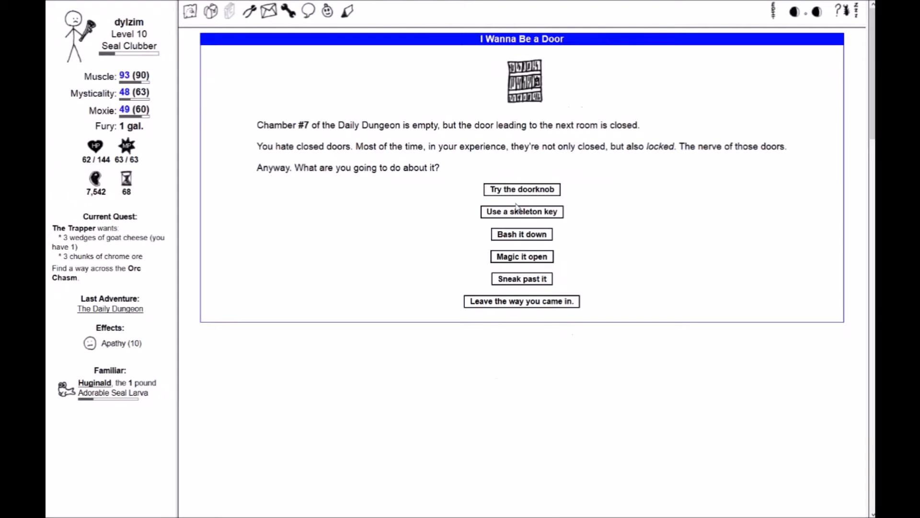
pyautogui.click(522, 234)
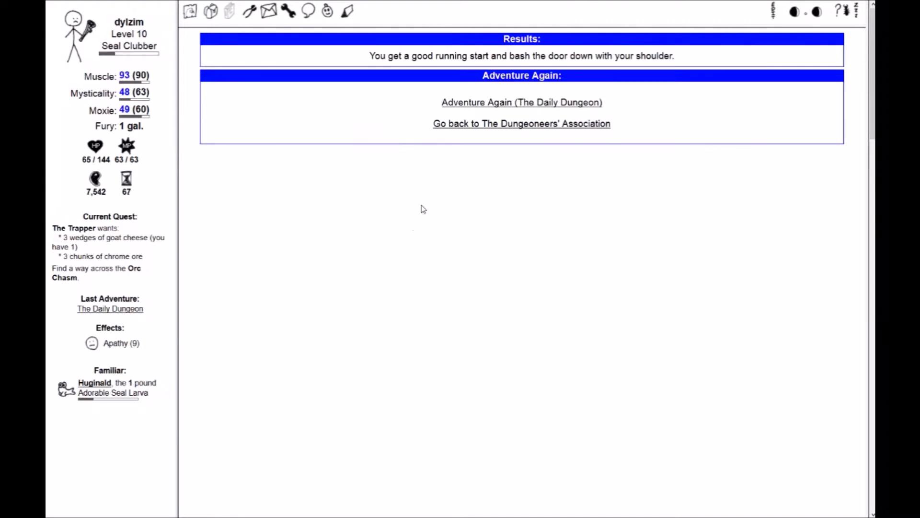
pyautogui.click(522, 102)
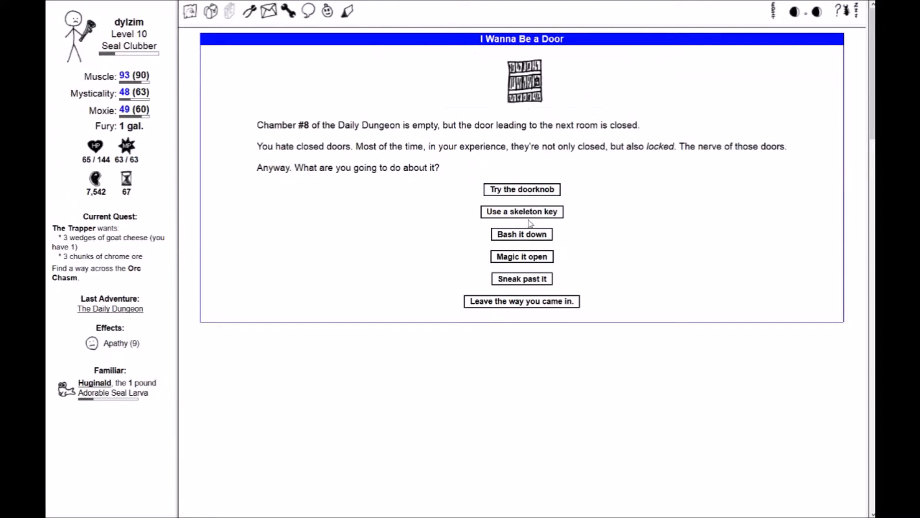
pyautogui.click(521, 234)
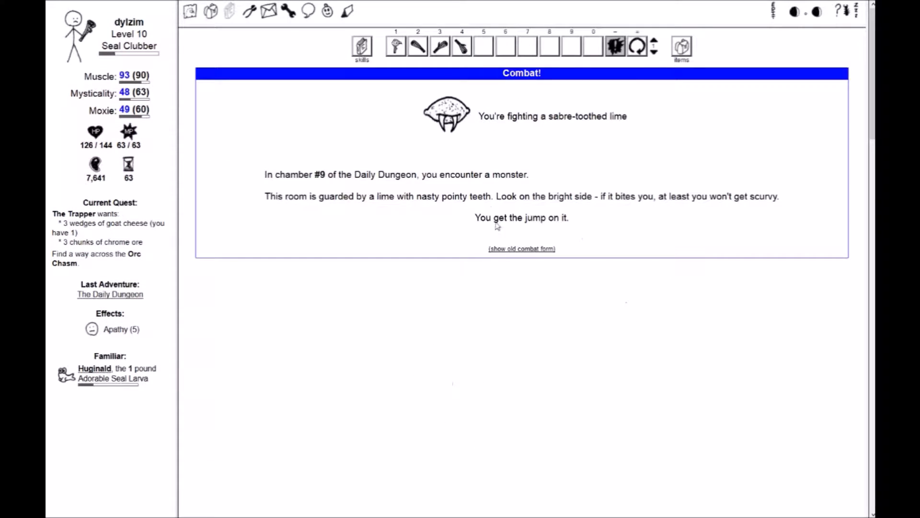
# Defeat the sabre-toothed lime and open the second treasure chest
pyautogui.click(396, 46)
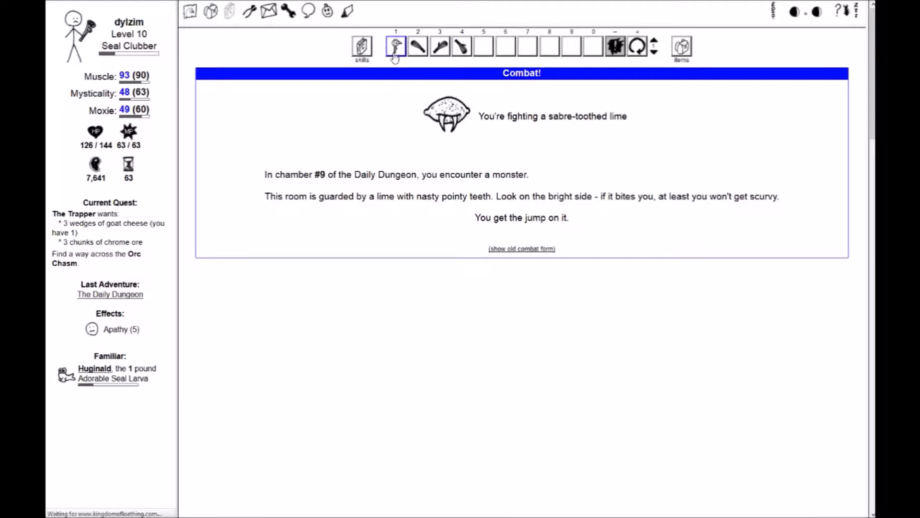
pyautogui.click(395, 47)
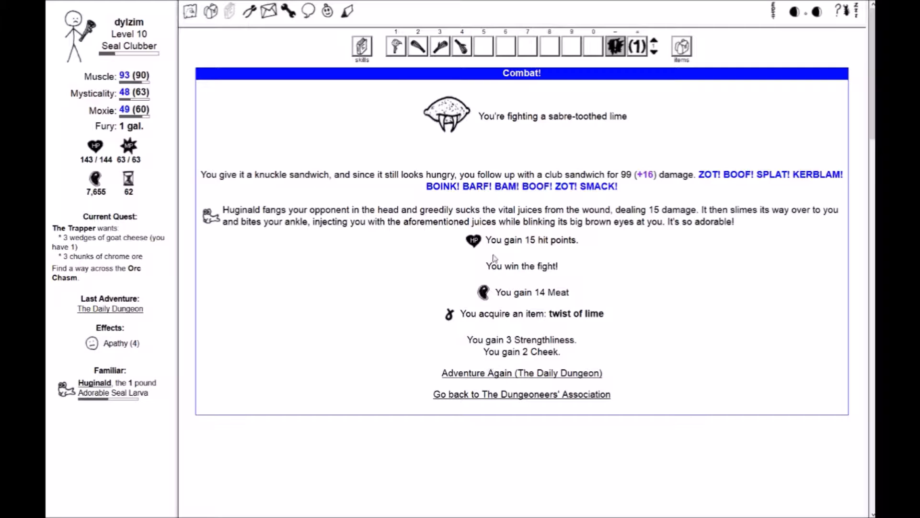
pyautogui.moveTo(423, 246)
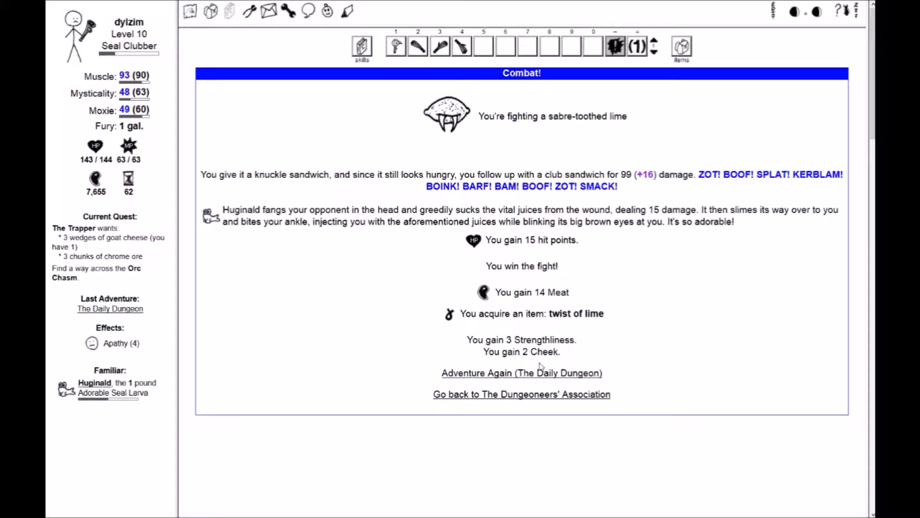
pyautogui.click(522, 373)
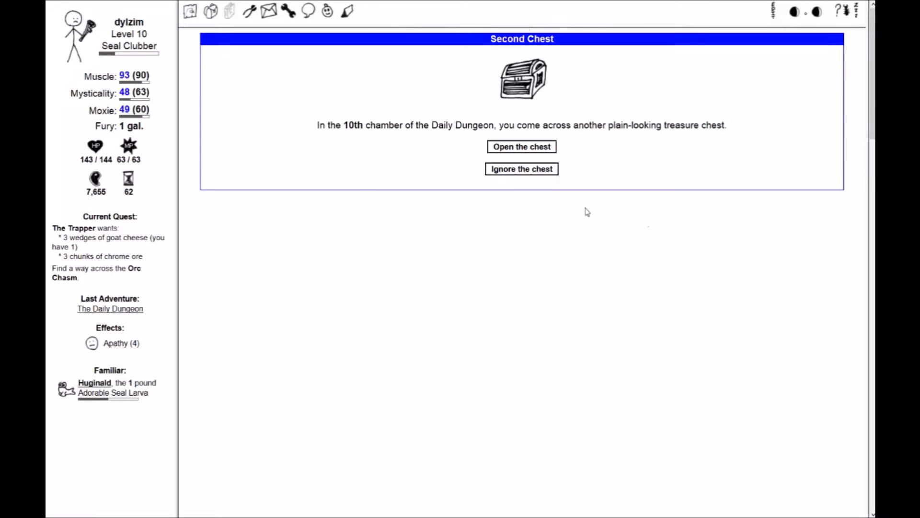
pyautogui.click(521, 147)
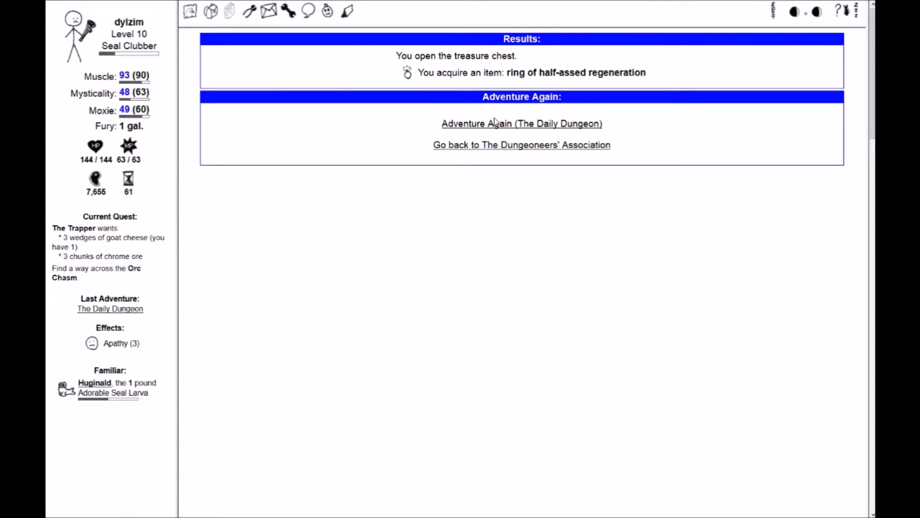
pyautogui.click(522, 124)
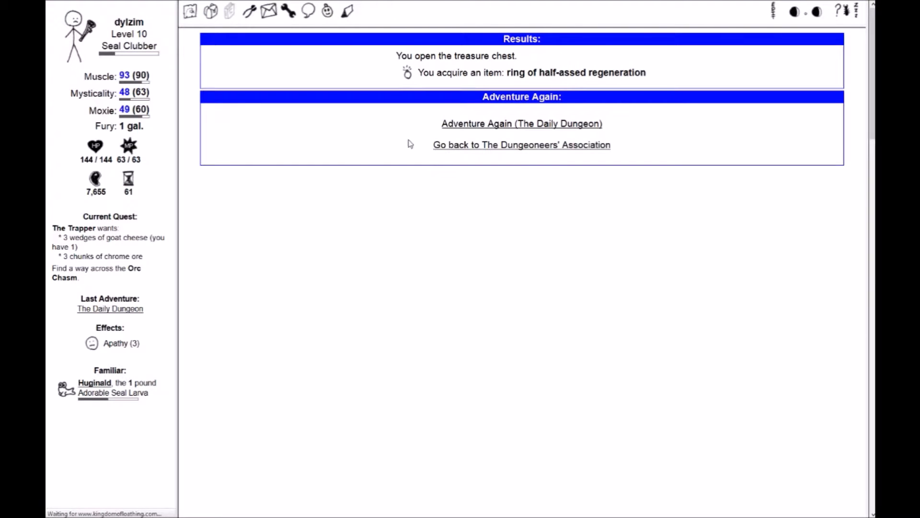
# Rest, defeat the dairy ooze, and finish the dungeon for the fat loot token
pyautogui.click(522, 124)
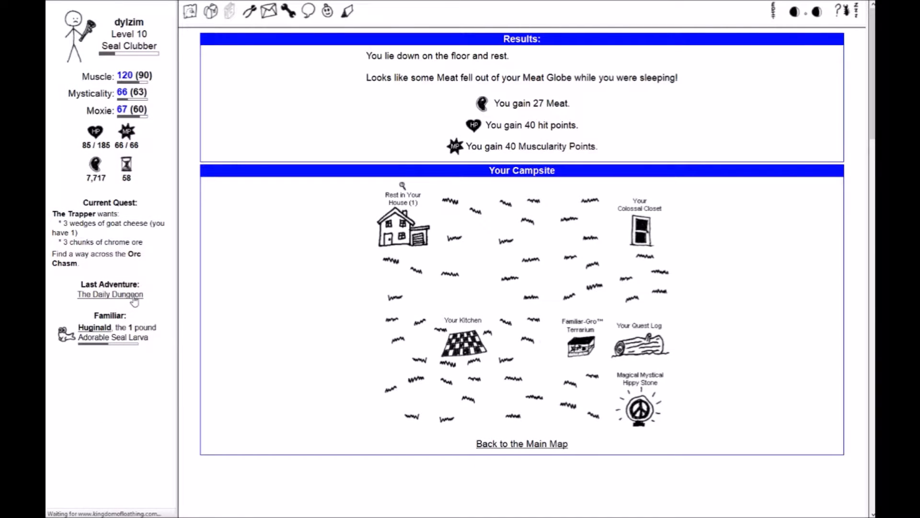
pyautogui.click(109, 295)
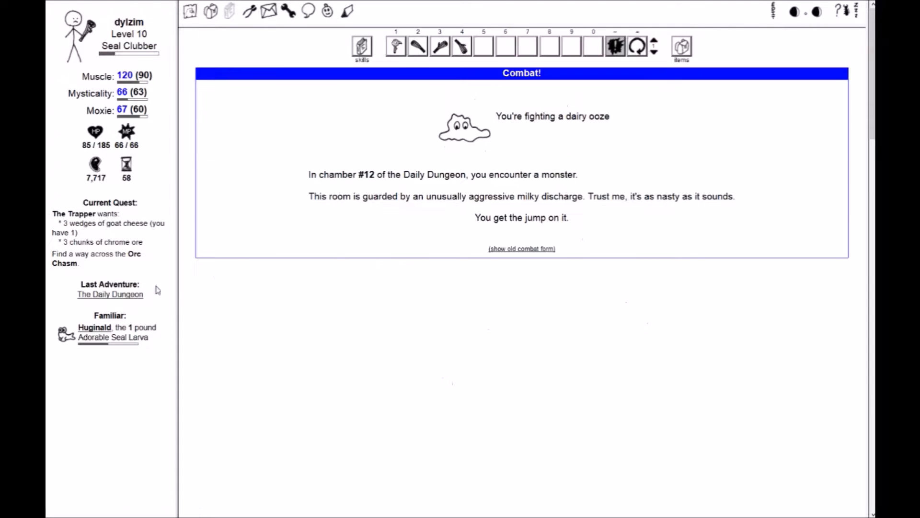
pyautogui.click(615, 46)
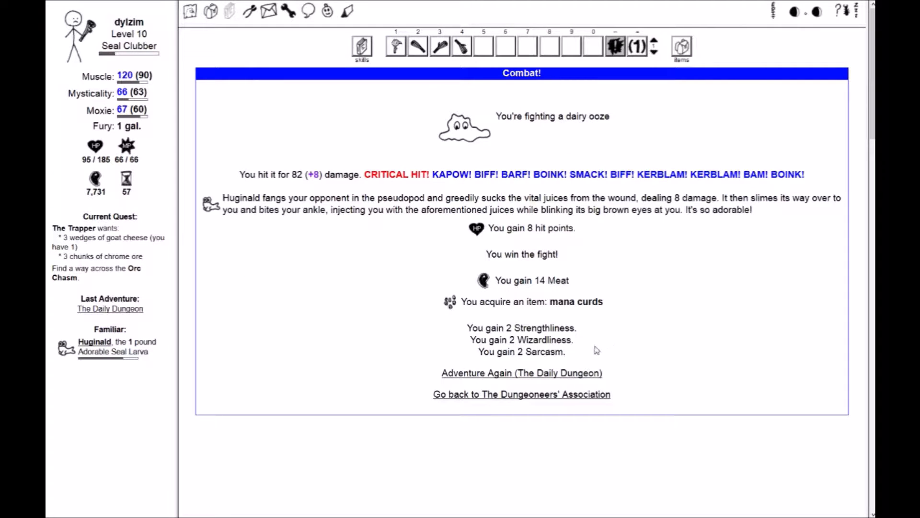
pyautogui.click(522, 372)
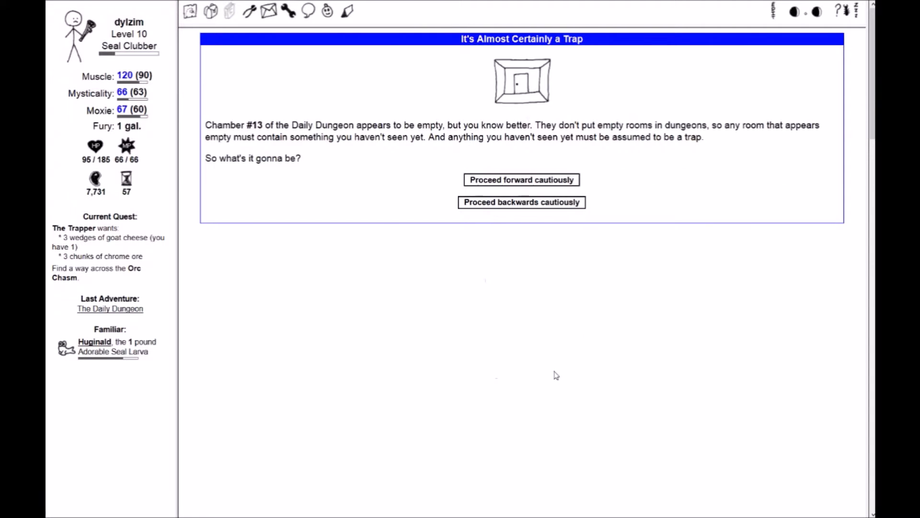
pyautogui.click(522, 180)
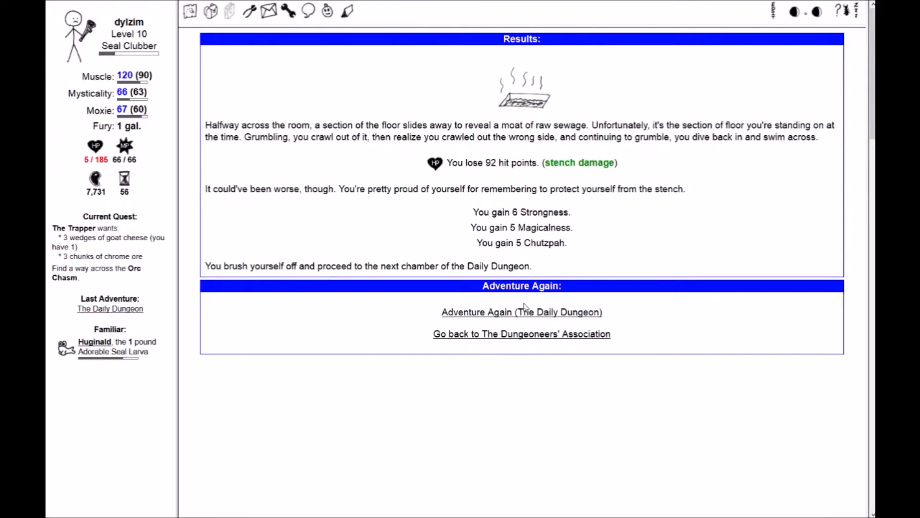
pyautogui.moveTo(511, 318)
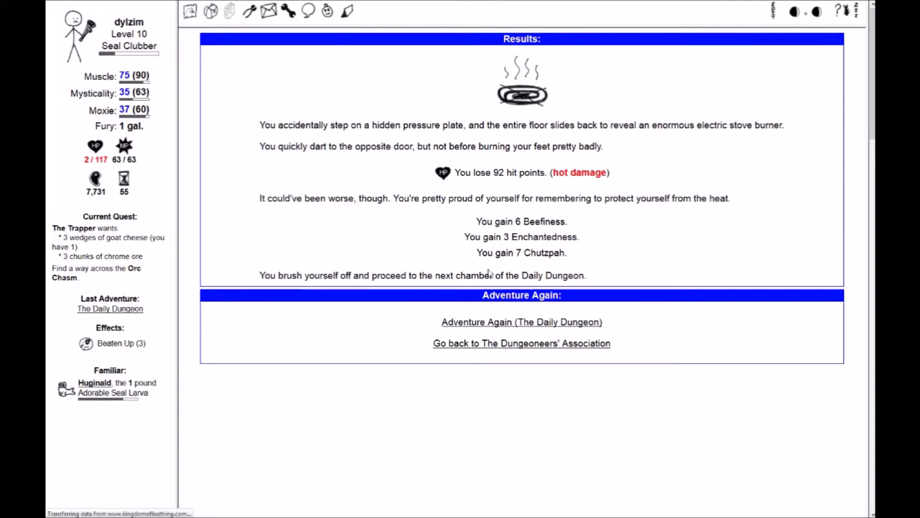
pyautogui.click(521, 321)
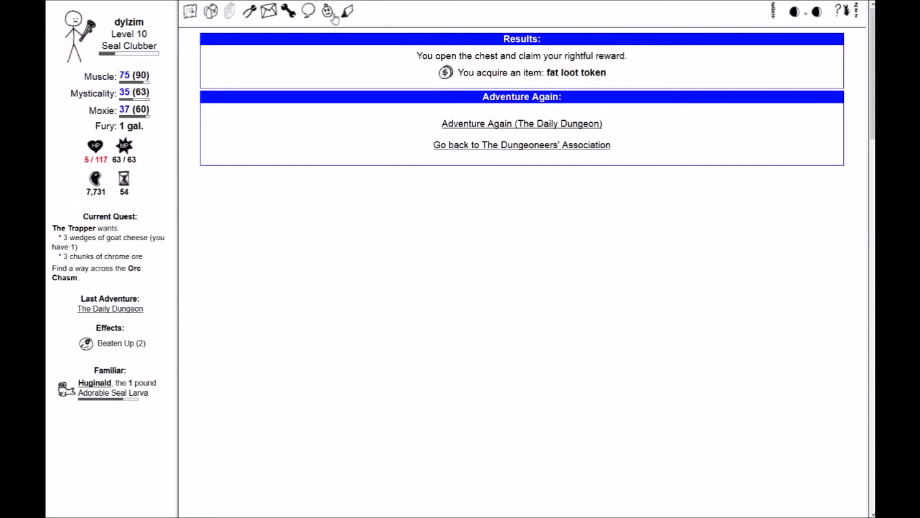
# Rest at the campsite to 168 of 185 HP and view consumable items
pyautogui.click(328, 13)
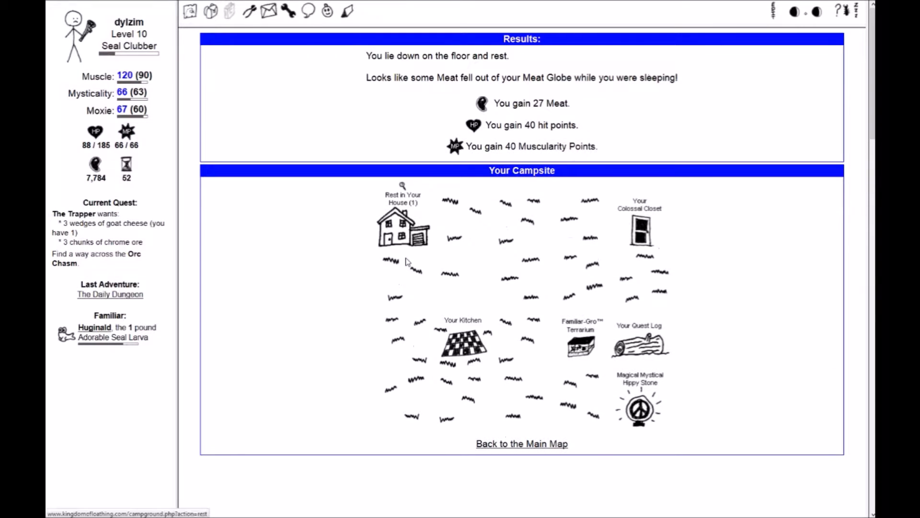
pyautogui.click(398, 229)
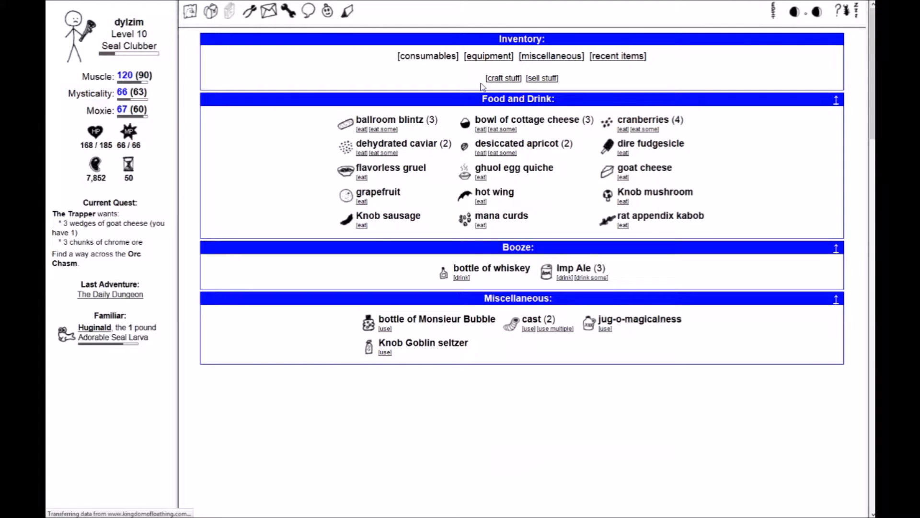
# Put on the Swashbuckling Getup outfit from the equipment inventory
pyautogui.click(488, 56)
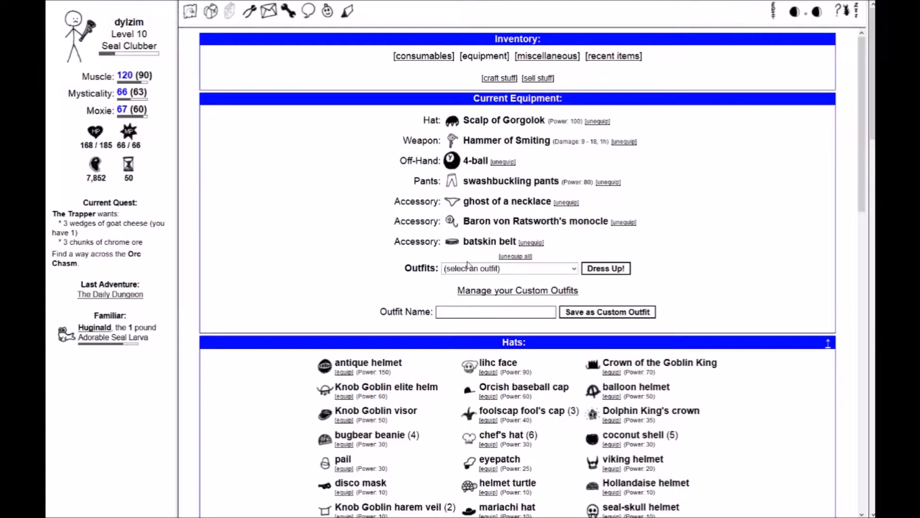
pyautogui.click(509, 269)
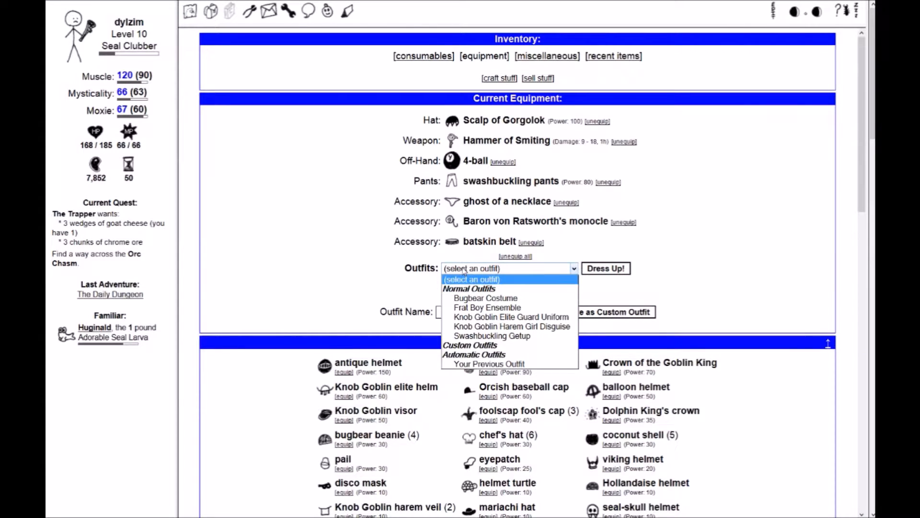
pyautogui.moveTo(491, 336)
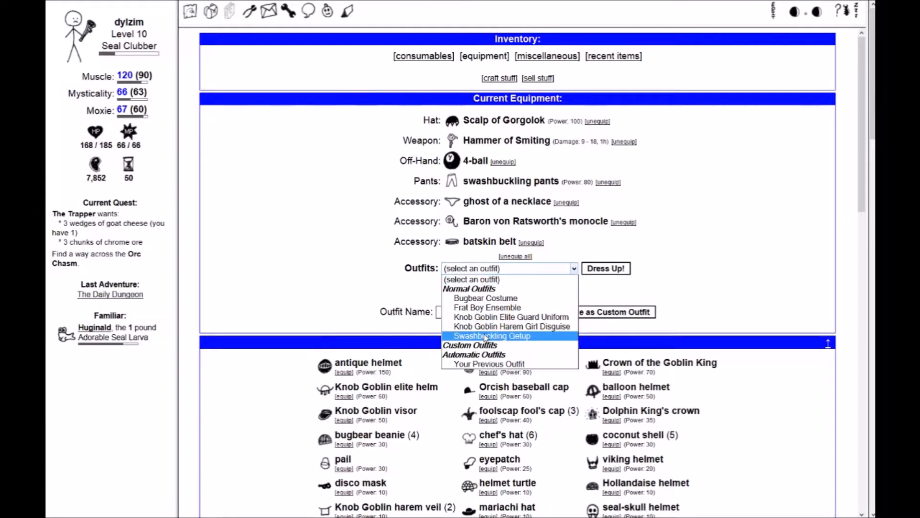
pyautogui.click(491, 335)
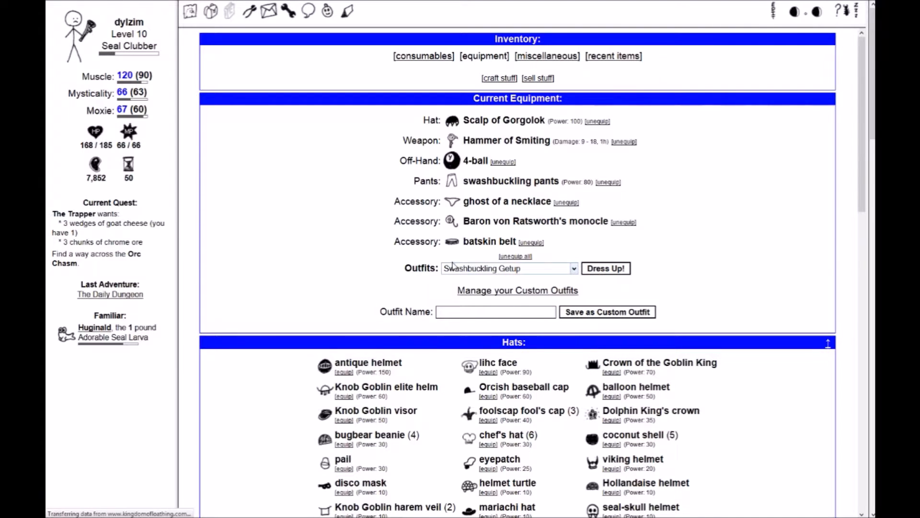
pyautogui.click(606, 268)
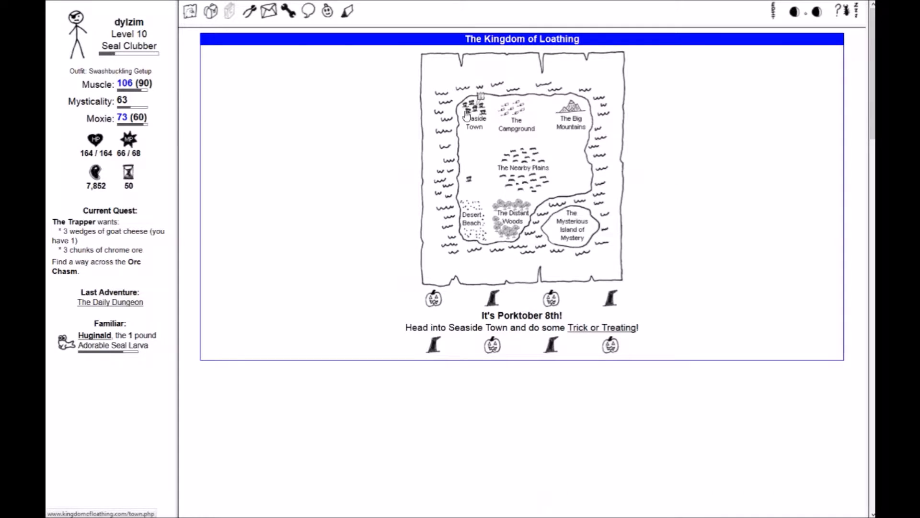
# Hear Grignr at the Seal Clubber guild about the volcano lair map, then return to Seaside Town
pyautogui.click(477, 108)
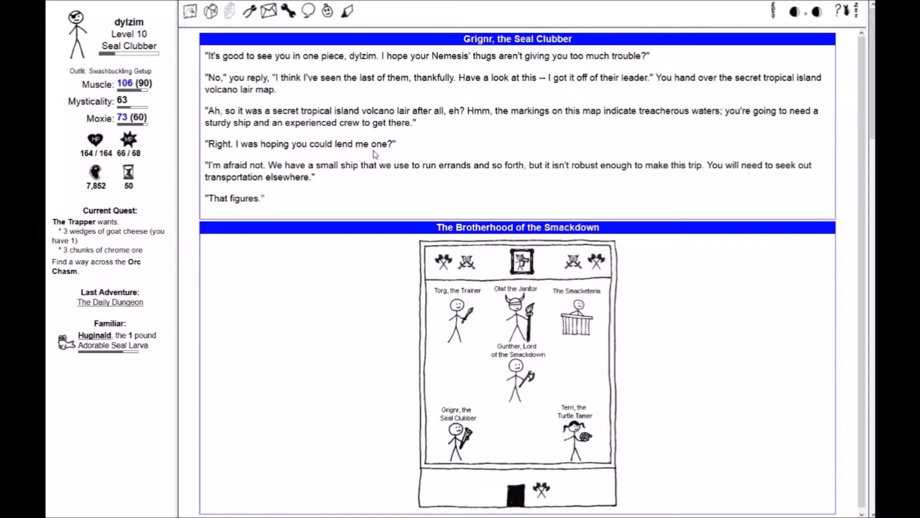
pyautogui.moveTo(368, 168)
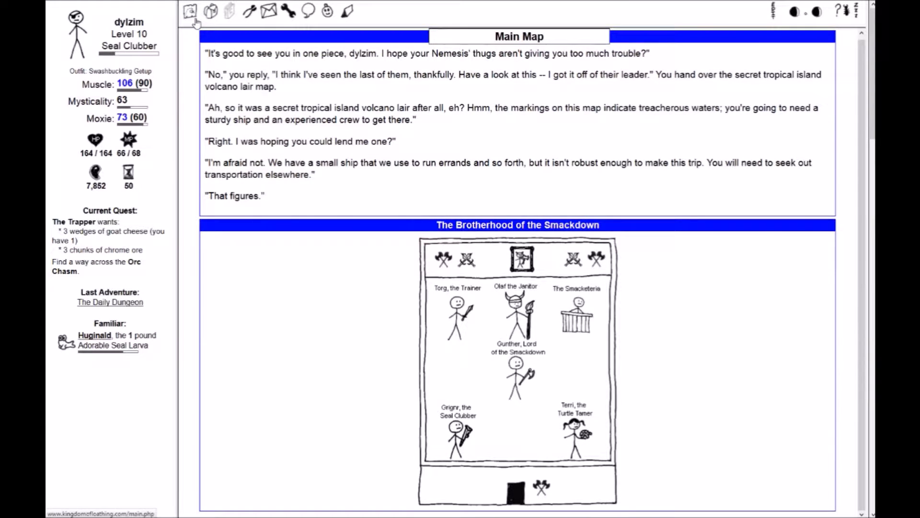
pyautogui.click(193, 13)
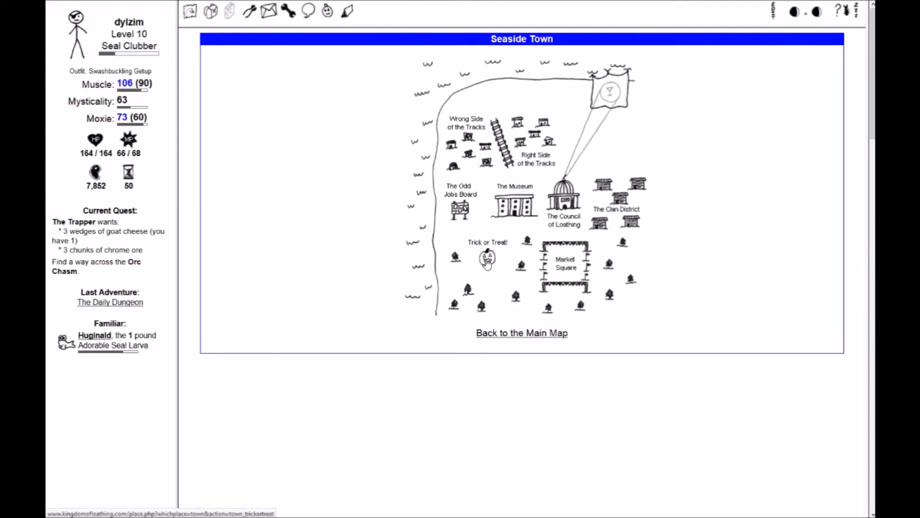
# Trick-or-treat at the bottom-left house, getting a bottle of rum from Morgan the Pirate Captain
pyautogui.click(486, 259)
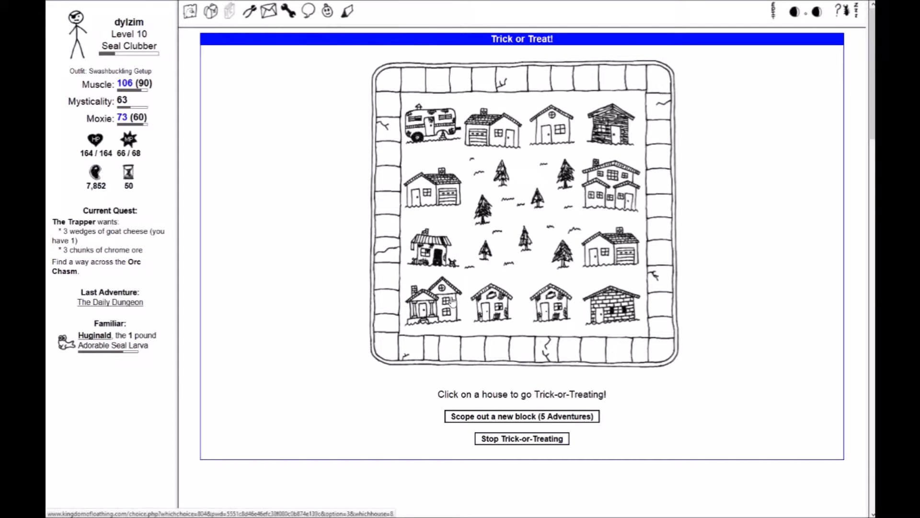
pyautogui.click(443, 302)
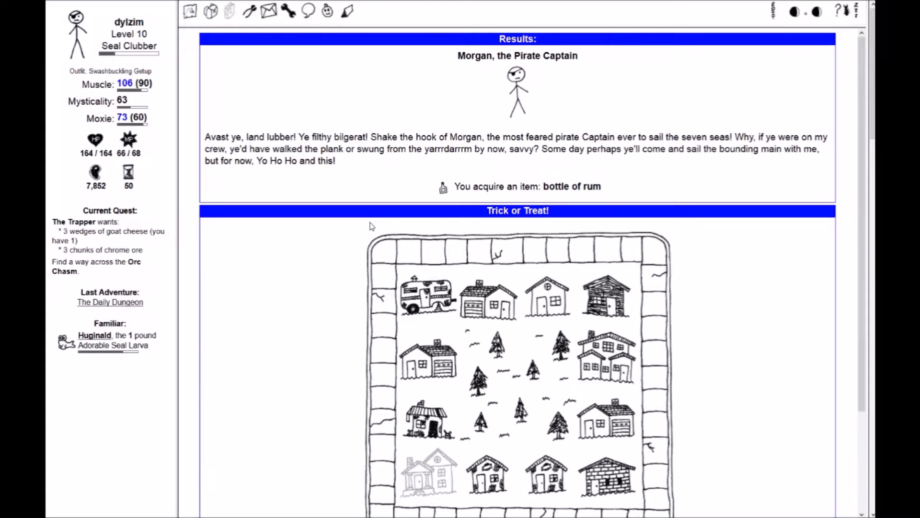
pyautogui.scroll(-3)
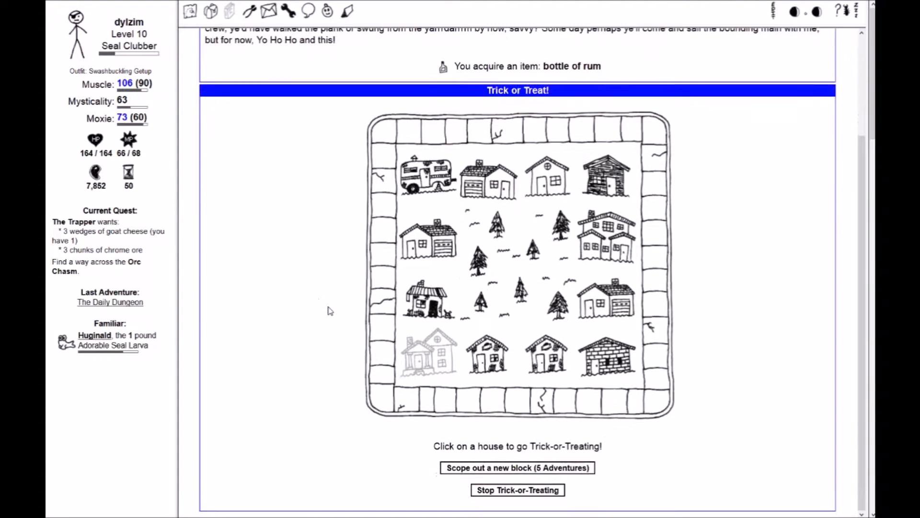
pyautogui.moveTo(321, 213)
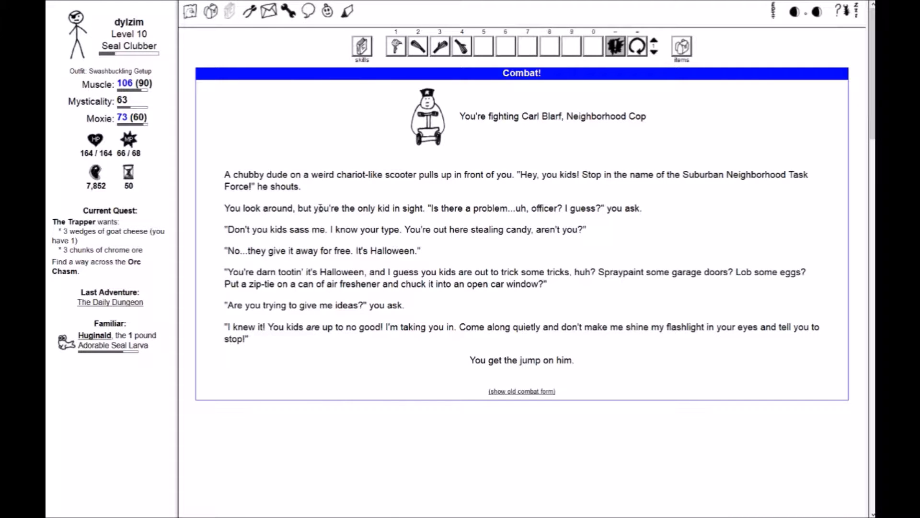
pyautogui.moveTo(418, 150)
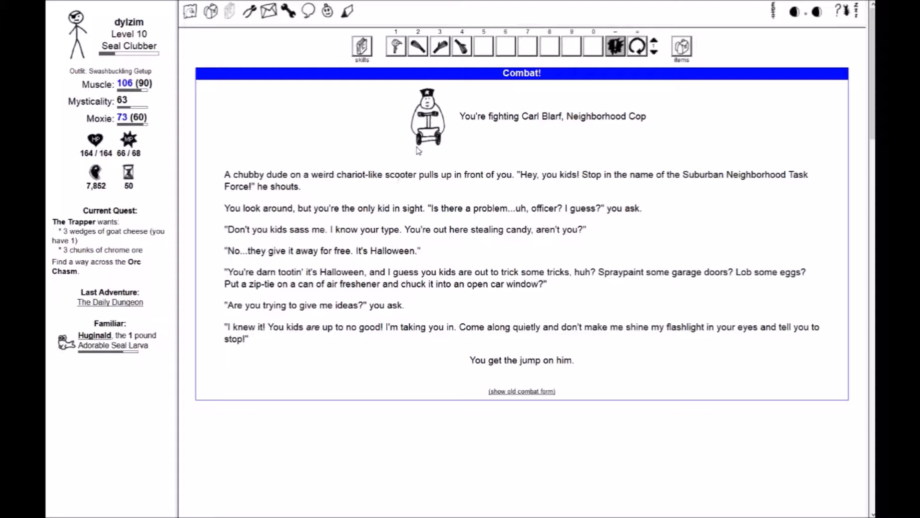
pyautogui.moveTo(378, 170)
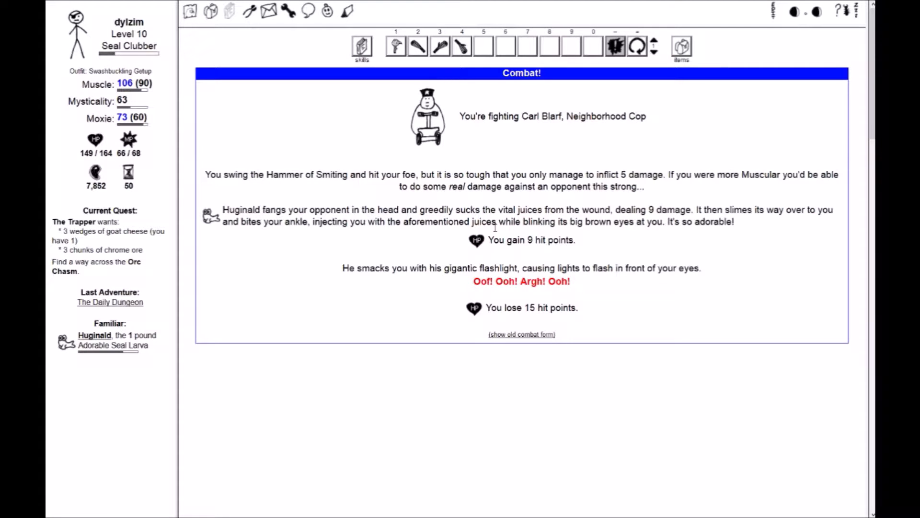
pyautogui.moveTo(408, 129)
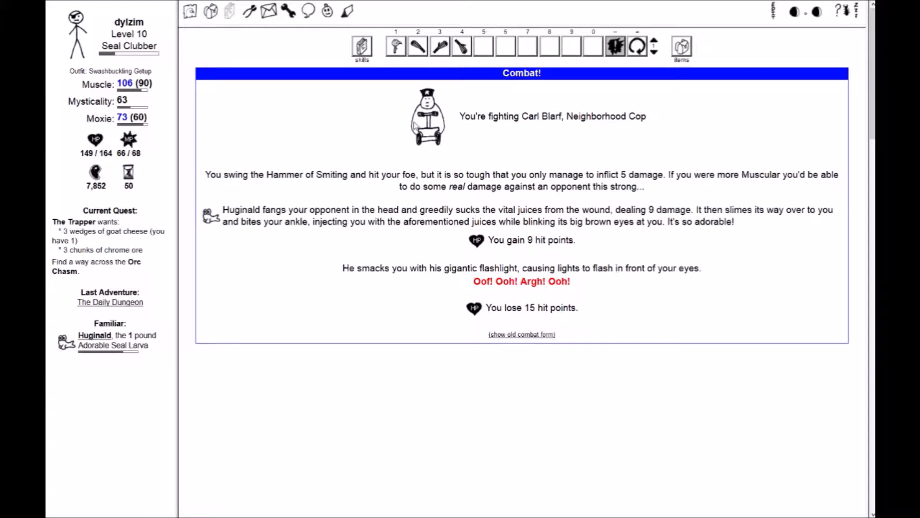
pyautogui.moveTo(425, 156)
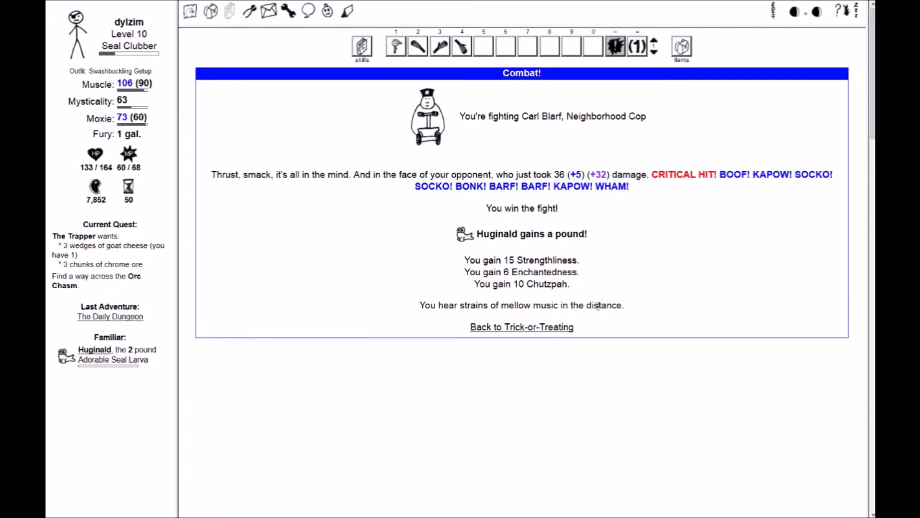
pyautogui.moveTo(490, 318)
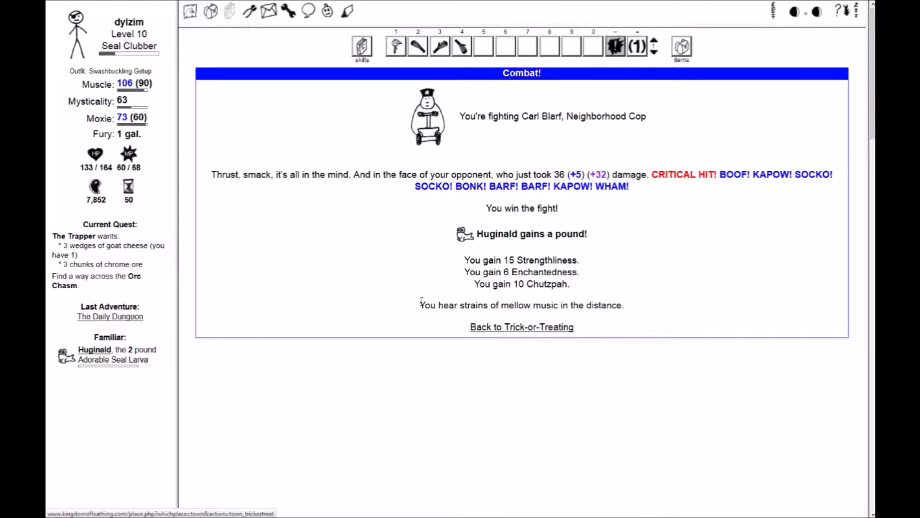
# After beating Carl Blarf, return to the block and visit Ricky Unscrupulous's house
pyautogui.click(522, 327)
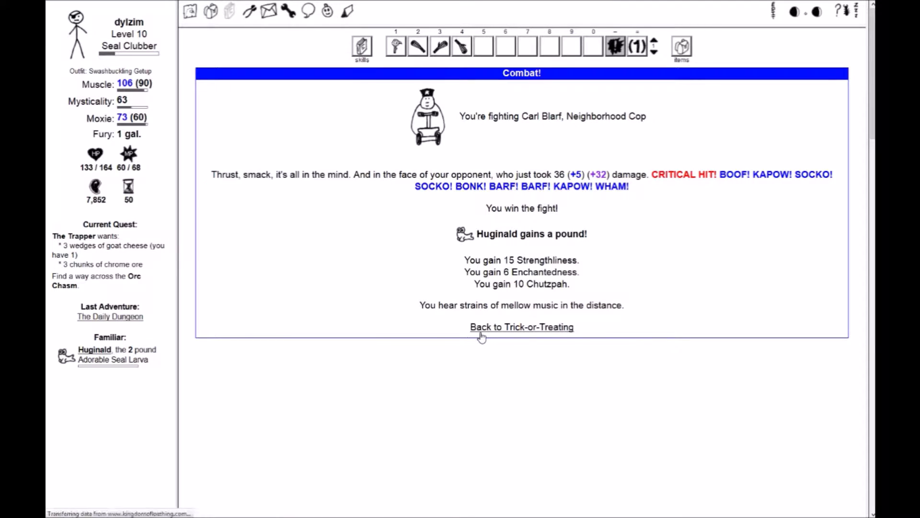
pyautogui.click(522, 327)
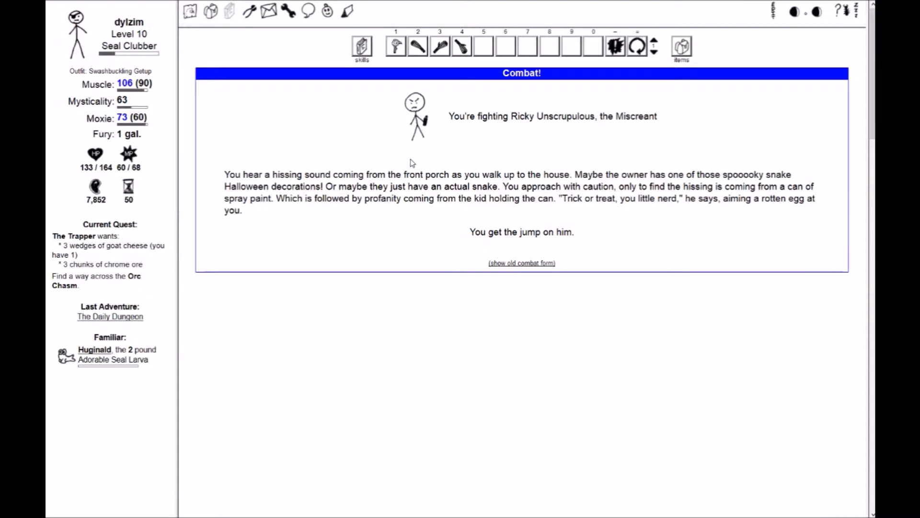
pyautogui.moveTo(408, 169)
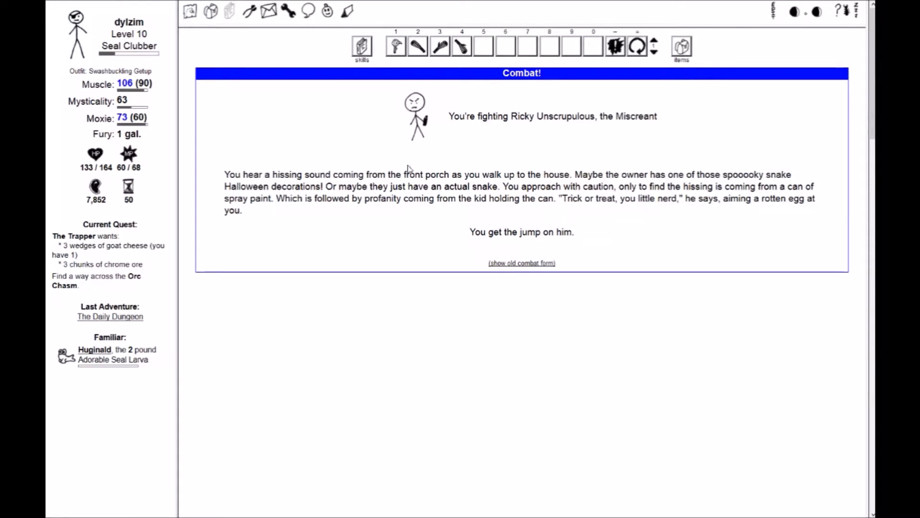
pyautogui.moveTo(391, 153)
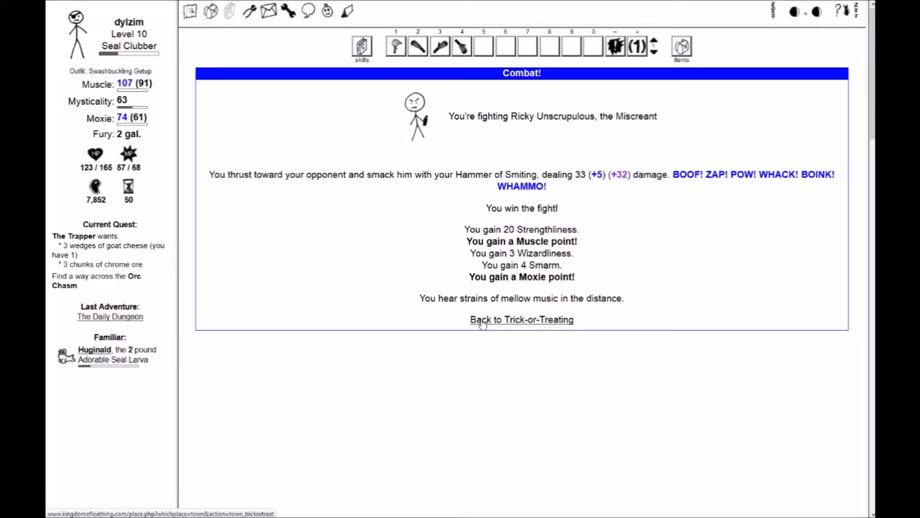
# Return to the trick-or-treat block after defeating Ricky Unscrupulous
pyautogui.click(522, 319)
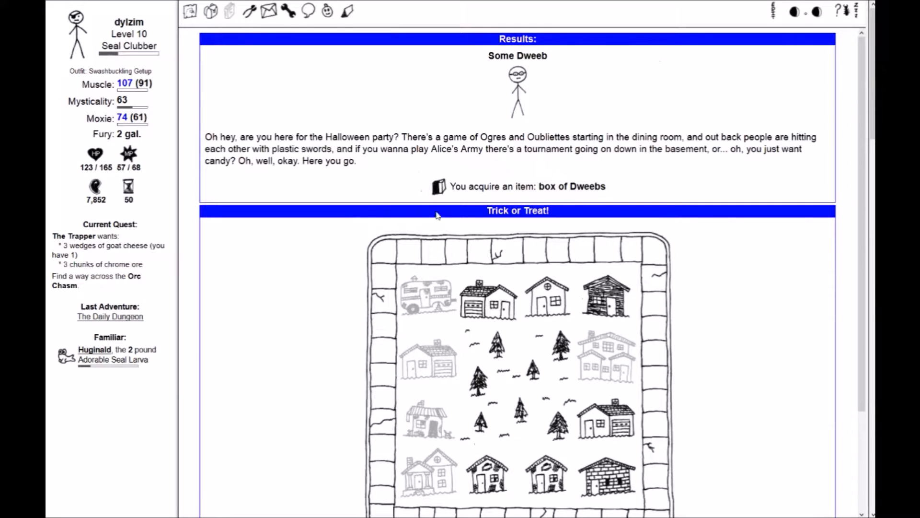
pyautogui.moveTo(436, 189)
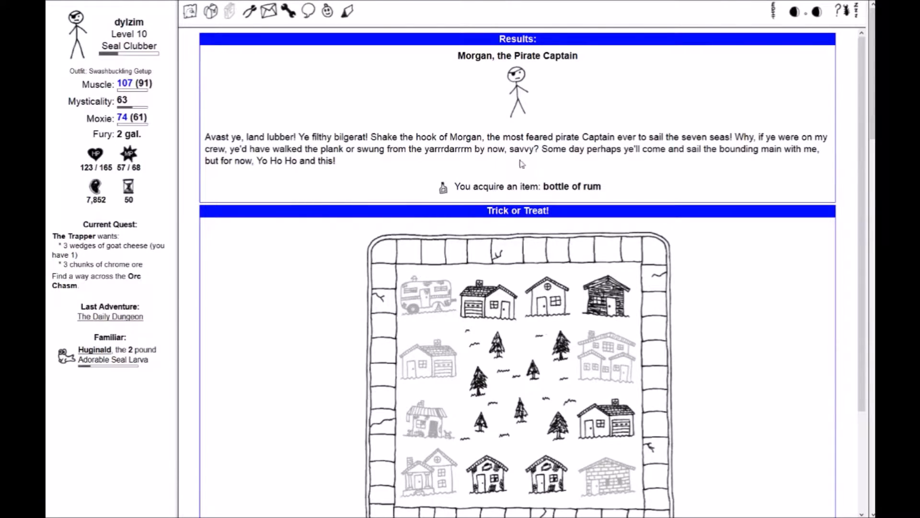
# Defeat neighborhood cop Rudd Charles and Davey Insolent with Thrust-Smacks
pyautogui.scroll(-3)
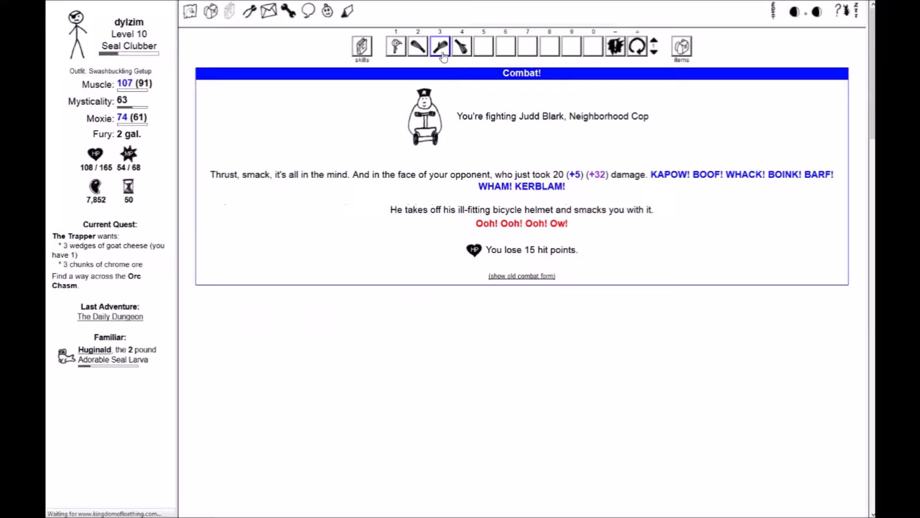
pyautogui.click(438, 46)
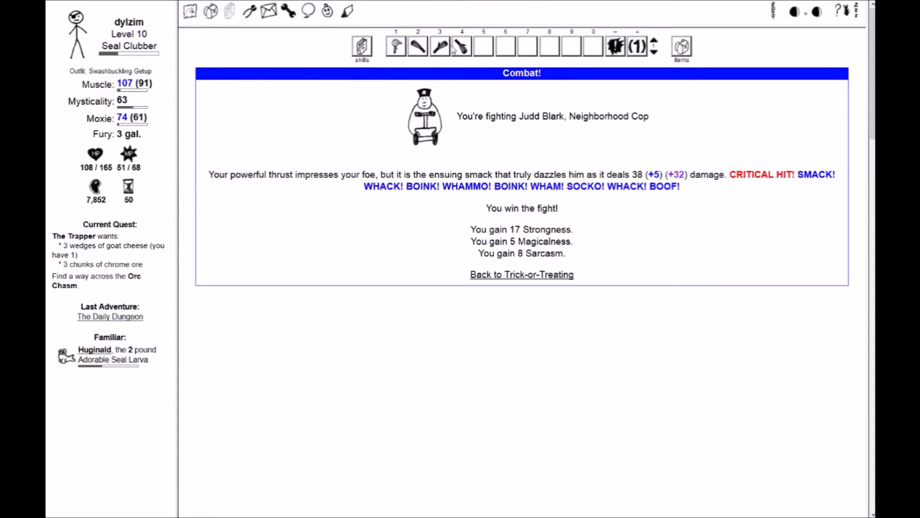
pyautogui.click(521, 274)
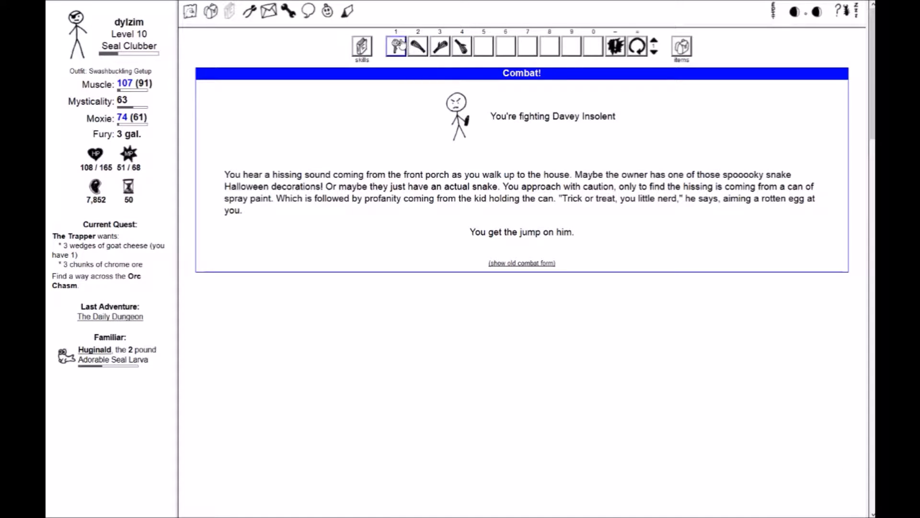
pyautogui.click(440, 46)
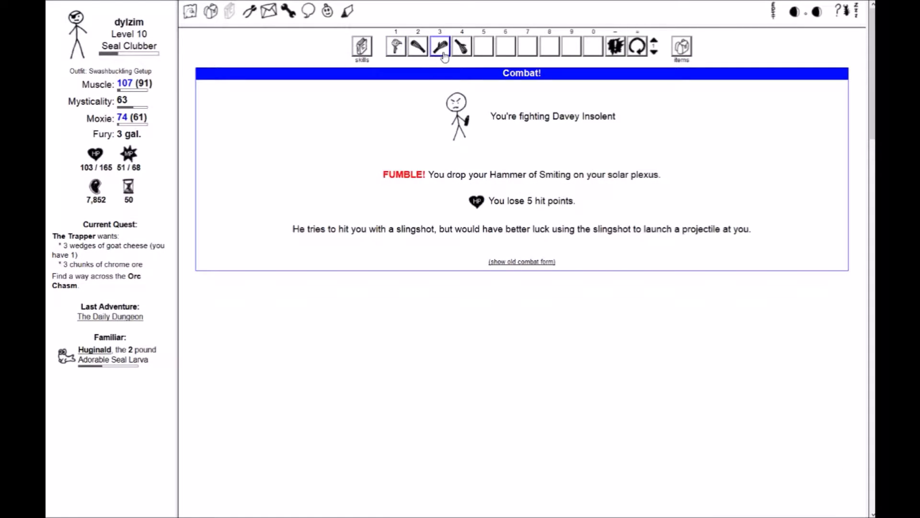
pyautogui.click(439, 47)
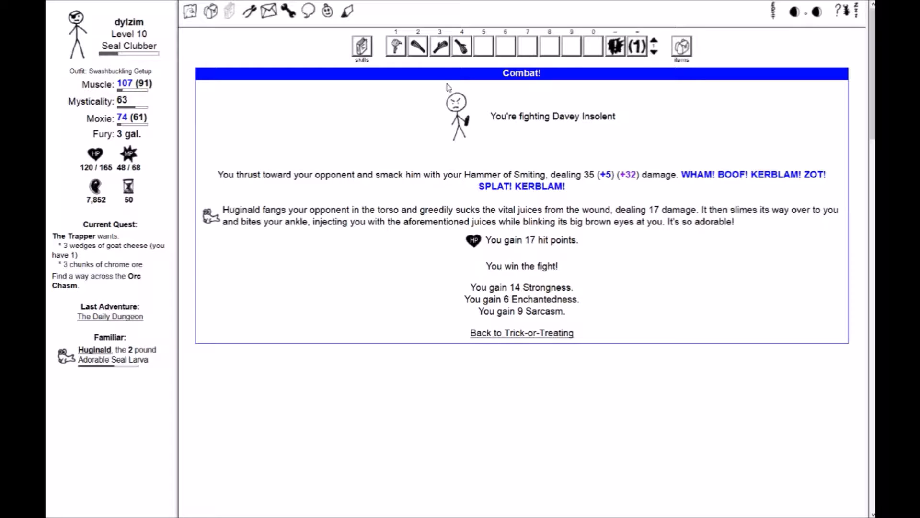
pyautogui.moveTo(519, 424)
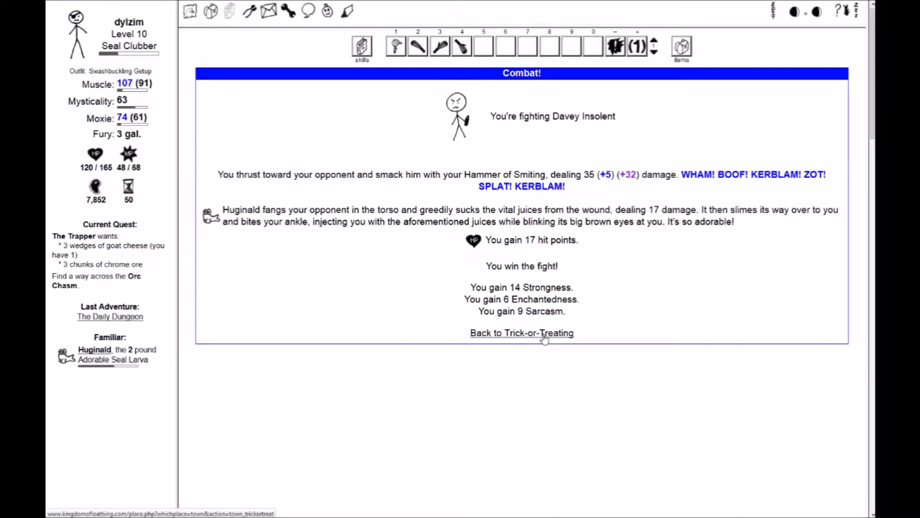
# Visit another house, beat the cop, and collect Morgan the Pirate Captain's bottle of rum
pyautogui.click(524, 333)
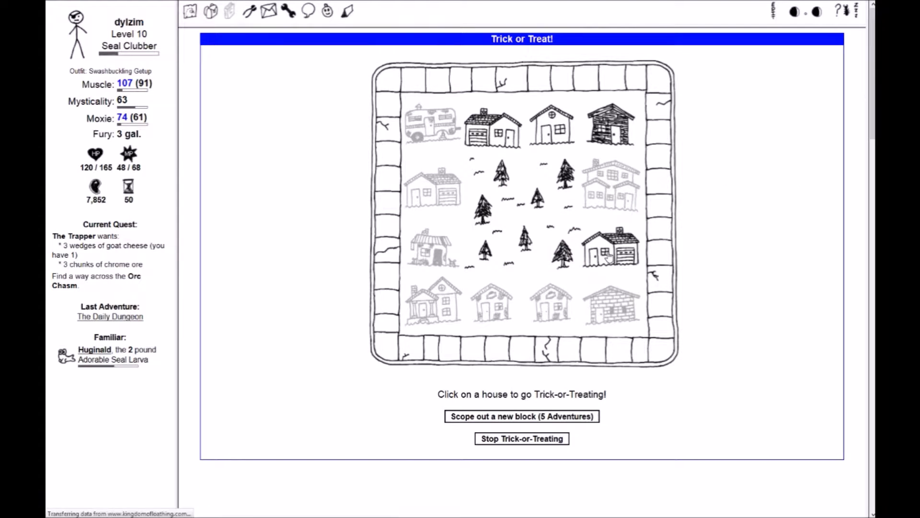
pyautogui.click(607, 251)
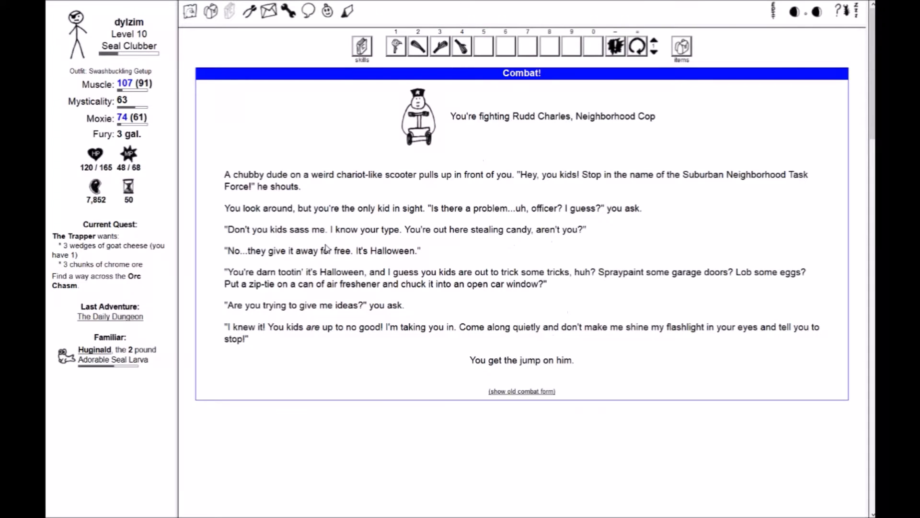
pyautogui.moveTo(439, 46)
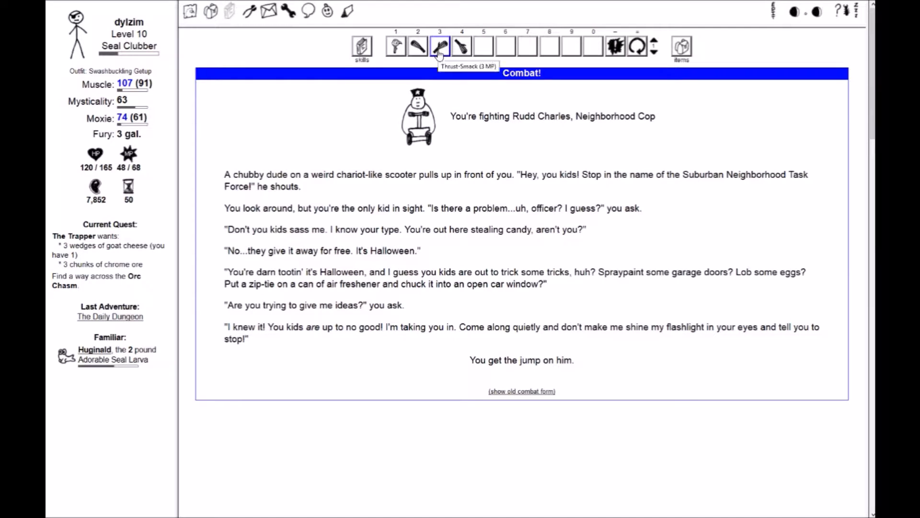
pyautogui.click(439, 46)
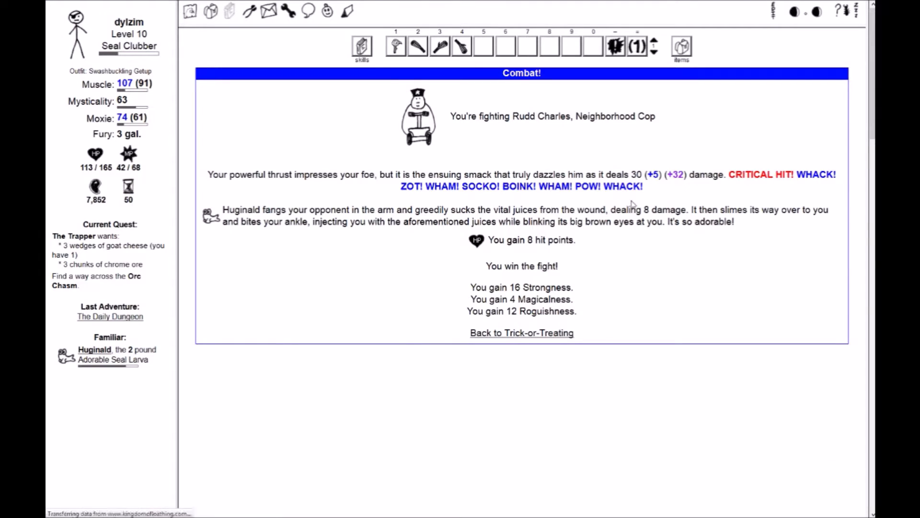
pyautogui.click(522, 332)
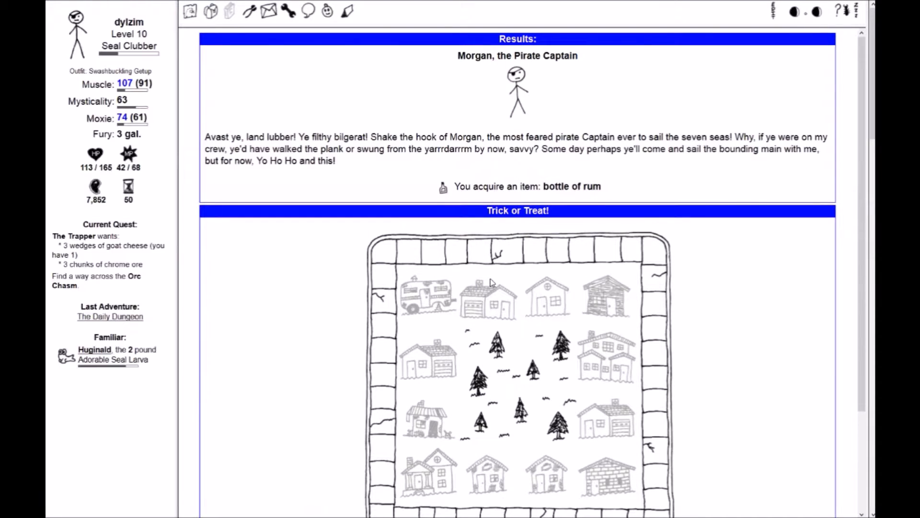
pyautogui.moveTo(252, 305)
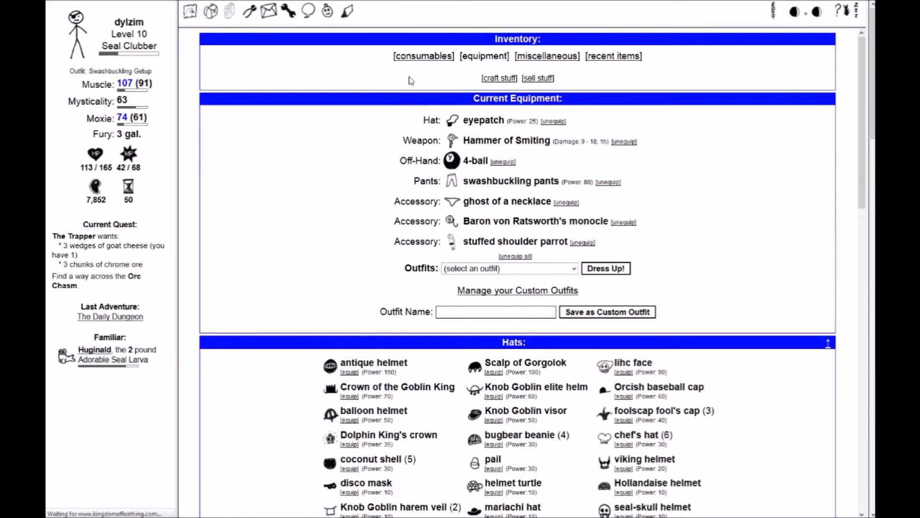
# Eat the gruel and three ballroom blintzes, reaching fullness 15 and 80 adventures
pyautogui.click(423, 56)
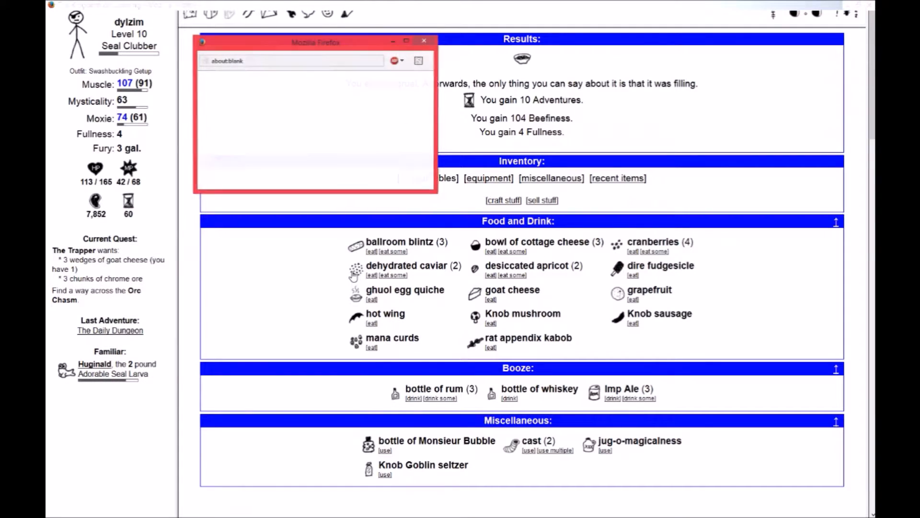
pyautogui.click(424, 40)
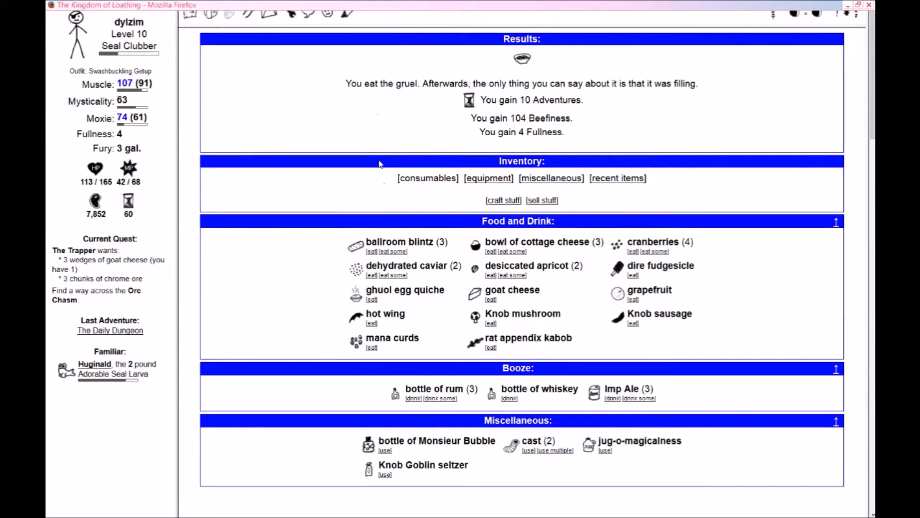
pyautogui.click(392, 242)
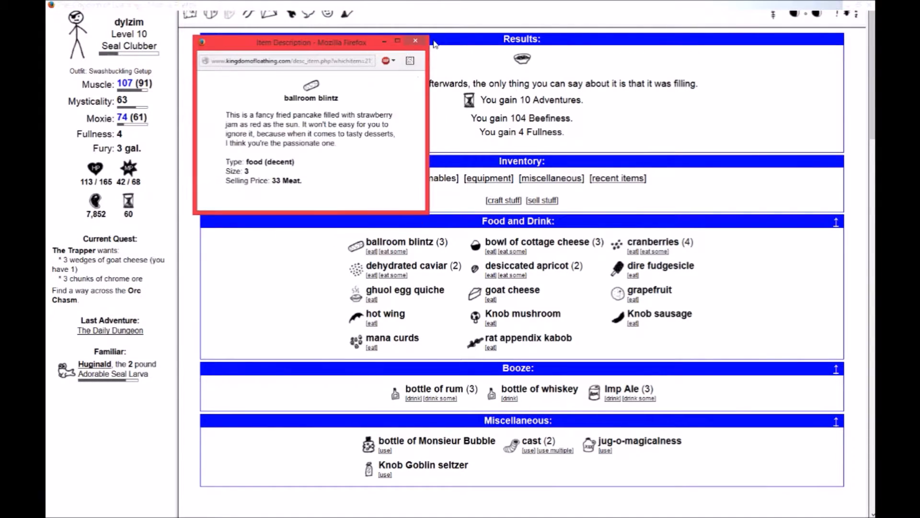
pyautogui.click(415, 41)
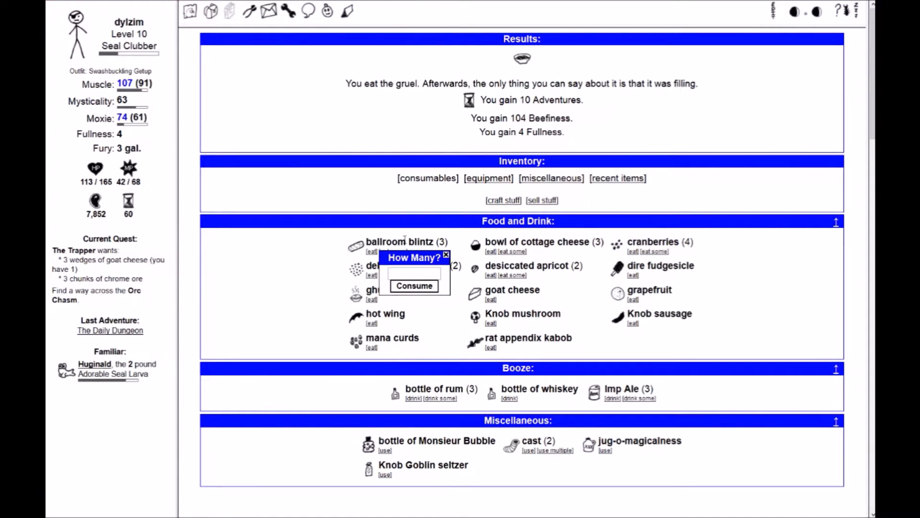
pyautogui.click(415, 286)
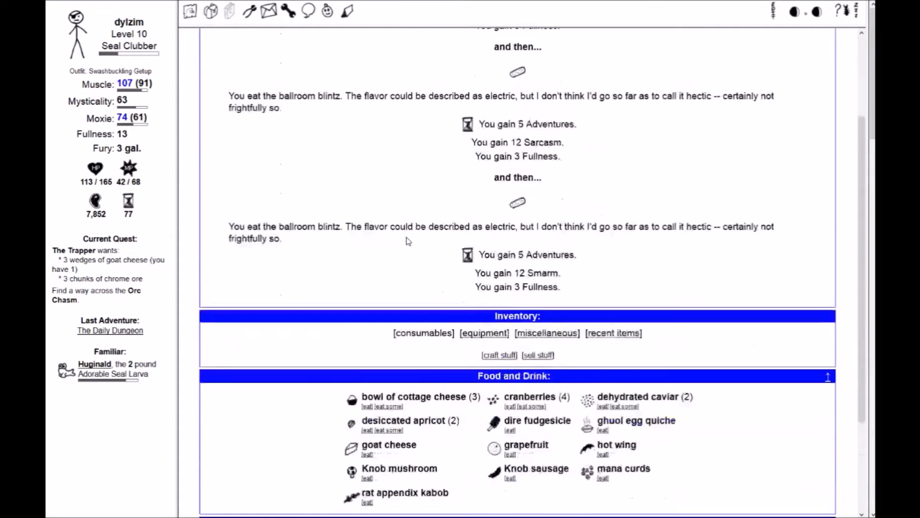
pyautogui.scroll(-3)
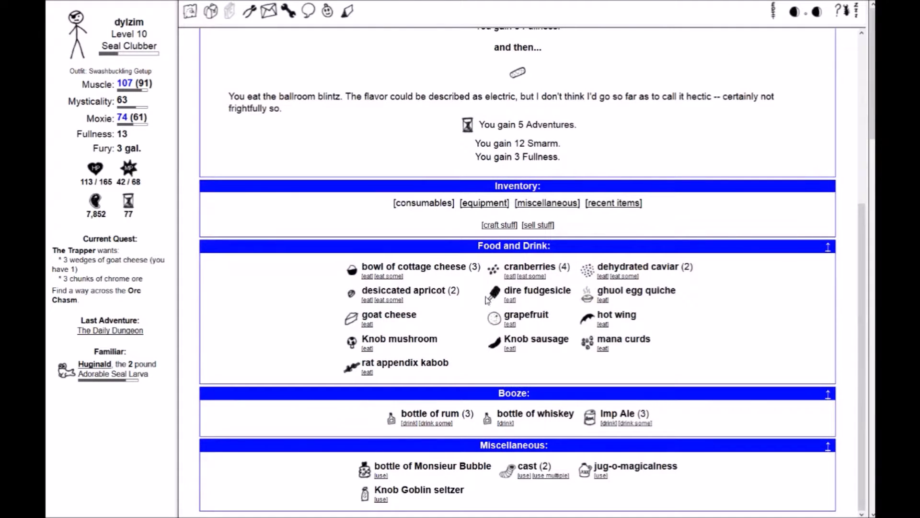
pyautogui.click(509, 300)
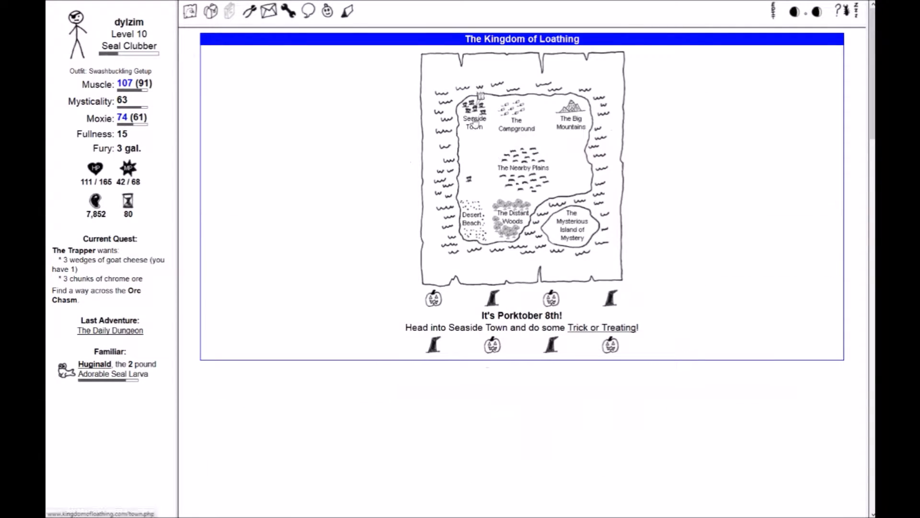
# Get the Nearby Plains giant garbage quest from the Council in Seaside Town
pyautogui.click(475, 110)
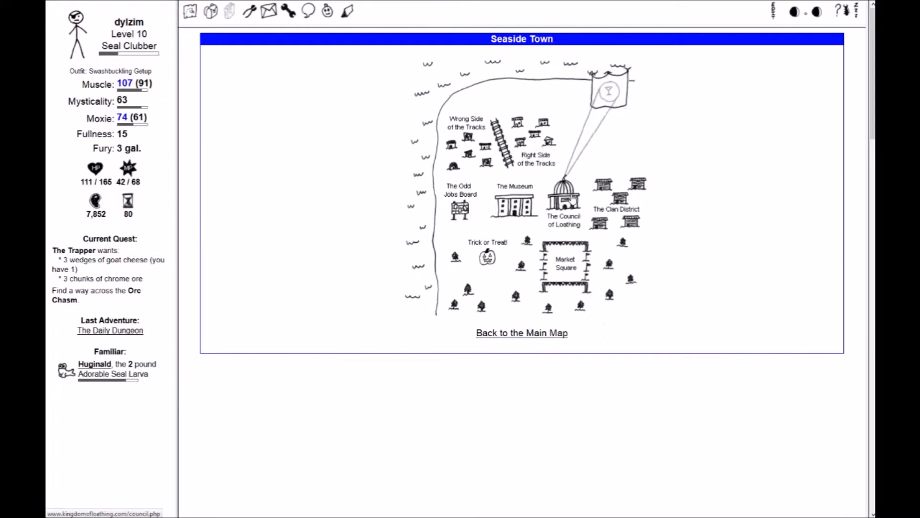
pyautogui.click(564, 191)
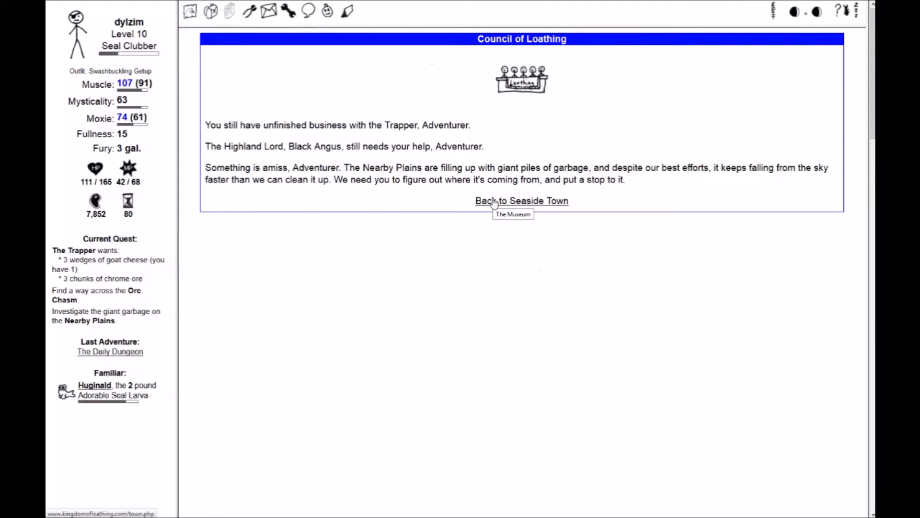
pyautogui.moveTo(340, 125)
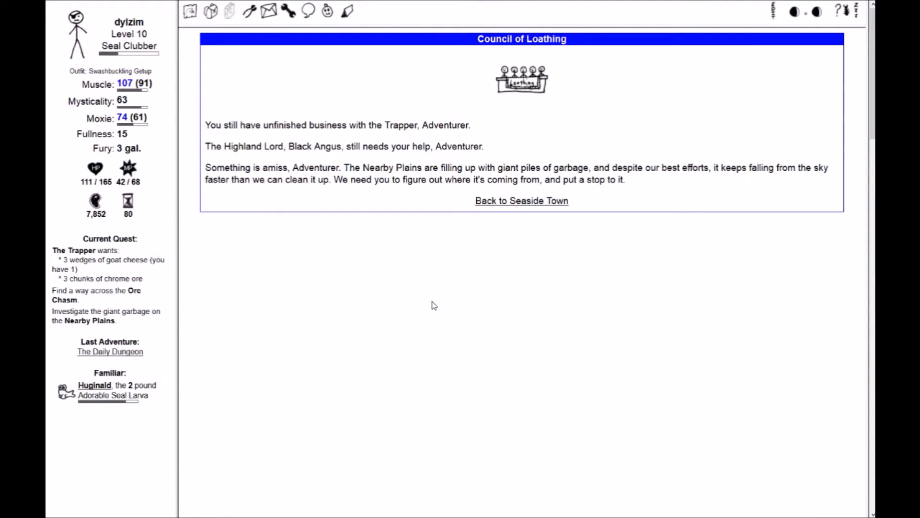
pyautogui.moveTo(533, 204)
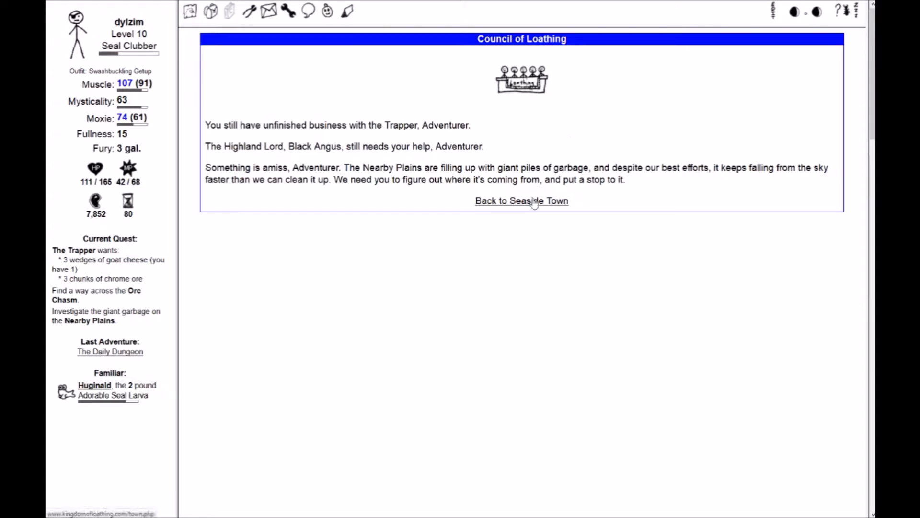
pyautogui.click(521, 201)
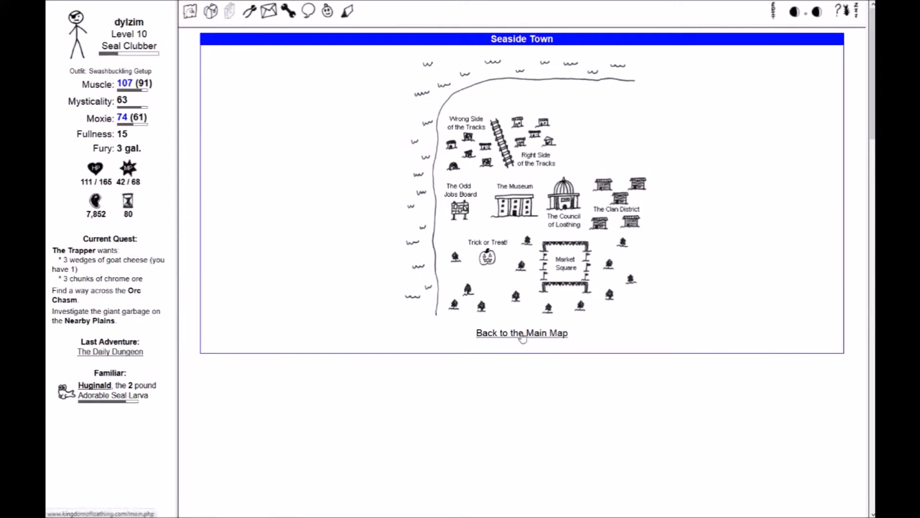
pyautogui.click(522, 332)
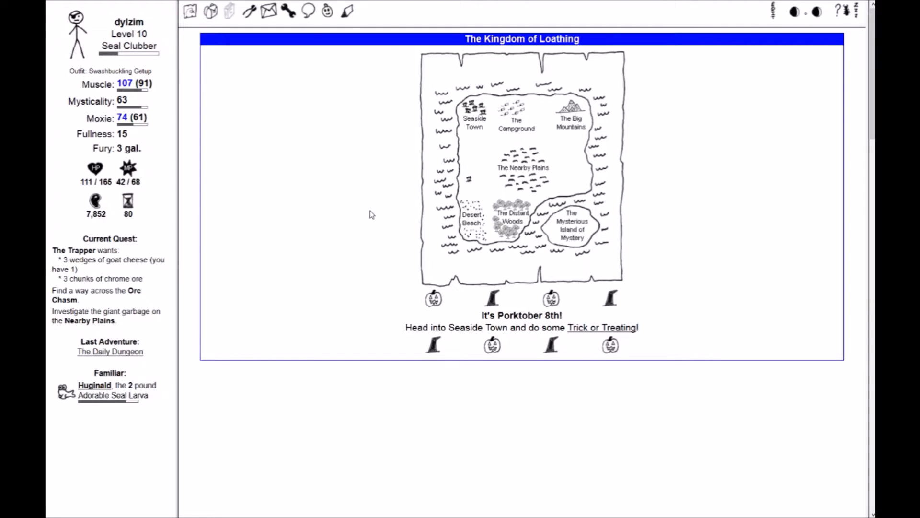
pyautogui.moveTo(562, 263)
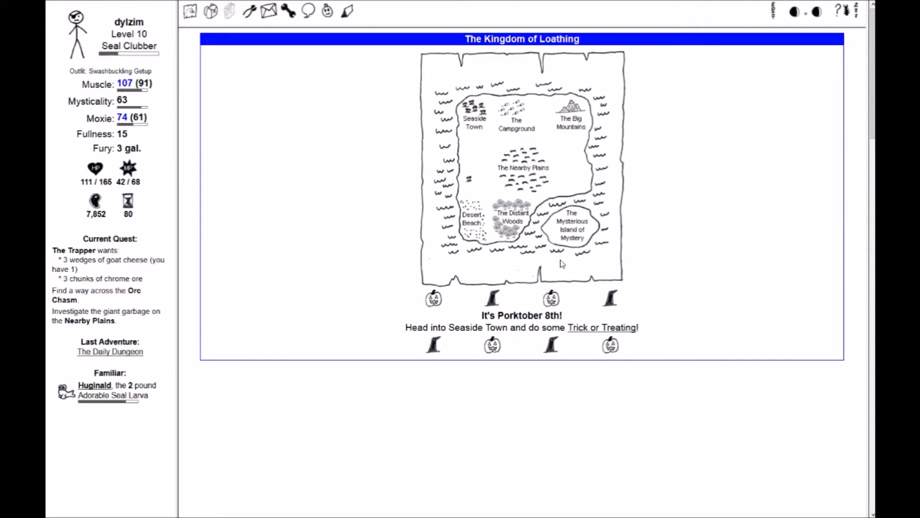
# Read the pirate pamphlet and insult book descriptions at Barrrtleby's bookshop
pyautogui.click(574, 225)
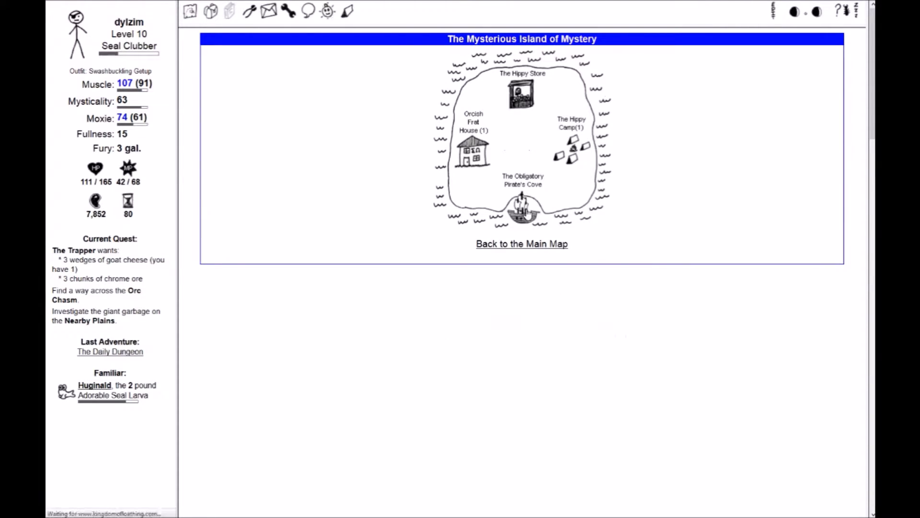
pyautogui.click(522, 212)
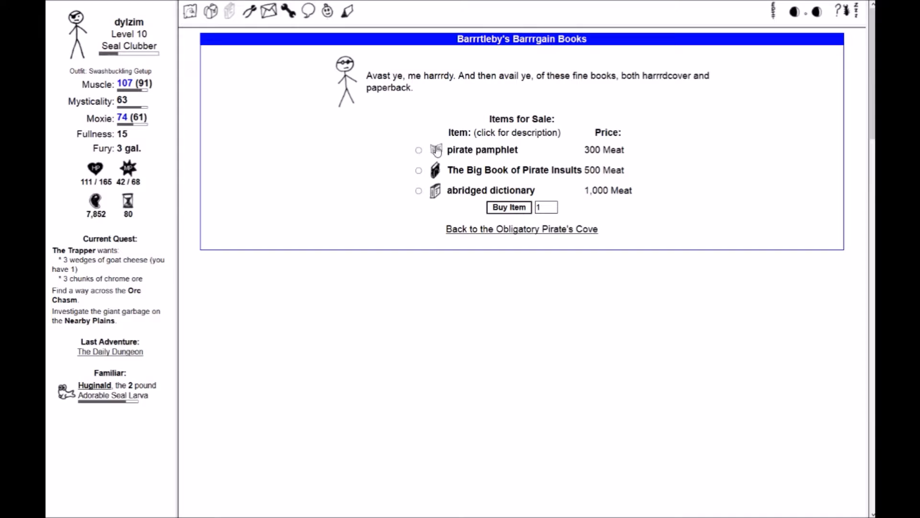
pyautogui.click(482, 150)
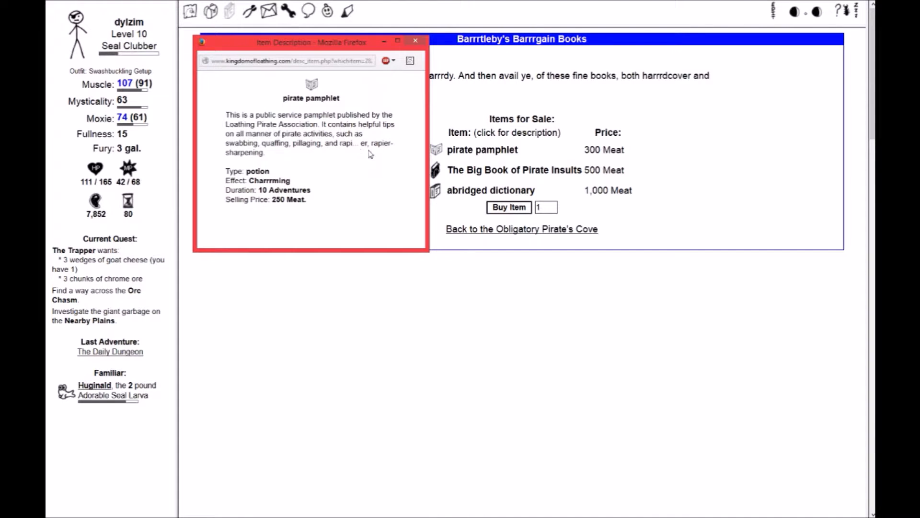
pyautogui.moveTo(420, 46)
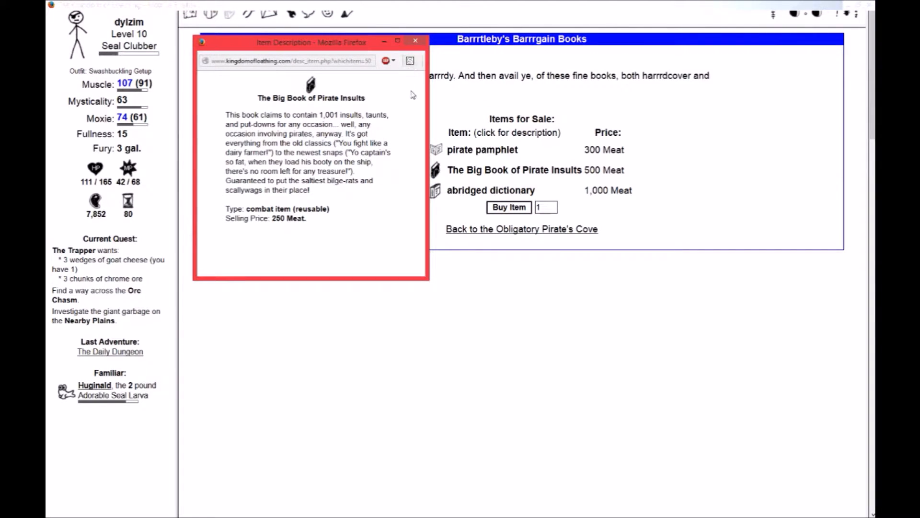
pyautogui.moveTo(424, 41)
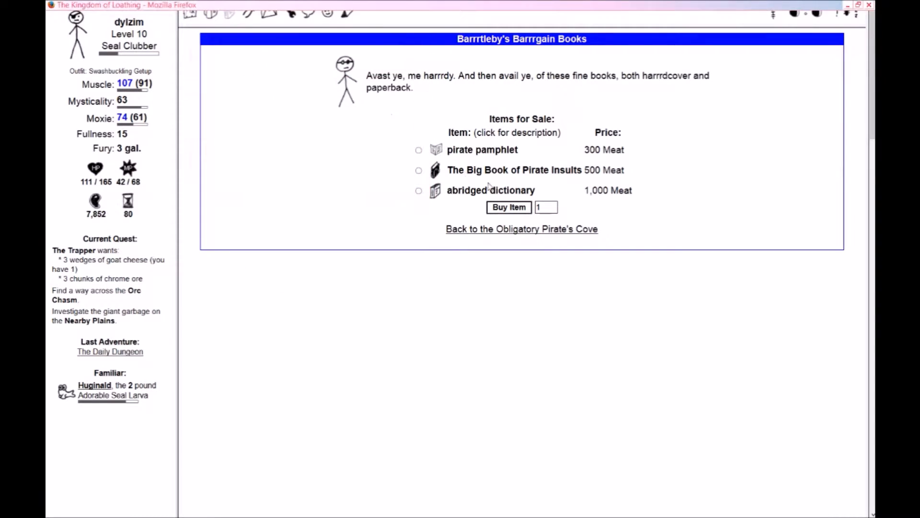
pyautogui.click(522, 229)
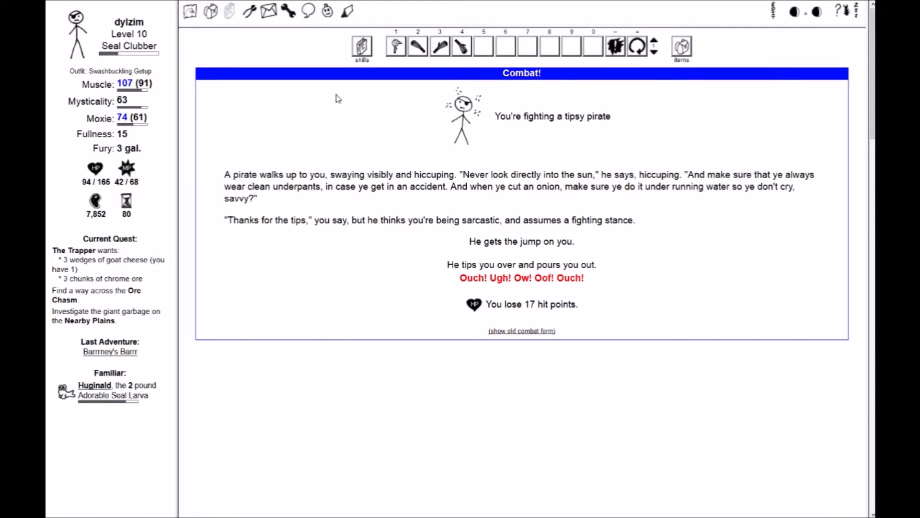
pyautogui.moveTo(281, 201)
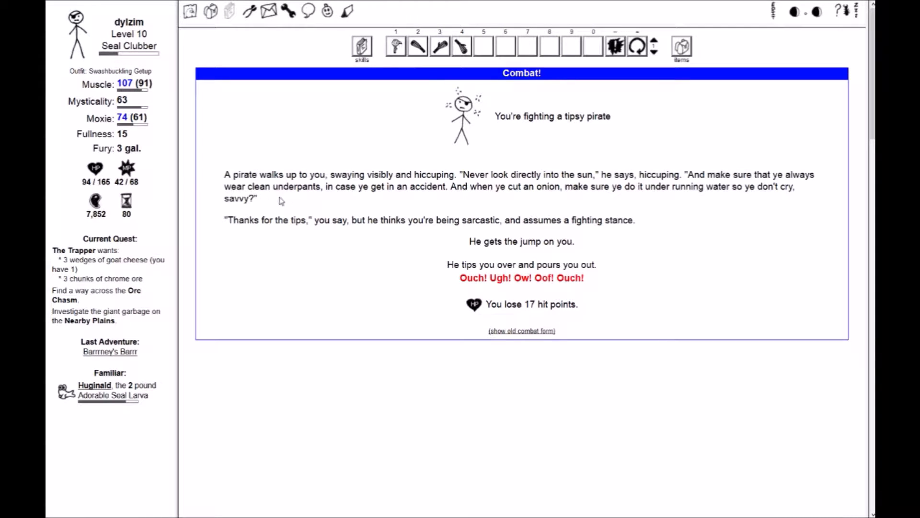
pyautogui.moveTo(342, 272)
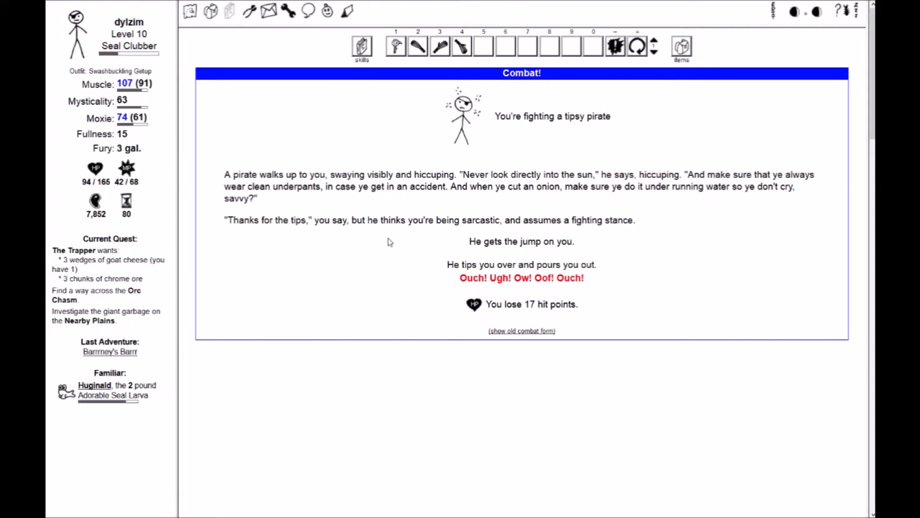
pyautogui.moveTo(391, 61)
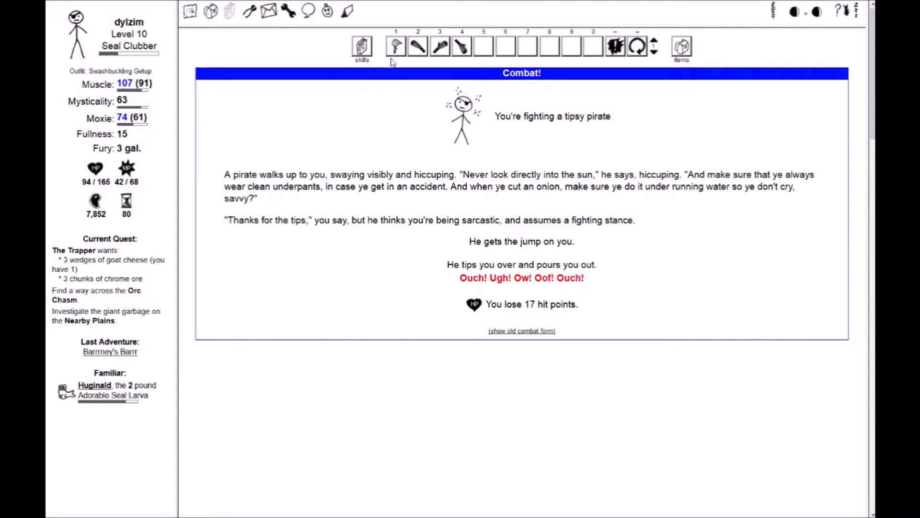
# Beat the tipsy pirate with club attacks, earning 49 meat
pyautogui.click(396, 44)
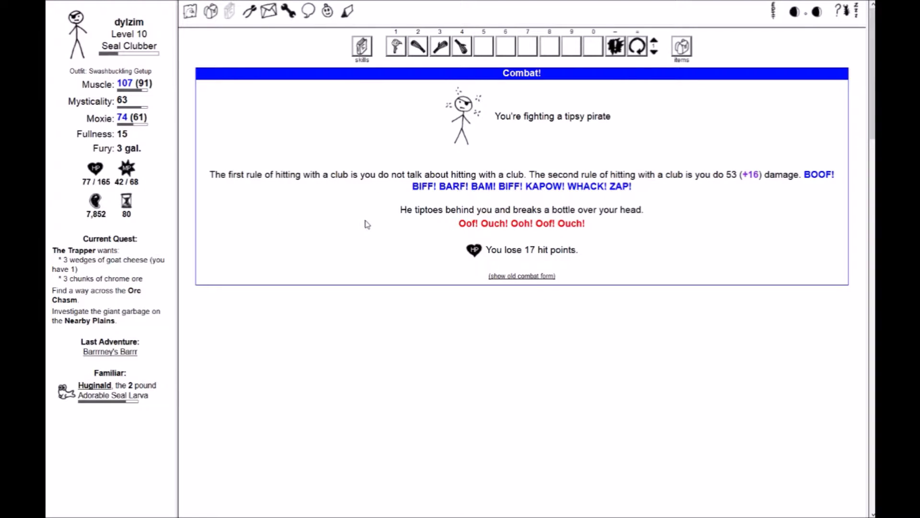
pyautogui.moveTo(385, 64)
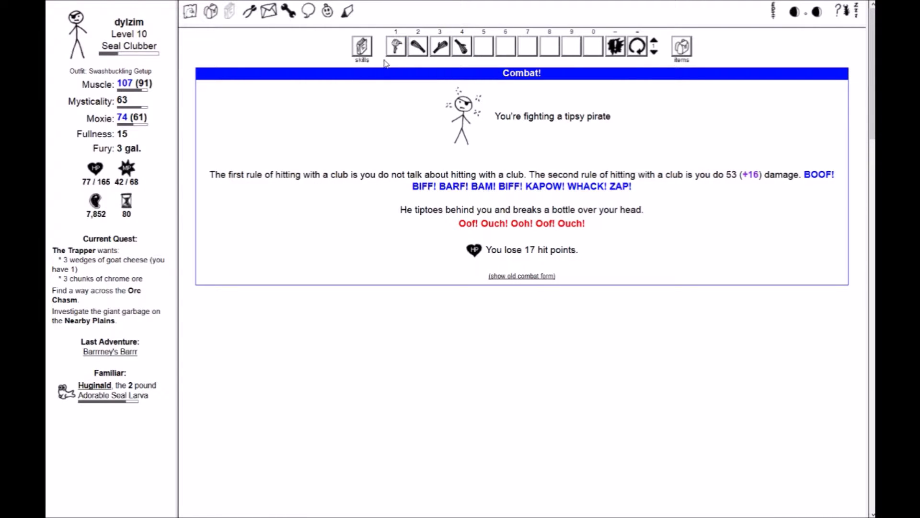
pyautogui.click(396, 45)
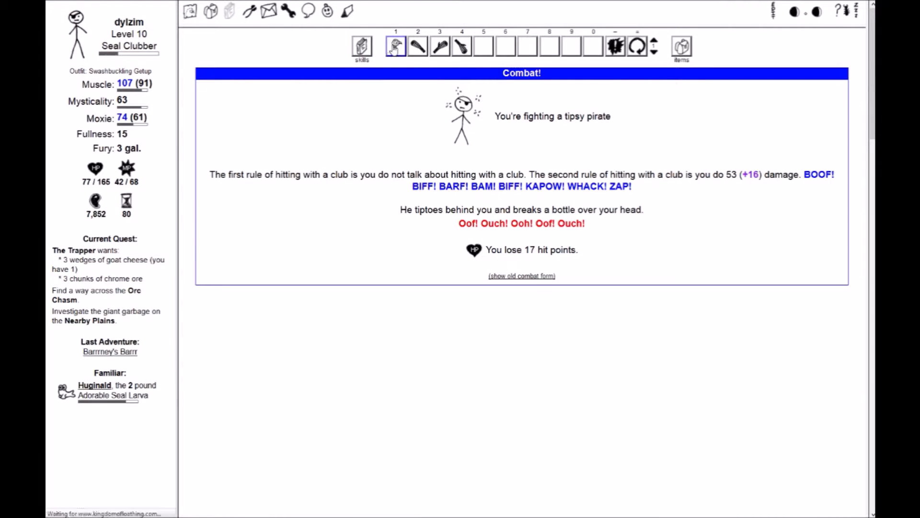
pyautogui.click(396, 46)
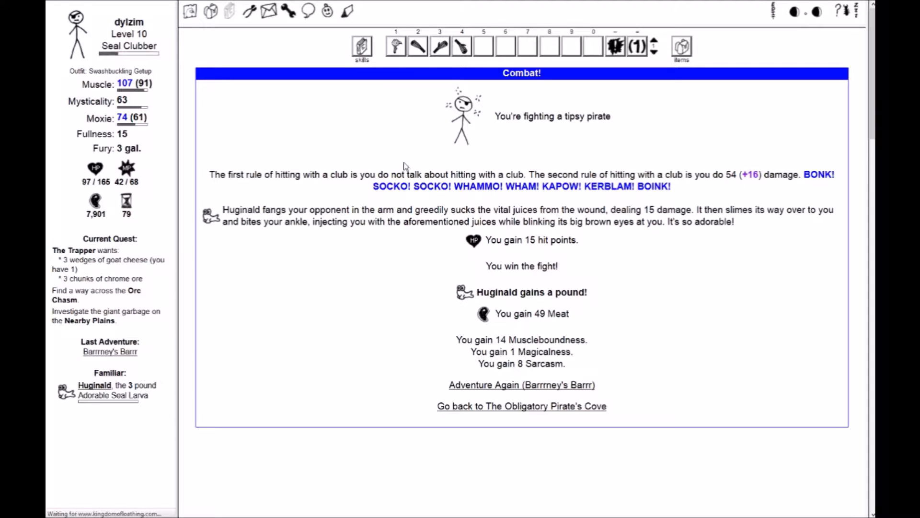
# Defeat the tetchy and toothy pirates and inspect the dropped cocktail napkin
pyautogui.click(521, 385)
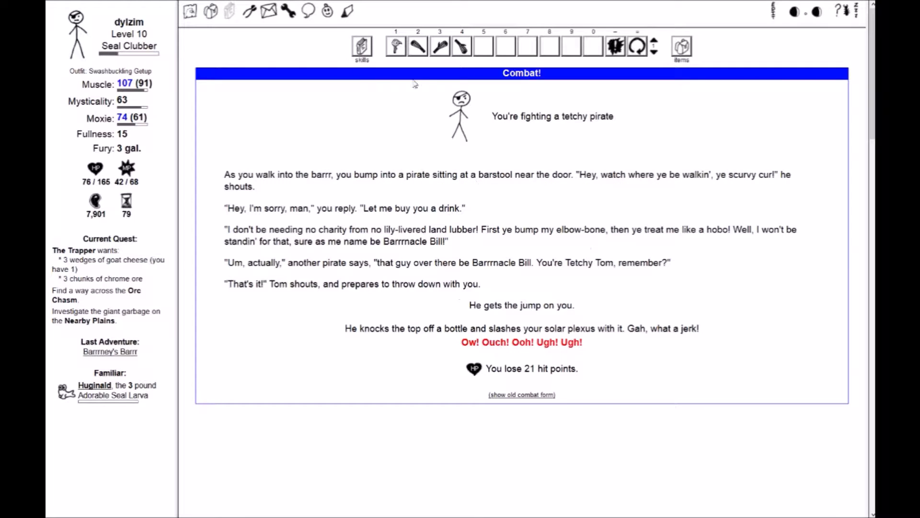
pyautogui.moveTo(482, 185)
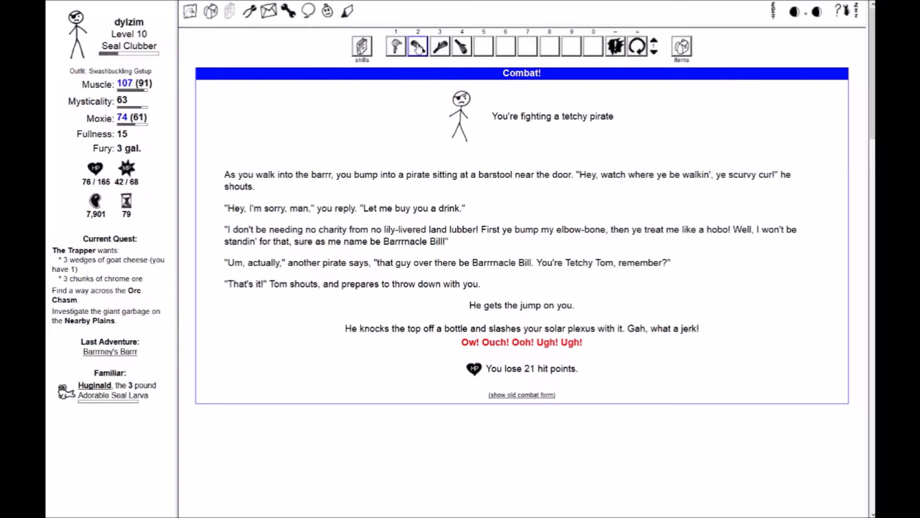
pyautogui.click(417, 47)
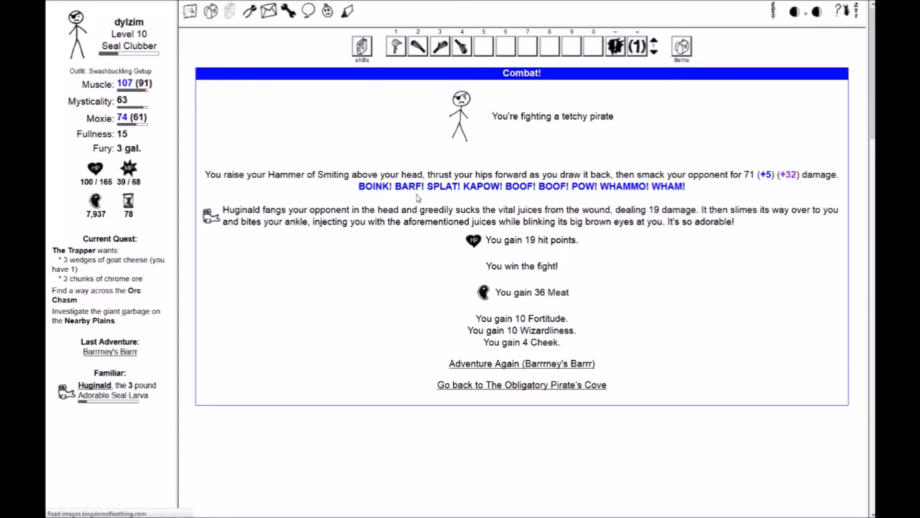
pyautogui.click(520, 364)
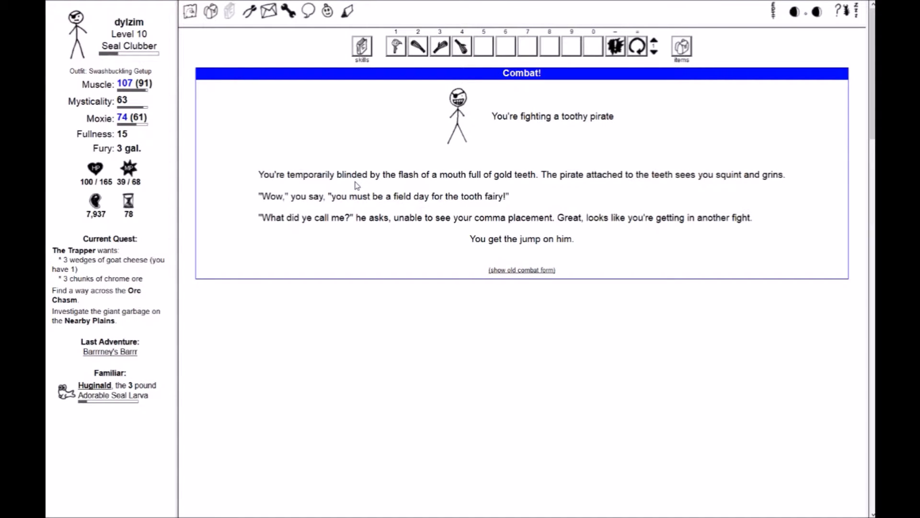
pyautogui.click(439, 46)
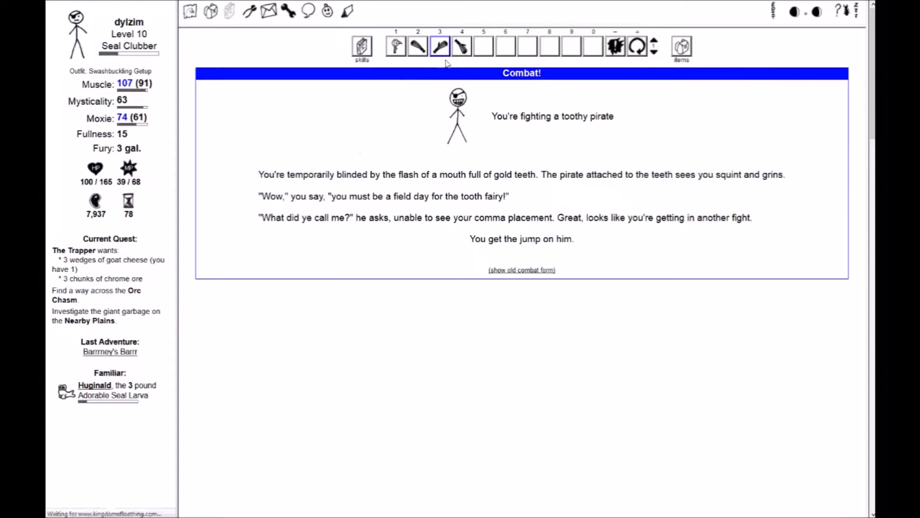
pyautogui.click(440, 46)
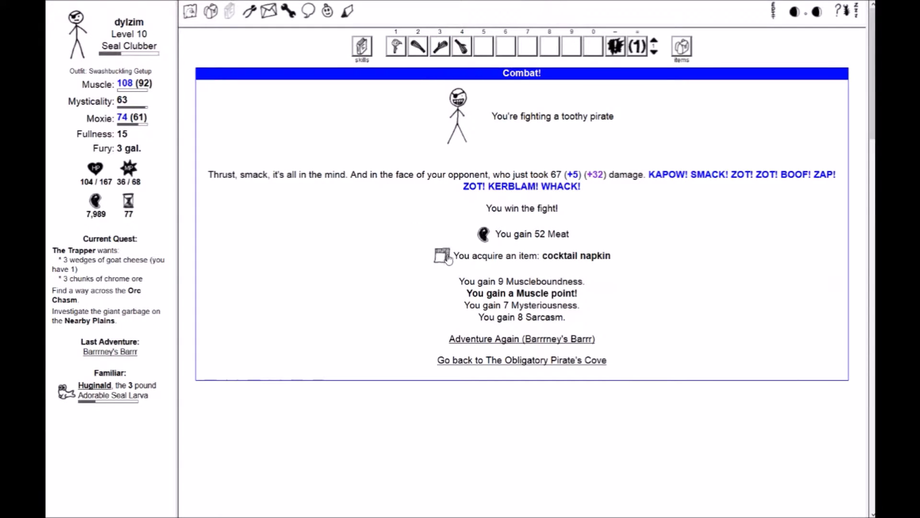
pyautogui.click(439, 256)
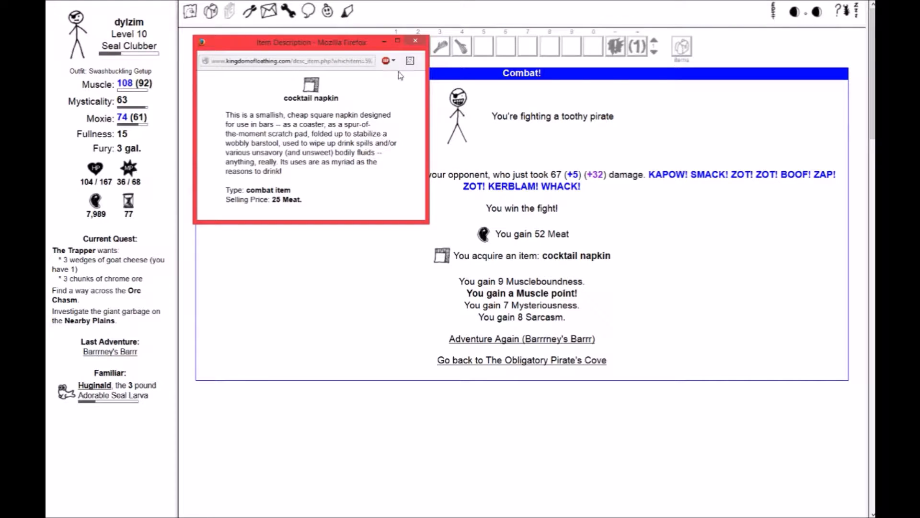
pyautogui.click(415, 41)
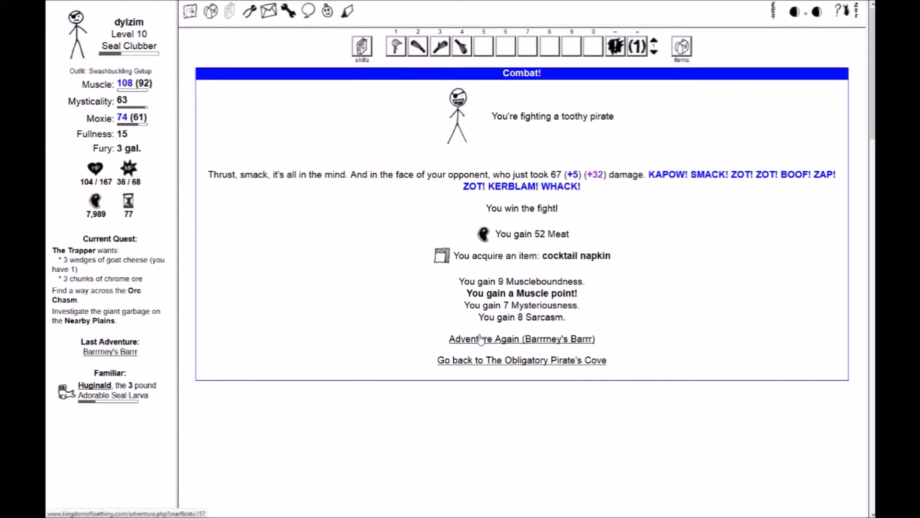
pyautogui.click(522, 339)
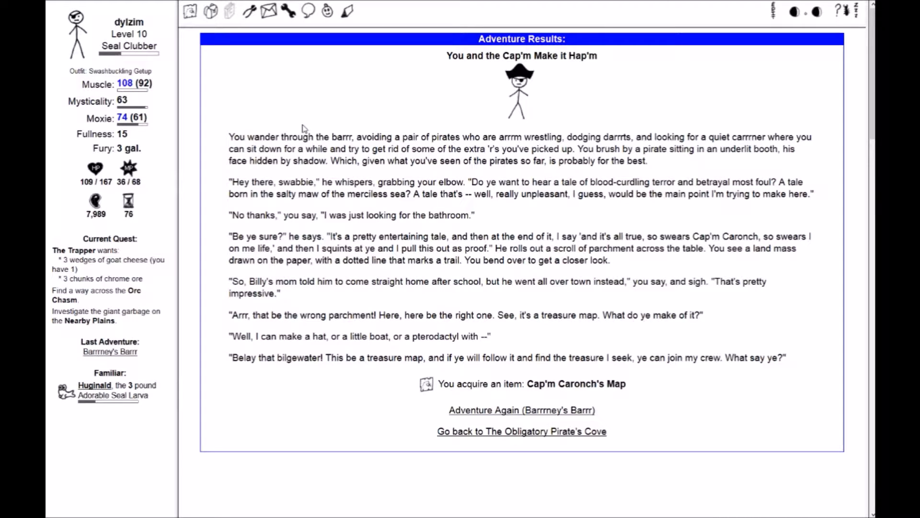
pyautogui.moveTo(431, 389)
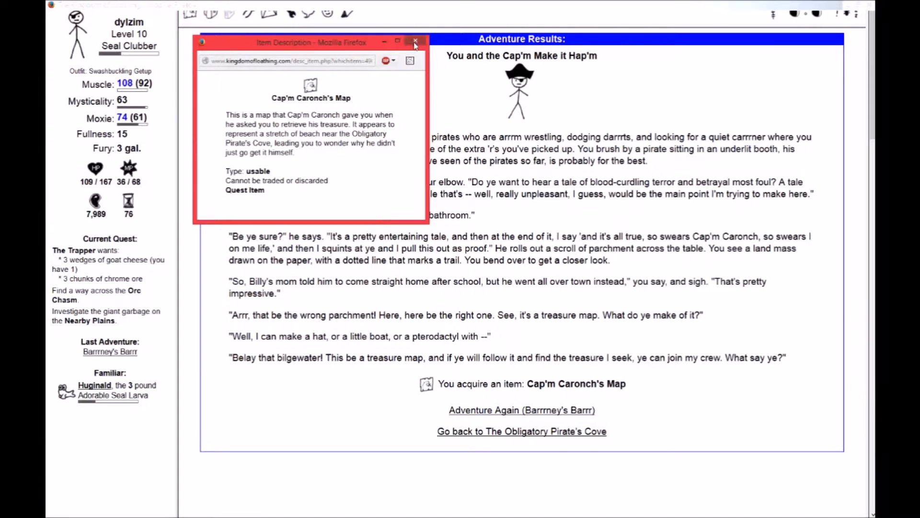
# Close Cap'm Caronch's Map description after receiving it
pyautogui.click(413, 43)
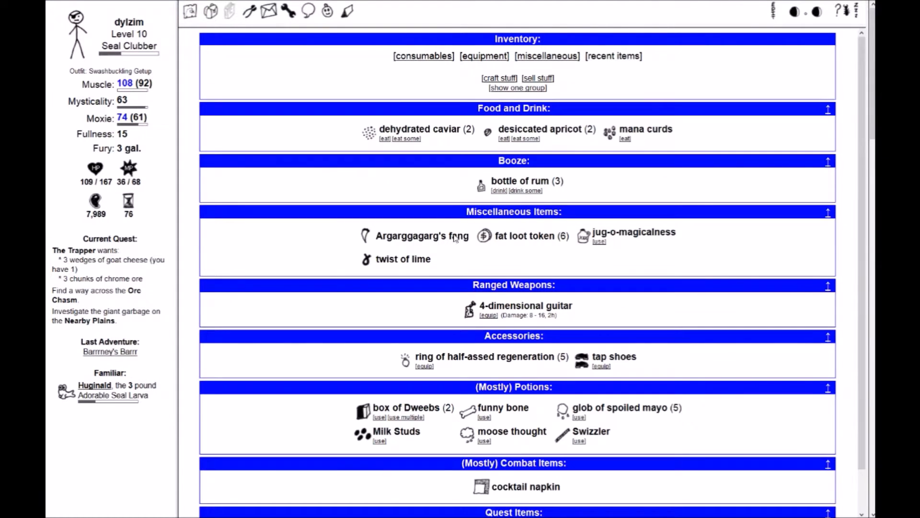
# Kill the booty crab guarding Cap'm Caronch's treasure and head back to the Pirate's Cove
pyautogui.scroll(-3)
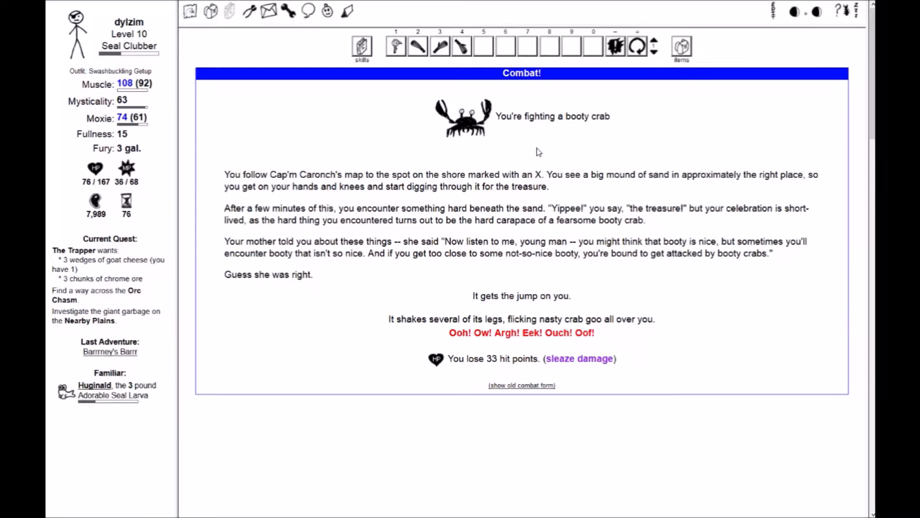
pyautogui.click(439, 47)
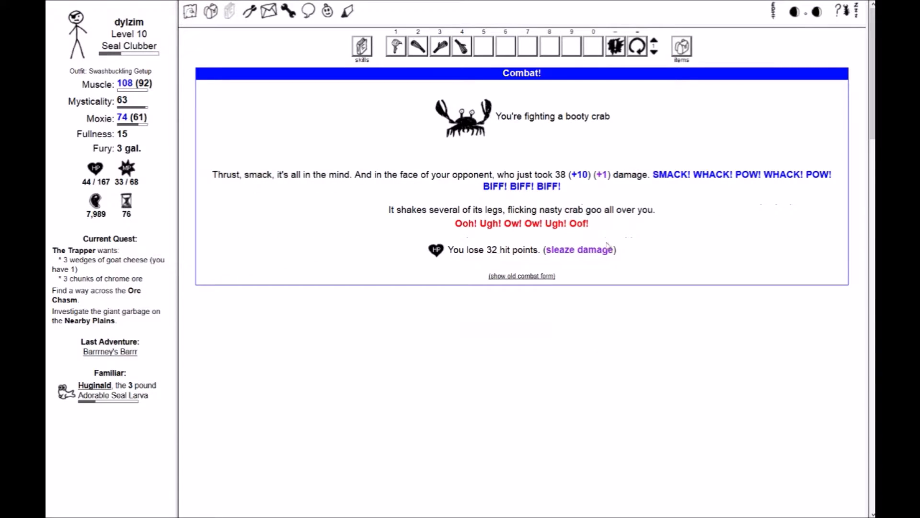
pyautogui.moveTo(404, 198)
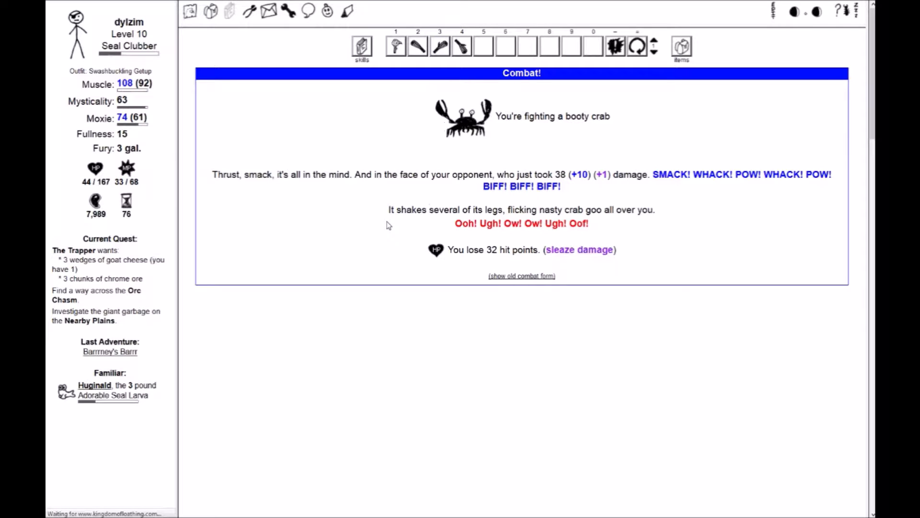
pyautogui.moveTo(350, 189)
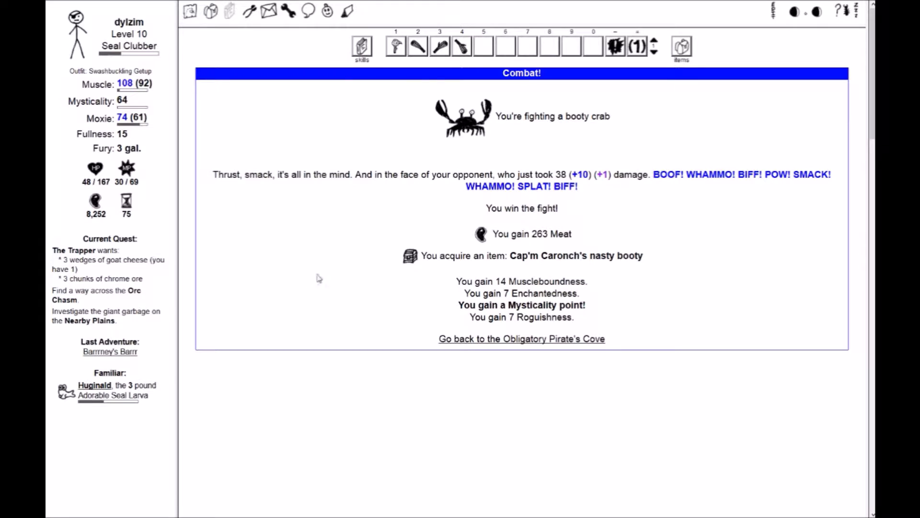
pyautogui.click(409, 255)
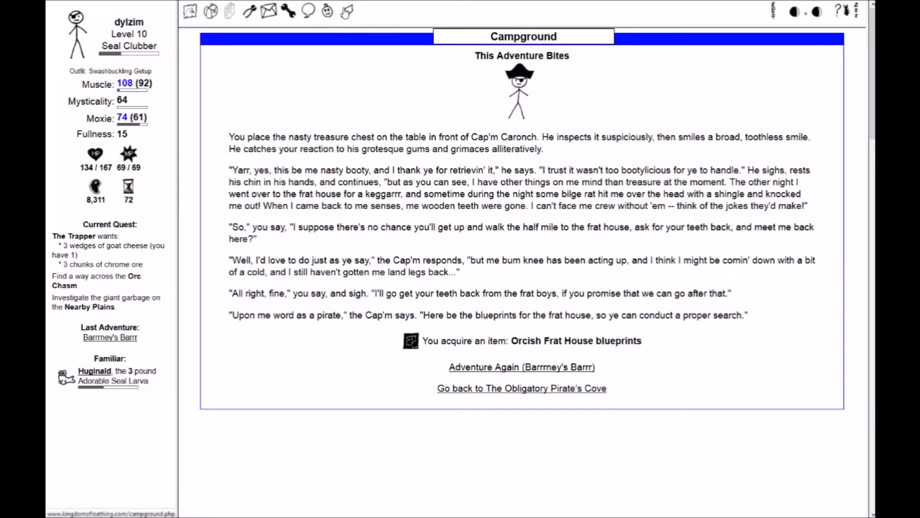
# Open the inventory to see the Orcish Frat House blueprints
pyautogui.click(226, 12)
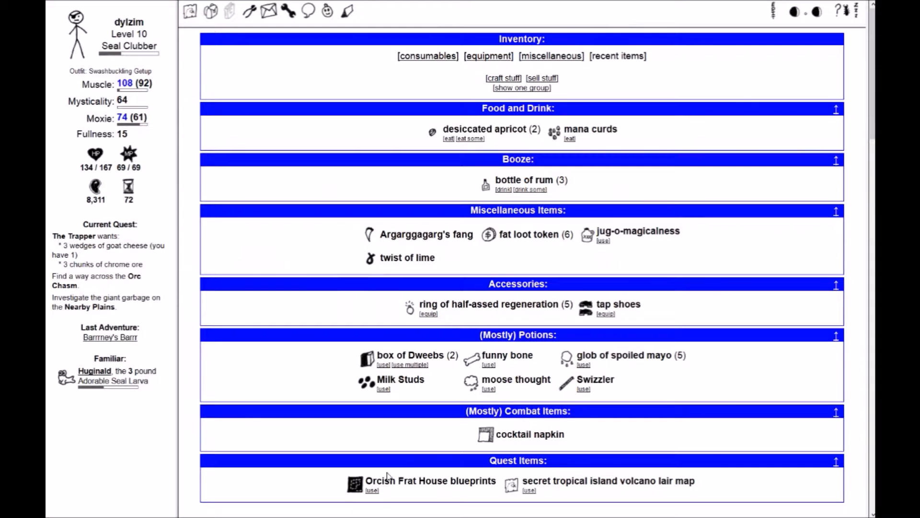
# Switch the inventory to the equipment page
pyautogui.click(369, 490)
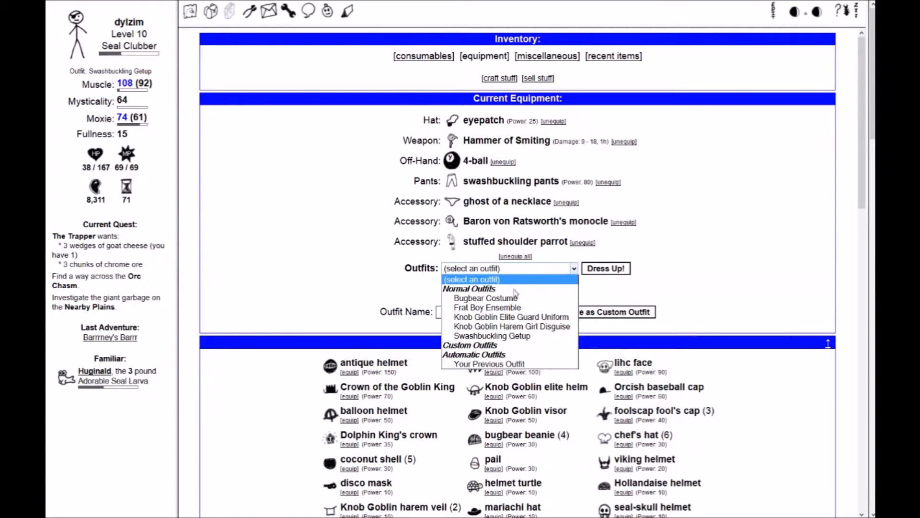
# Re-dress in the Frat Boy Ensemble and close the Cap'm Caronch's dentures description
pyautogui.click(491, 363)
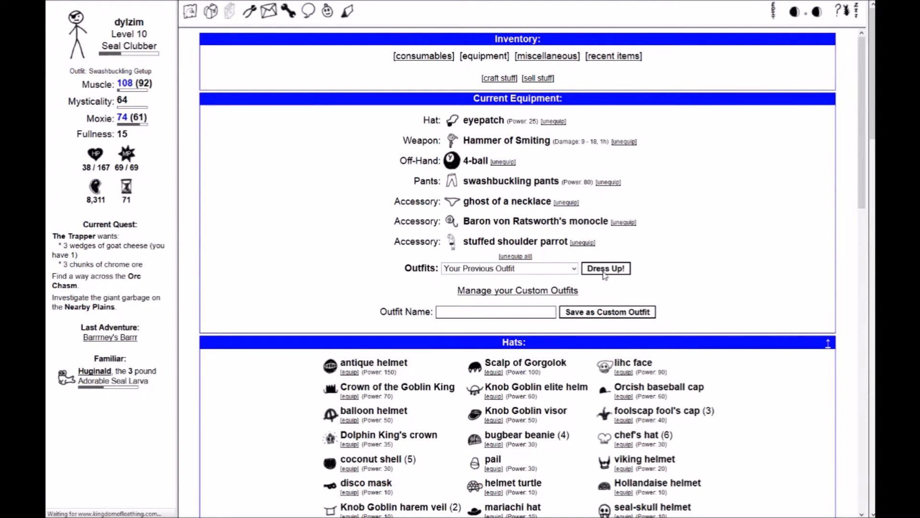
pyautogui.click(606, 268)
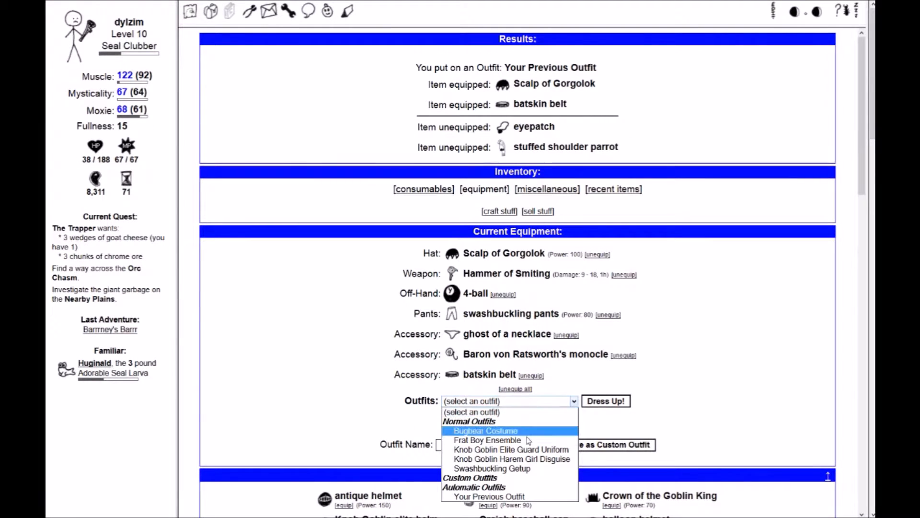
pyautogui.click(487, 439)
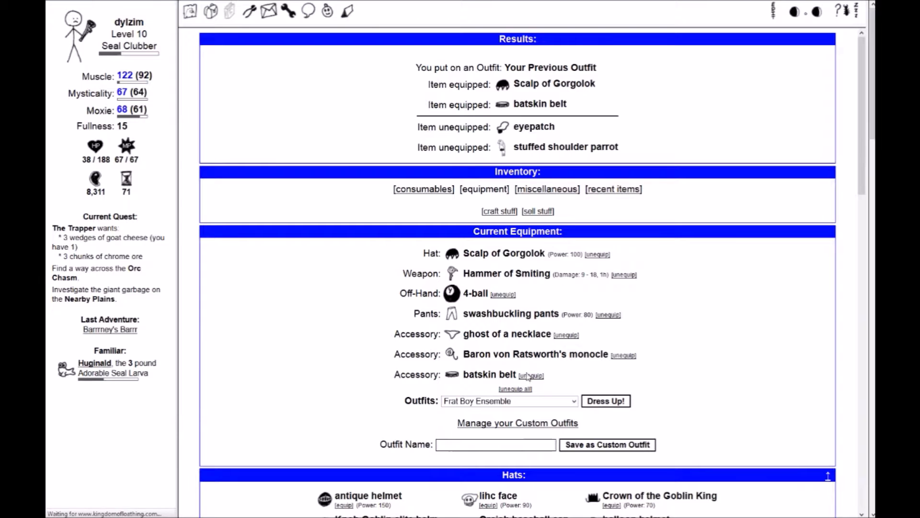
pyautogui.click(606, 400)
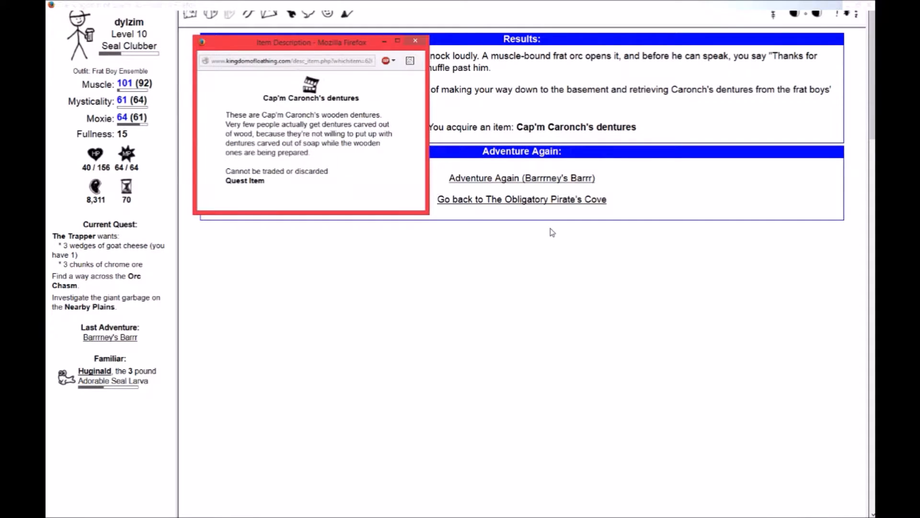
pyautogui.moveTo(476, 194)
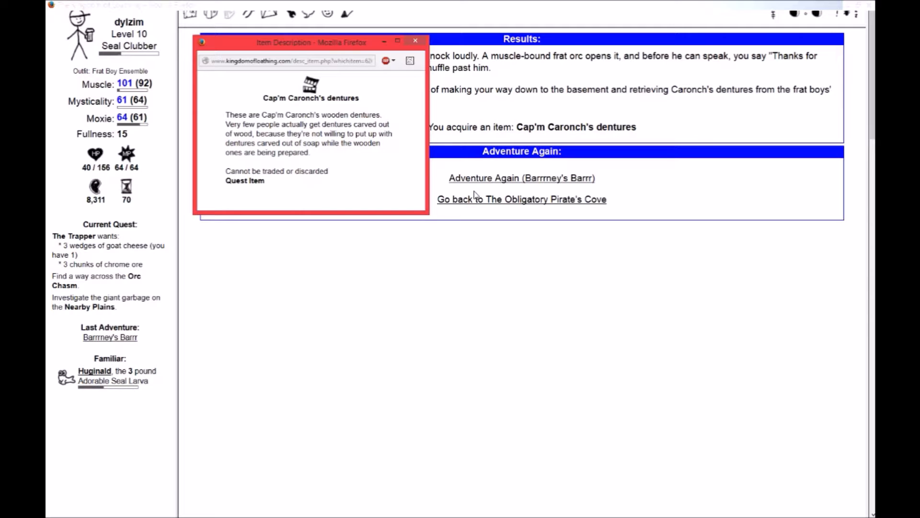
pyautogui.click(415, 41)
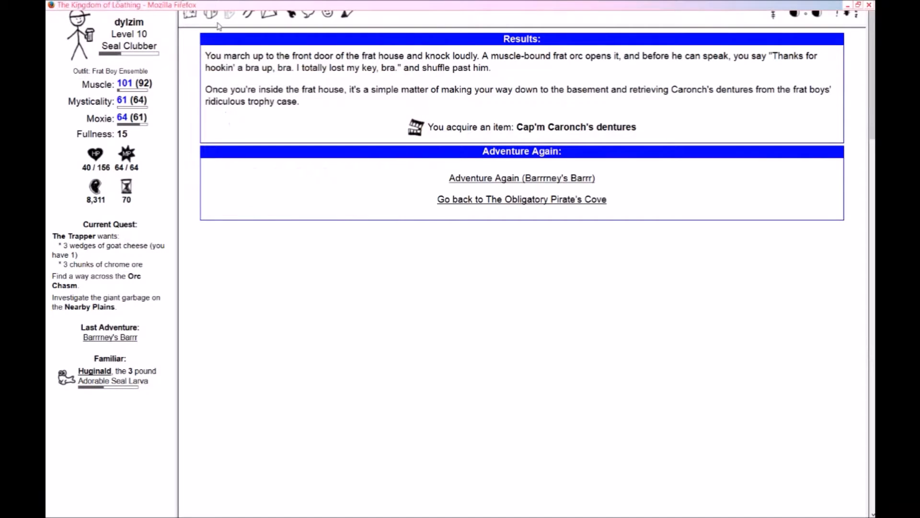
# From inventory equipment, put on the previous outfit, then the Swashbuckling Getup
pyautogui.click(212, 13)
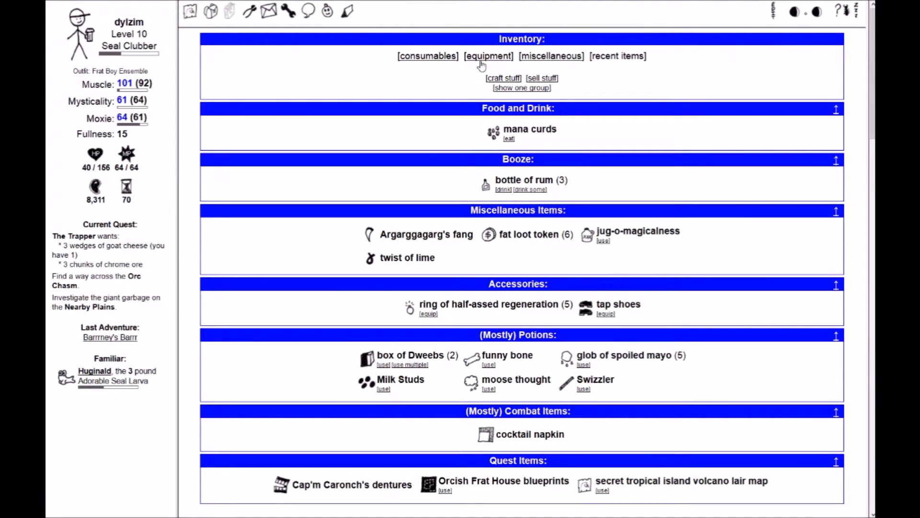
pyautogui.click(488, 56)
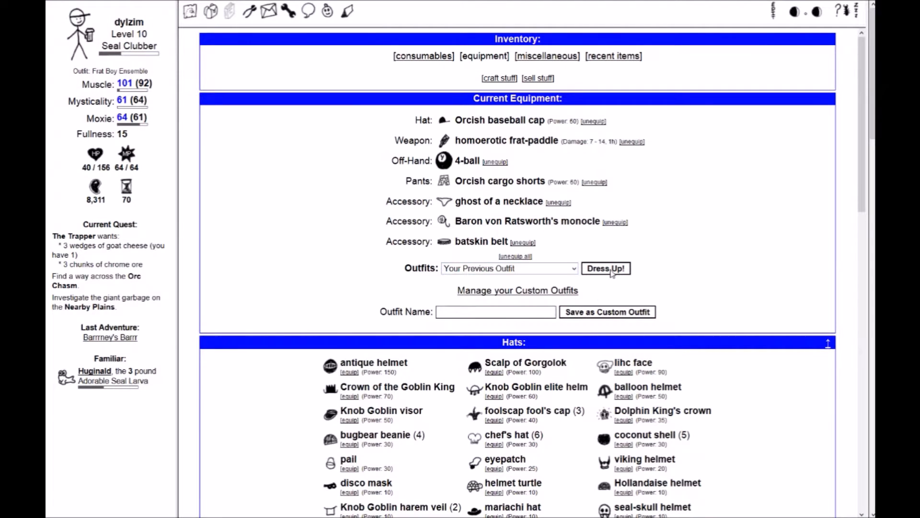
pyautogui.click(605, 269)
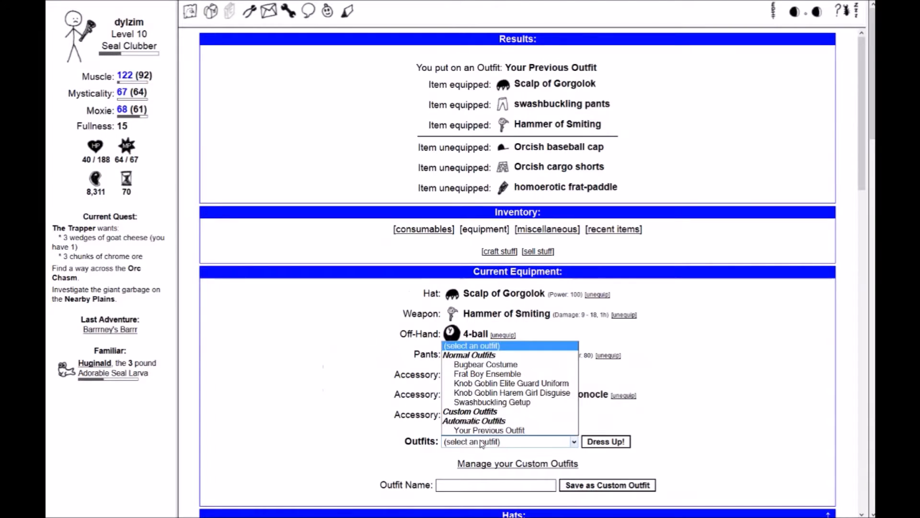
pyautogui.click(492, 402)
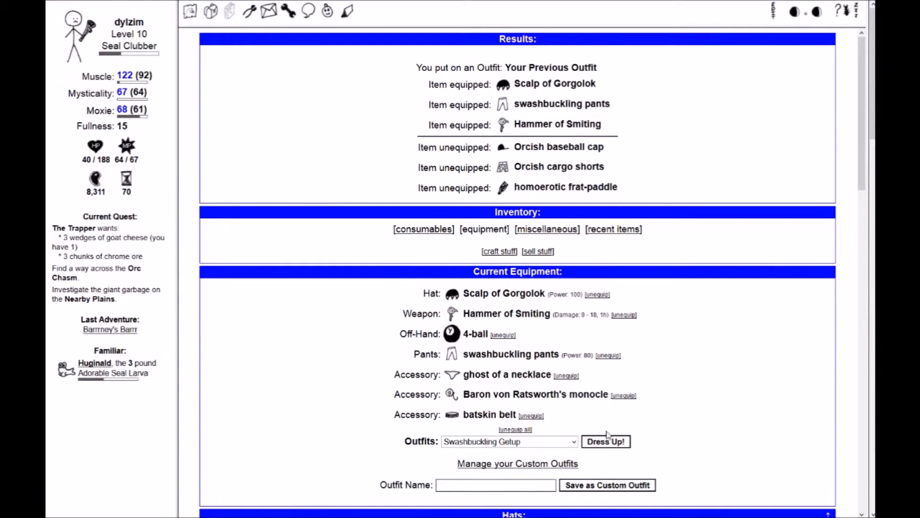
pyautogui.click(606, 442)
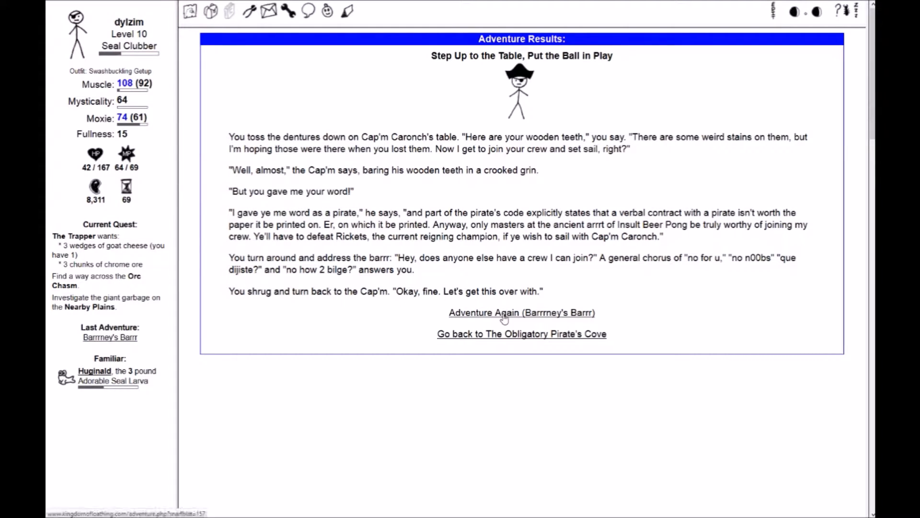
# Adventure again in Barrrney's Barrr to reach the 'Arrr You Man Enough?' encounter
pyautogui.click(522, 313)
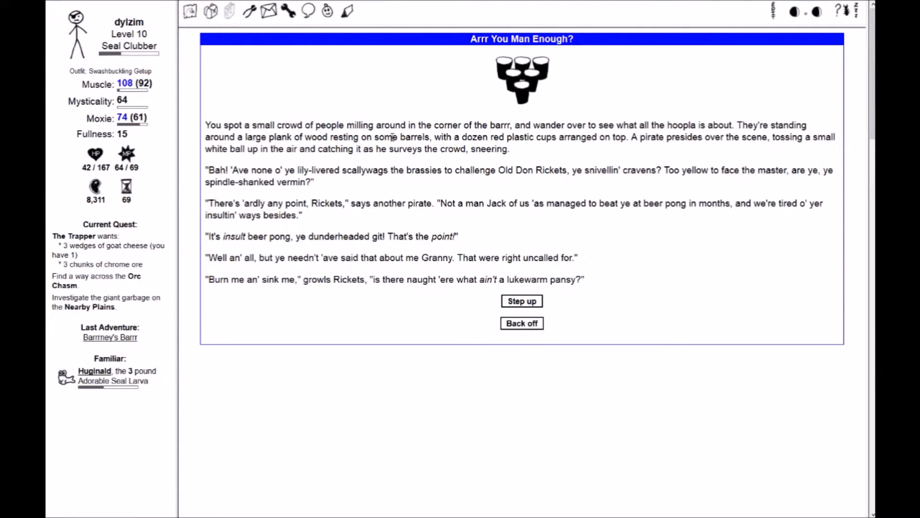
pyautogui.moveTo(508, 305)
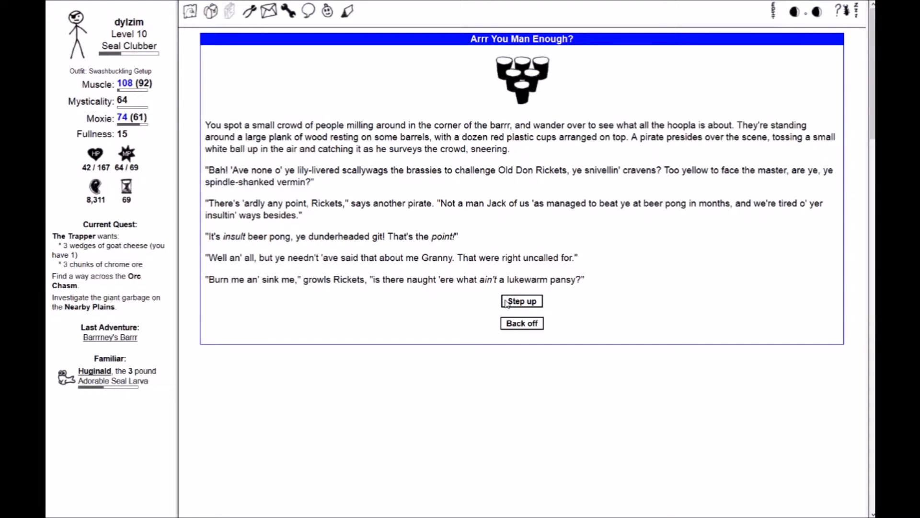
# Step up to Rickets and retort 'How appropriate, you fight like a cow.'
pyautogui.click(521, 301)
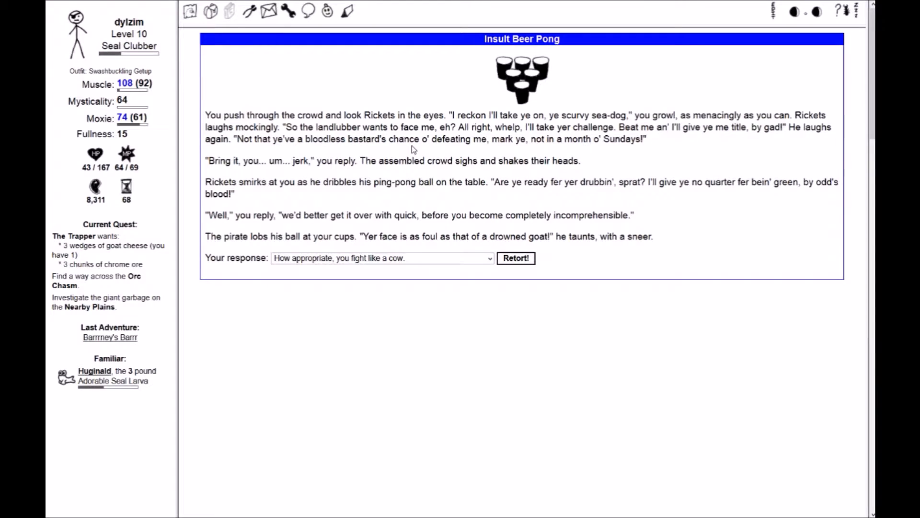
pyautogui.moveTo(352, 58)
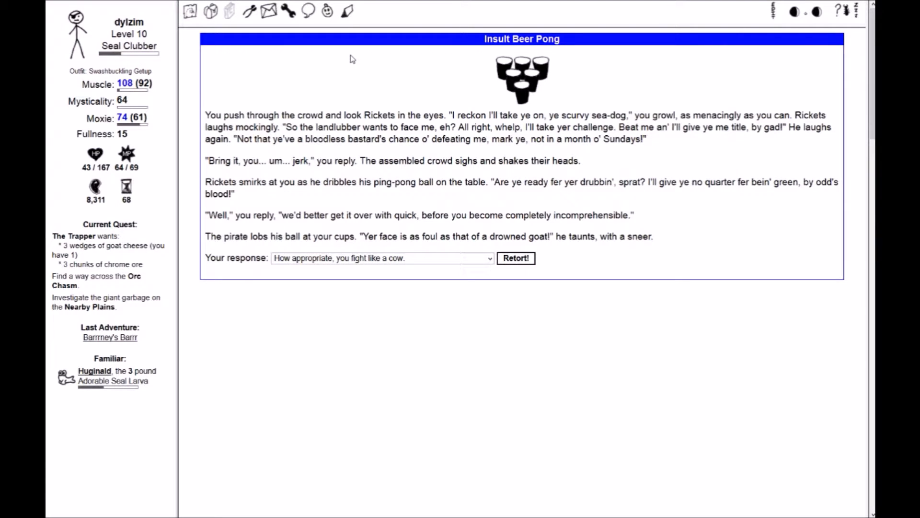
pyautogui.moveTo(433, 350)
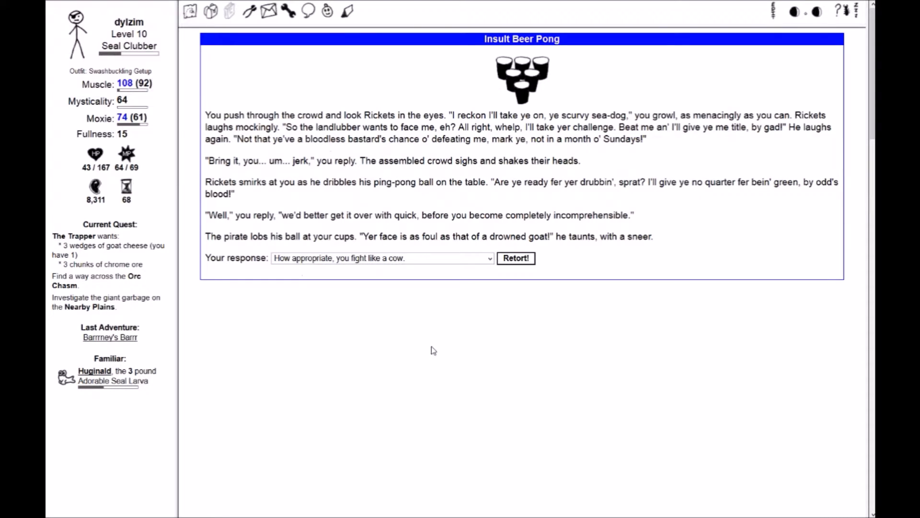
pyautogui.moveTo(662, 425)
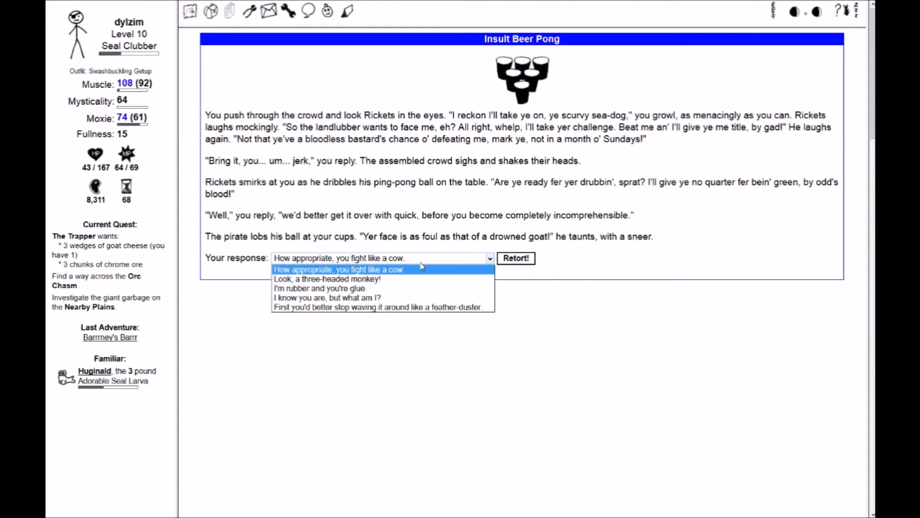
pyautogui.moveTo(419, 276)
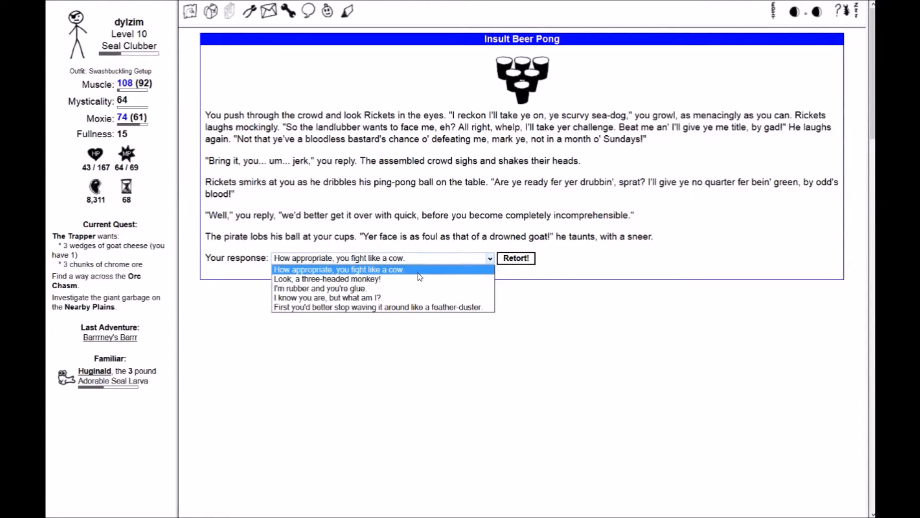
pyautogui.moveTo(407, 293)
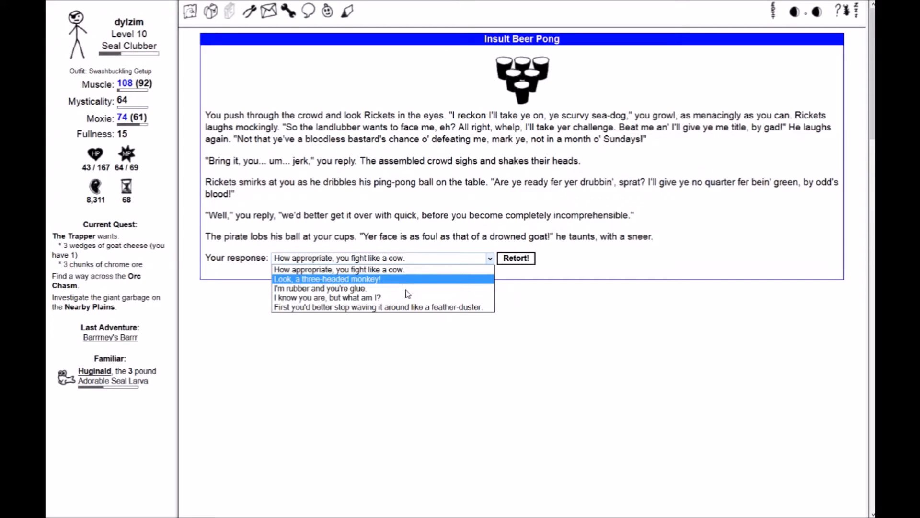
pyautogui.moveTo(403, 297)
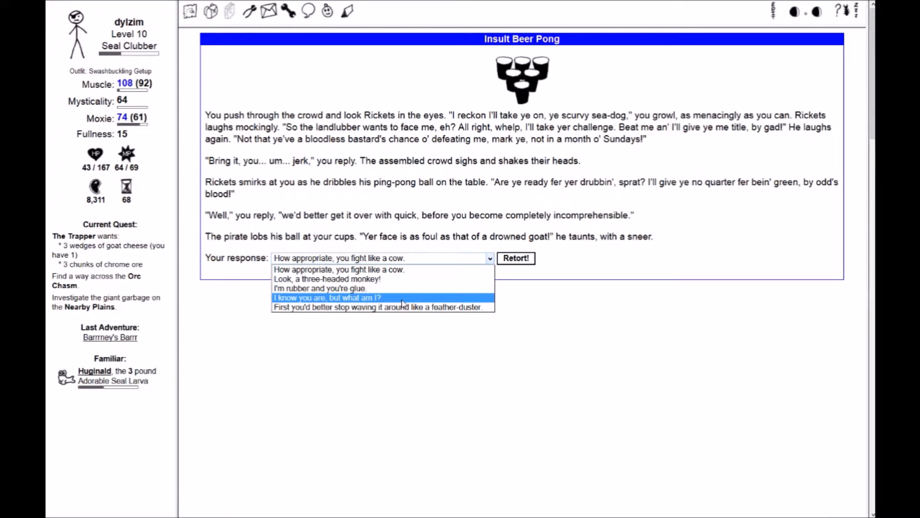
pyautogui.moveTo(400, 315)
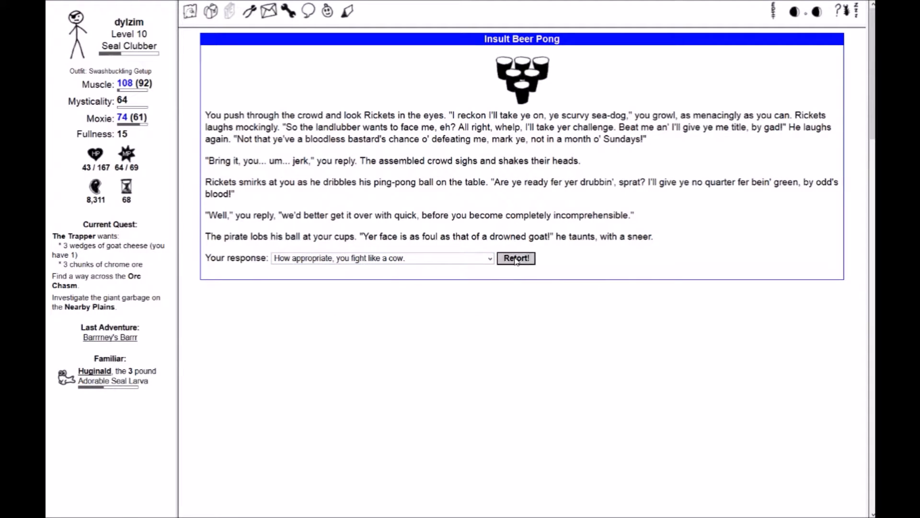
pyautogui.click(516, 258)
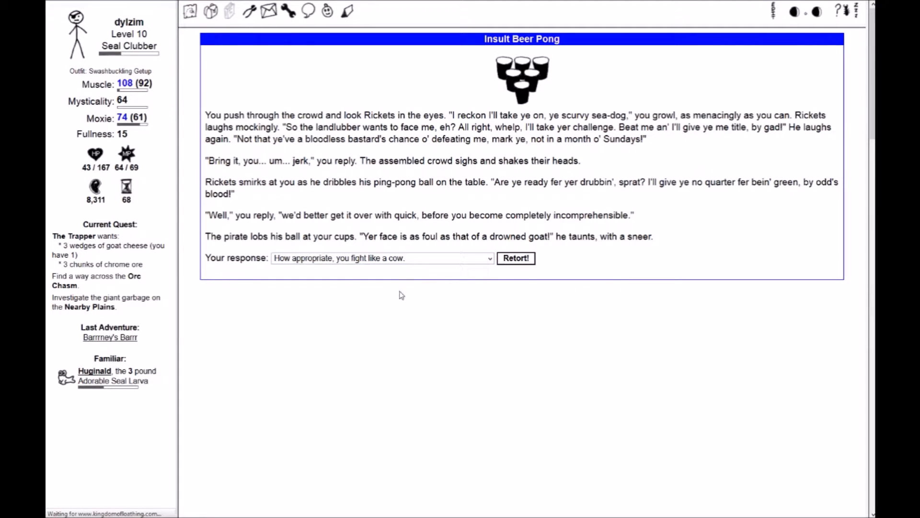
# Dismiss the failed retort results and return to Rickets' beer pong challenge
pyautogui.click(516, 257)
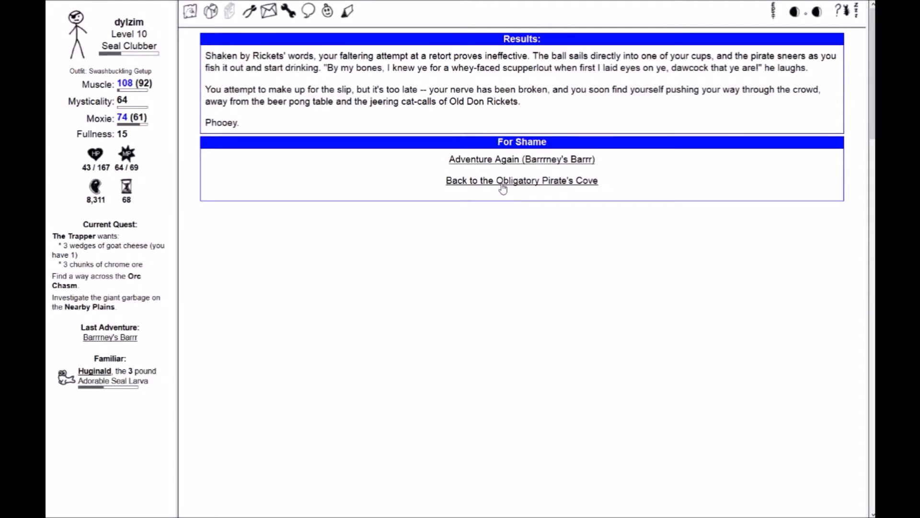
pyautogui.moveTo(502, 187)
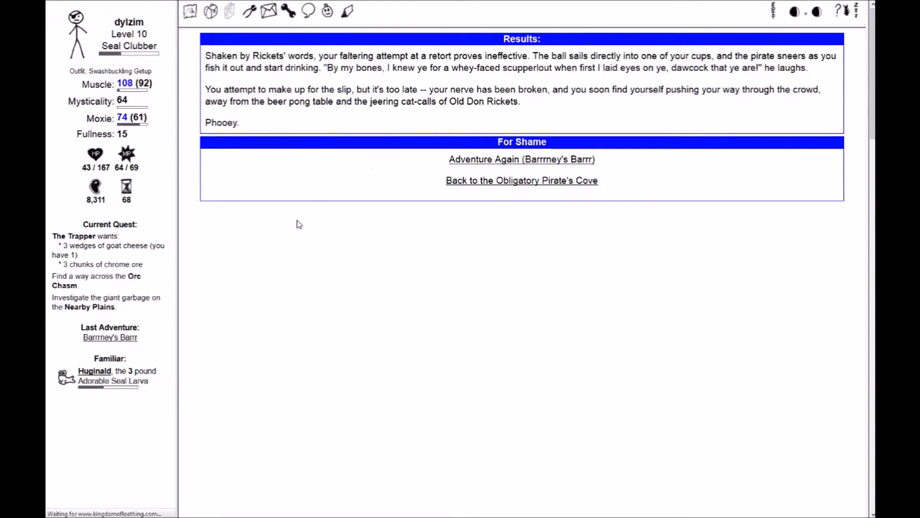
pyautogui.click(521, 159)
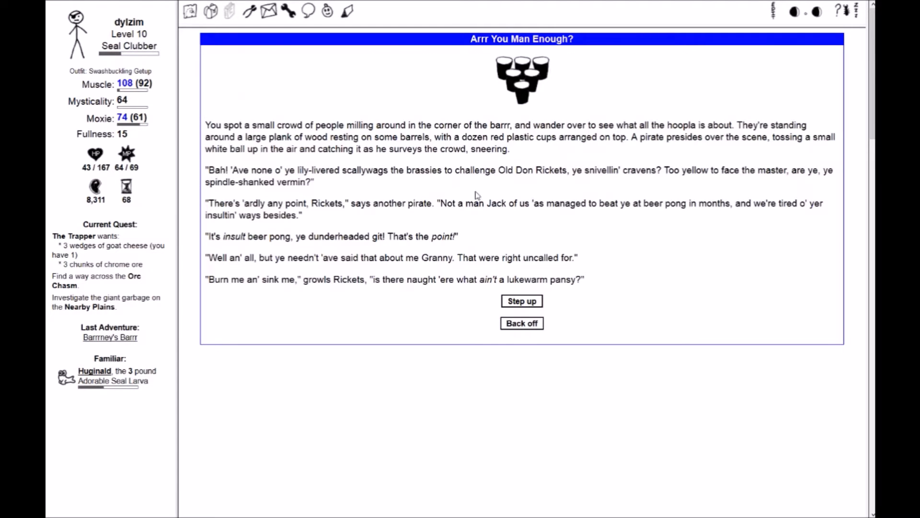
pyautogui.moveTo(373, 272)
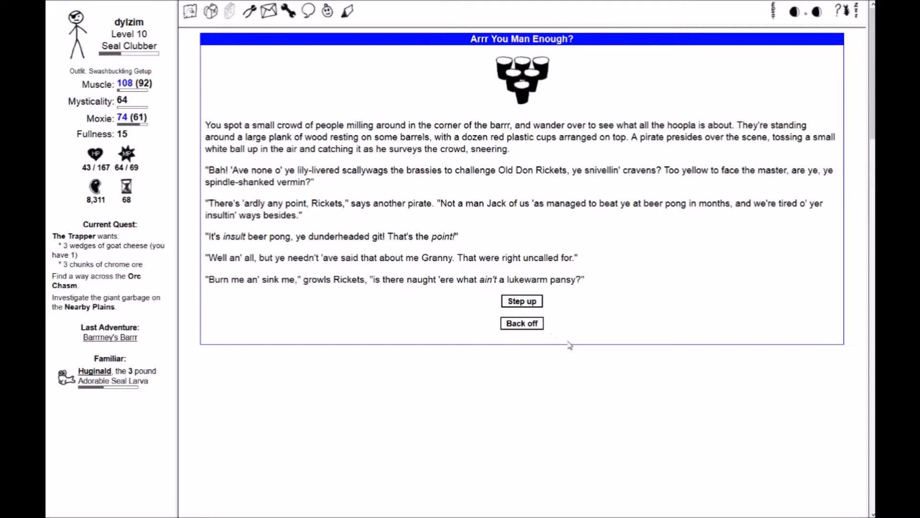
# Back off from Rickets, return to the Pirate's Cove, and buy The Big Book of Pirate Insults
pyautogui.click(522, 323)
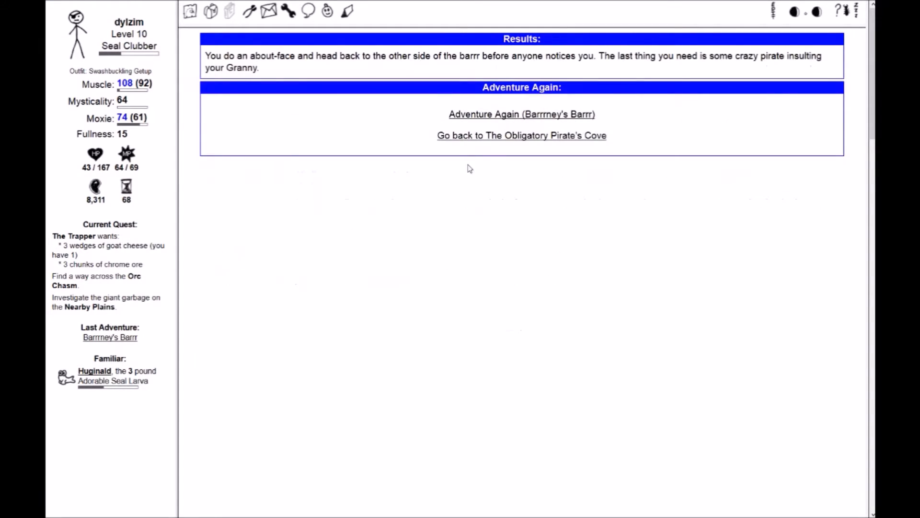
pyautogui.click(521, 135)
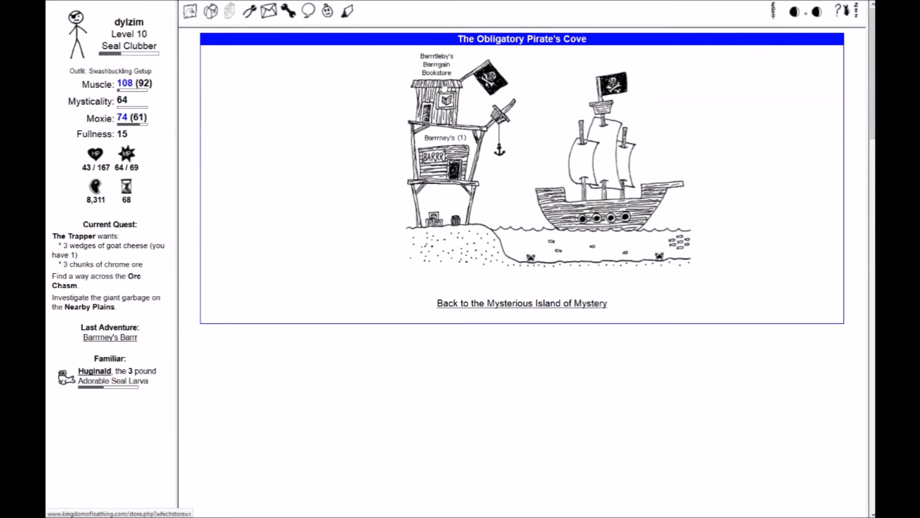
pyautogui.click(437, 96)
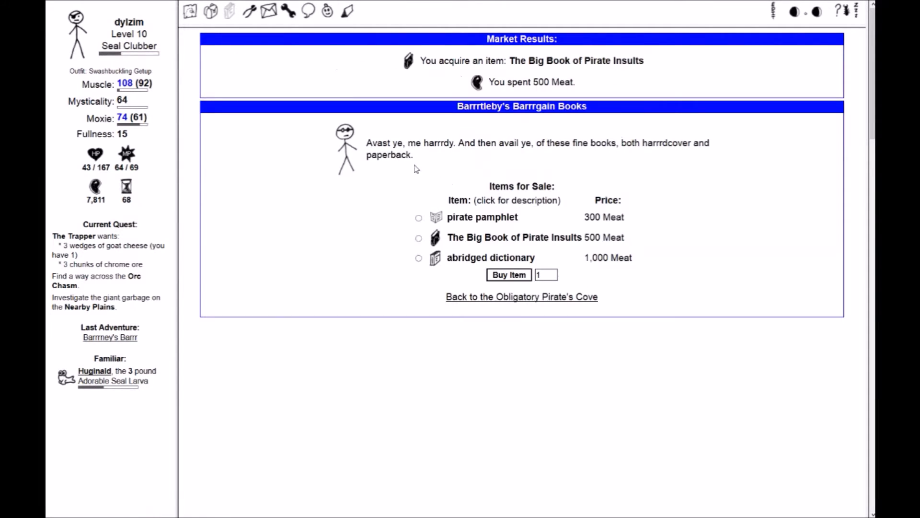
# Leave the bookstore, sing Fiends in Low Places at karaoke, and return to Barrrney's Barrr
pyautogui.click(110, 337)
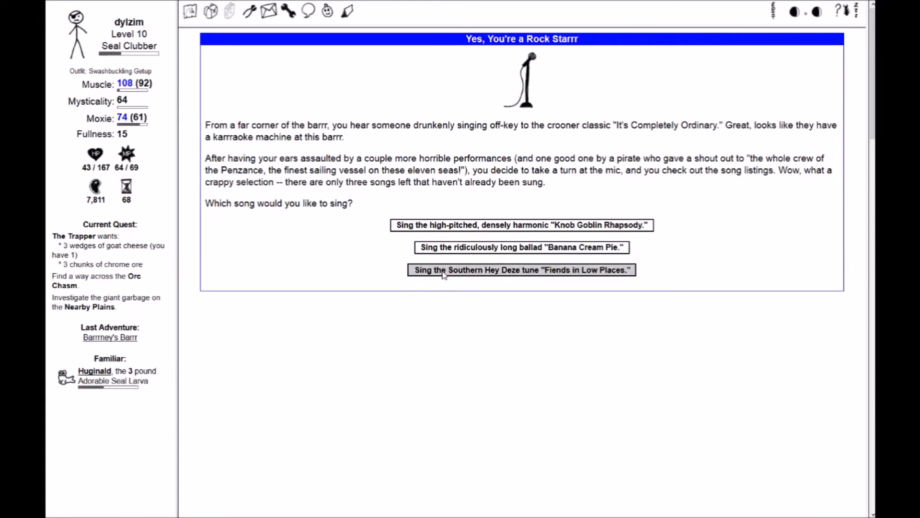
pyautogui.click(526, 270)
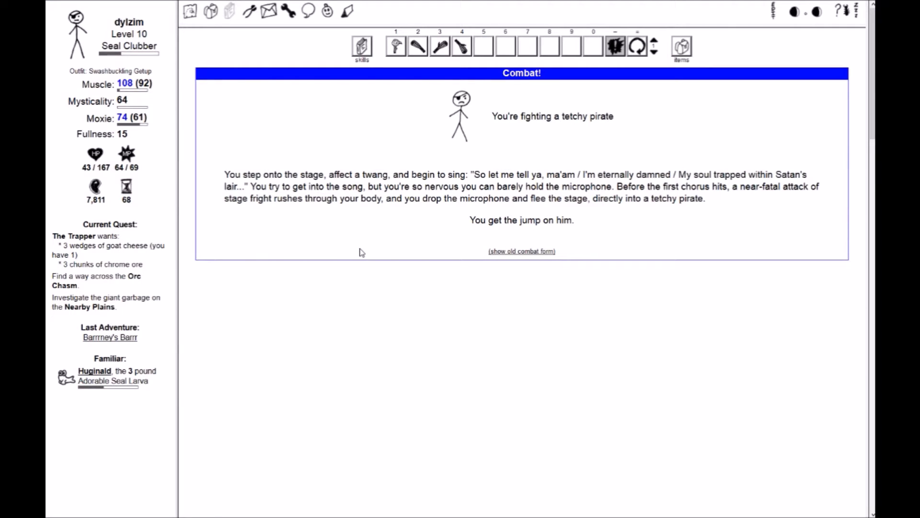
pyautogui.moveTo(408, 285)
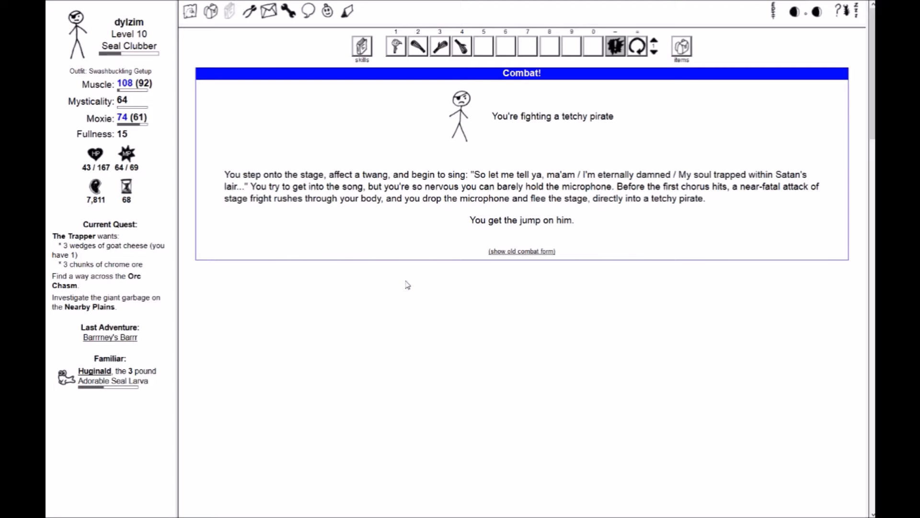
pyautogui.moveTo(360, 114)
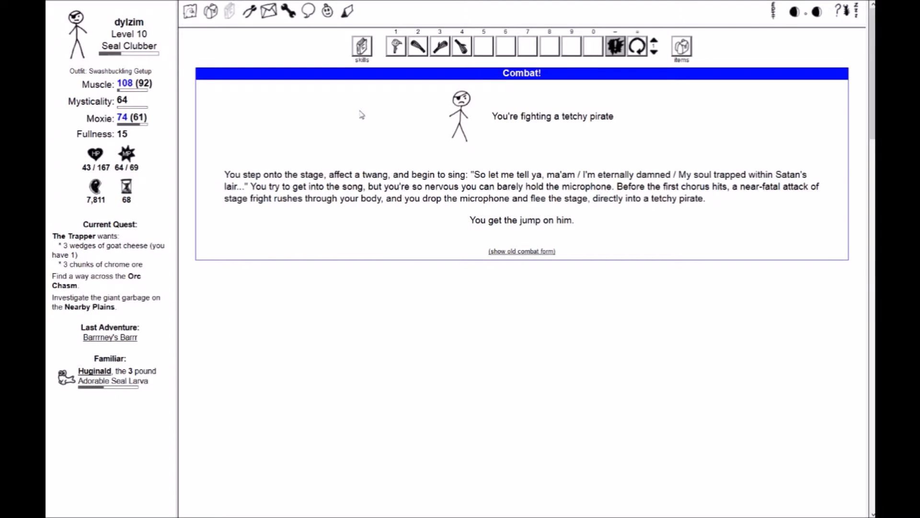
pyautogui.moveTo(446, 240)
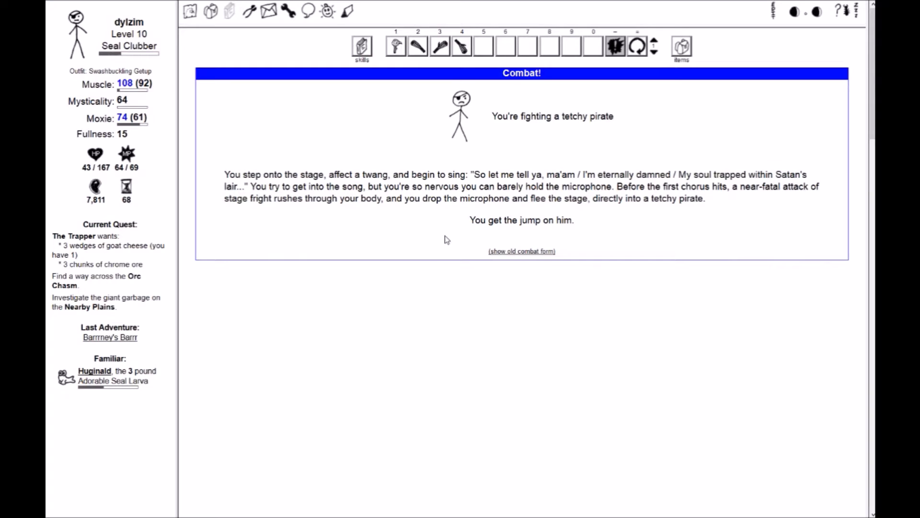
pyautogui.moveTo(439, 172)
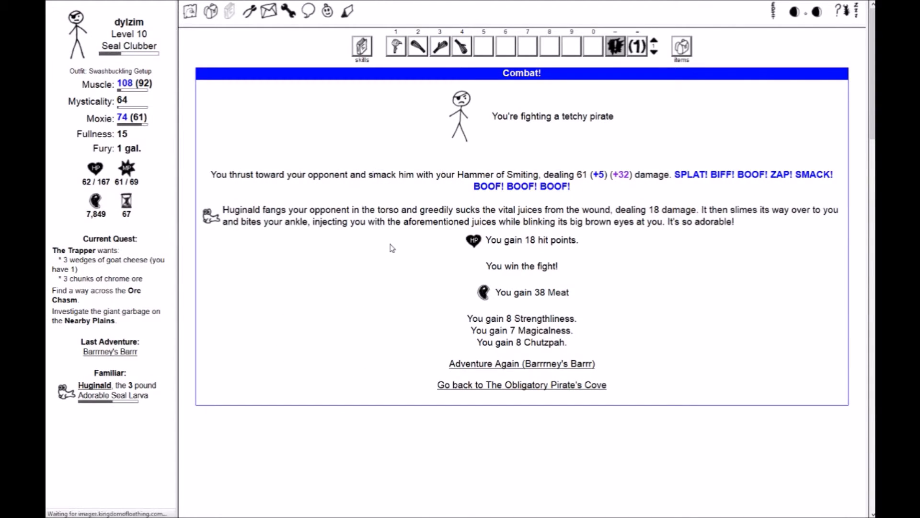
pyautogui.click(521, 363)
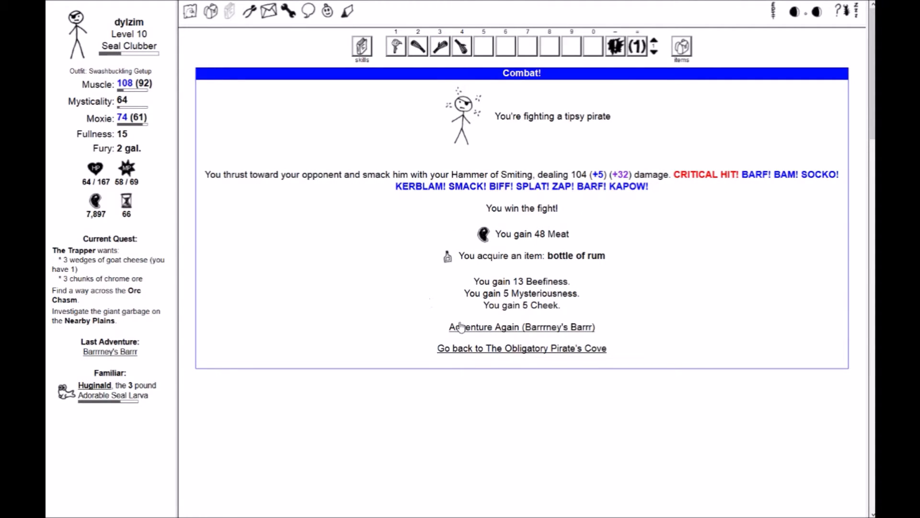
# Beat the toothy and tipsy pirates, adventuring again in Barrrney's Barrr between fights
pyautogui.click(522, 327)
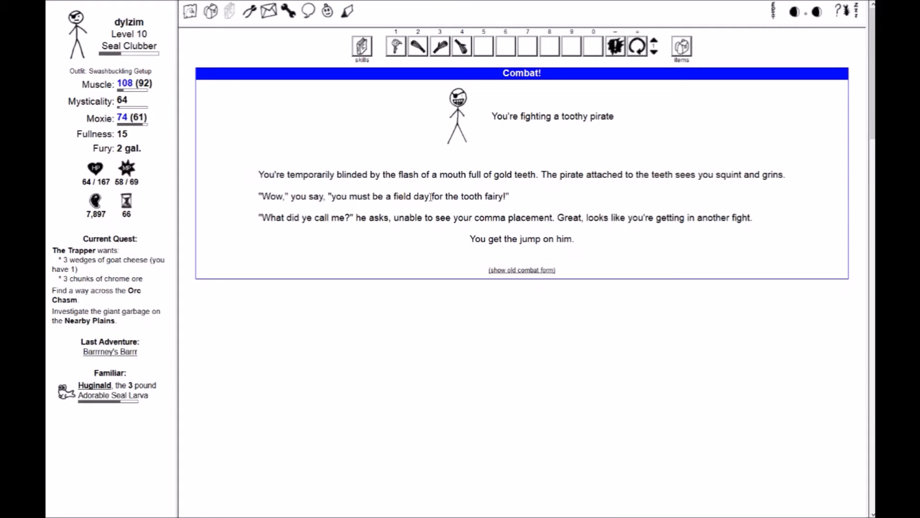
pyautogui.click(439, 46)
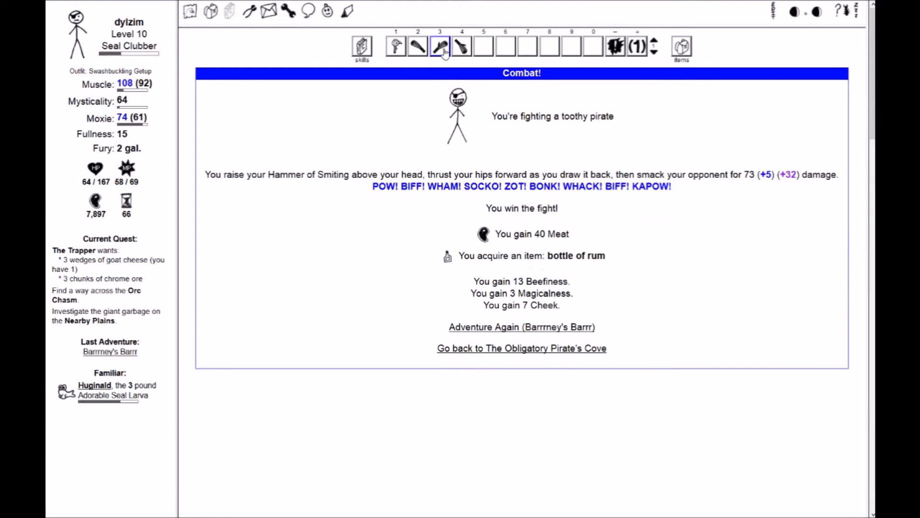
pyautogui.click(520, 327)
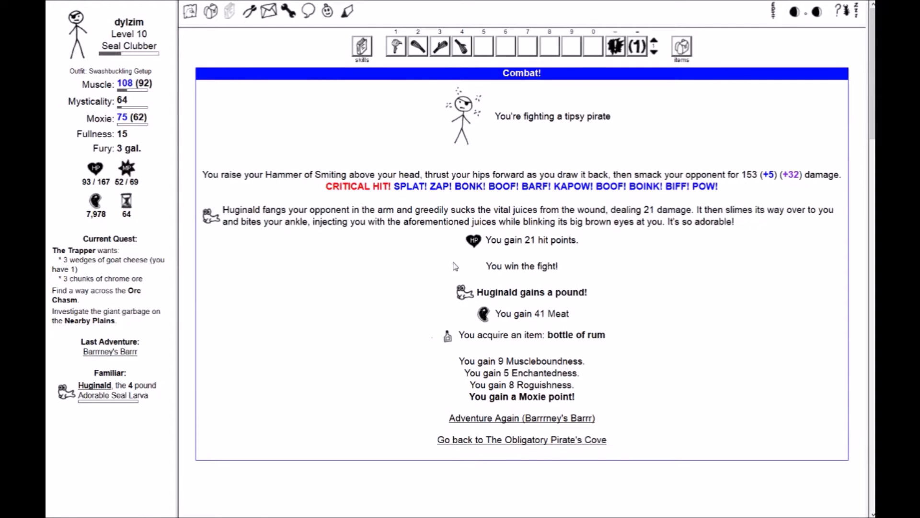
pyautogui.moveTo(486, 416)
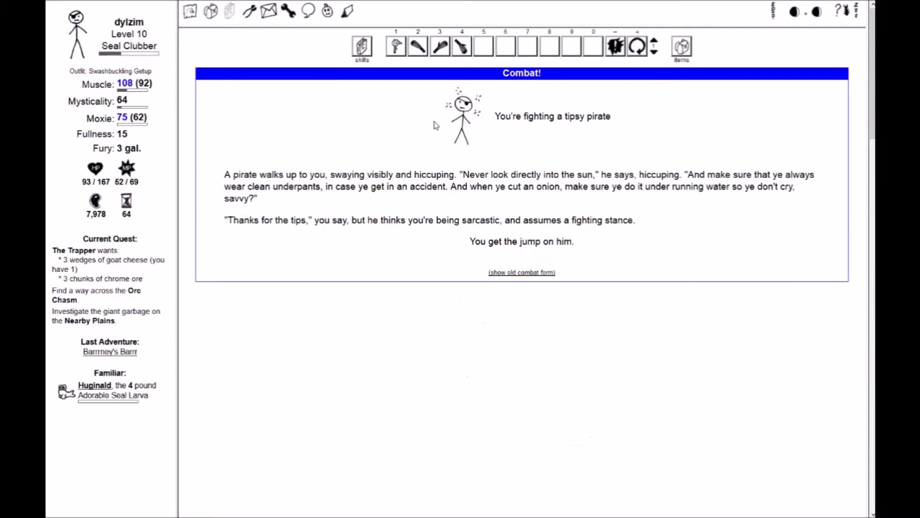
pyautogui.click(437, 46)
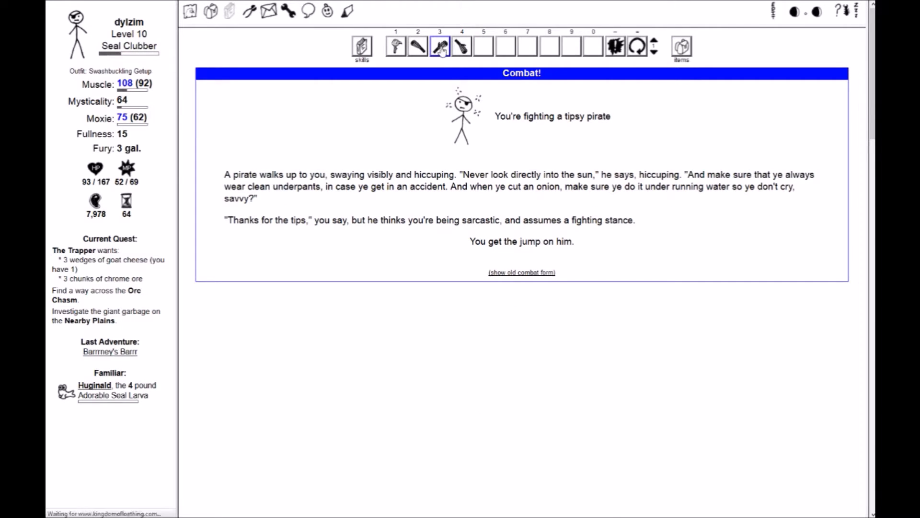
pyautogui.click(440, 46)
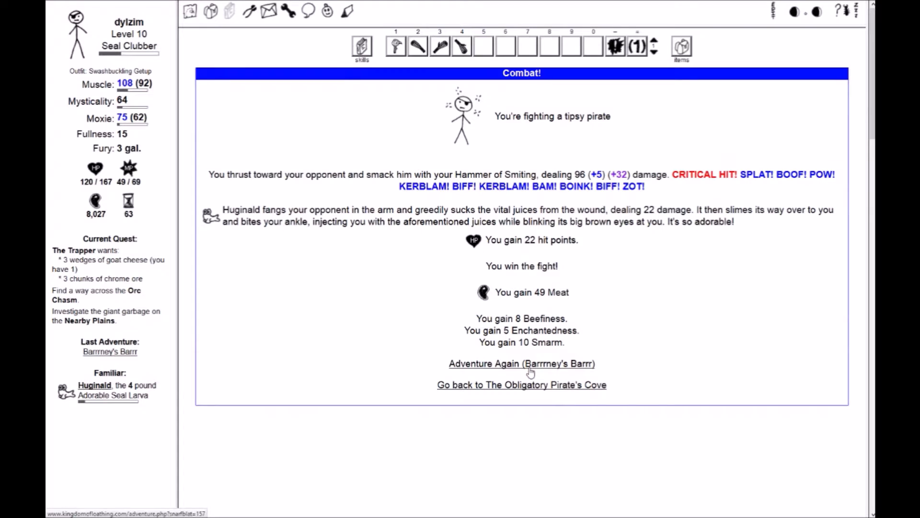
pyautogui.moveTo(460, 168)
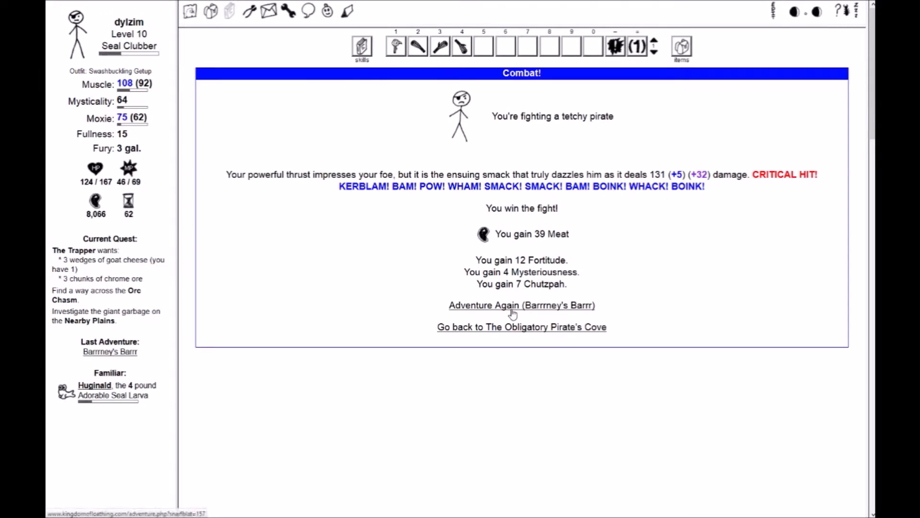
pyautogui.click(522, 305)
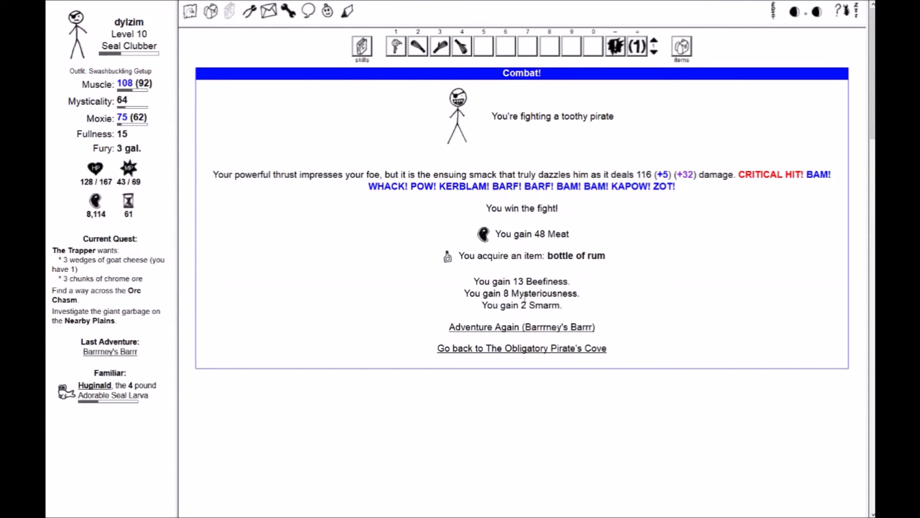
# Adventure again in Barrrney's Barrr to reach the Test of Testarrrsterone drinking contest
pyautogui.click(522, 327)
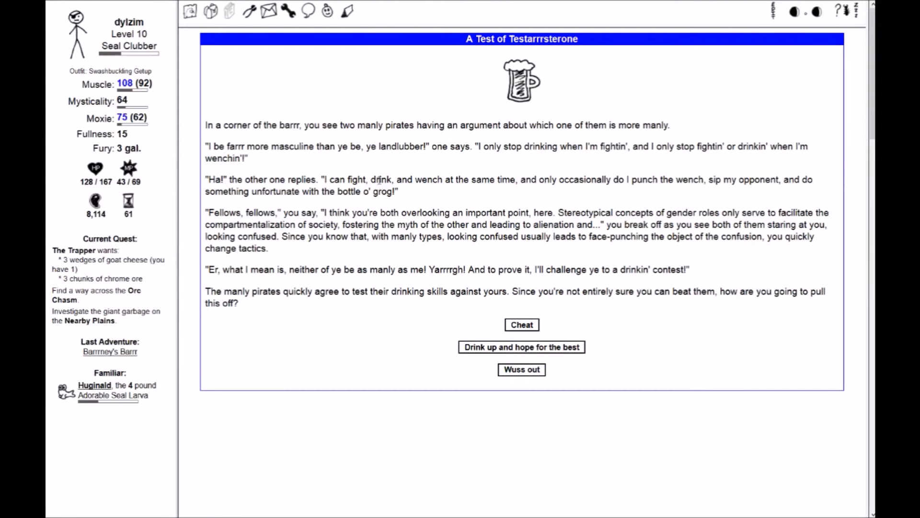
pyautogui.moveTo(393, 106)
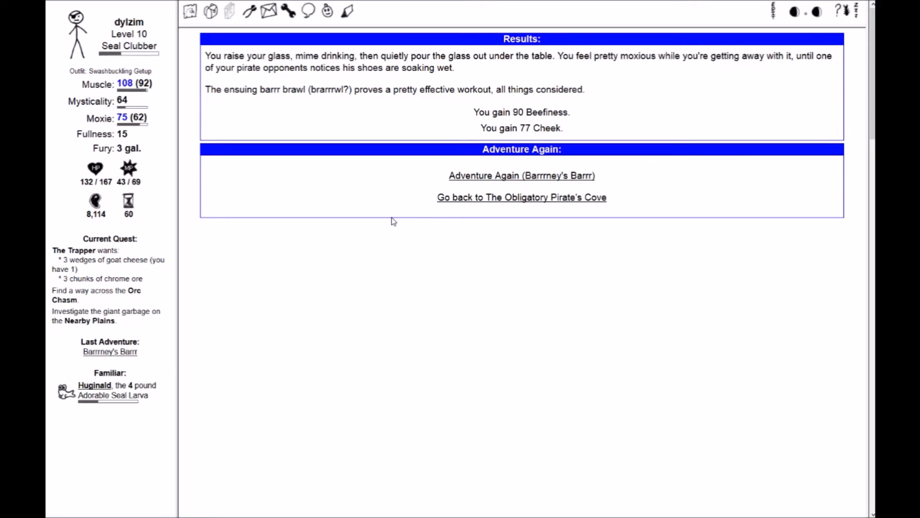
pyautogui.moveTo(354, 166)
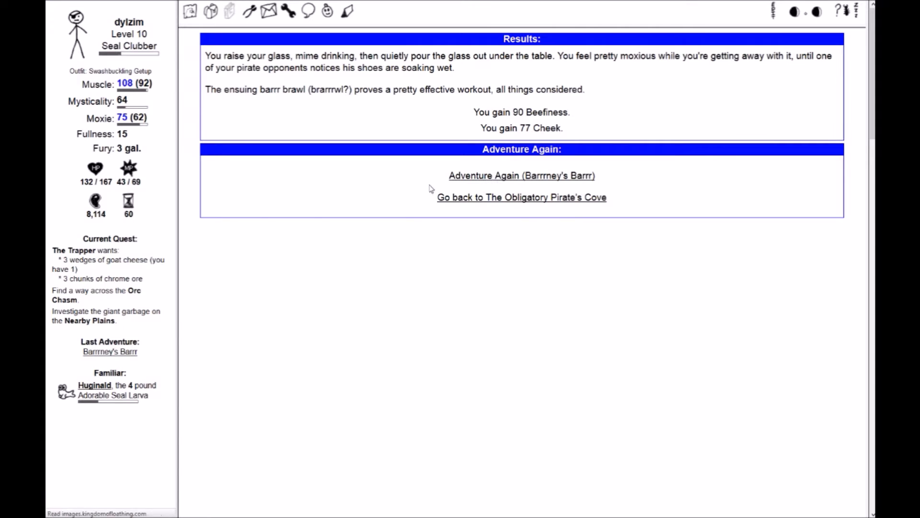
# Adventure again in Barrrney's Barrr and beat the tipsy pirate for two bottles of rum
pyautogui.click(521, 175)
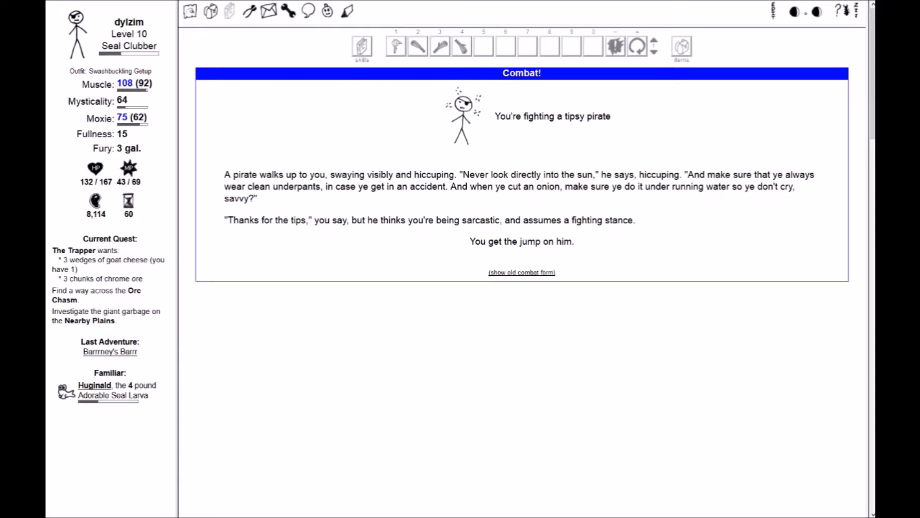
pyautogui.moveTo(334, 285)
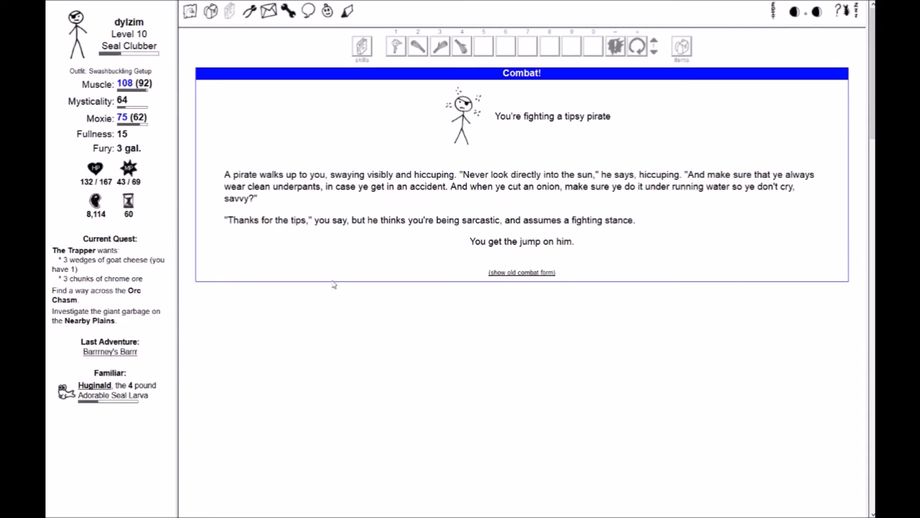
pyautogui.click(439, 45)
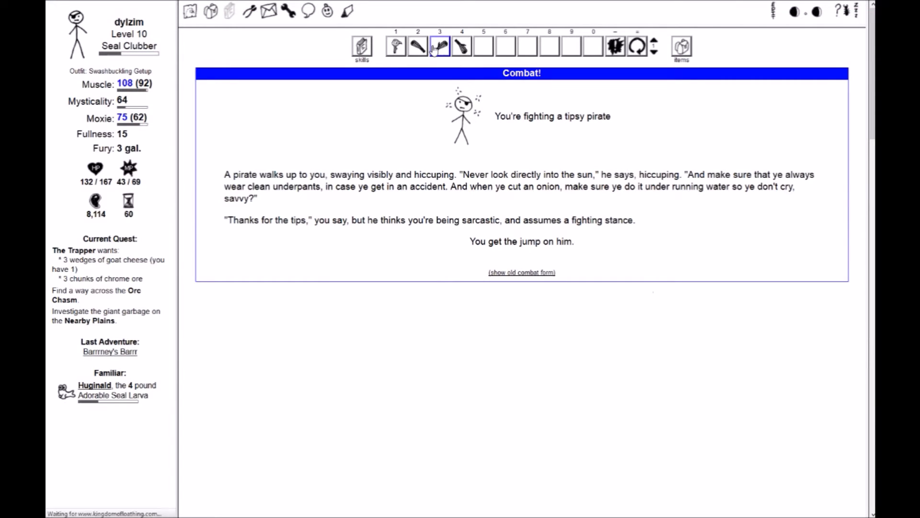
pyautogui.click(439, 46)
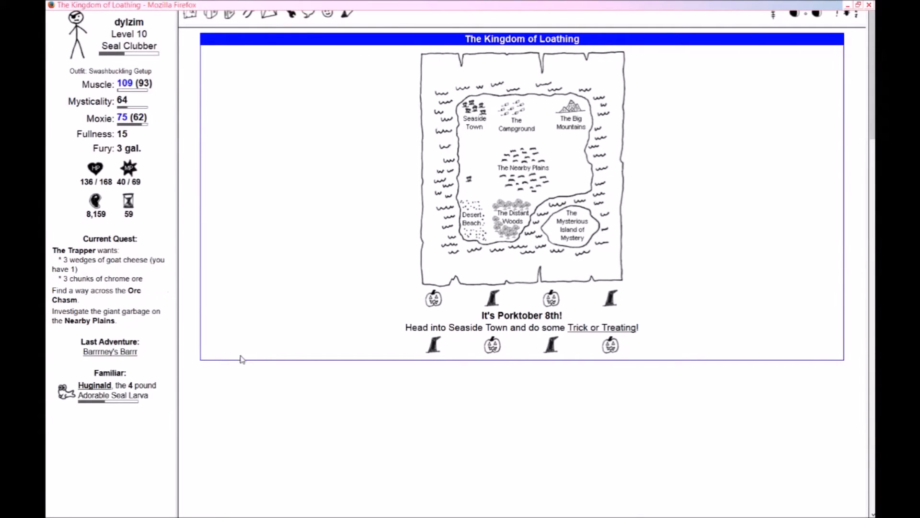
pyautogui.moveTo(295, 386)
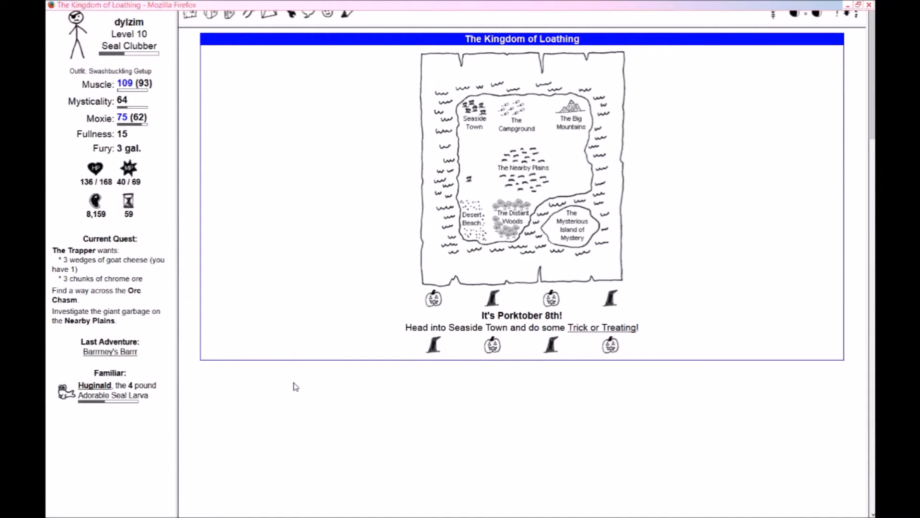
pyautogui.moveTo(342, 351)
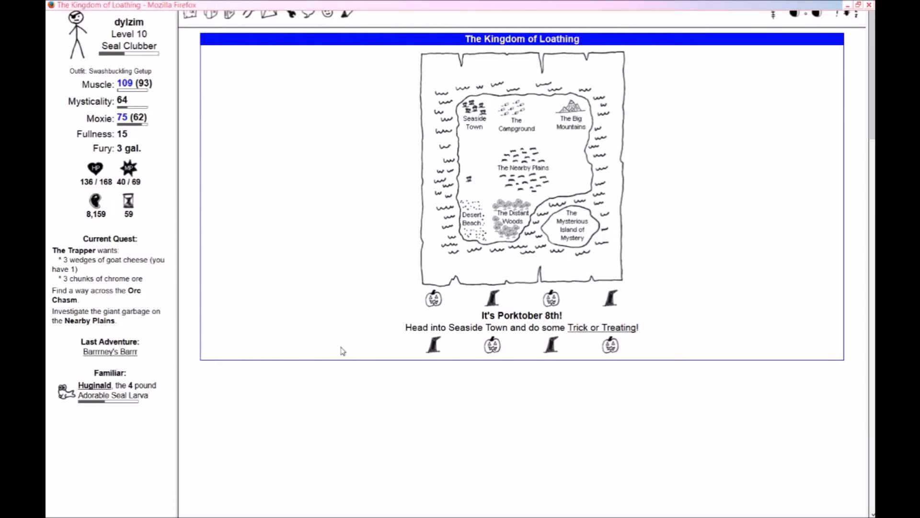
pyautogui.moveTo(113, 352)
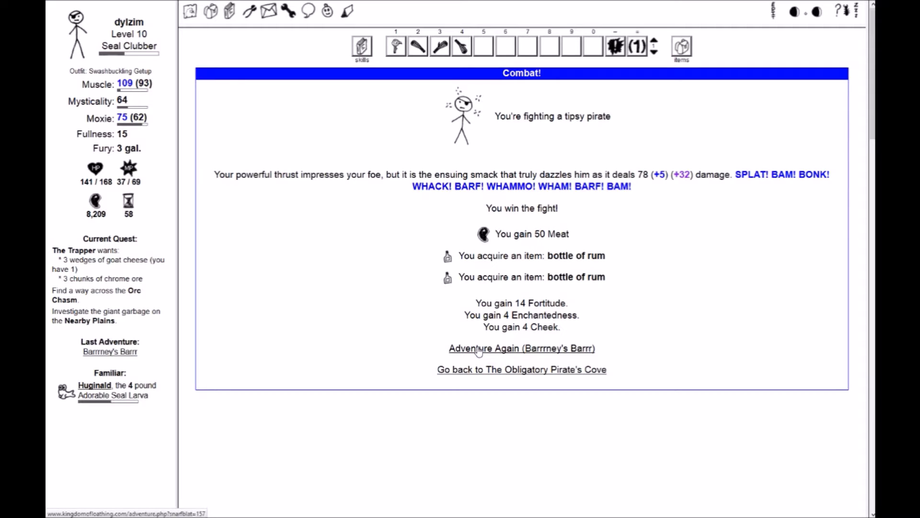
# Challenge Rickets at Insult Beer Pong twice, losing with each retort
pyautogui.click(521, 348)
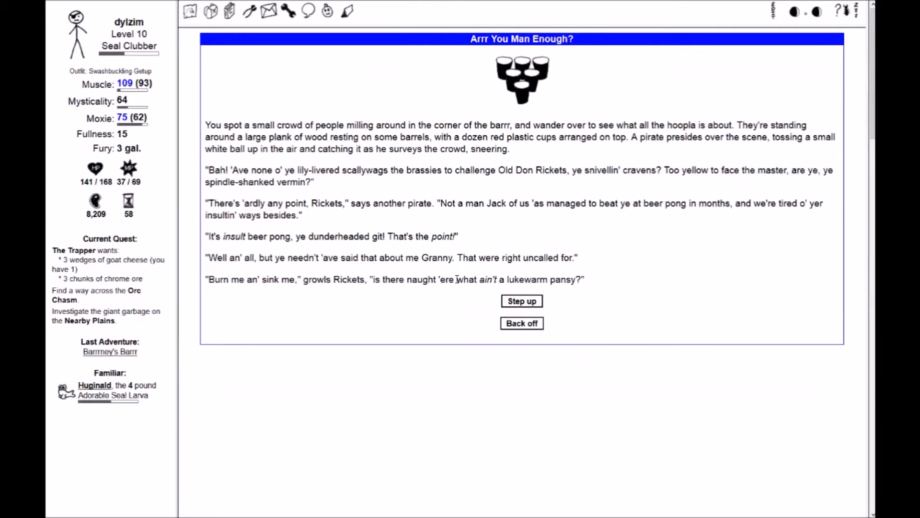
pyautogui.click(522, 301)
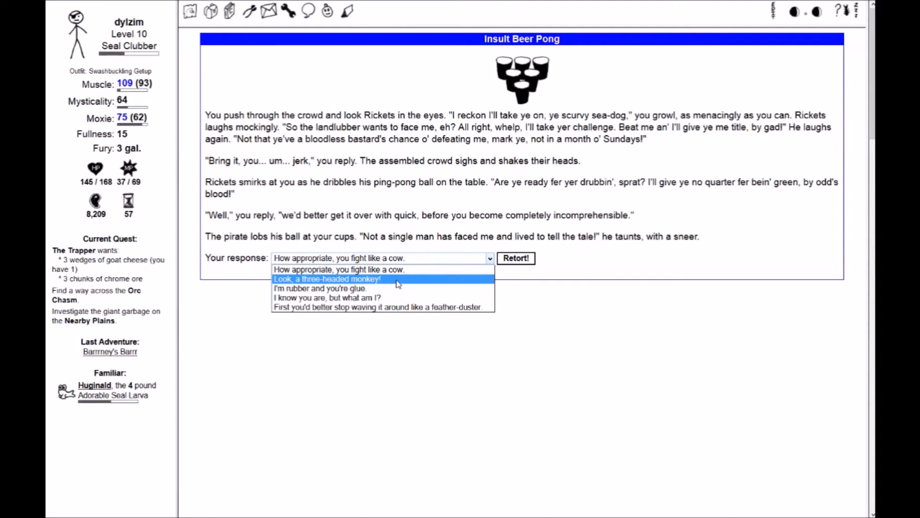
pyautogui.click(516, 258)
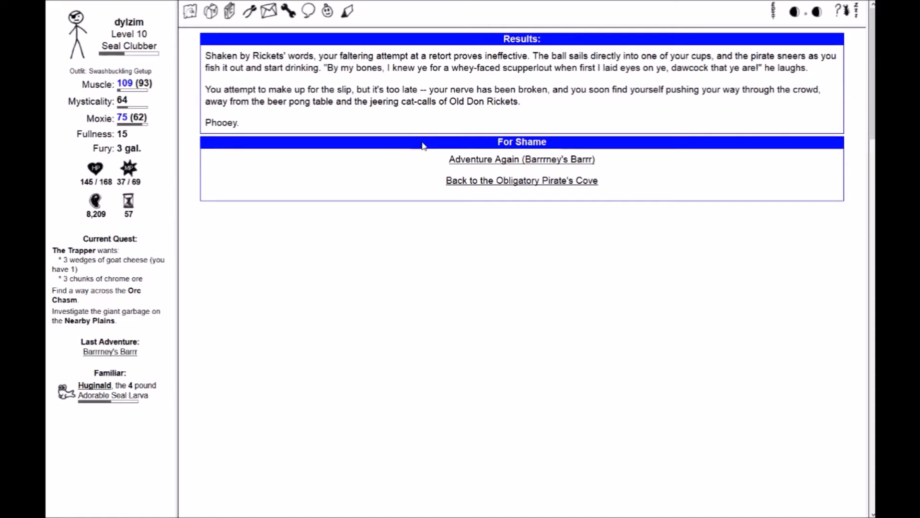
pyautogui.moveTo(485, 169)
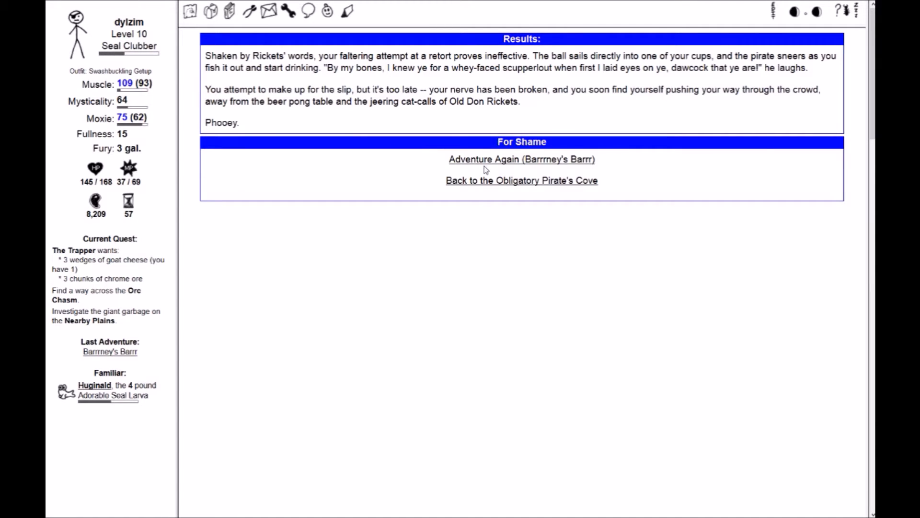
pyautogui.click(522, 159)
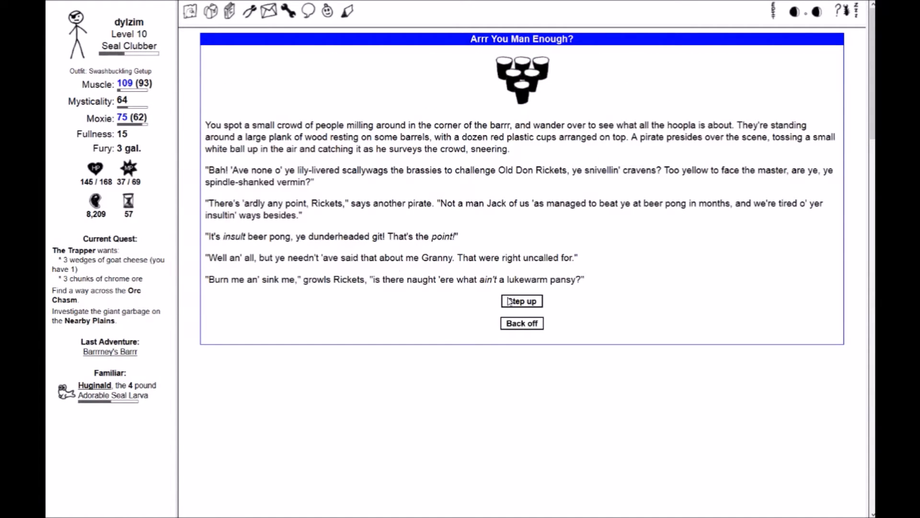
pyautogui.click(522, 301)
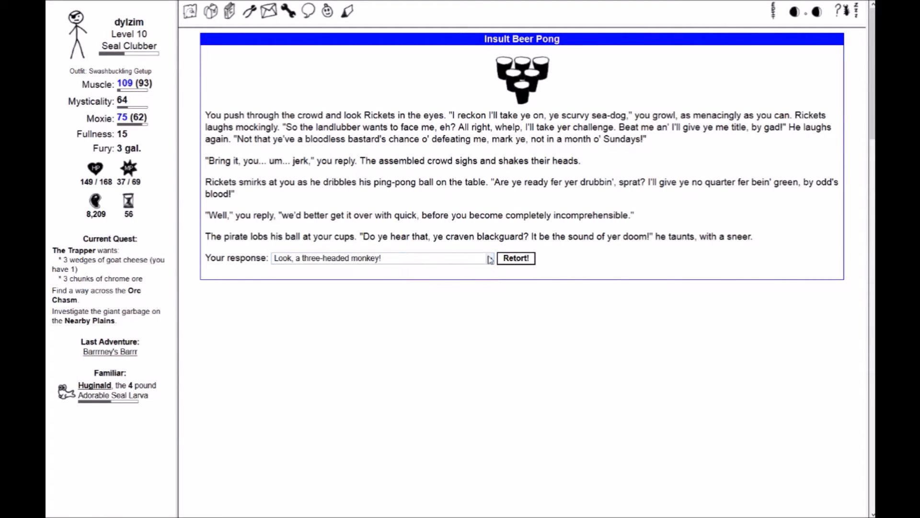
pyautogui.click(515, 258)
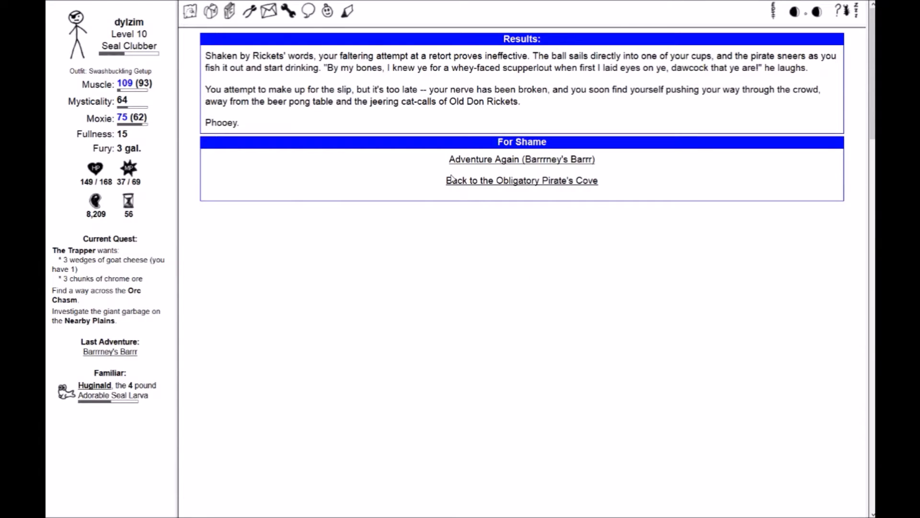
# Lose three more beer pong matches to Rickets, then return to the Pirate's Cove
pyautogui.click(521, 159)
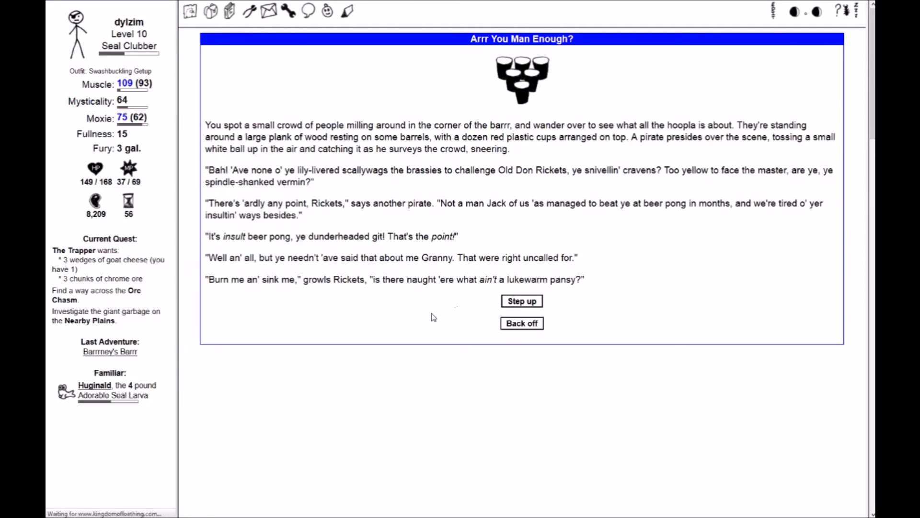
pyautogui.click(522, 301)
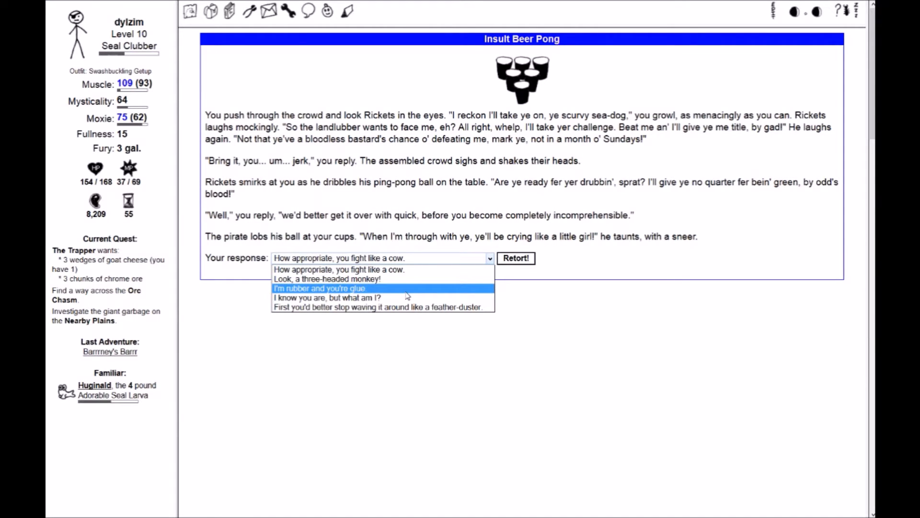
pyautogui.click(515, 258)
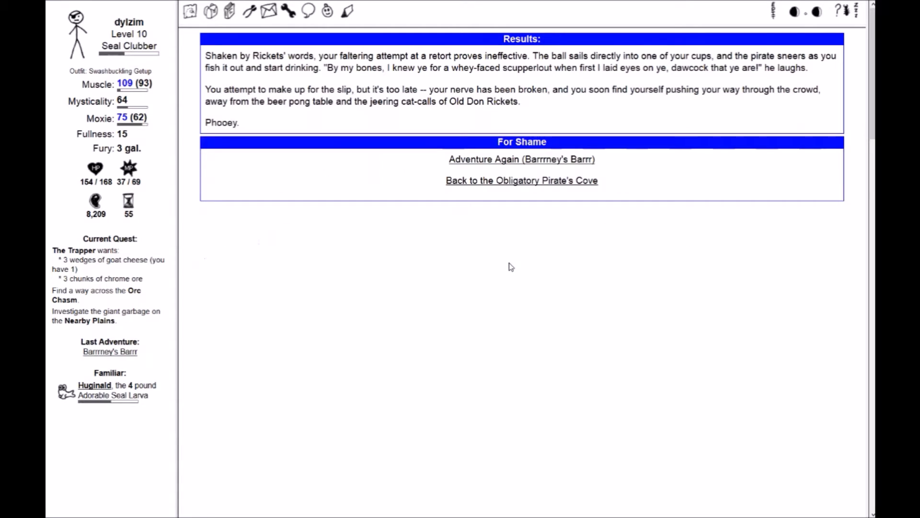
pyautogui.click(520, 159)
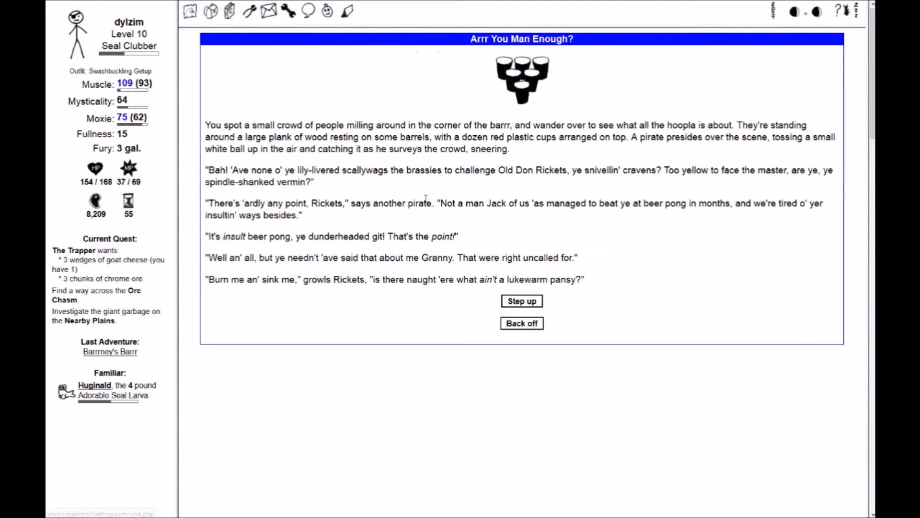
pyautogui.click(522, 301)
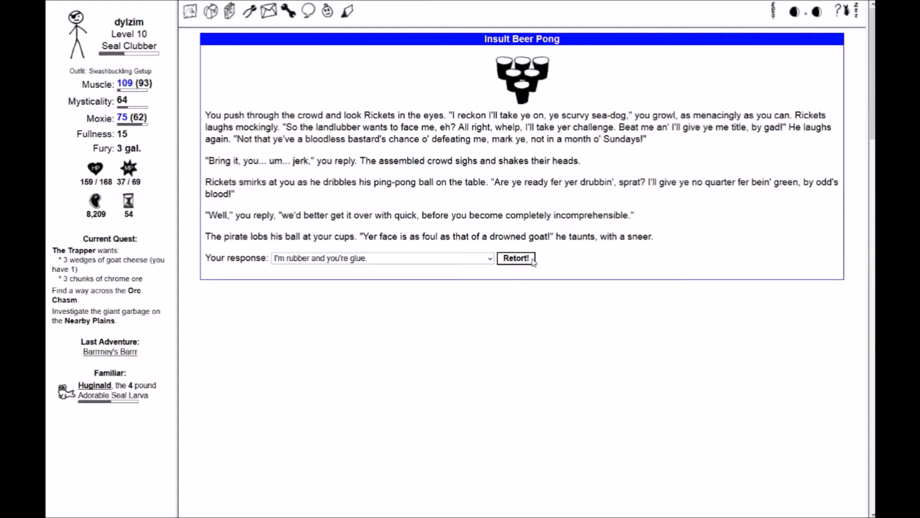
pyautogui.click(516, 257)
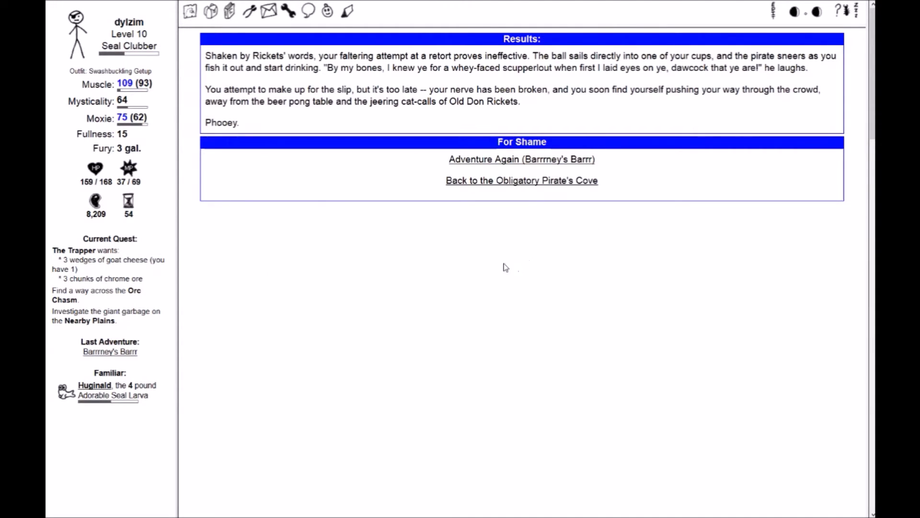
pyautogui.click(522, 159)
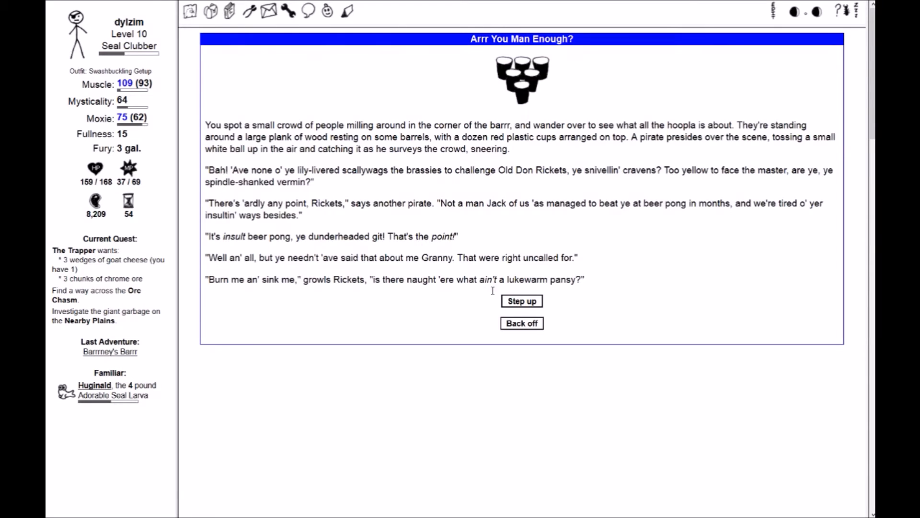
pyautogui.click(521, 301)
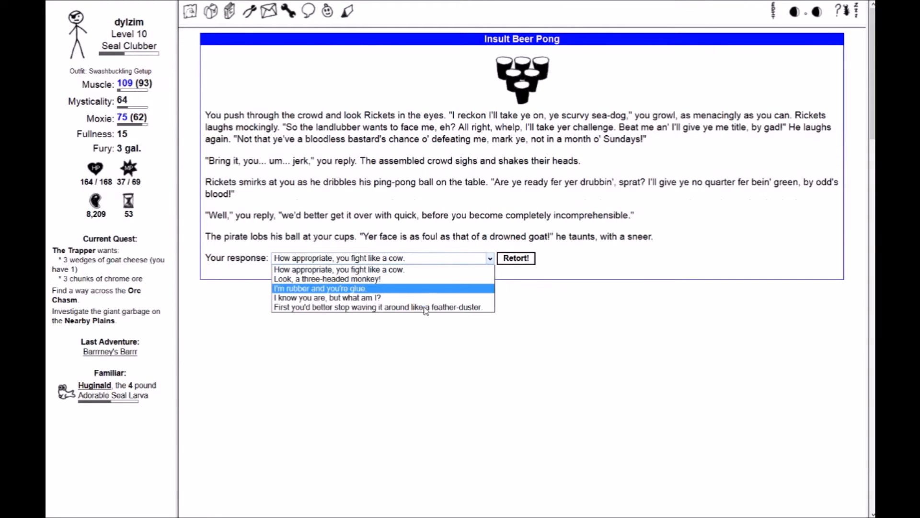
pyautogui.click(516, 257)
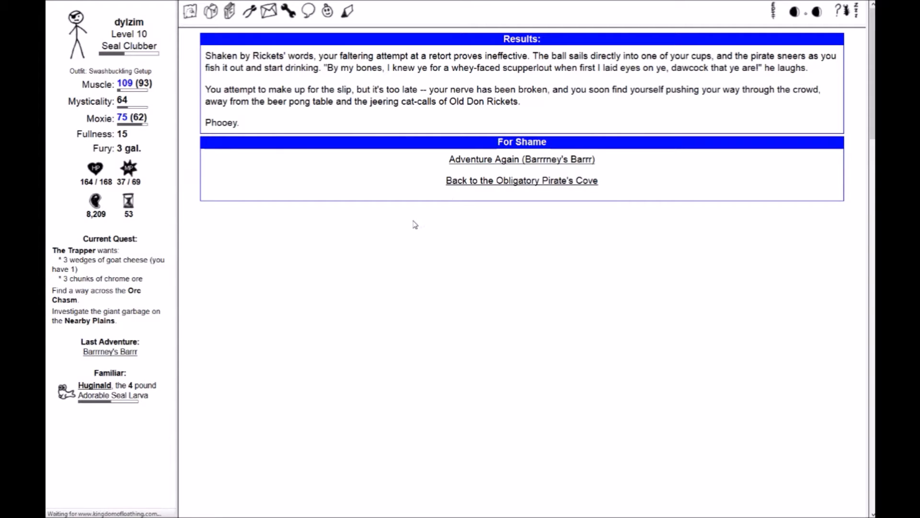
pyautogui.click(522, 180)
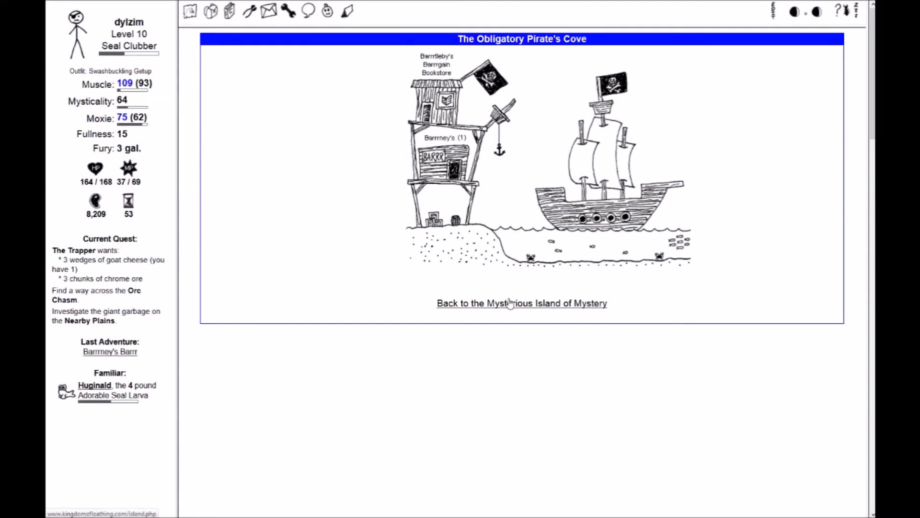
# Beat an Orcish Frat Boy using two pirate insults and an attack, then return to the map
pyautogui.click(521, 303)
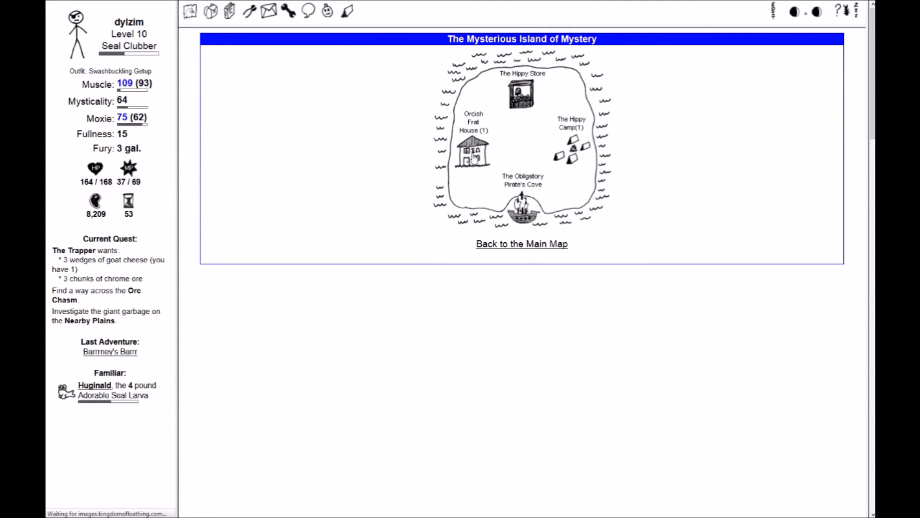
pyautogui.click(473, 156)
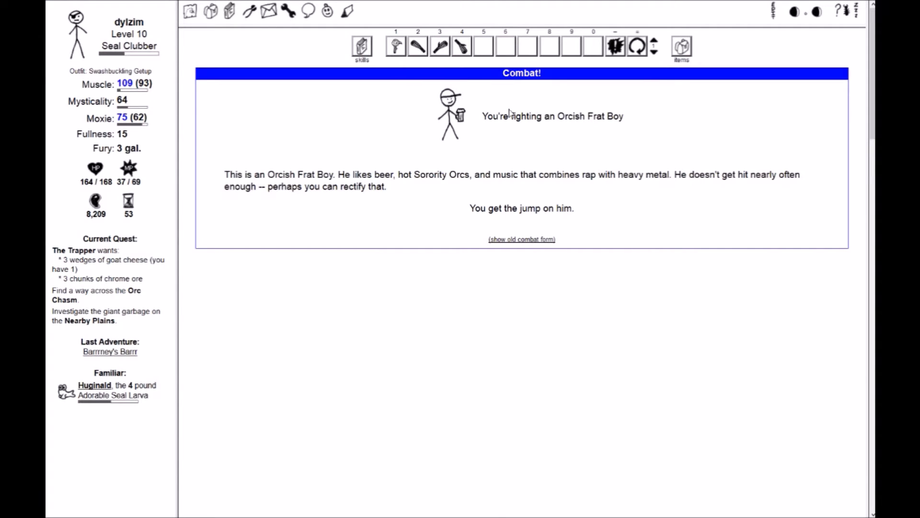
pyautogui.click(681, 47)
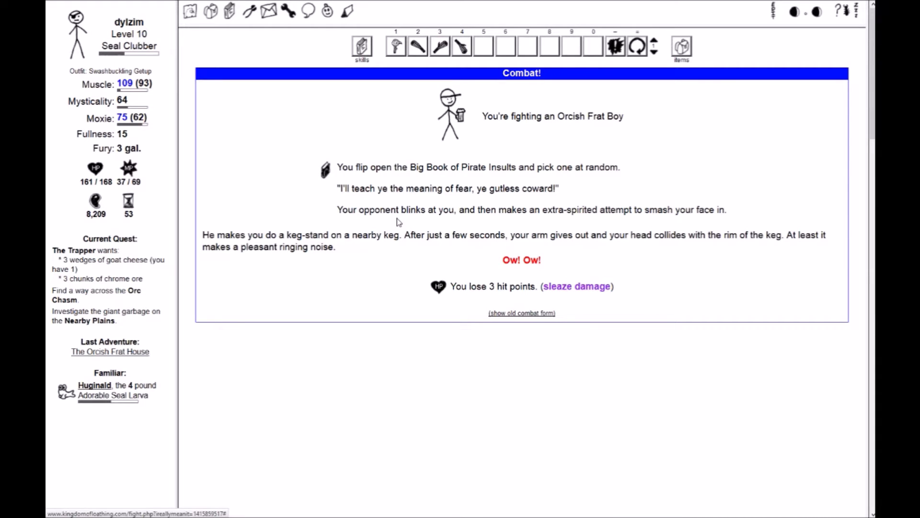
pyautogui.moveTo(598, 112)
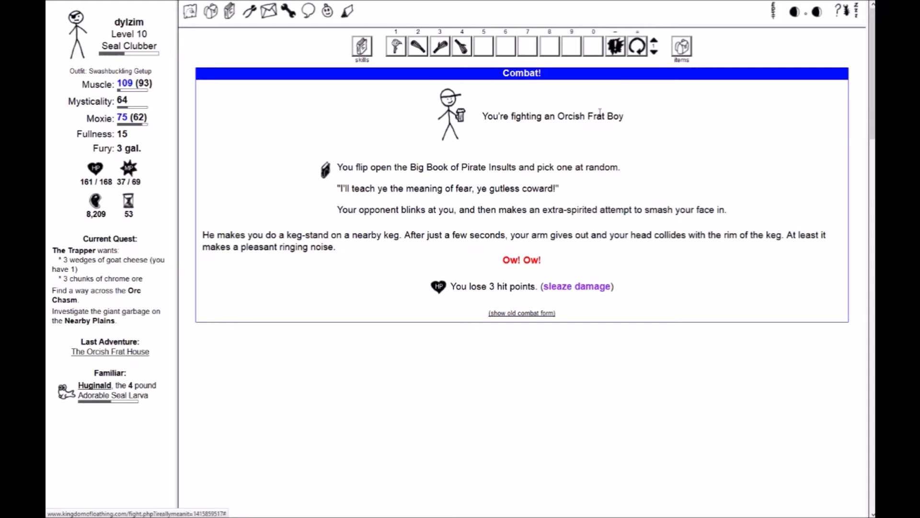
pyautogui.click(681, 47)
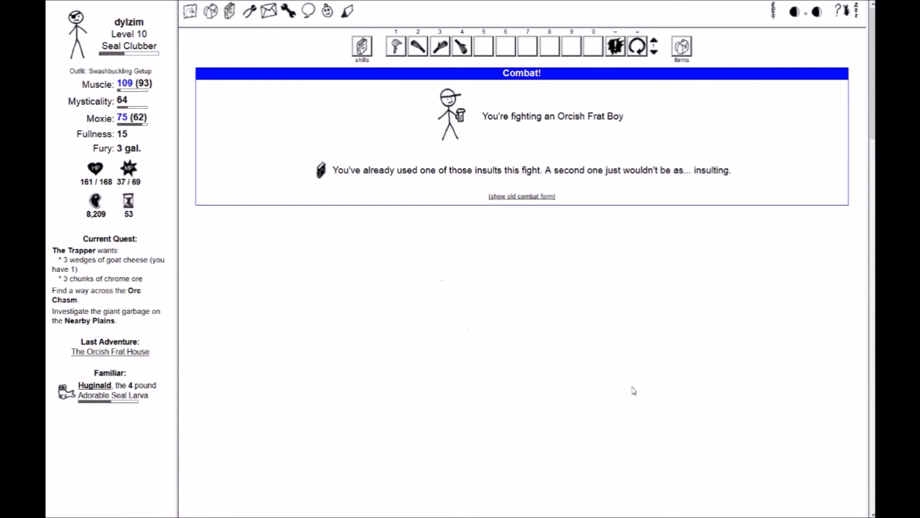
pyautogui.moveTo(417, 48)
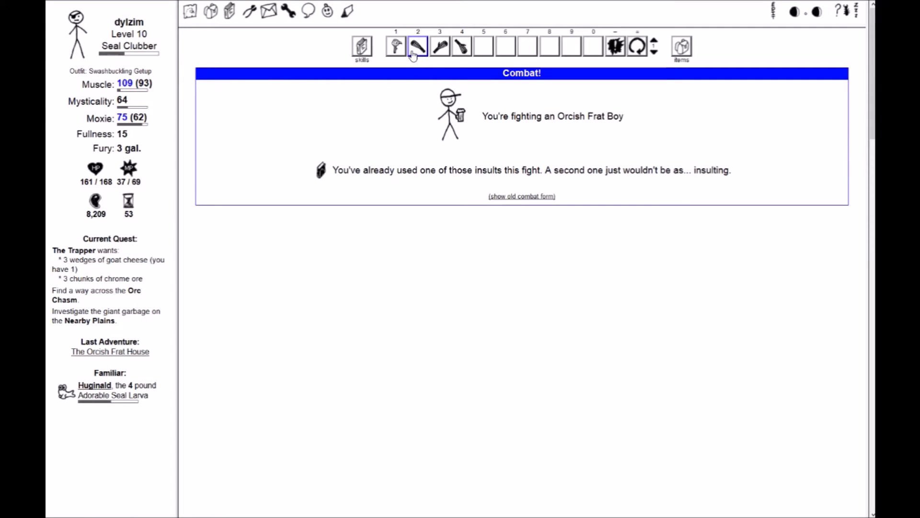
pyautogui.click(417, 47)
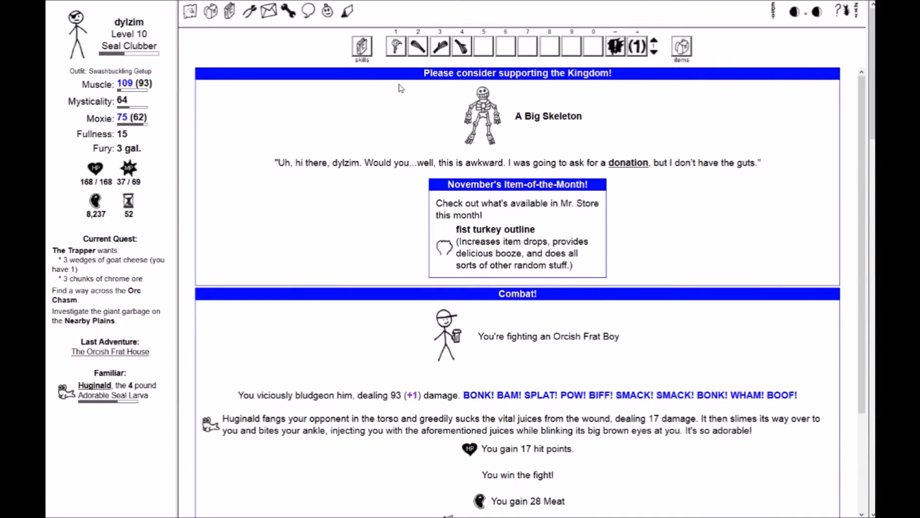
pyautogui.scroll(-3)
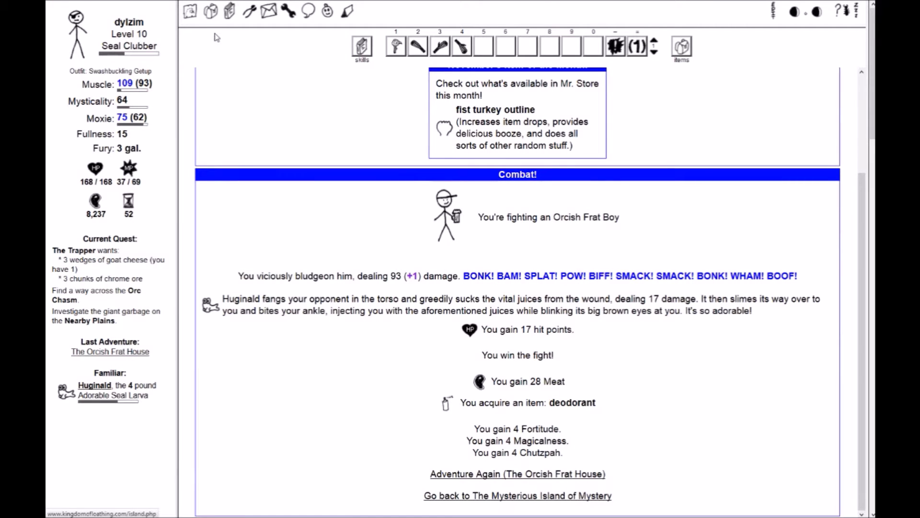
pyautogui.click(520, 495)
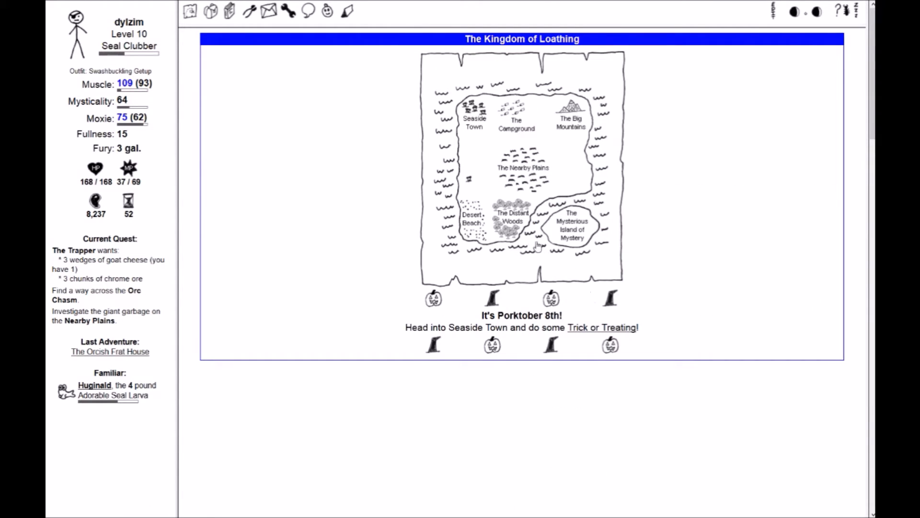
# Visit Barrrtleby's Barrrgain Books and read the Charrrming effect description
pyautogui.click(573, 227)
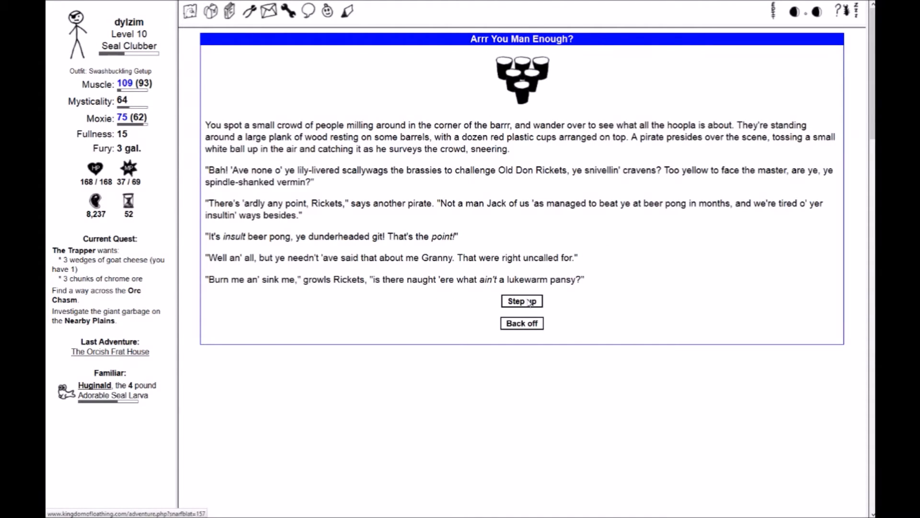
pyautogui.click(522, 301)
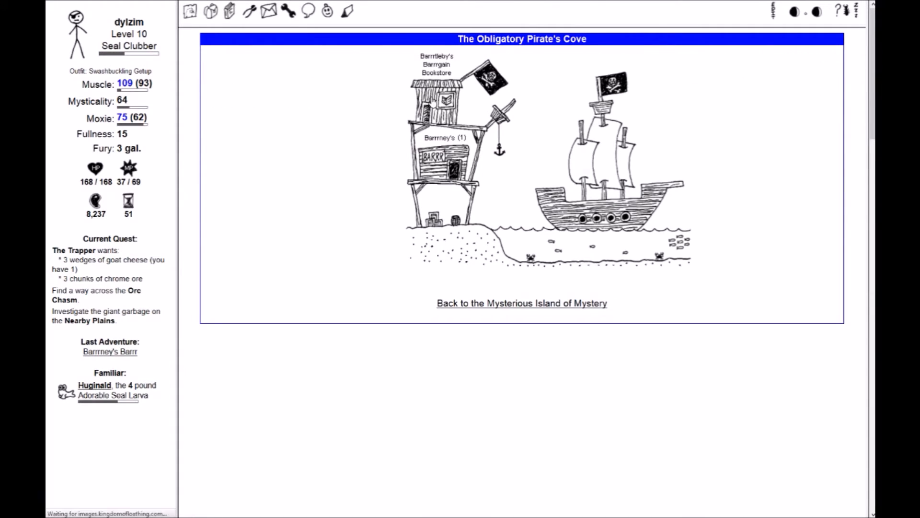
pyautogui.click(444, 98)
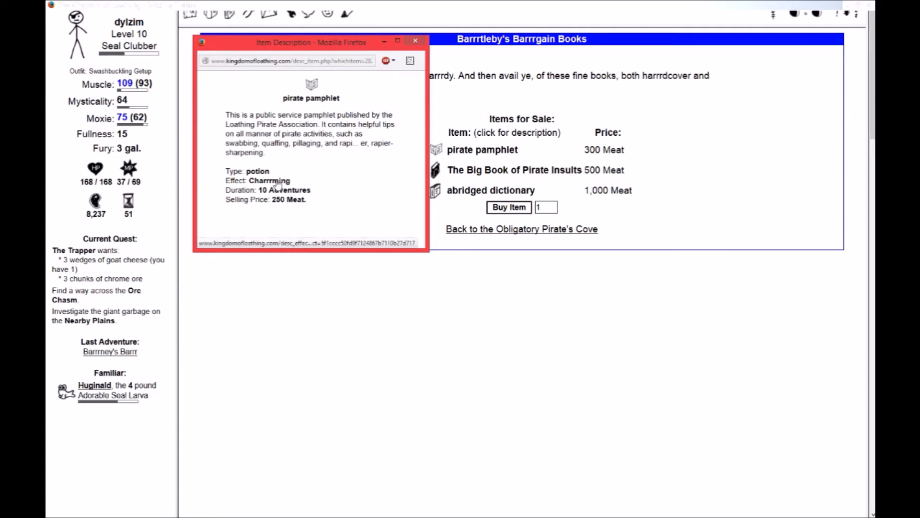
pyautogui.click(269, 181)
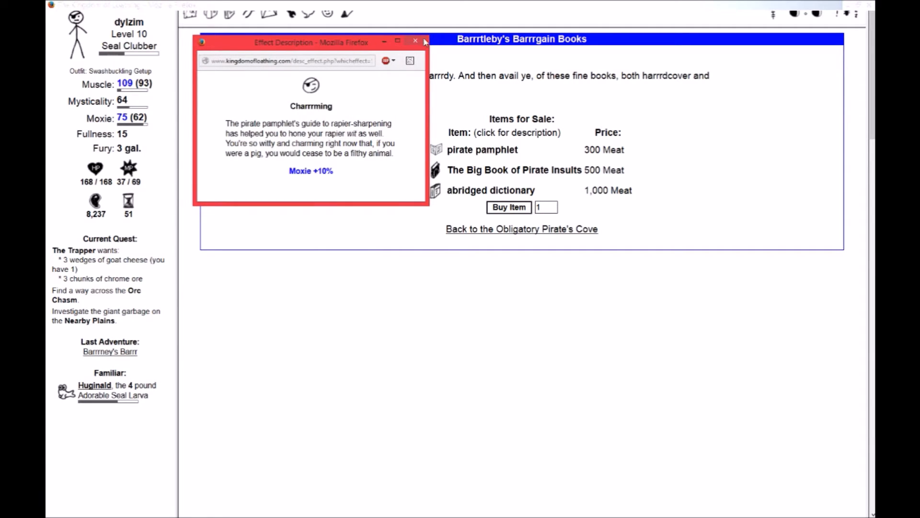
pyautogui.click(413, 41)
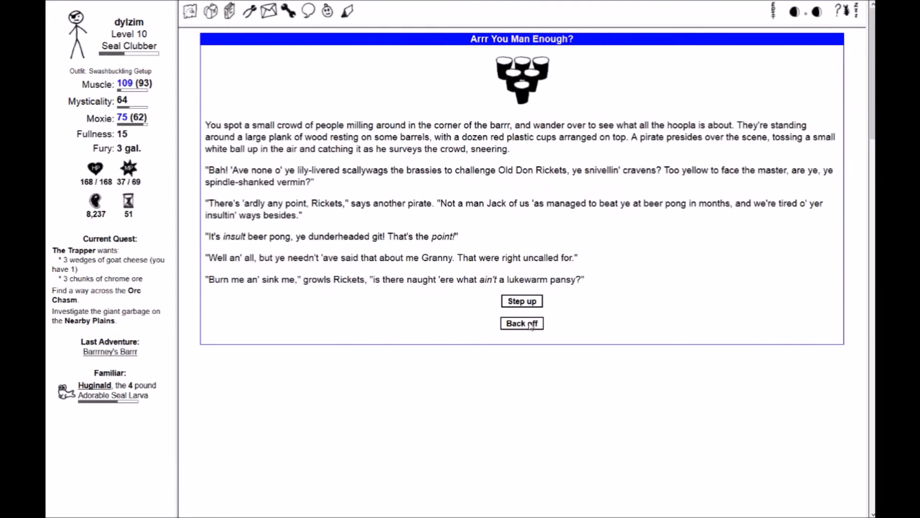
# Play Insult Beer Pong against Rickets with a retort, then return to the Pirate's Cove
pyautogui.click(521, 301)
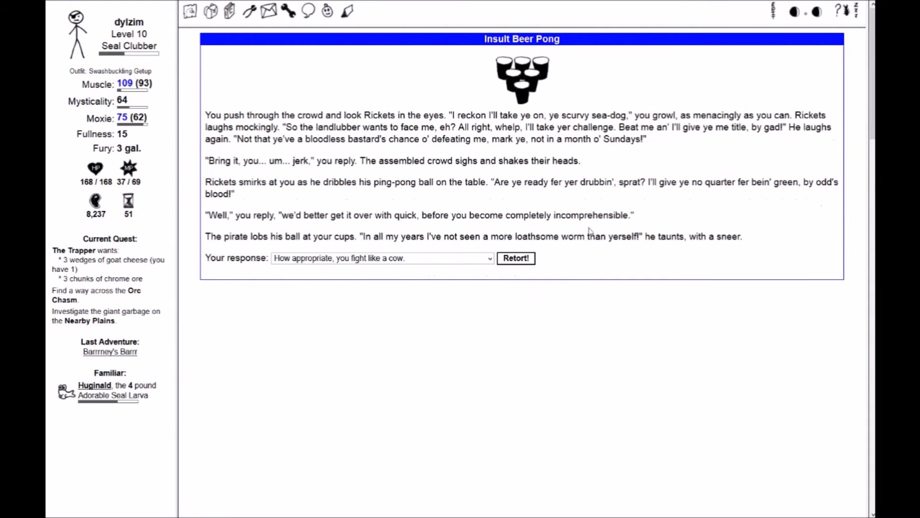
pyautogui.click(515, 258)
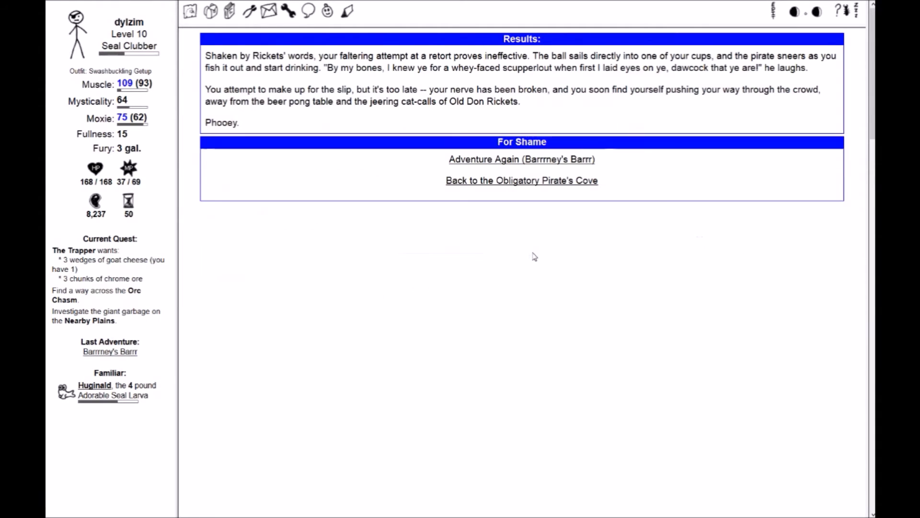
pyautogui.moveTo(517, 214)
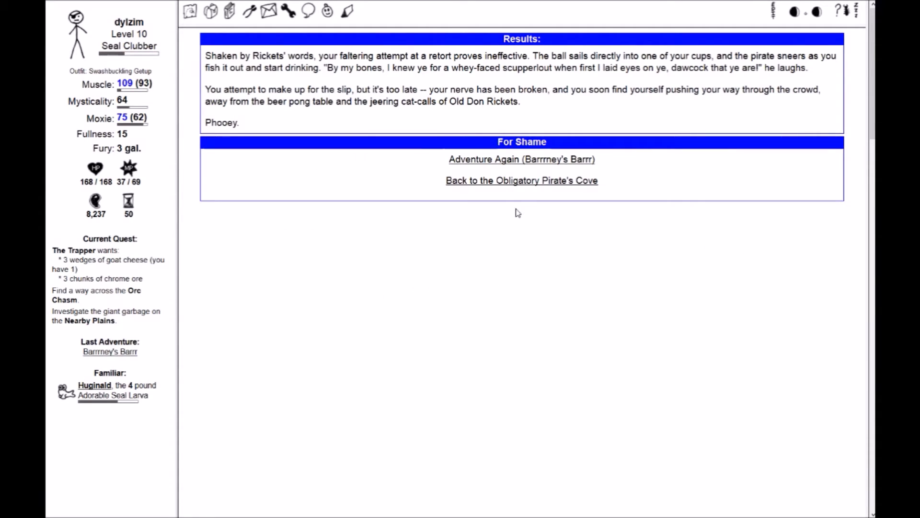
pyautogui.click(522, 180)
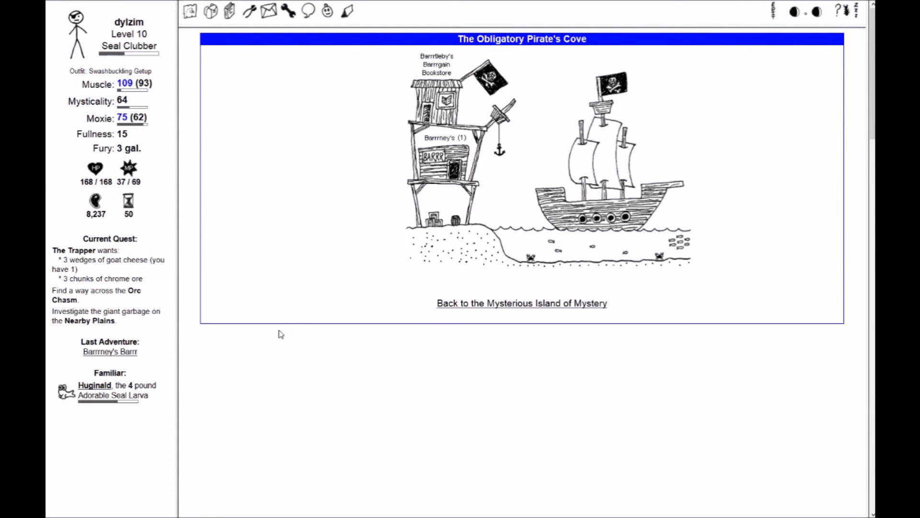
pyautogui.moveTo(242, 226)
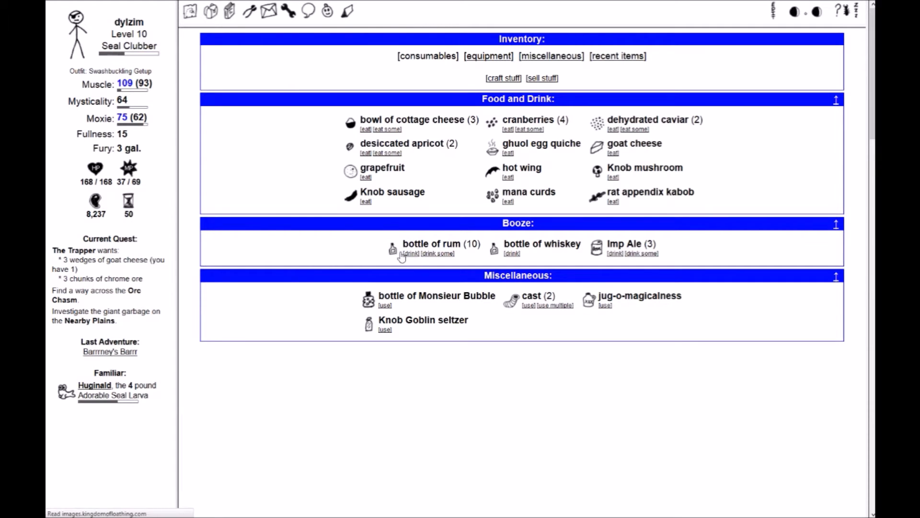
# Choose Your Previous Outfit from the equipment page's outfit list
pyautogui.click(488, 56)
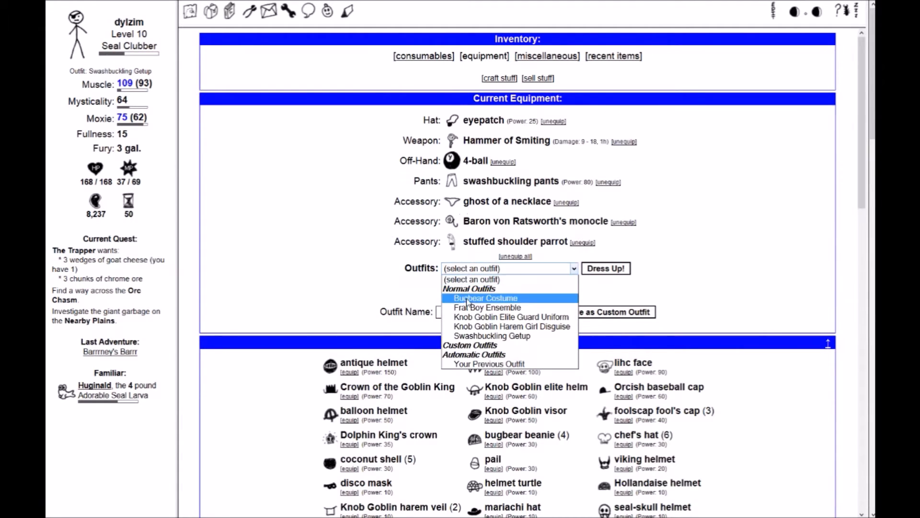
pyautogui.click(489, 364)
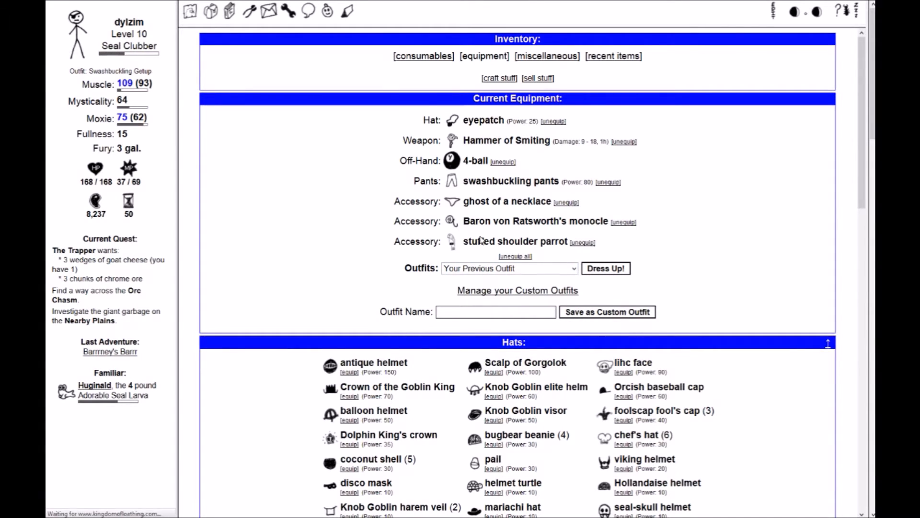
pyautogui.moveTo(387, 341)
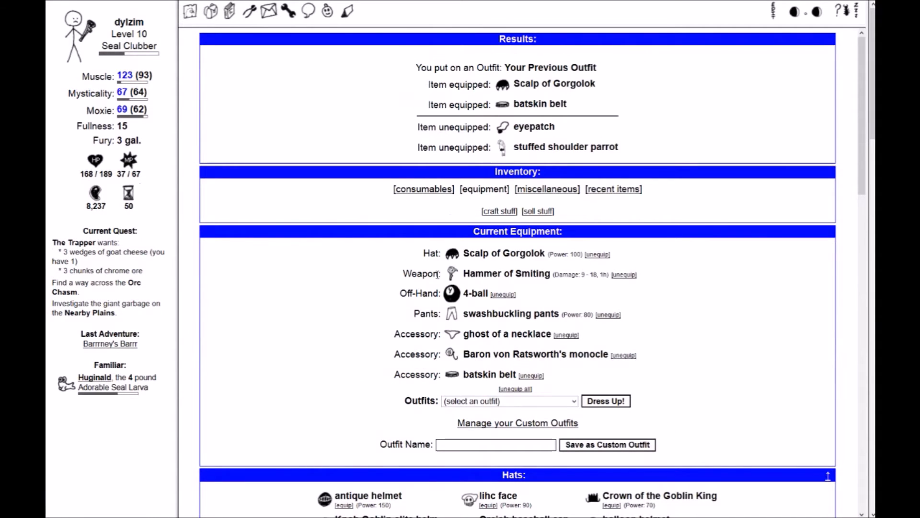
pyautogui.moveTo(165, 405)
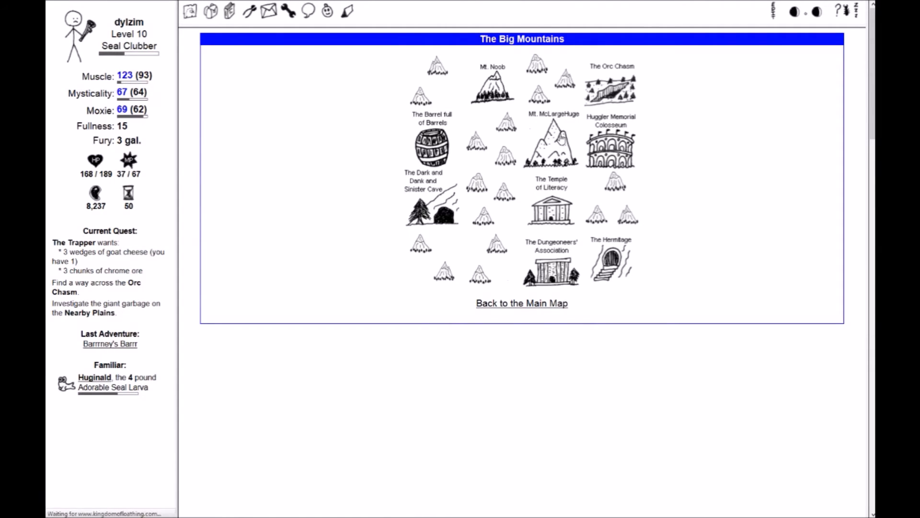
# Adventure in the Goatlet on Mt. McLargeHuge and dismiss the cold seal figurine description
pyautogui.click(549, 144)
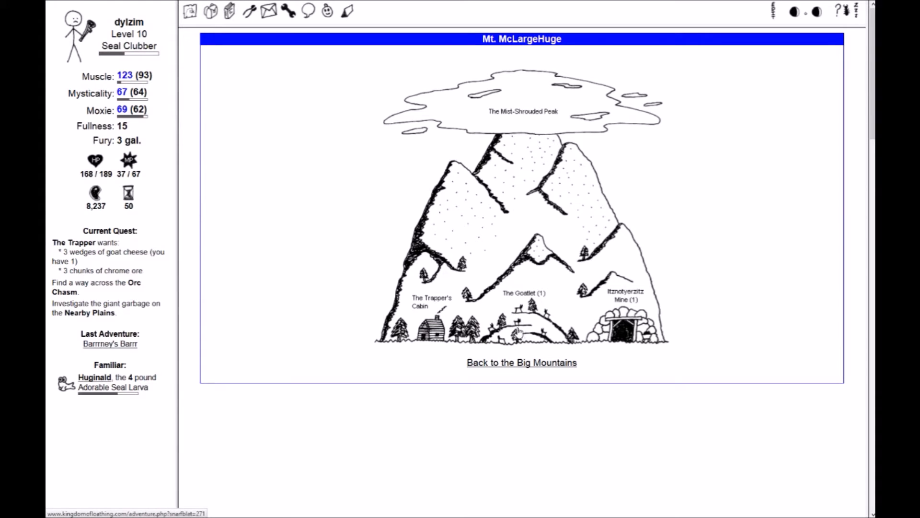
pyautogui.click(522, 312)
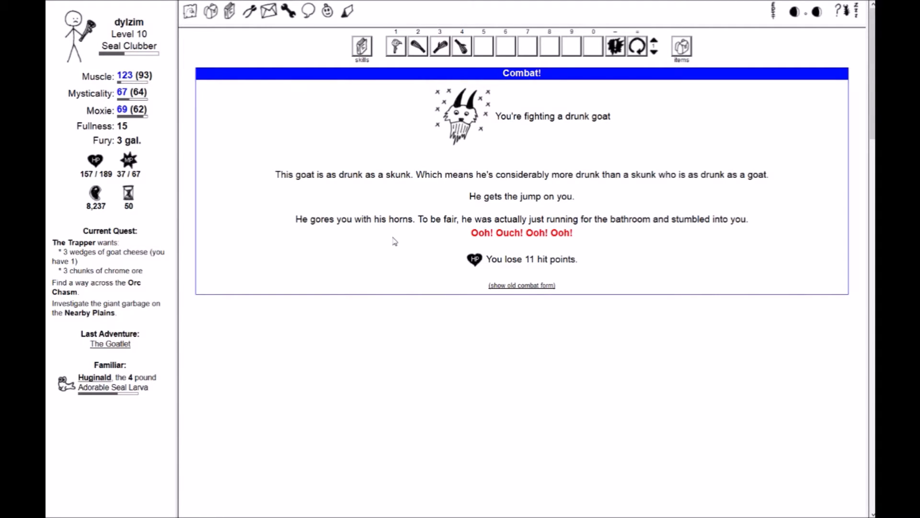
pyautogui.moveTo(361, 237)
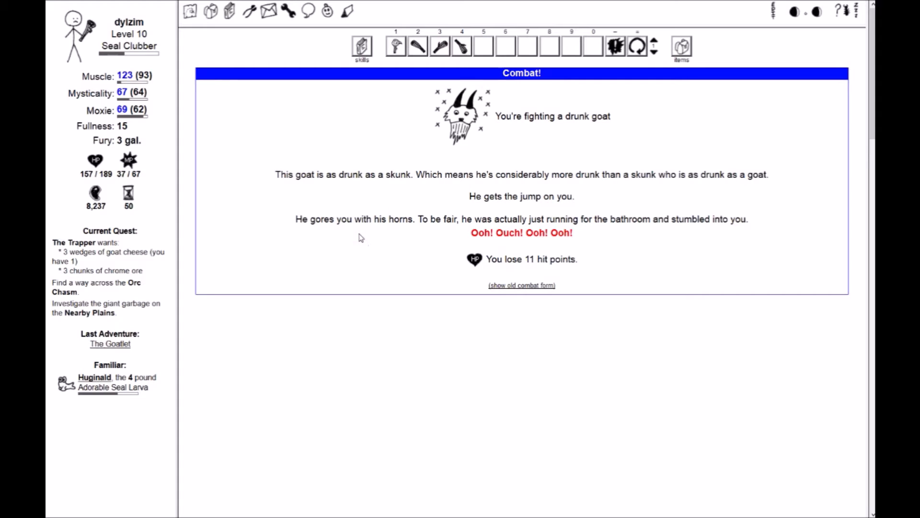
pyautogui.moveTo(372, 192)
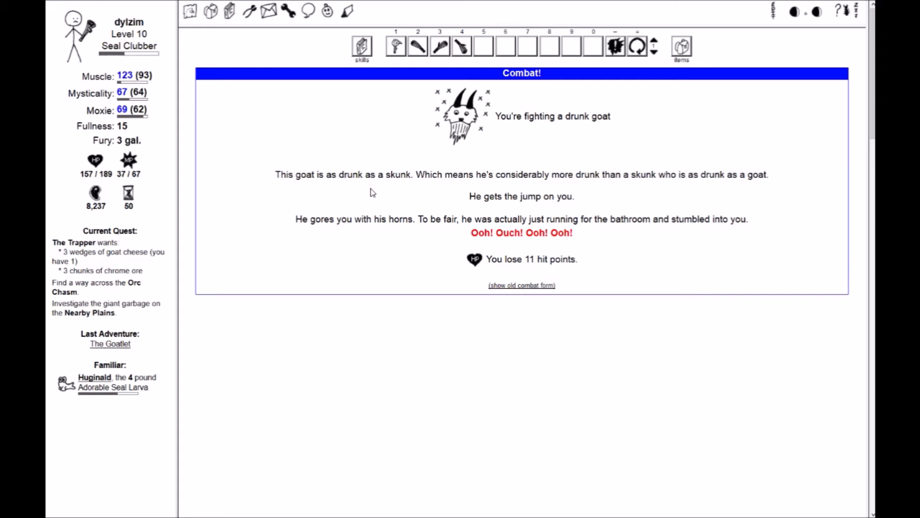
pyautogui.moveTo(370, 132)
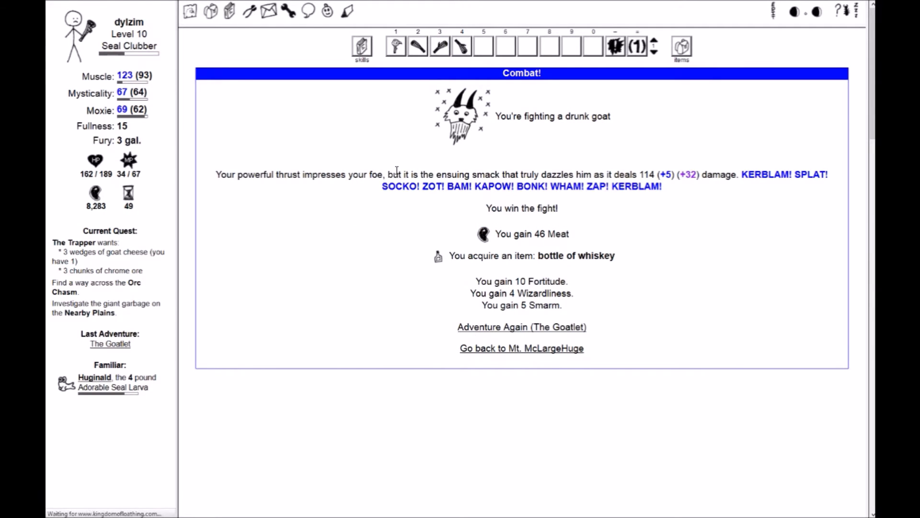
pyautogui.click(522, 326)
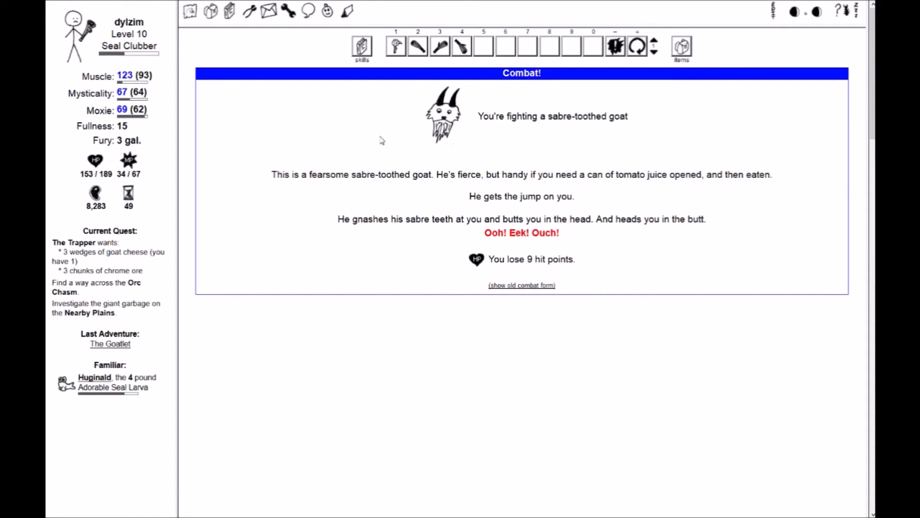
pyautogui.moveTo(342, 125)
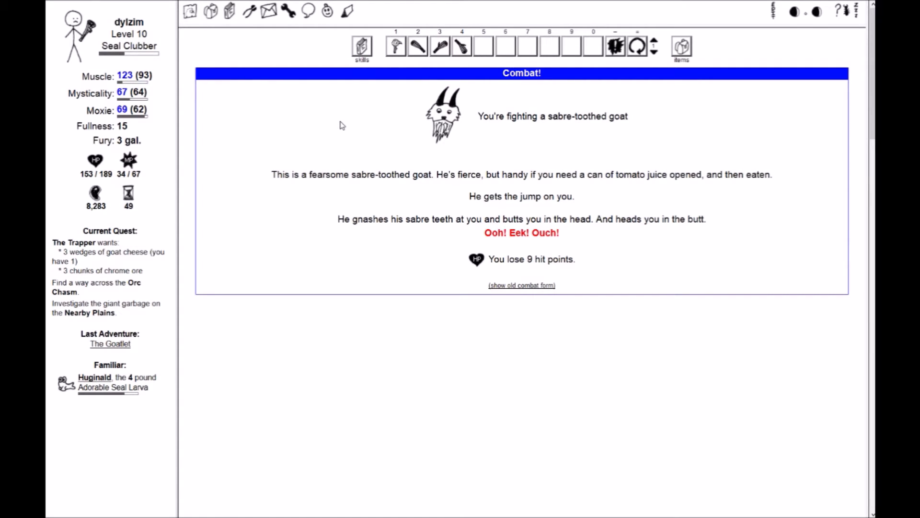
pyautogui.moveTo(377, 148)
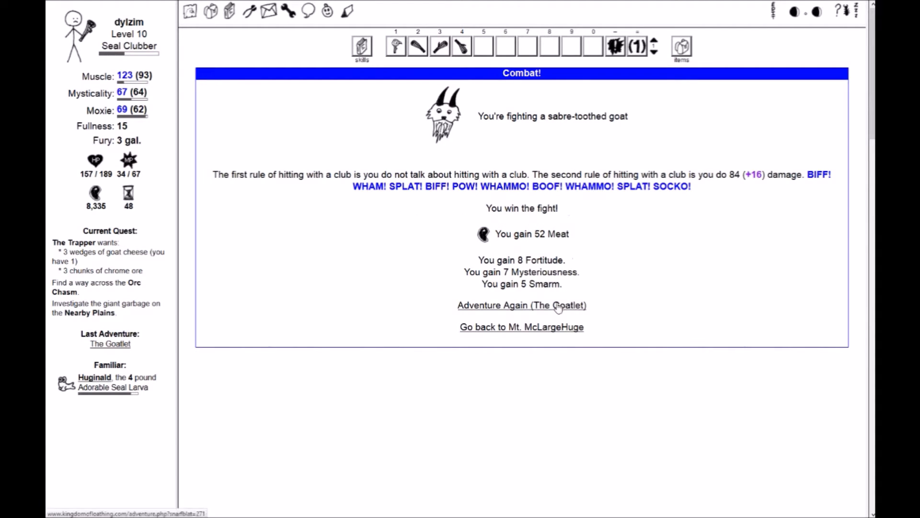
pyautogui.click(522, 304)
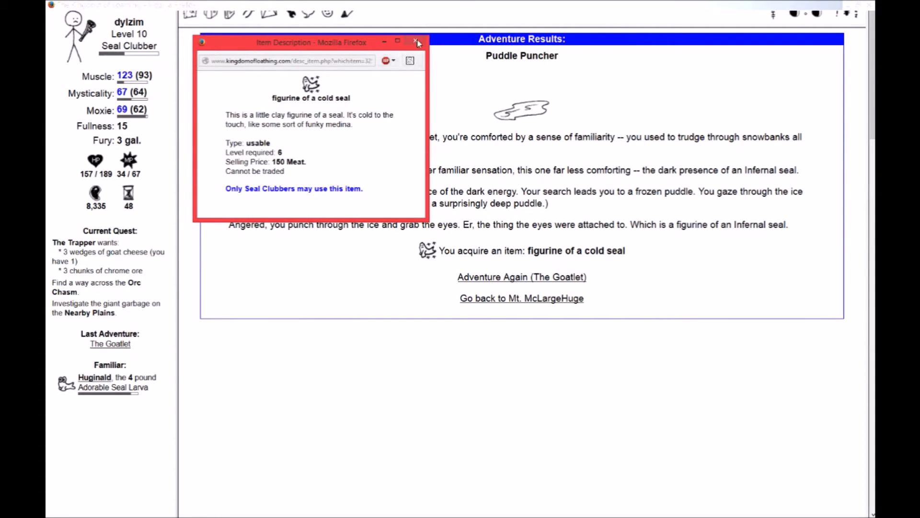
pyautogui.moveTo(417, 42)
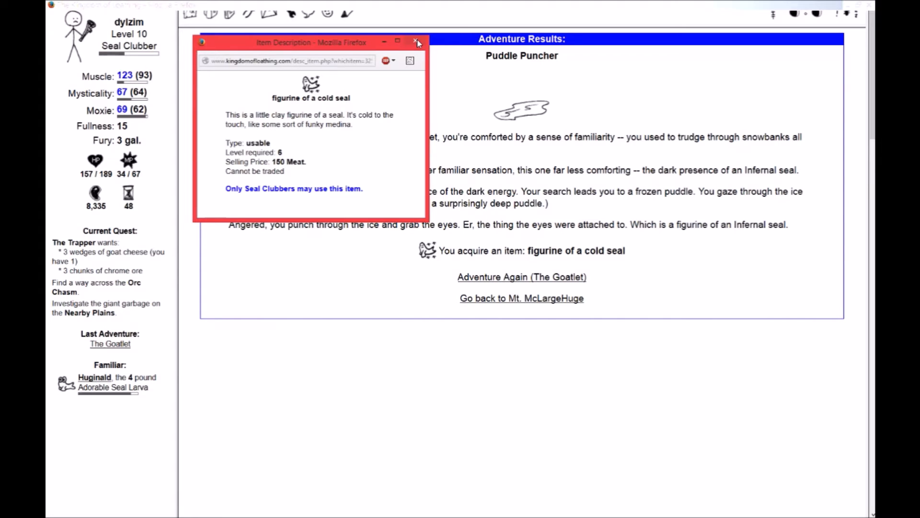
pyautogui.click(415, 42)
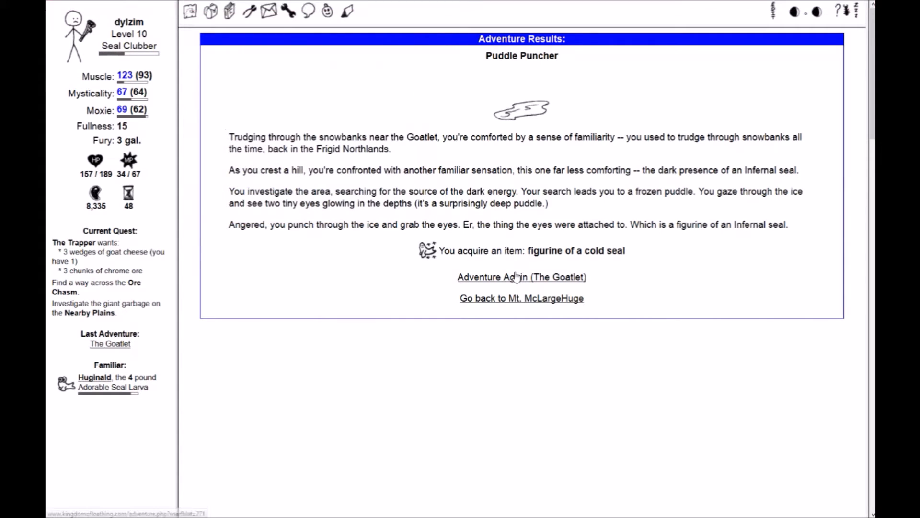
# Adventure in the Goatlet repeatedly, looking for more goats to fight
pyautogui.click(521, 277)
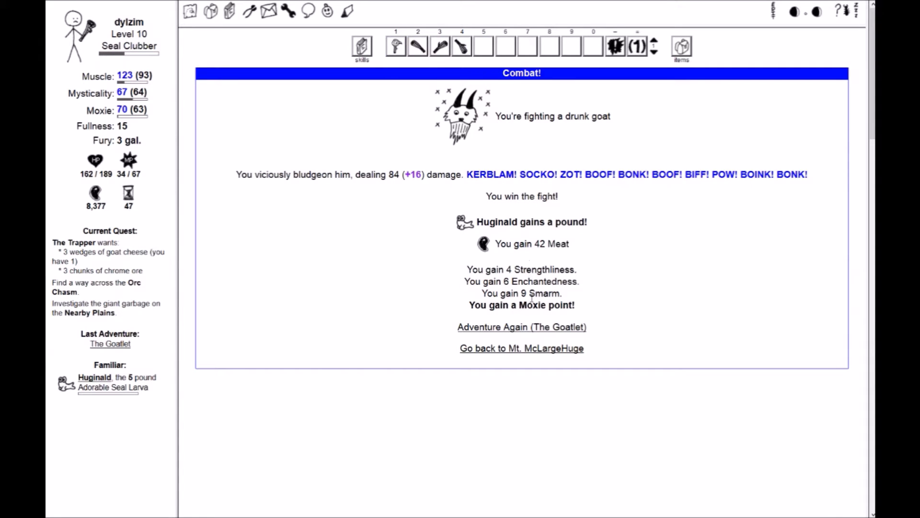
pyautogui.click(522, 327)
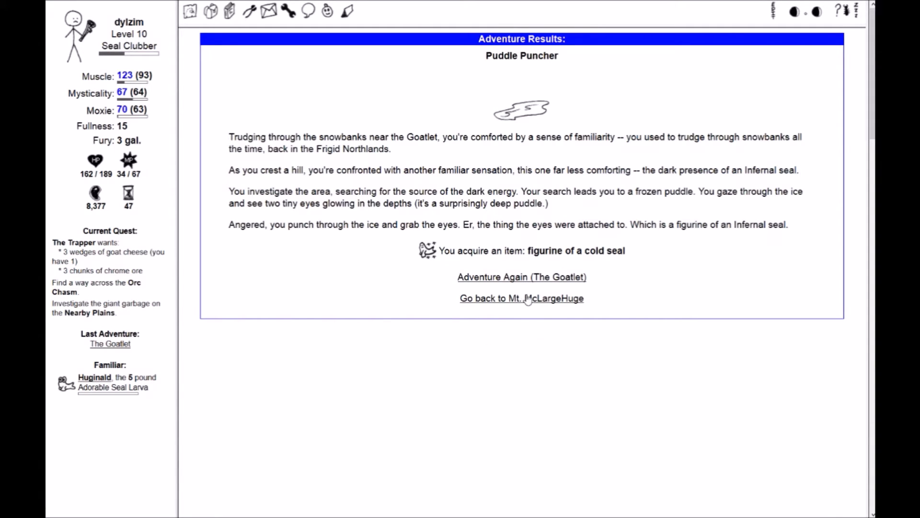
pyautogui.click(522, 276)
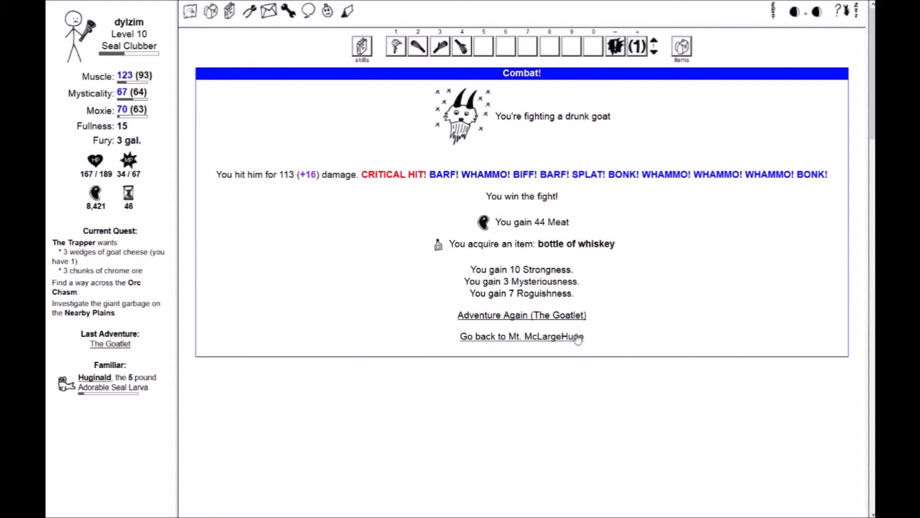
pyautogui.click(521, 315)
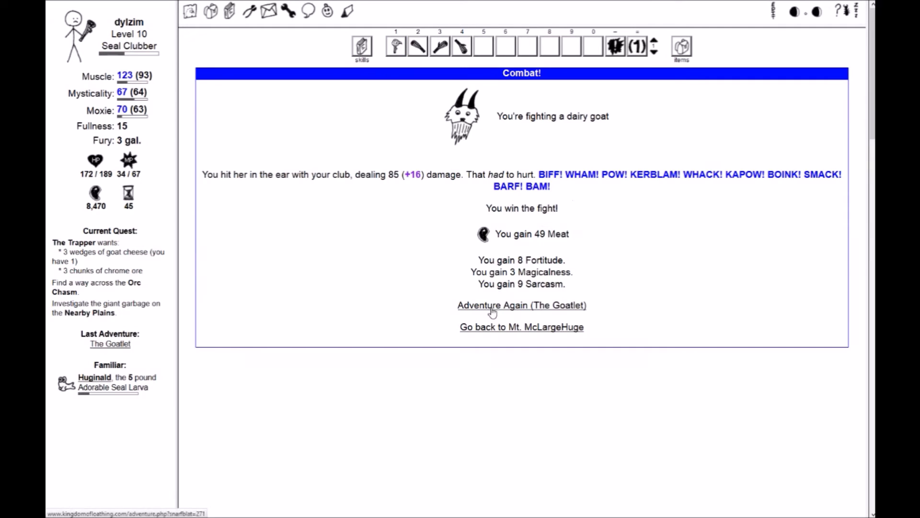
pyautogui.click(522, 305)
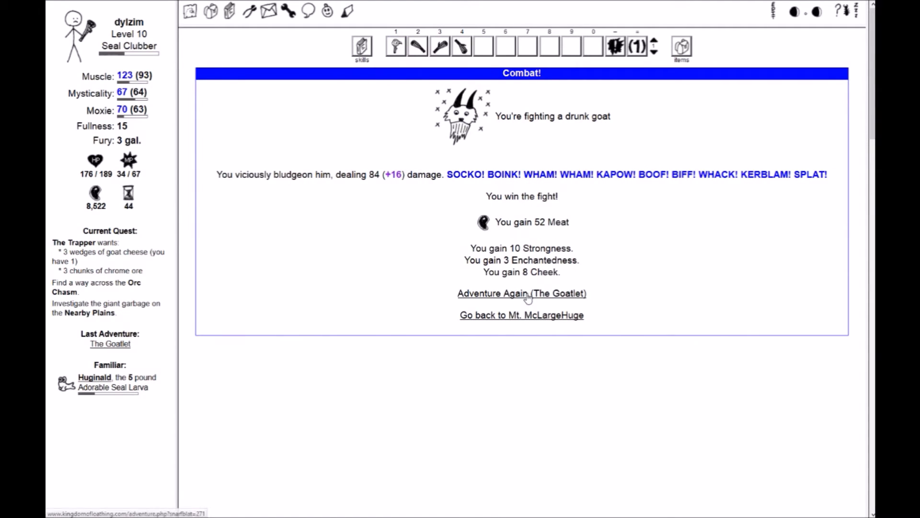
pyautogui.click(521, 293)
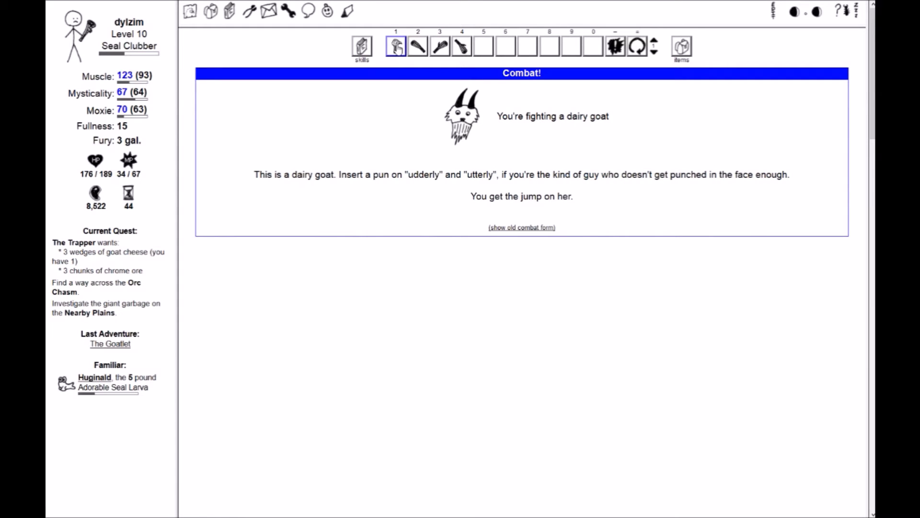
# Beat dairy, sabre-toothed and drunk goats, adventuring again after each fight
pyautogui.click(395, 45)
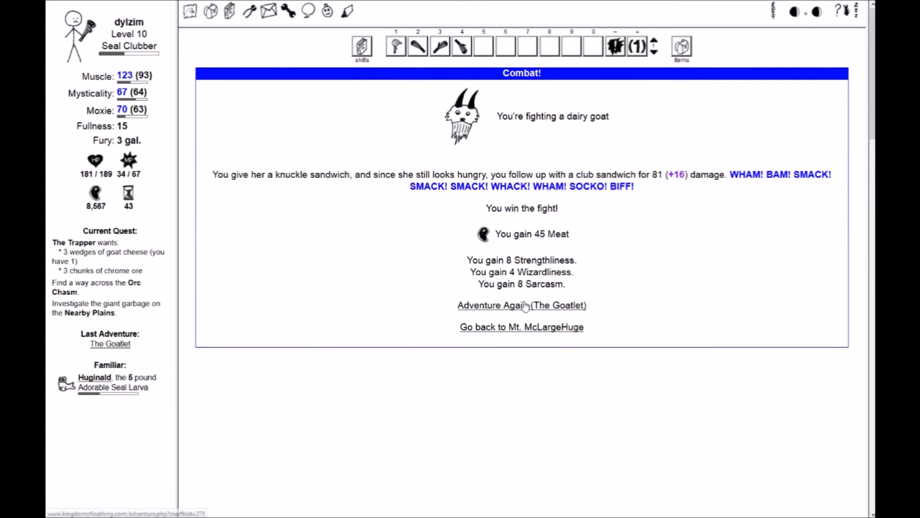
pyautogui.click(498, 305)
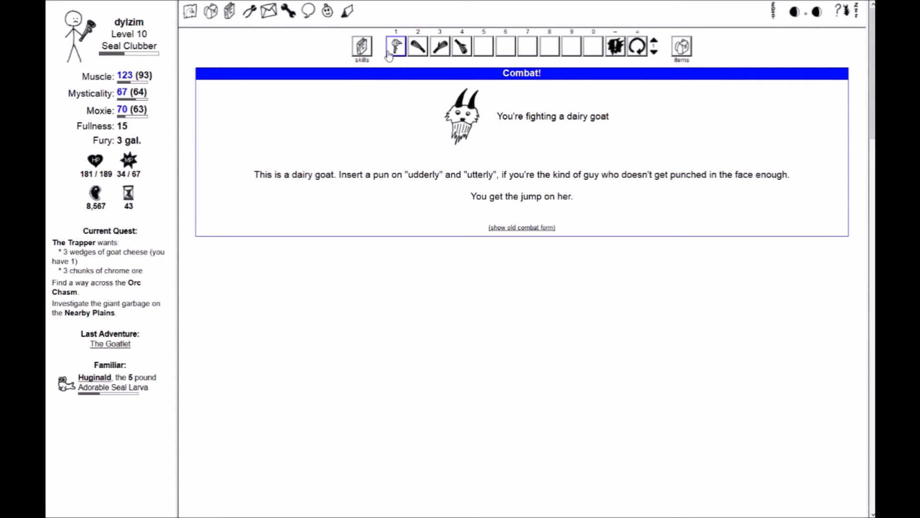
pyautogui.click(396, 46)
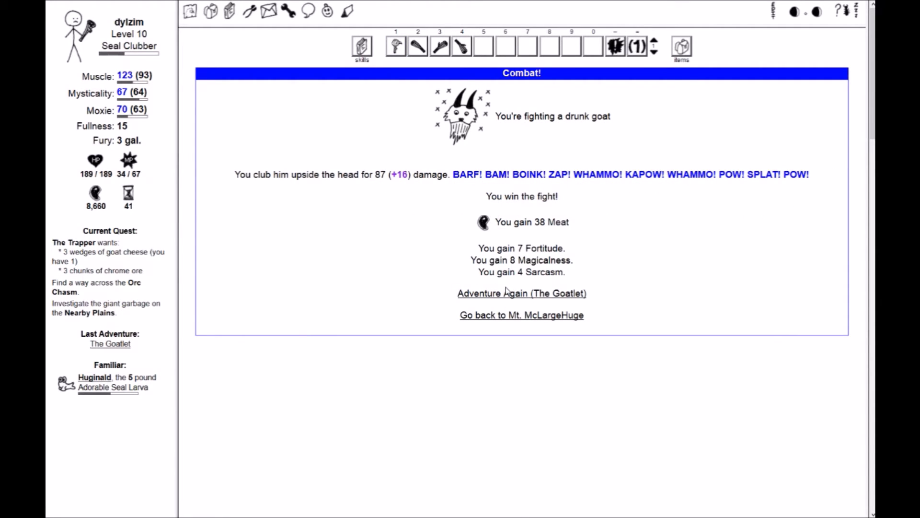
pyautogui.click(521, 293)
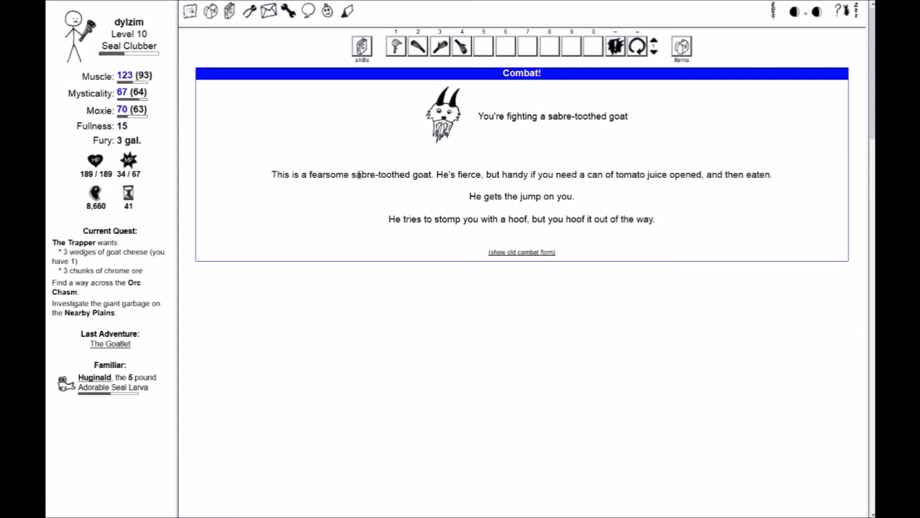
pyautogui.click(396, 45)
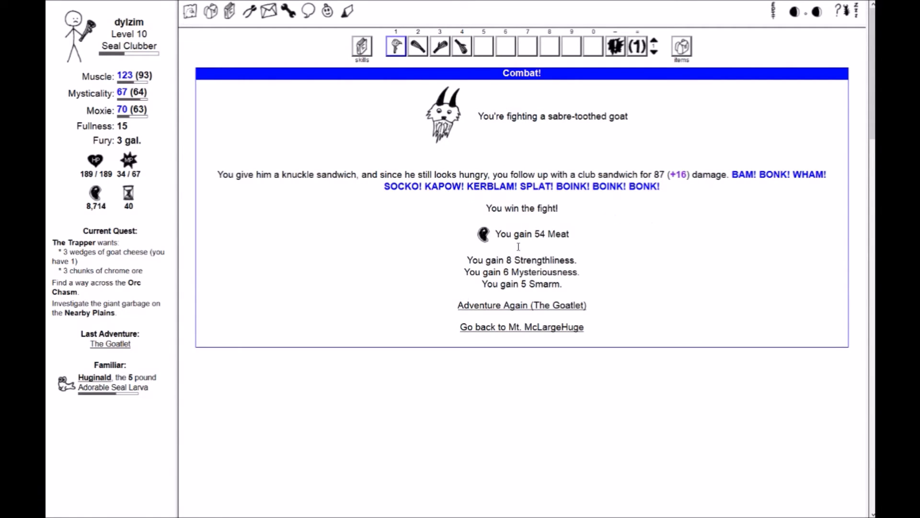
pyautogui.click(522, 305)
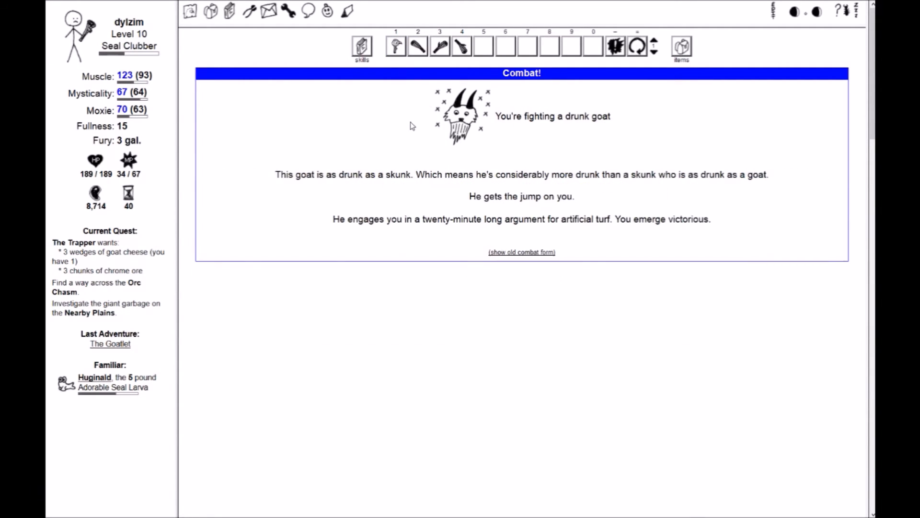
pyautogui.click(636, 46)
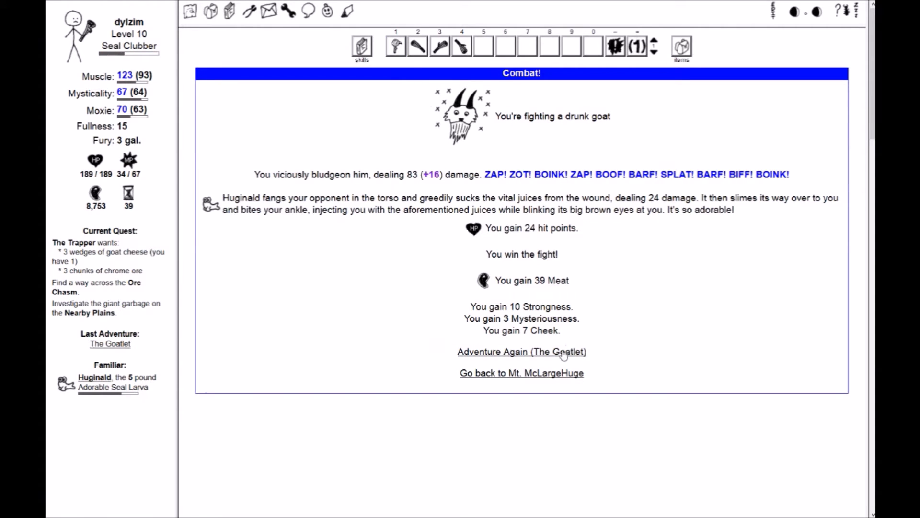
pyautogui.click(522, 351)
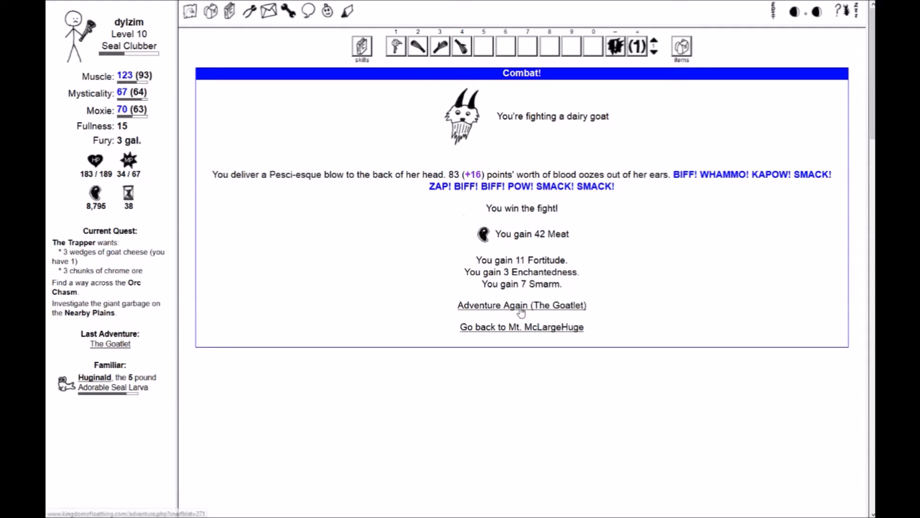
pyautogui.click(521, 305)
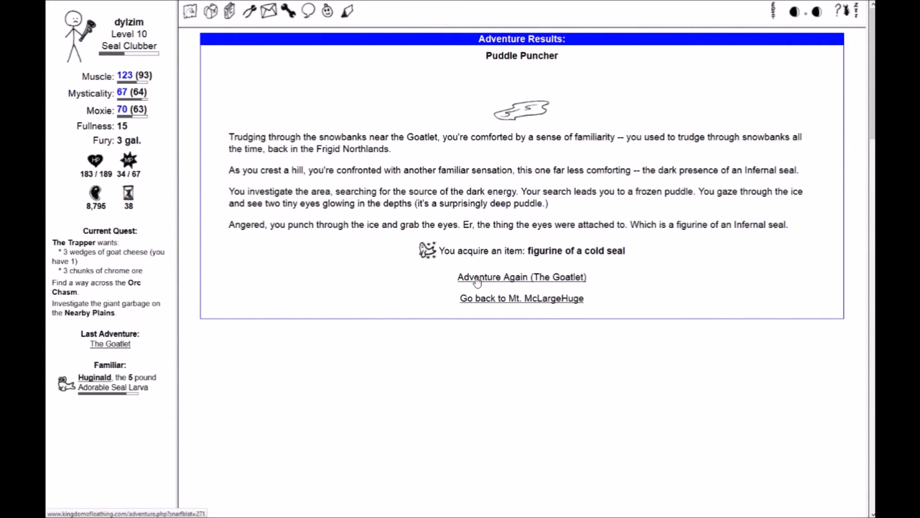
# Fight sabre-toothed and dairy goats until 3 goat cheese wedges drop, then head to Mt. McLargeHuge
pyautogui.click(521, 276)
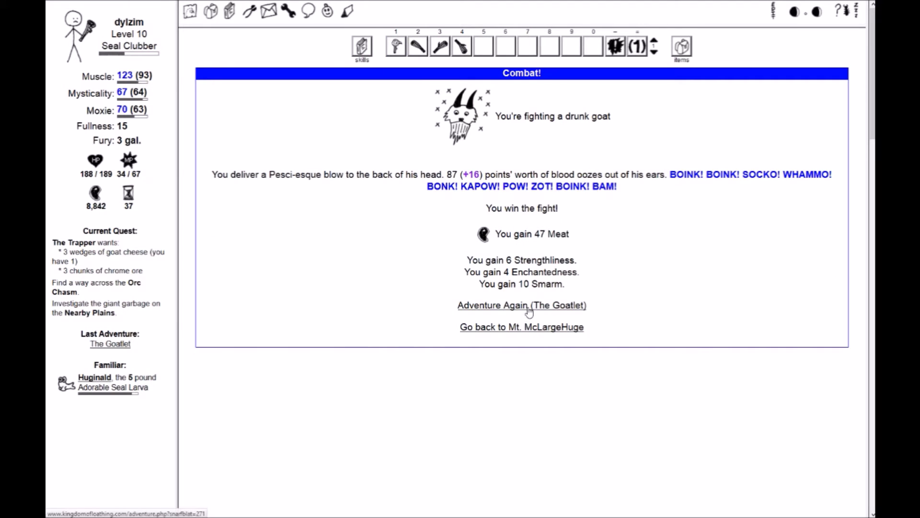
pyautogui.click(521, 304)
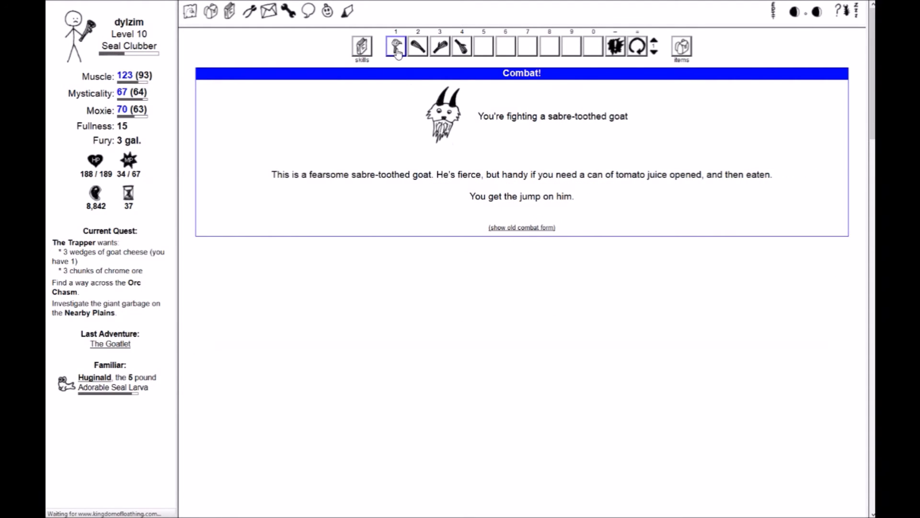
pyautogui.click(395, 47)
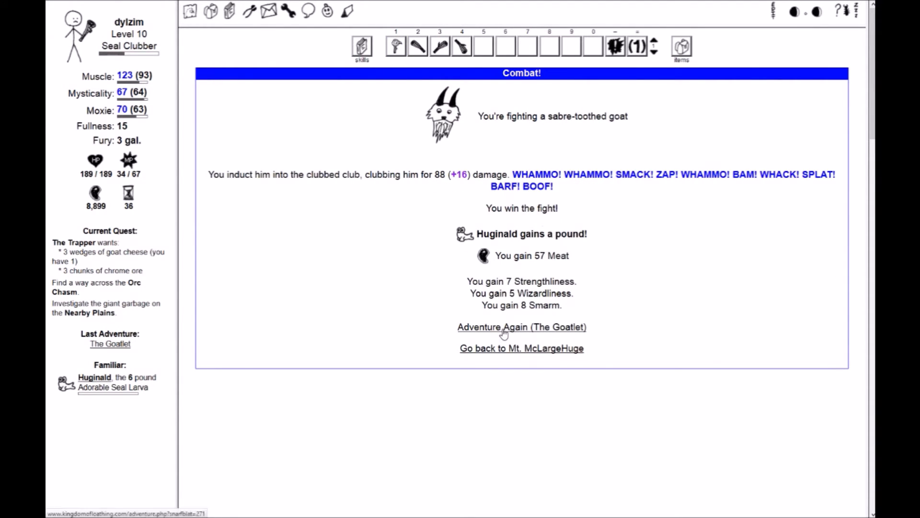
pyautogui.click(521, 327)
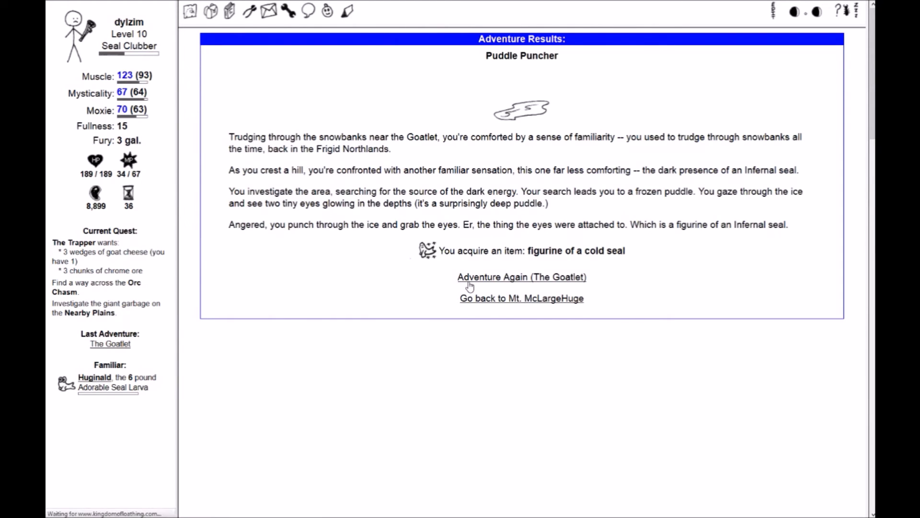
pyautogui.click(521, 276)
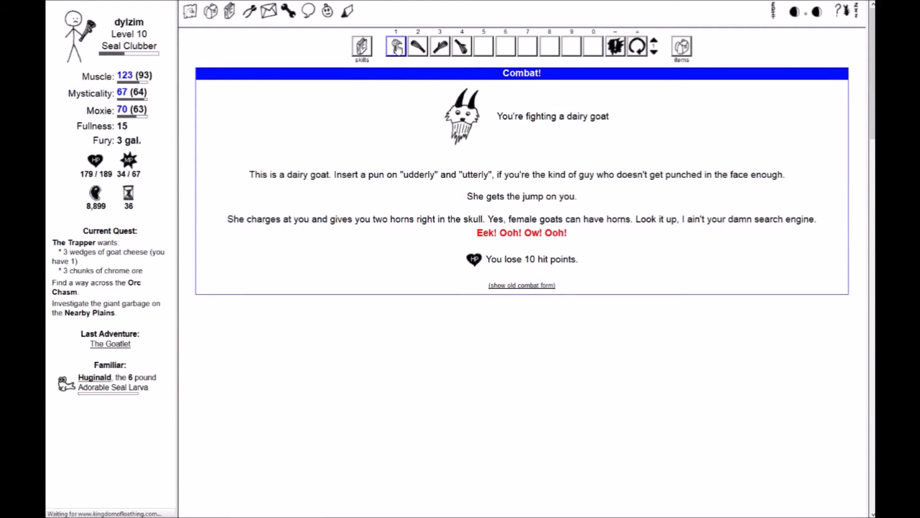
pyautogui.click(396, 46)
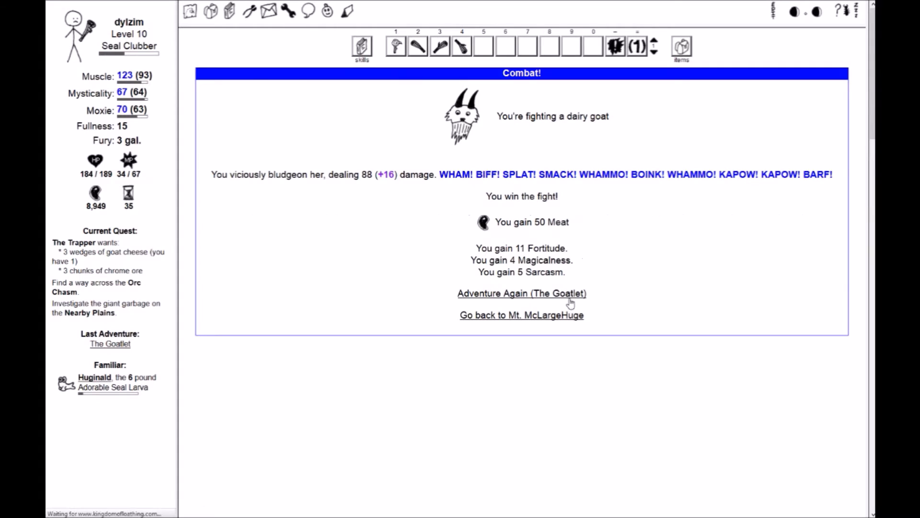
pyautogui.click(521, 294)
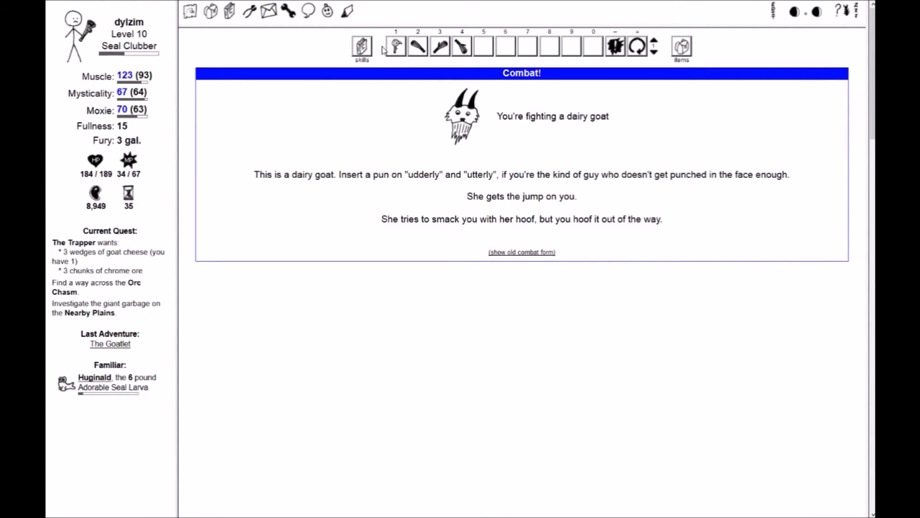
pyautogui.moveTo(366, 218)
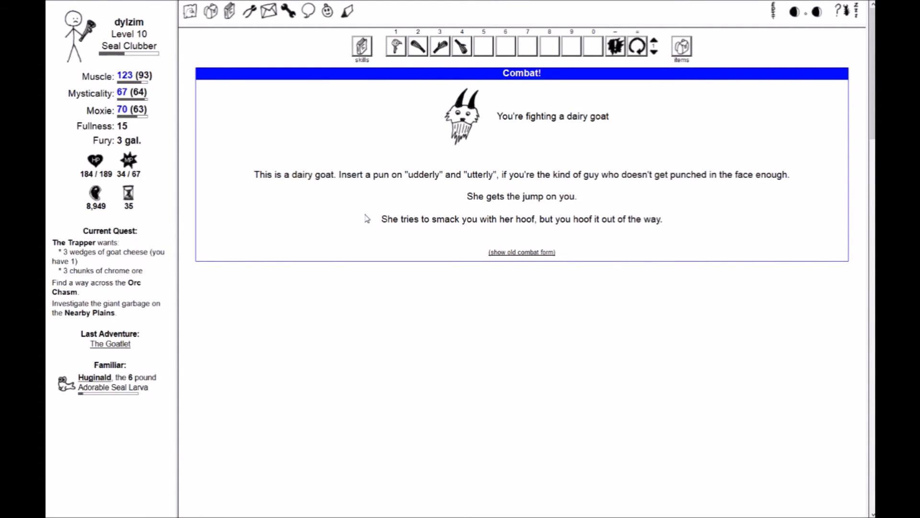
pyautogui.moveTo(394, 126)
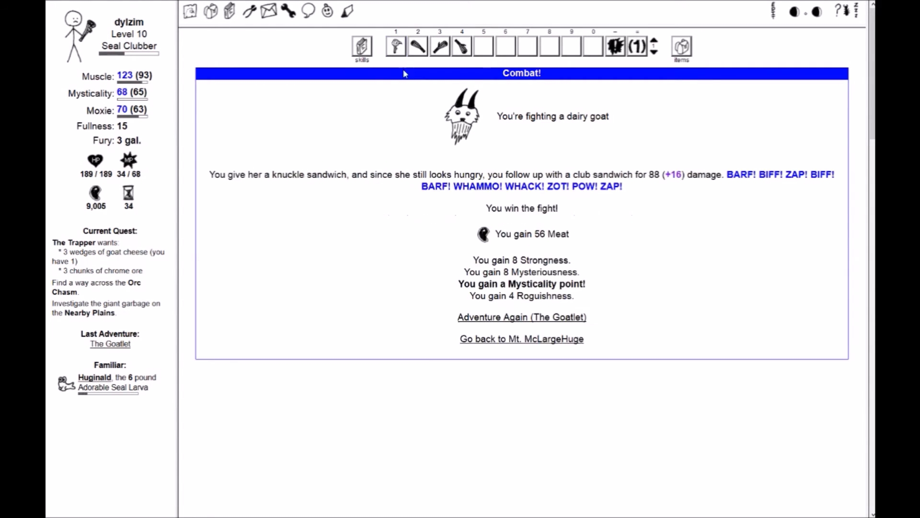
pyautogui.moveTo(499, 324)
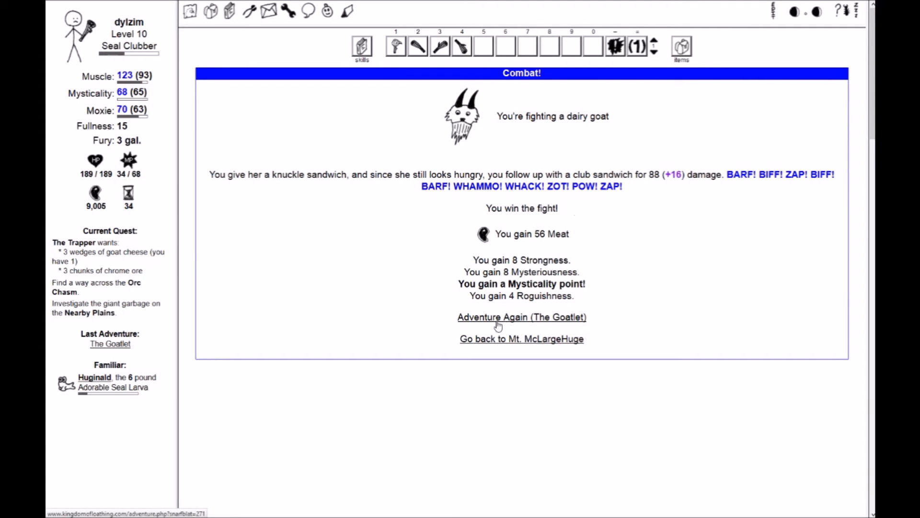
pyautogui.click(521, 317)
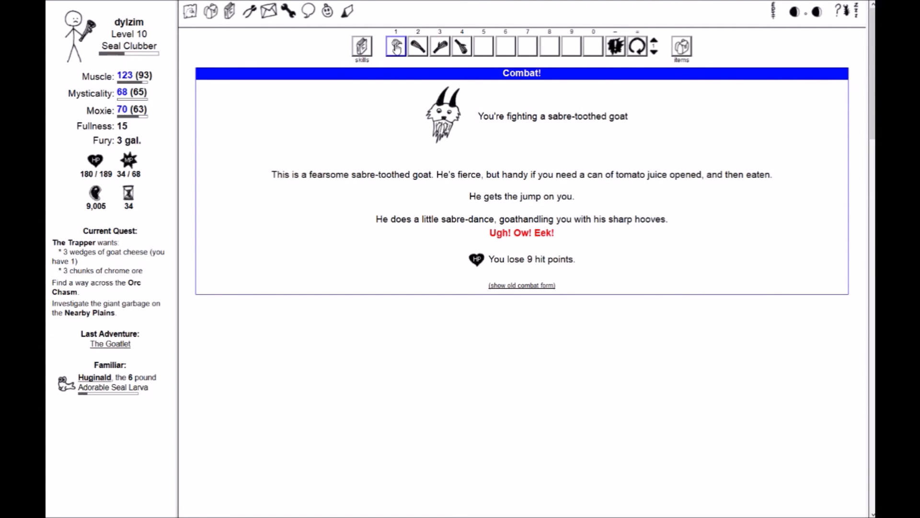
pyautogui.click(395, 46)
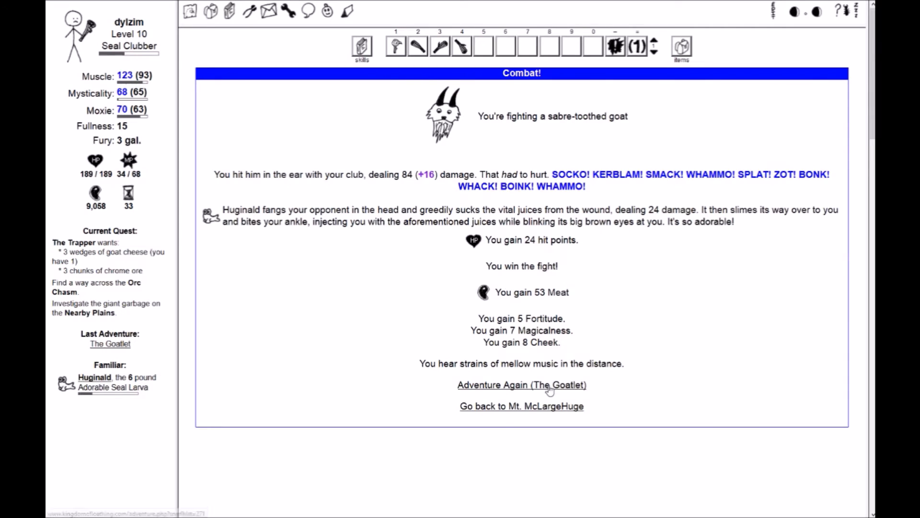
pyautogui.click(522, 385)
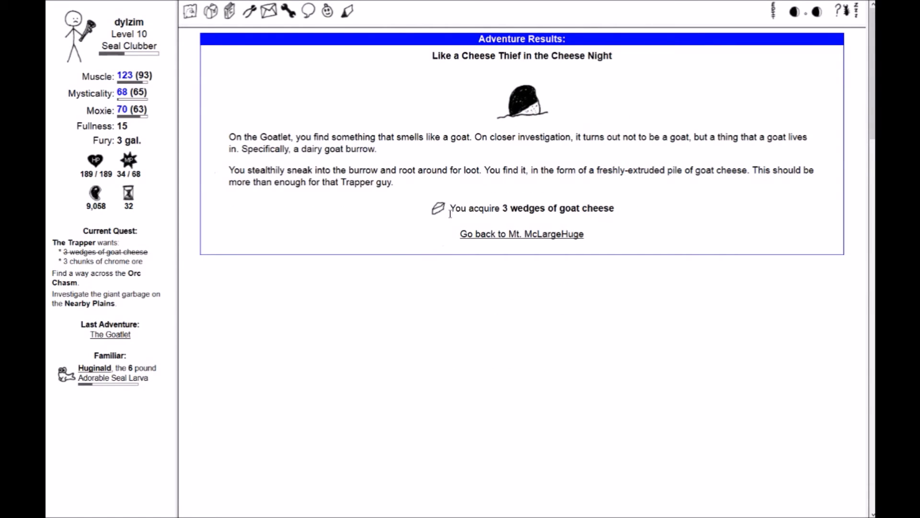
pyautogui.moveTo(474, 242)
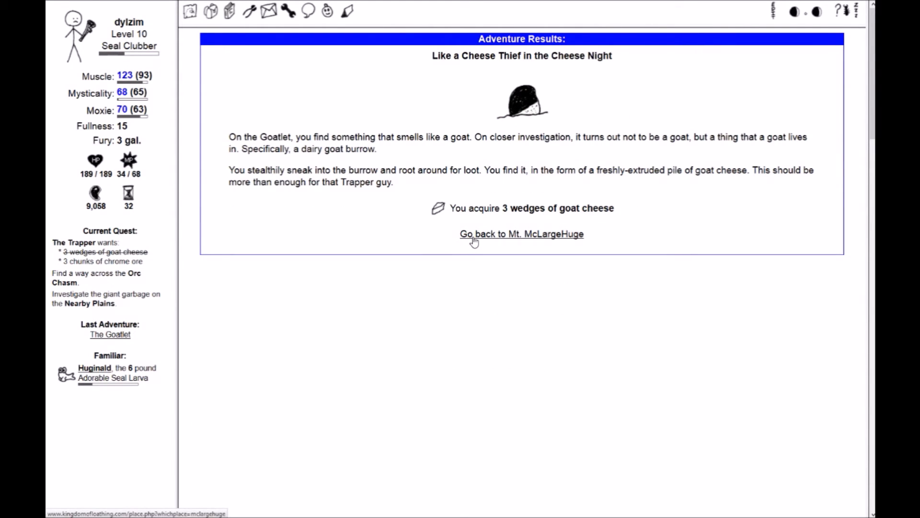
pyautogui.click(521, 234)
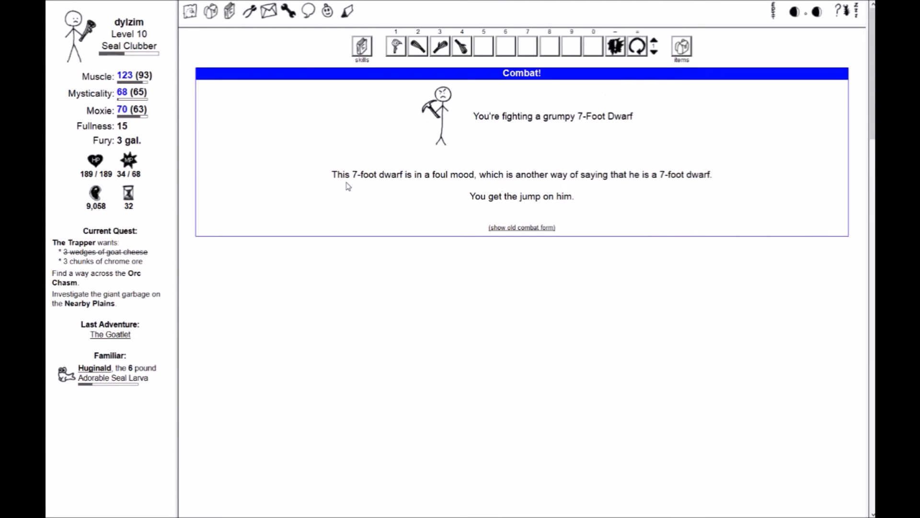
pyautogui.moveTo(652, 234)
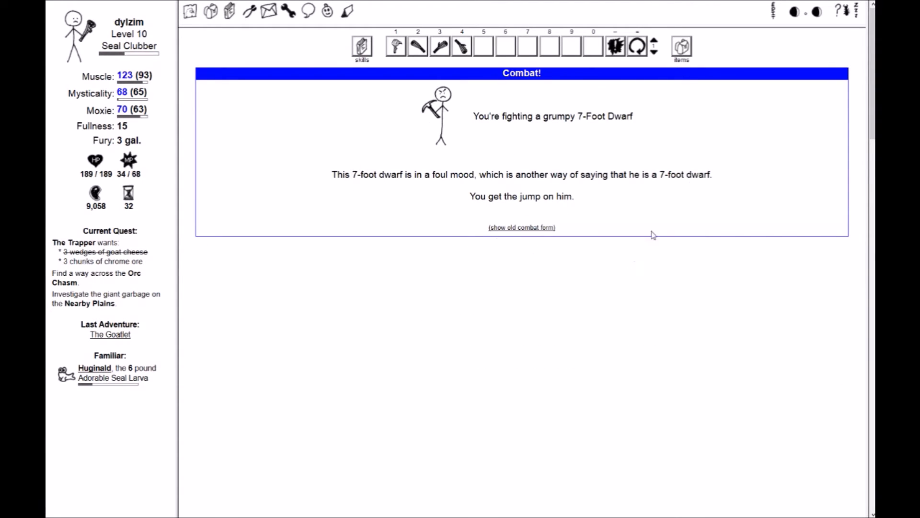
pyautogui.moveTo(688, 119)
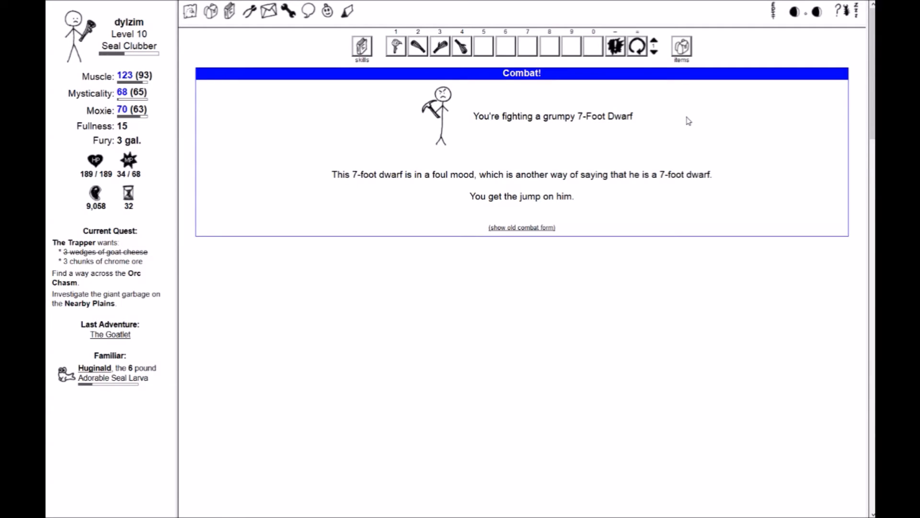
pyautogui.moveTo(360, 139)
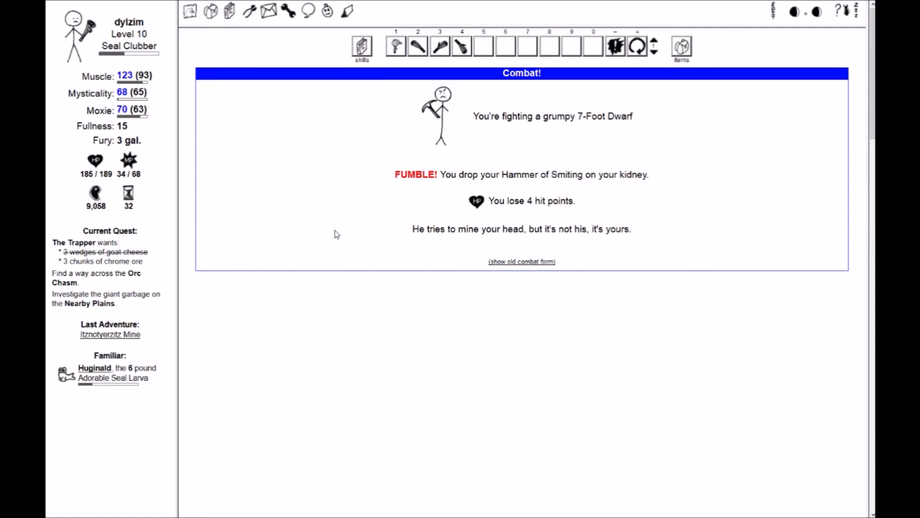
# Fight grumpy, dopey and sleepy 7-Foot Dwarves in Itznotyerzitz Mine until the trapped-dwarf encounter
pyautogui.click(395, 45)
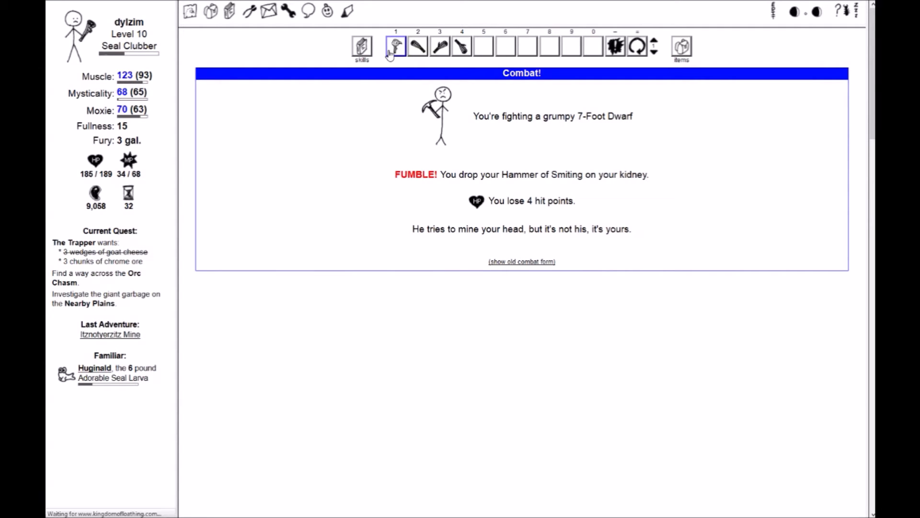
pyautogui.click(395, 45)
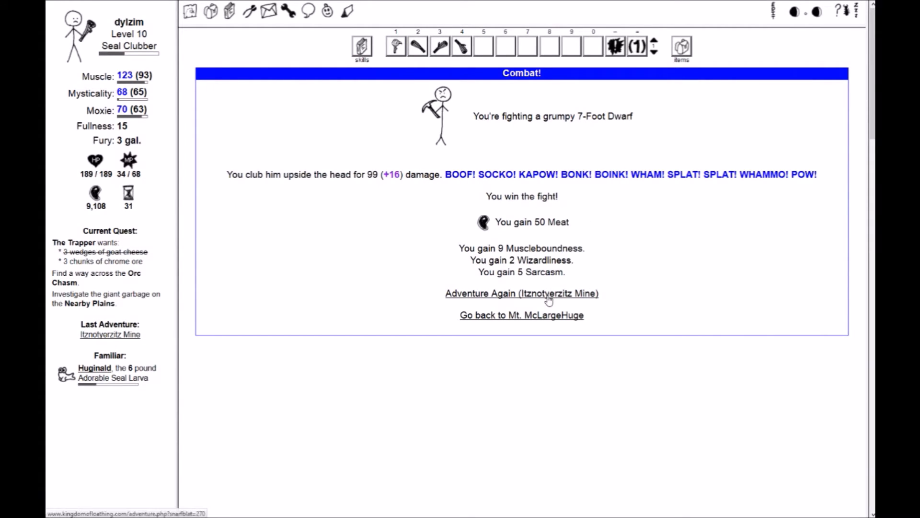
pyautogui.click(522, 293)
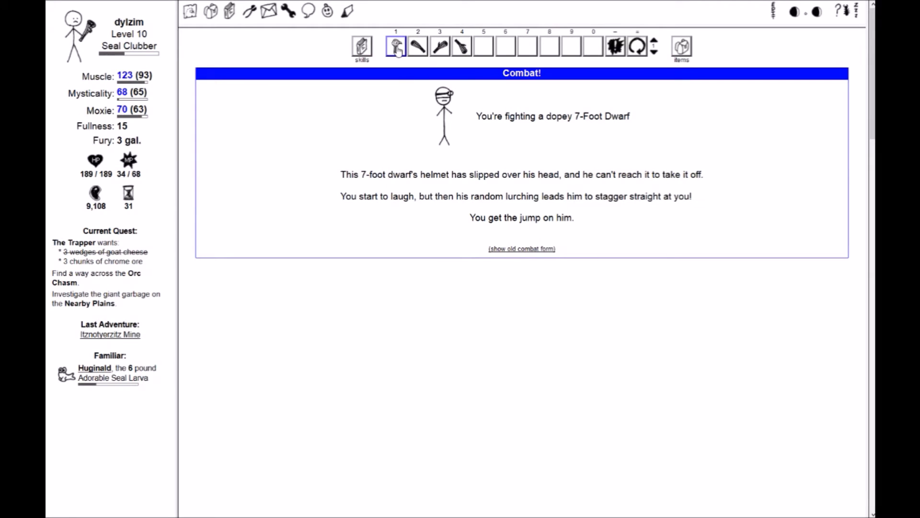
pyautogui.moveTo(396, 45)
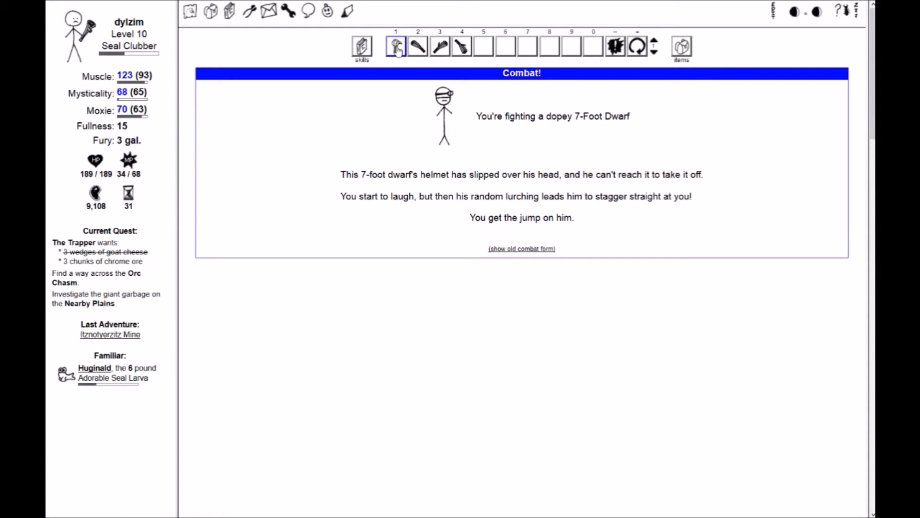
pyautogui.click(396, 45)
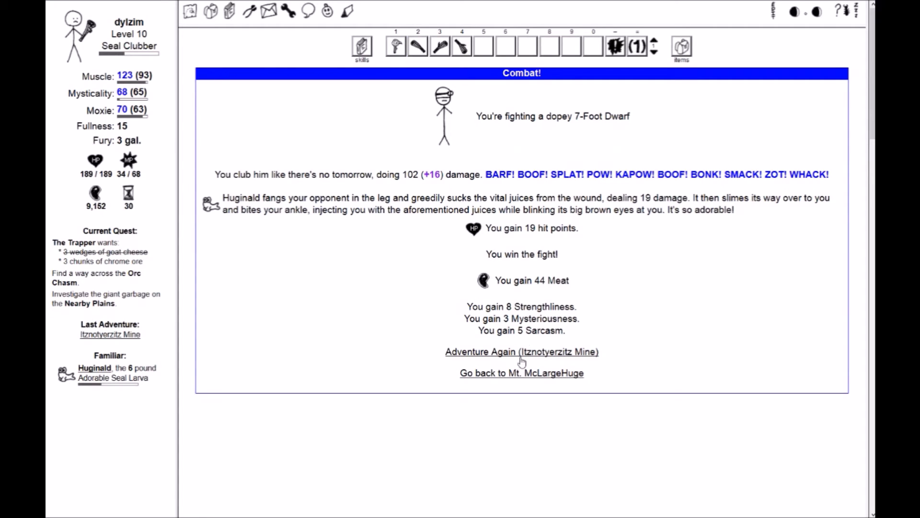
pyautogui.moveTo(451, 319)
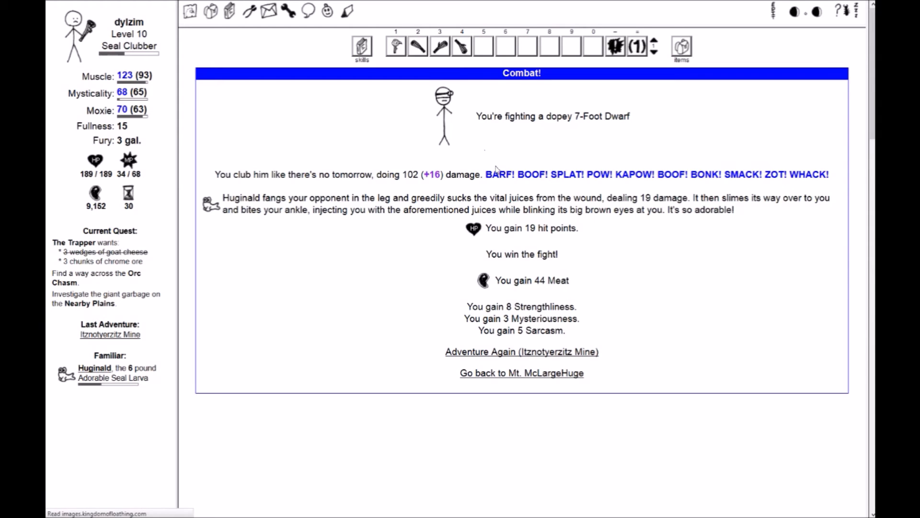
pyautogui.click(521, 352)
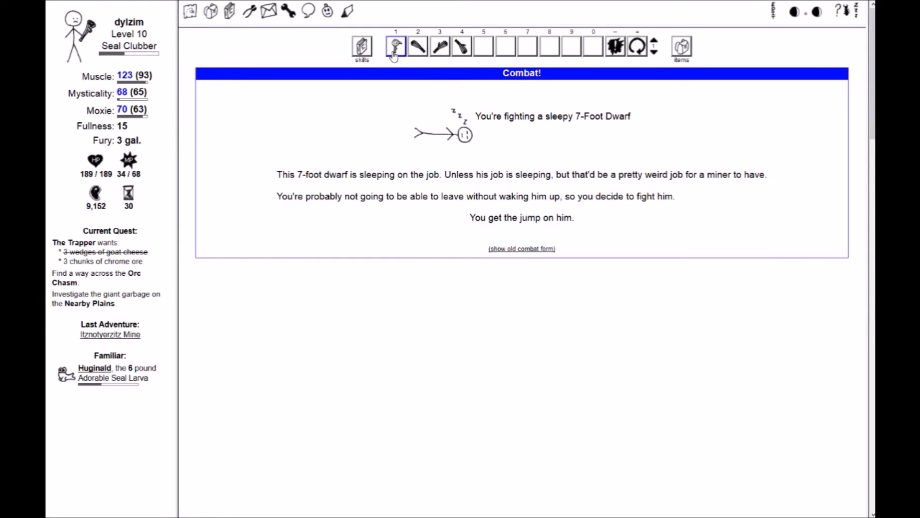
pyautogui.moveTo(395, 48)
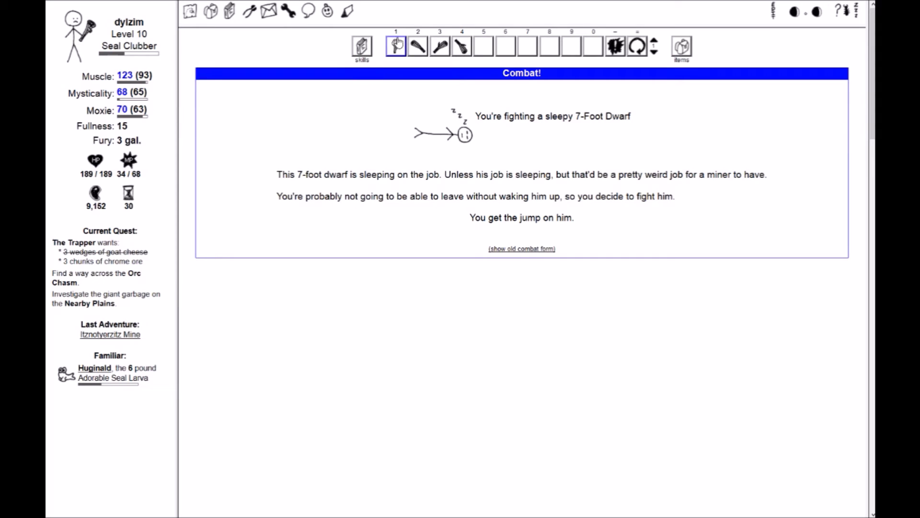
pyautogui.click(396, 46)
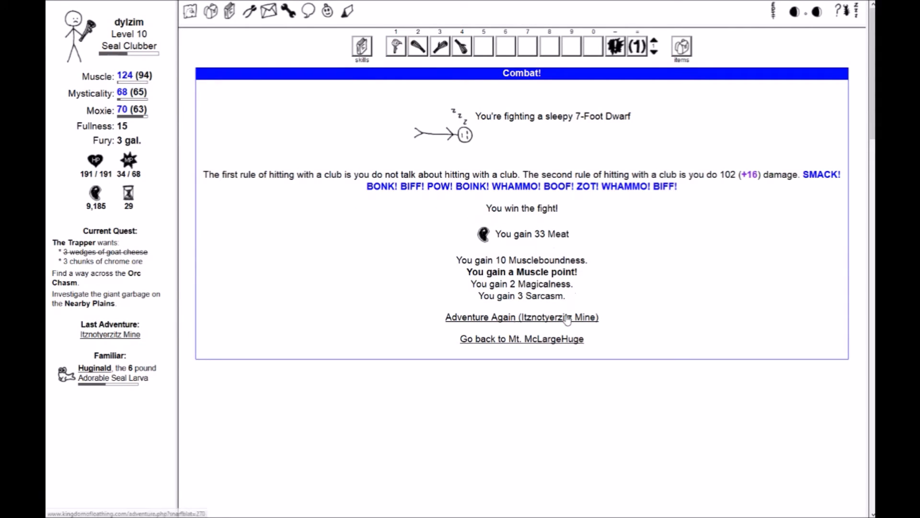
pyautogui.click(522, 317)
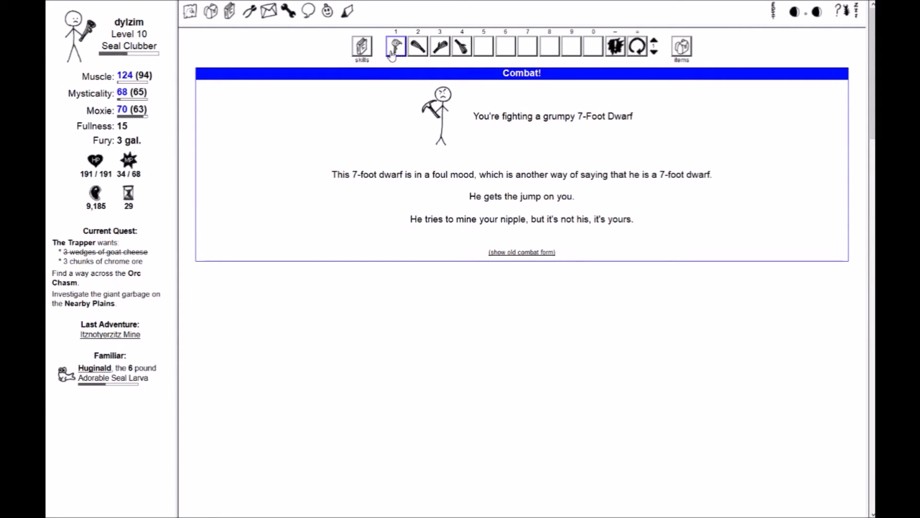
pyautogui.click(395, 45)
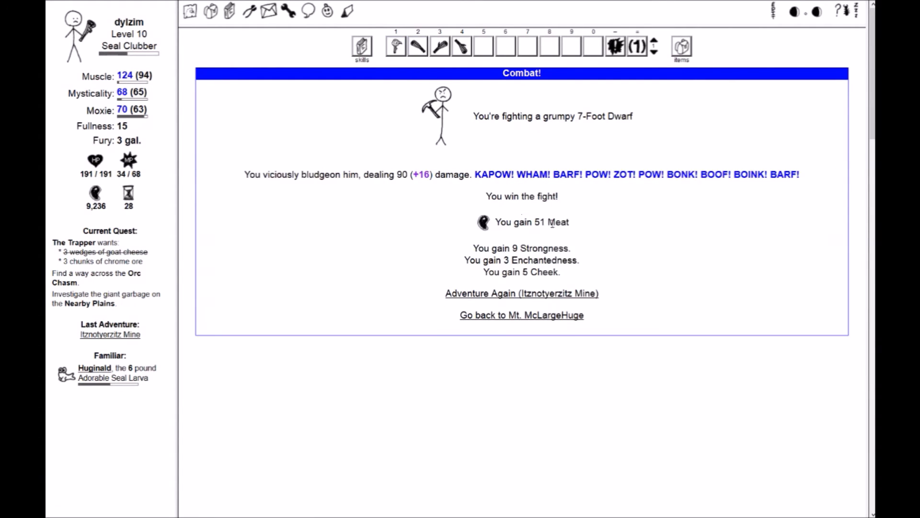
pyautogui.click(521, 293)
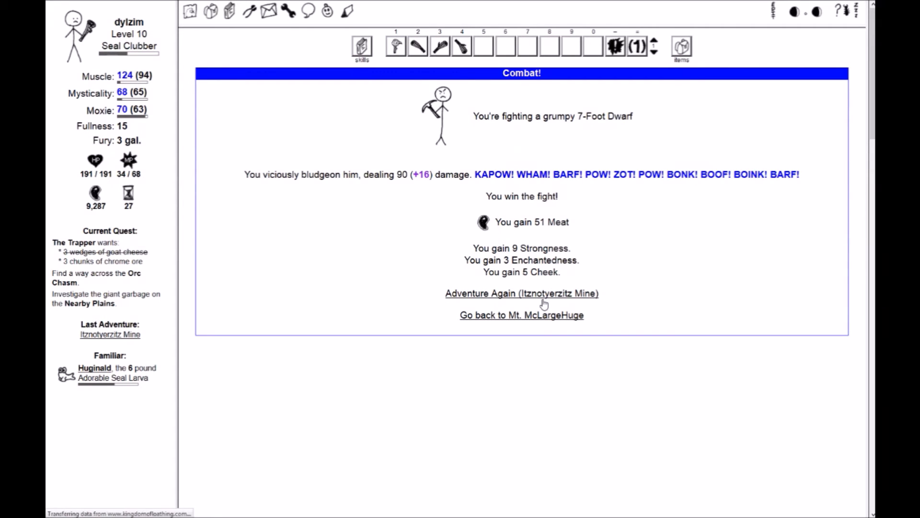
pyautogui.click(522, 293)
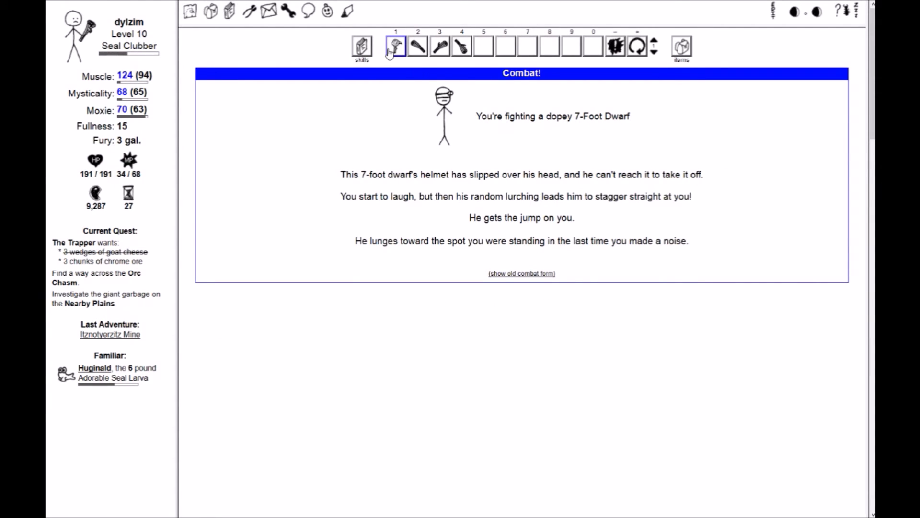
pyautogui.click(395, 45)
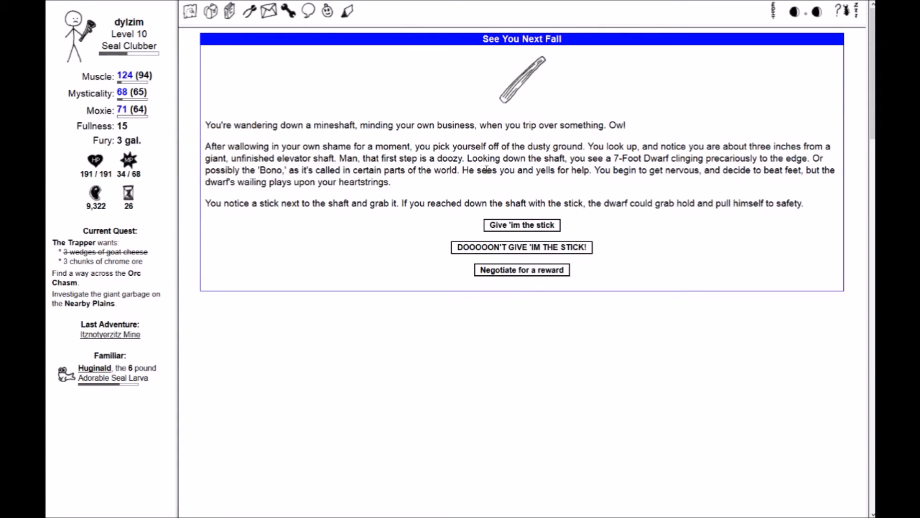
# Hand the trapped dwarf the stick, inspect the miner's helmet, and adventure again in the mine
pyautogui.click(522, 225)
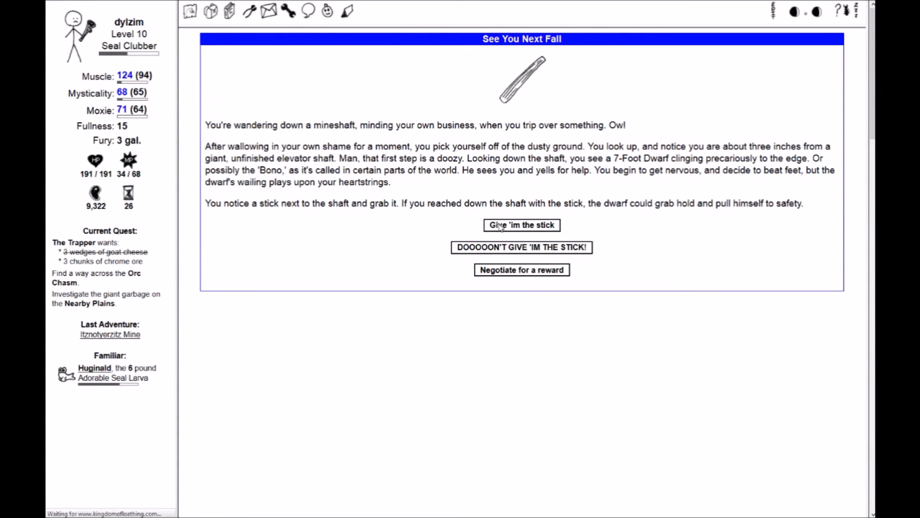
pyautogui.click(521, 225)
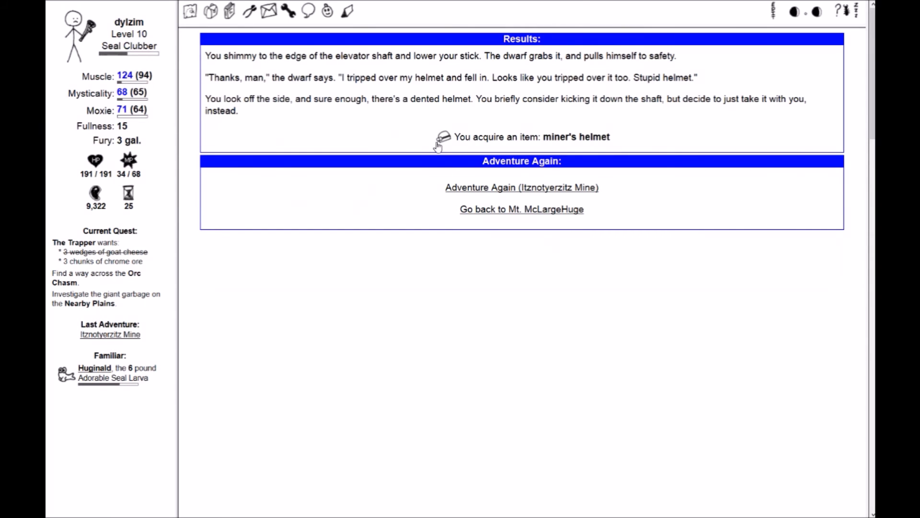
pyautogui.click(444, 136)
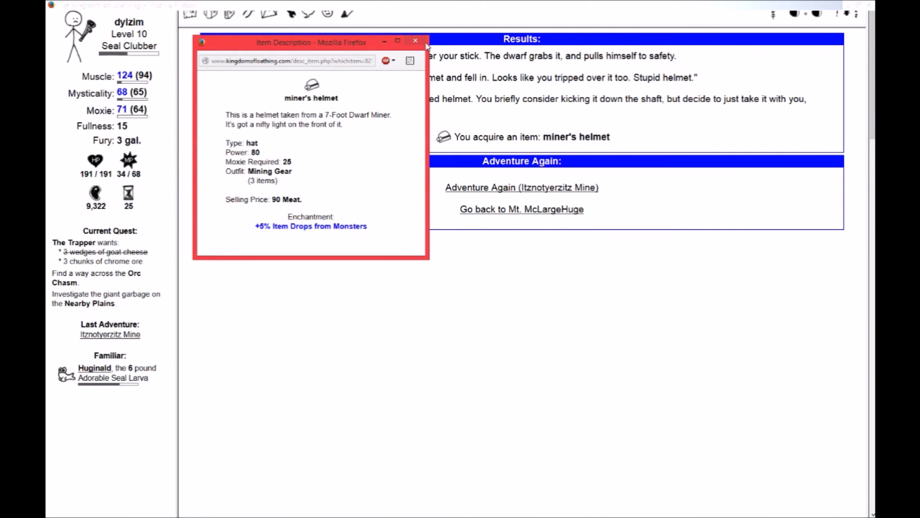
pyautogui.click(415, 42)
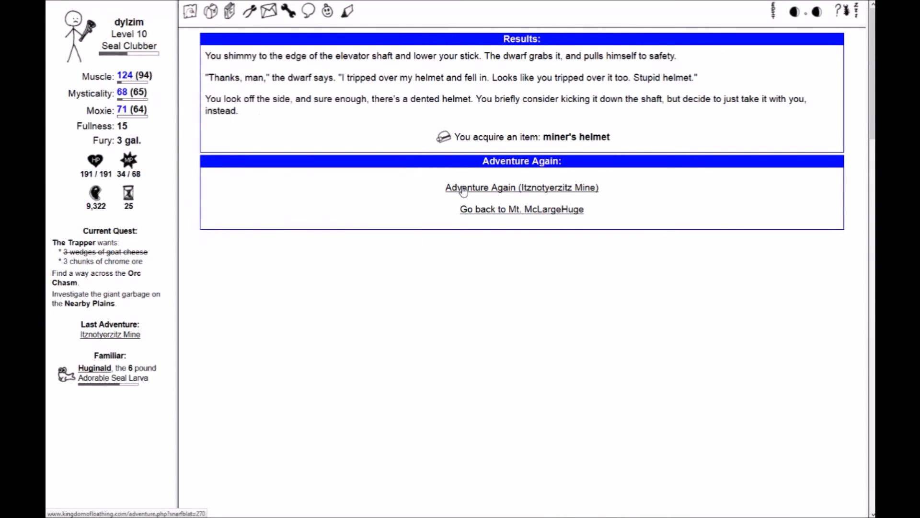
pyautogui.click(521, 187)
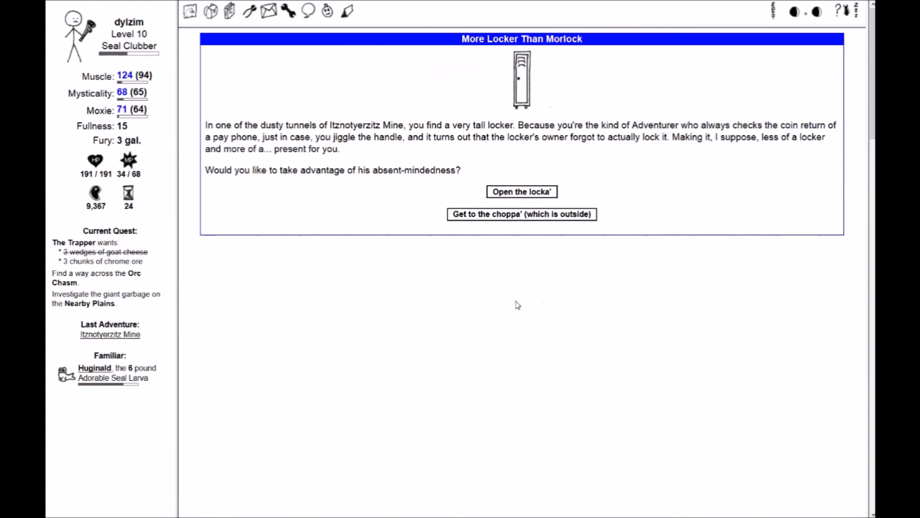
pyautogui.moveTo(508, 192)
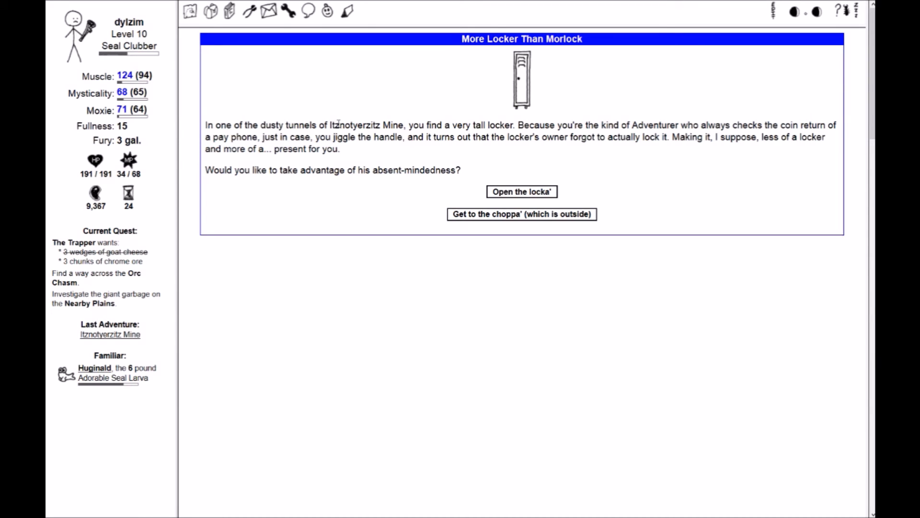
pyautogui.moveTo(562, 192)
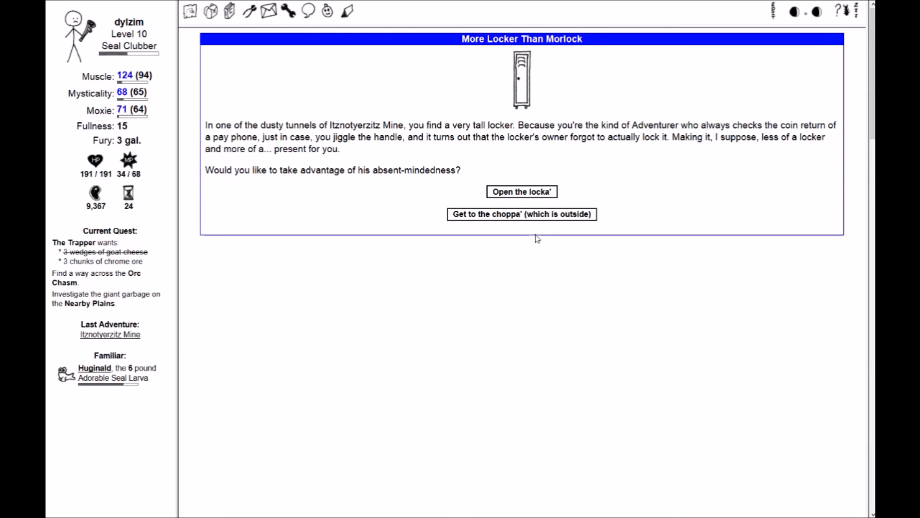
# Open the unlocked locker for the 7-Foot Dwarven mattock and return to Mt. McLargeHuge
pyautogui.click(522, 191)
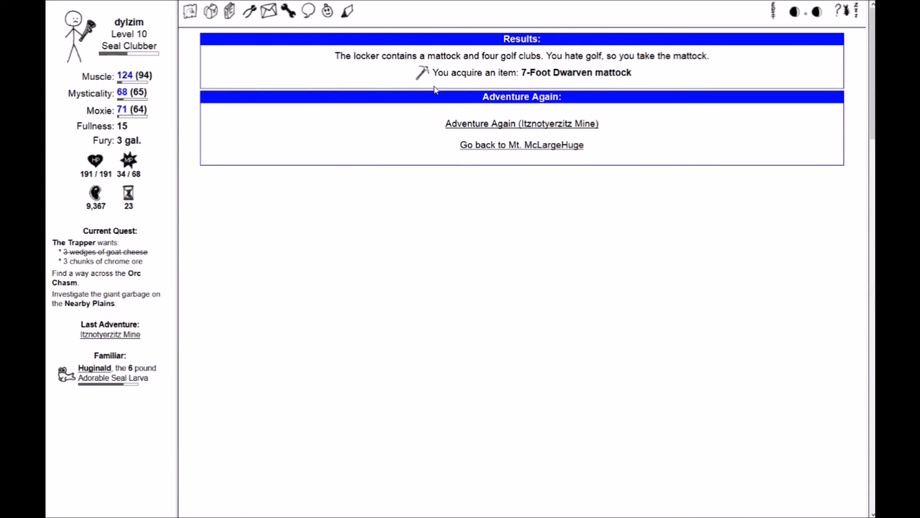
pyautogui.click(521, 123)
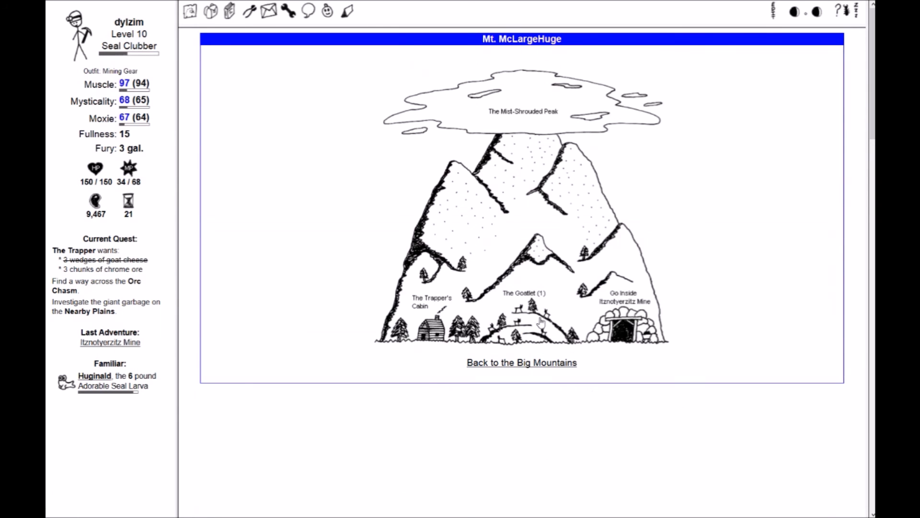
# Enter Itznotyerzitz Mine and dig out four rock chunks around the clearing
pyautogui.click(626, 325)
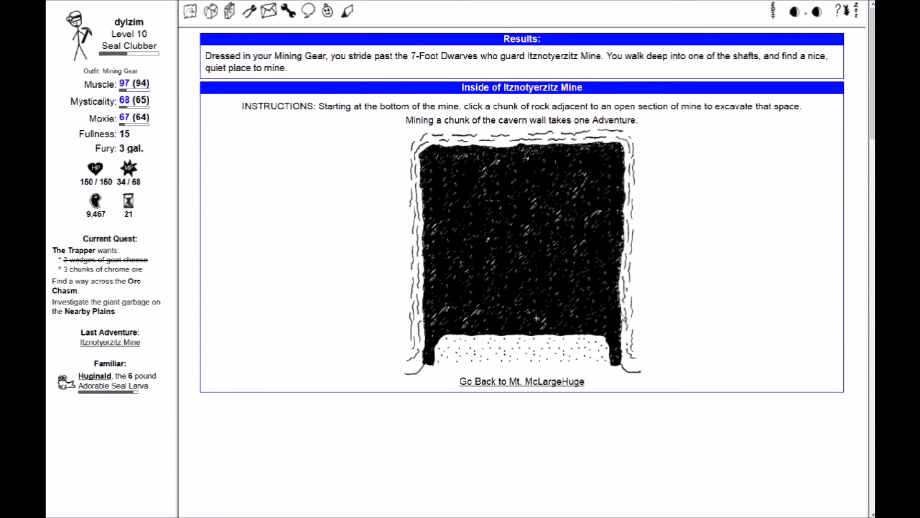
pyautogui.moveTo(475, 290)
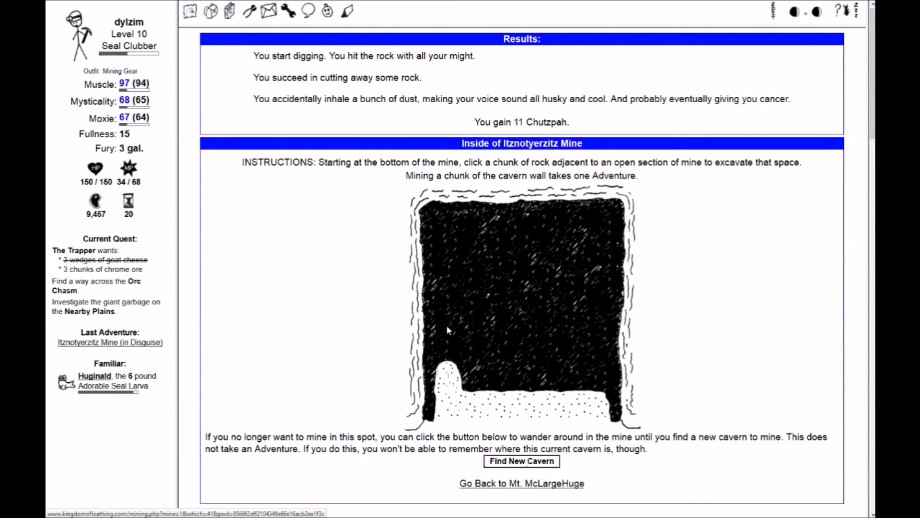
pyautogui.moveTo(512, 392)
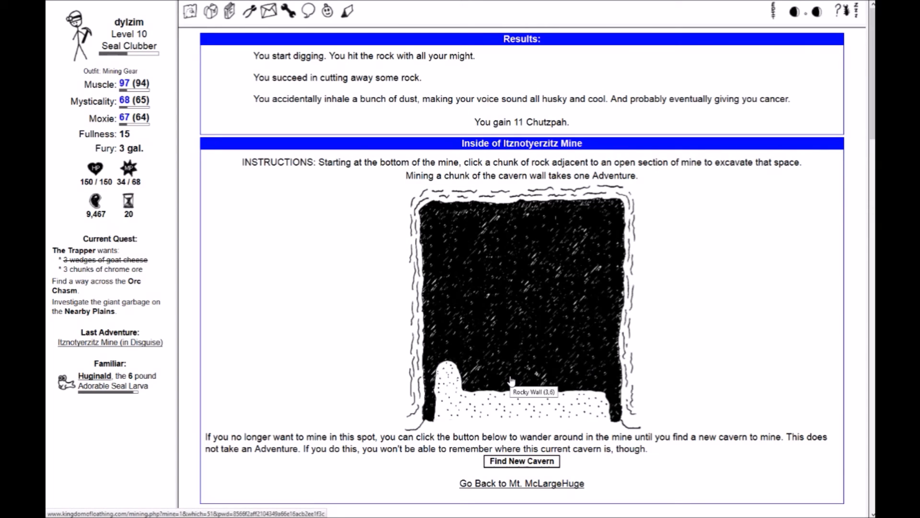
pyautogui.moveTo(464, 373)
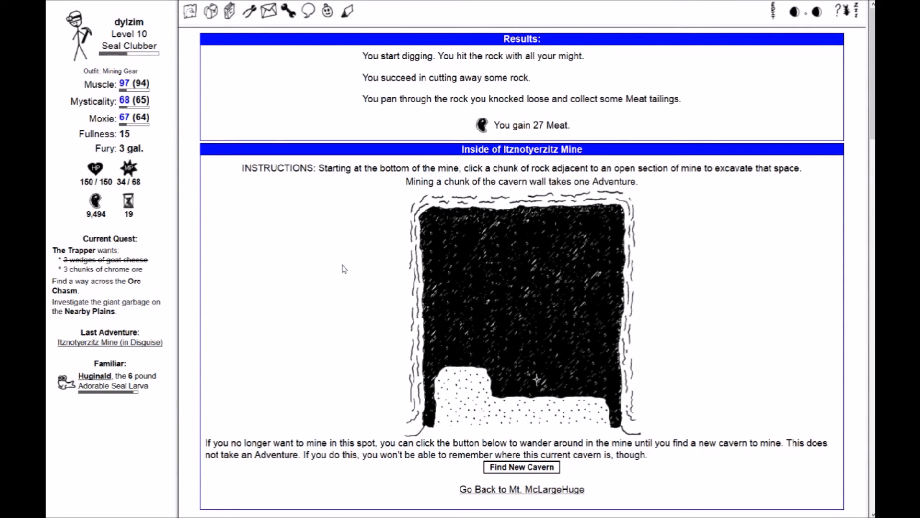
pyautogui.moveTo(520, 425)
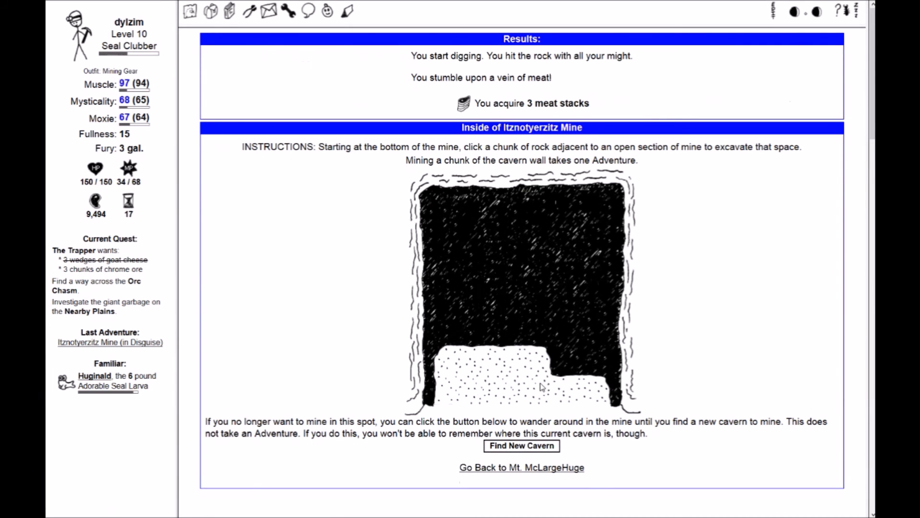
pyautogui.moveTo(580, 304)
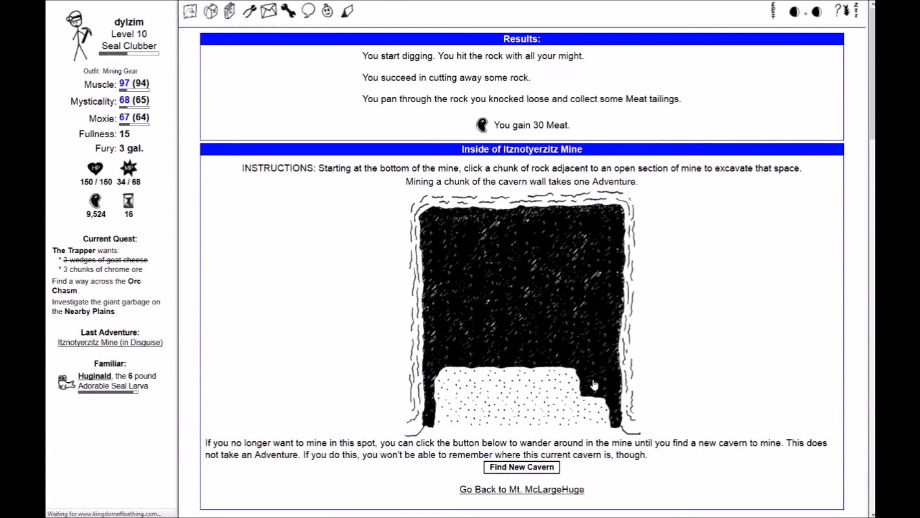
pyautogui.click(593, 385)
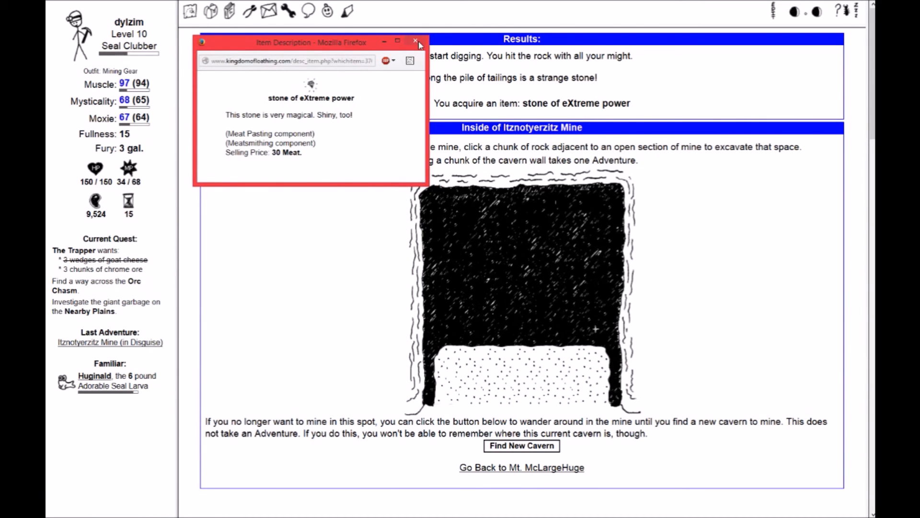
pyautogui.click(415, 42)
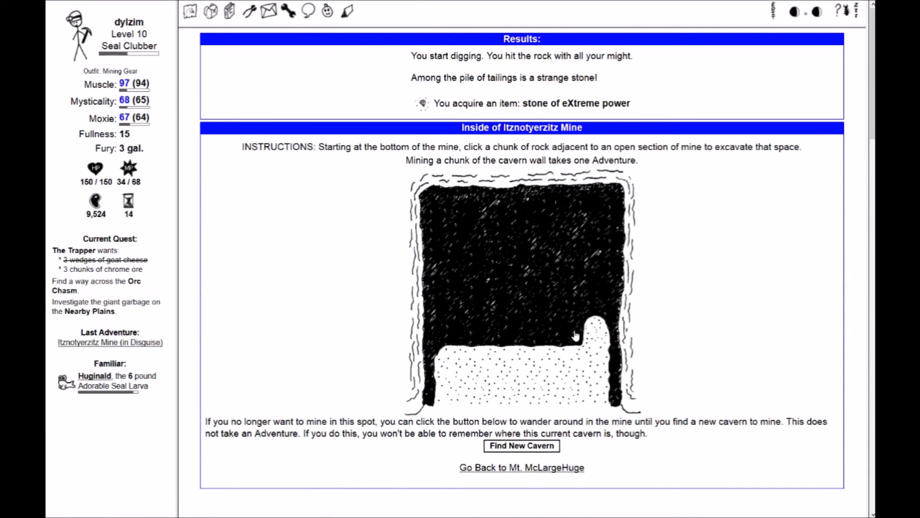
pyautogui.click(578, 334)
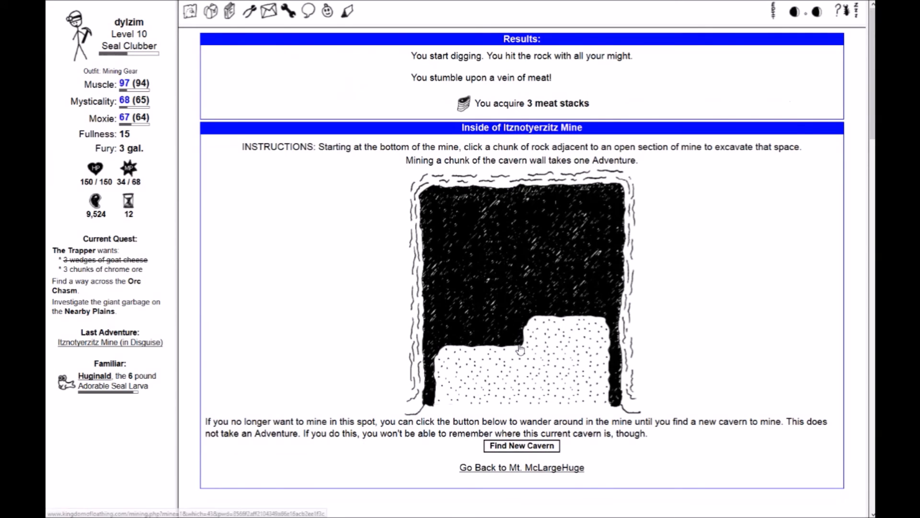
pyautogui.click(519, 351)
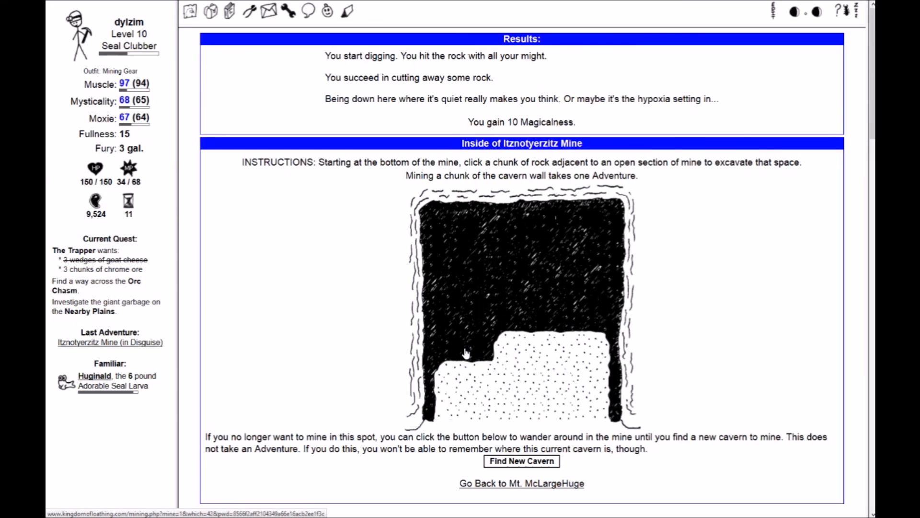
pyautogui.moveTo(465, 352)
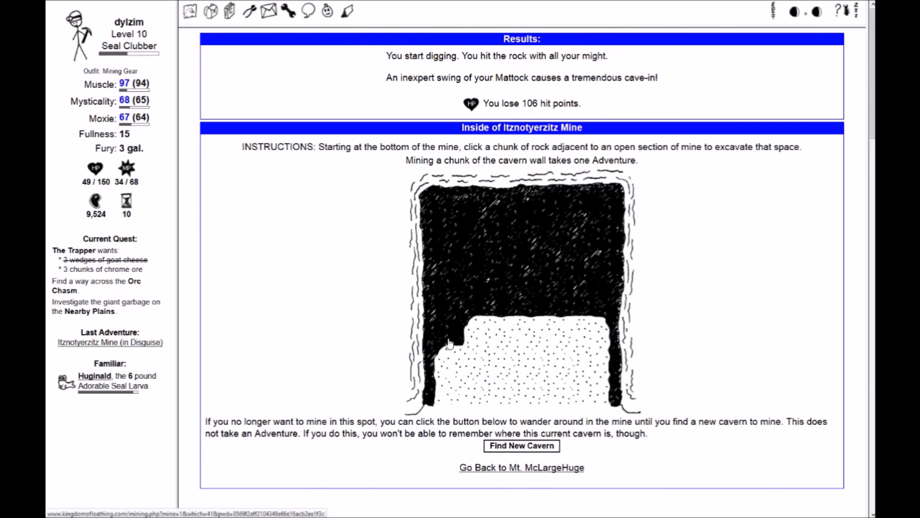
pyautogui.moveTo(452, 342)
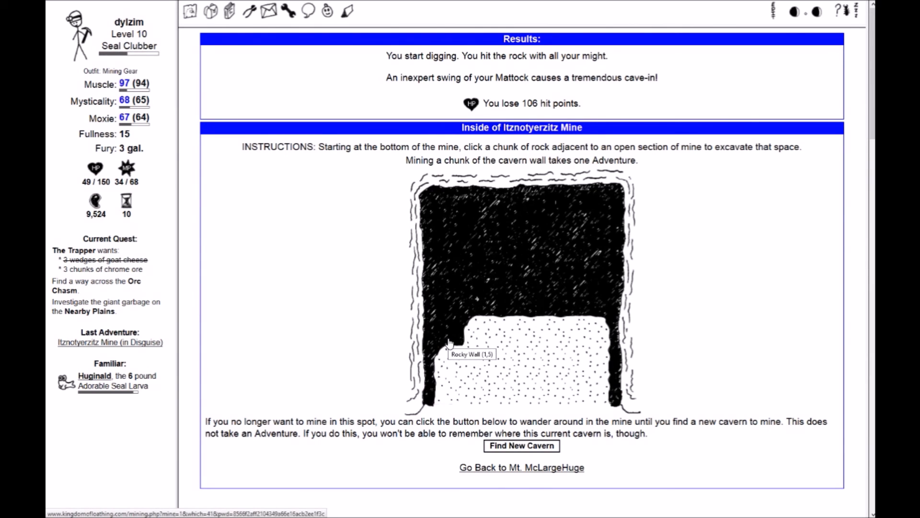
pyautogui.click(450, 344)
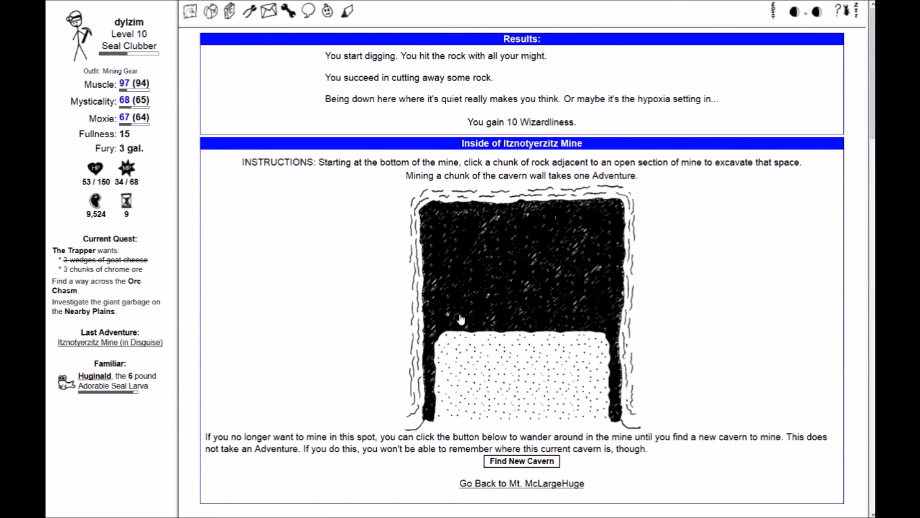
# Rest at the campsite house to restore hit points, then go back into the mine
pyautogui.click(482, 317)
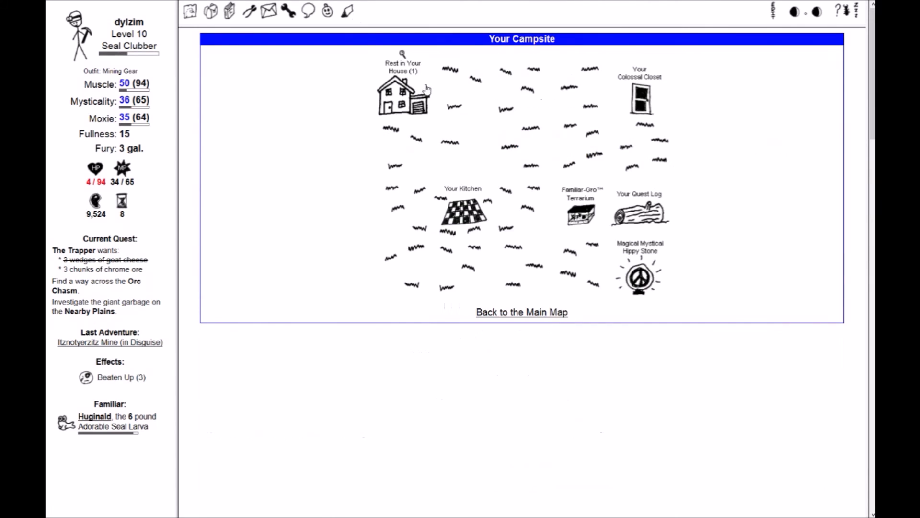
pyautogui.click(398, 98)
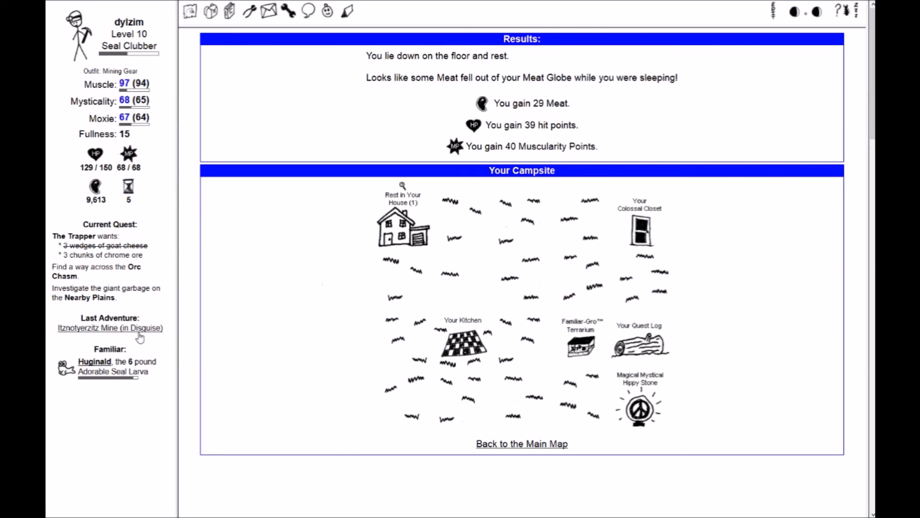
pyautogui.click(109, 327)
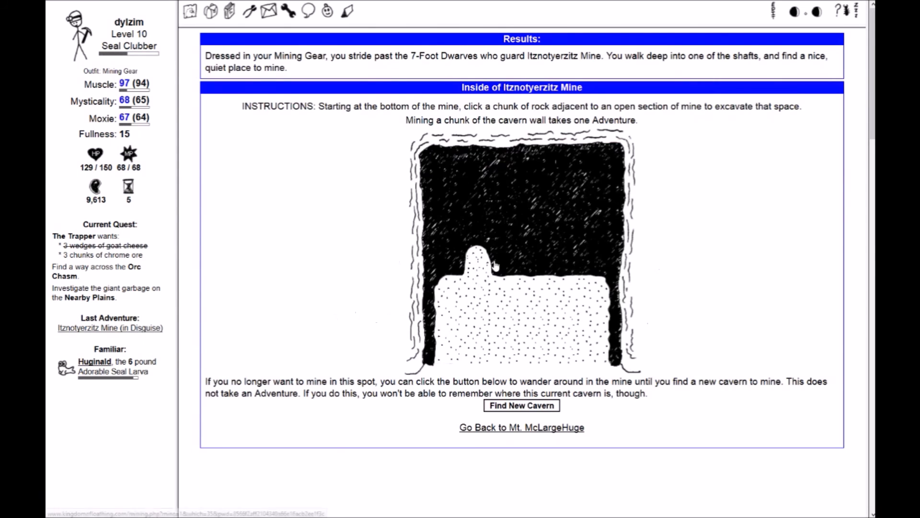
# Mine three cavern wall chunks and read the loadstone's description
pyautogui.click(495, 265)
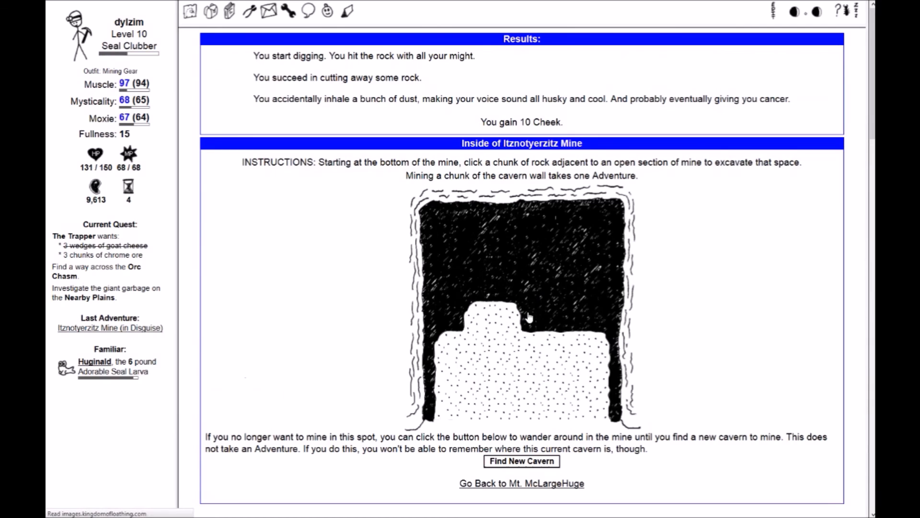
pyautogui.click(530, 318)
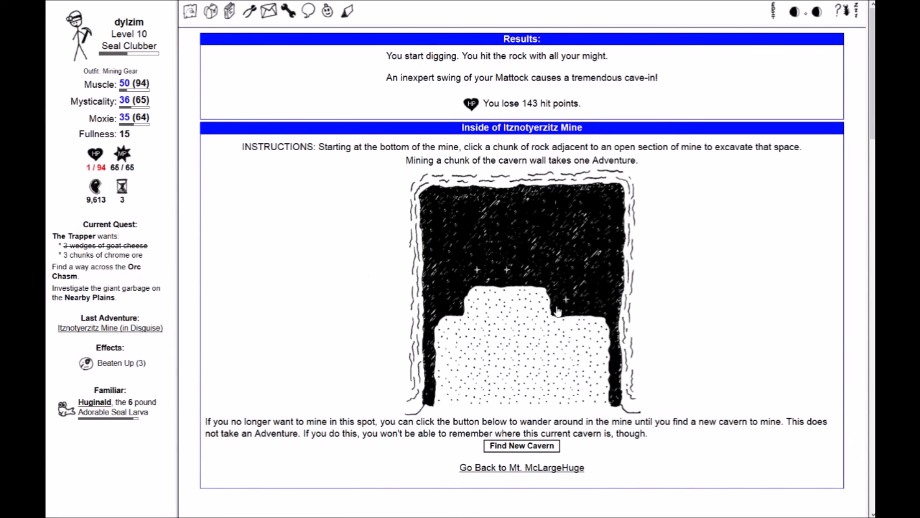
pyautogui.click(560, 298)
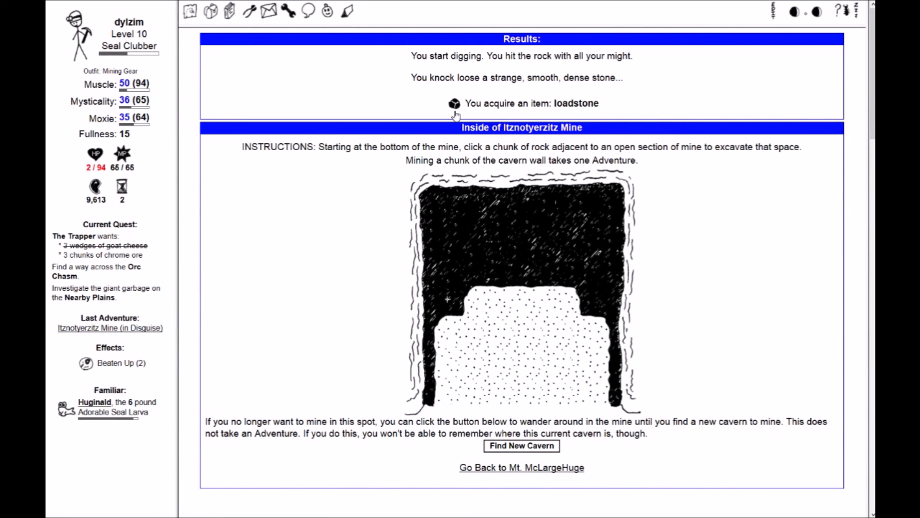
pyautogui.click(455, 103)
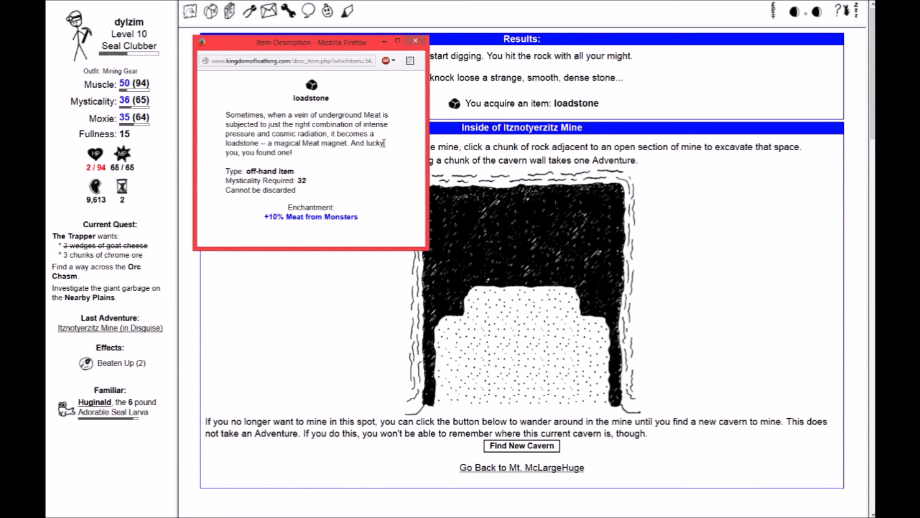
pyautogui.click(414, 41)
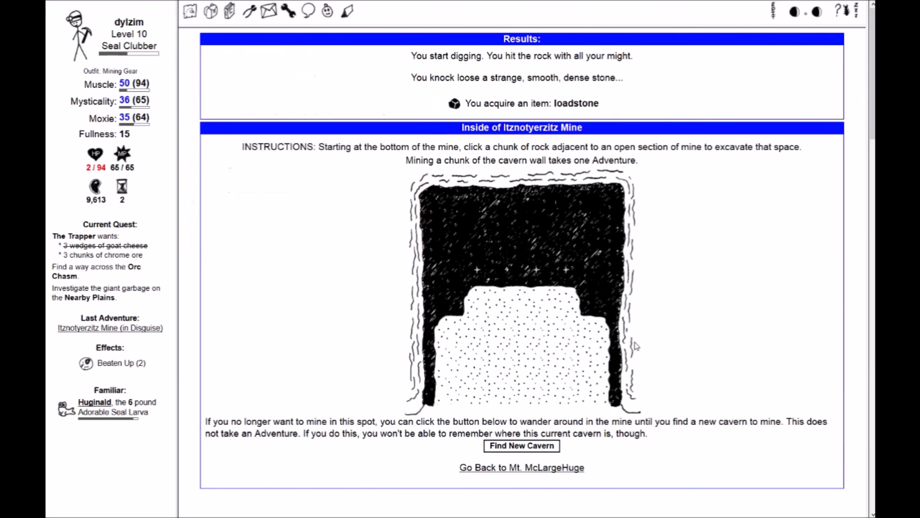